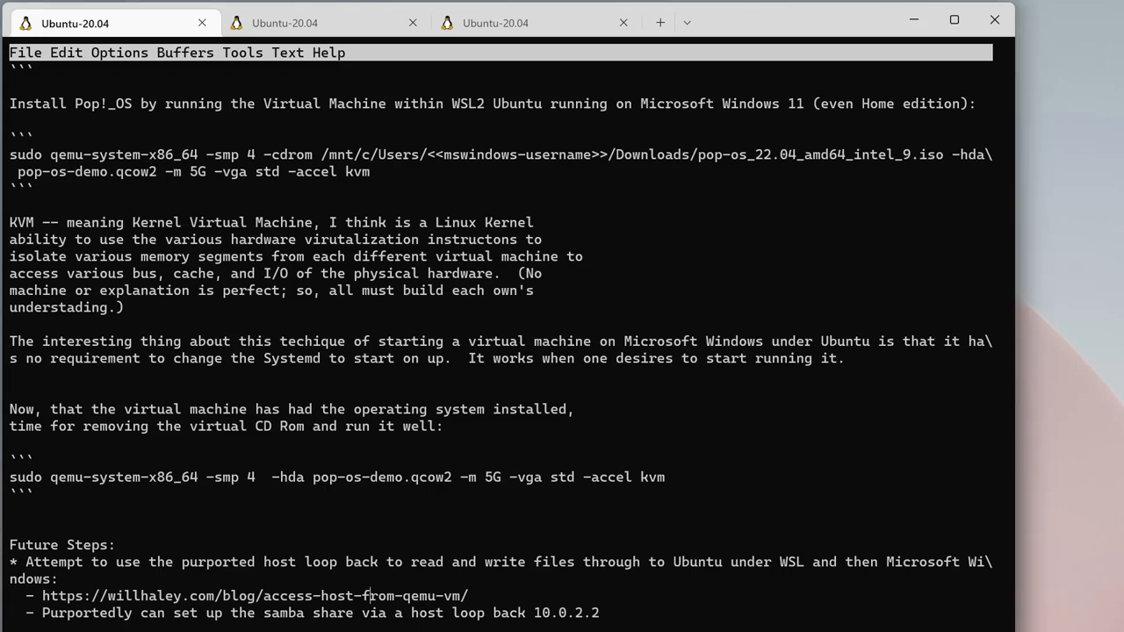
# - Scroll the notes toward the qemu, qemu-kvm and libvirt apt install command
pyautogui.scroll(3)
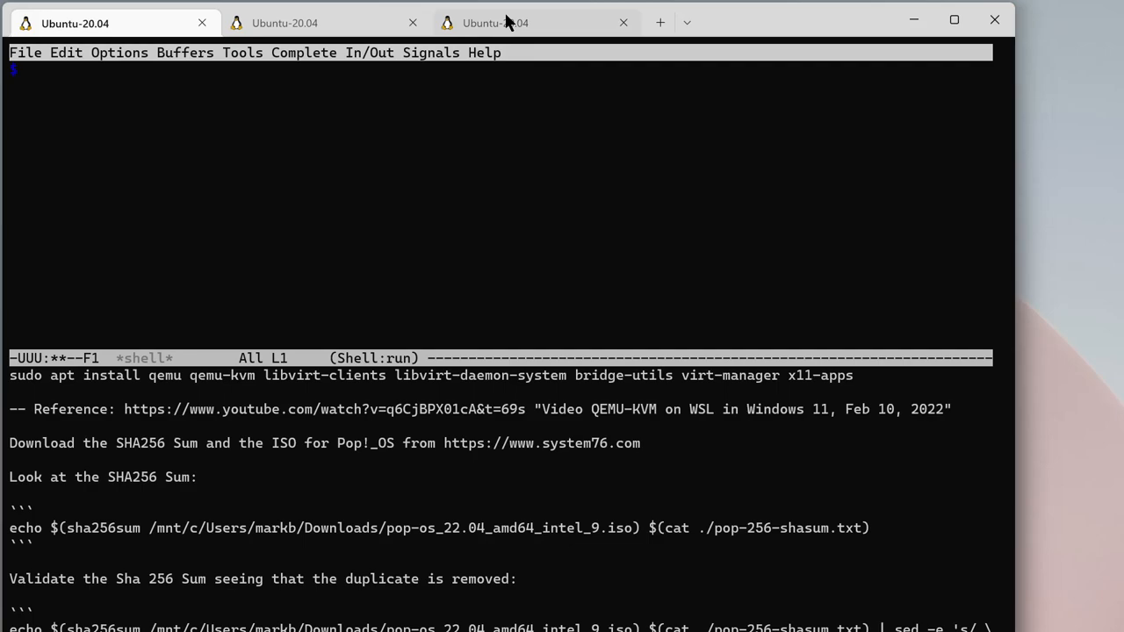
pyautogui.moveTo(505, 23)
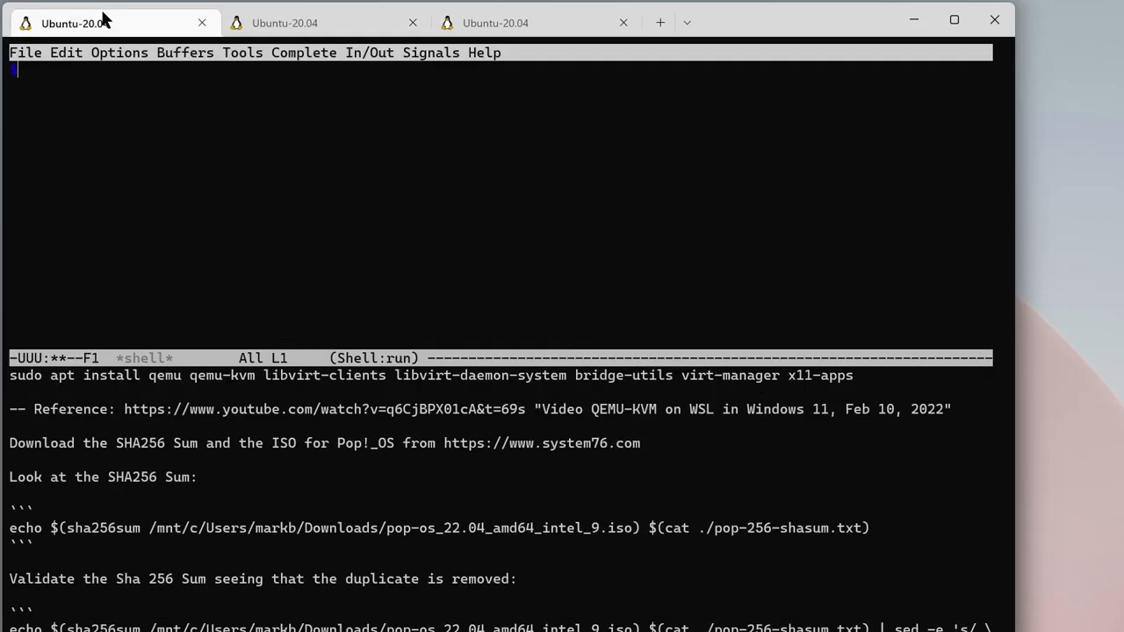
pyautogui.moveTo(187, 139)
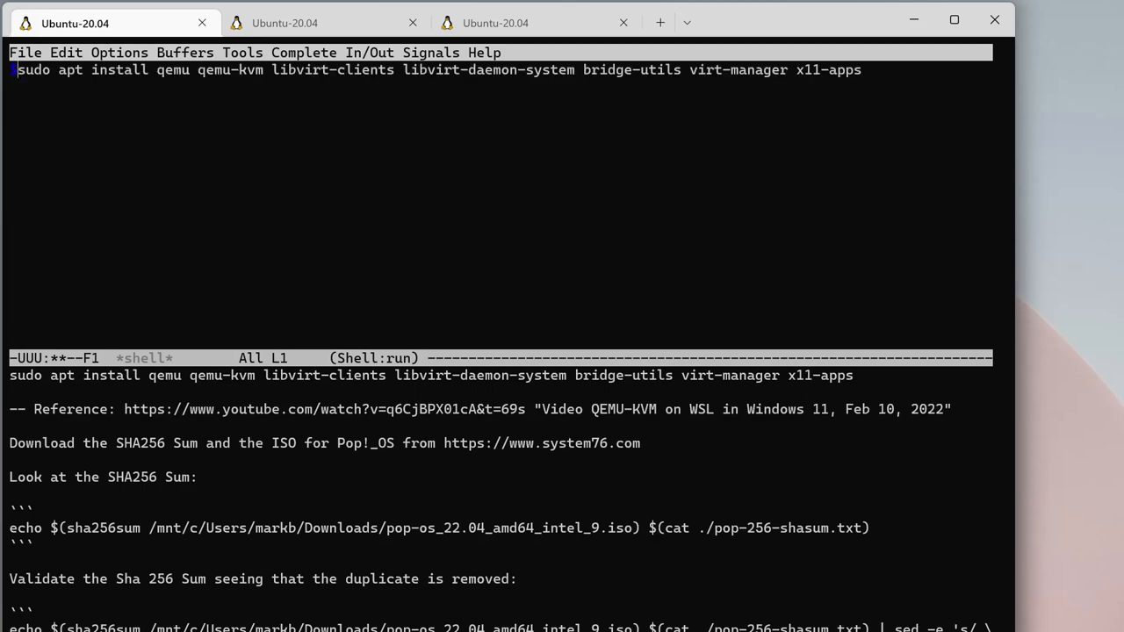
# - Submit the install line commented out with #, then open the system76.com link from the notes
pyautogui.write('#')
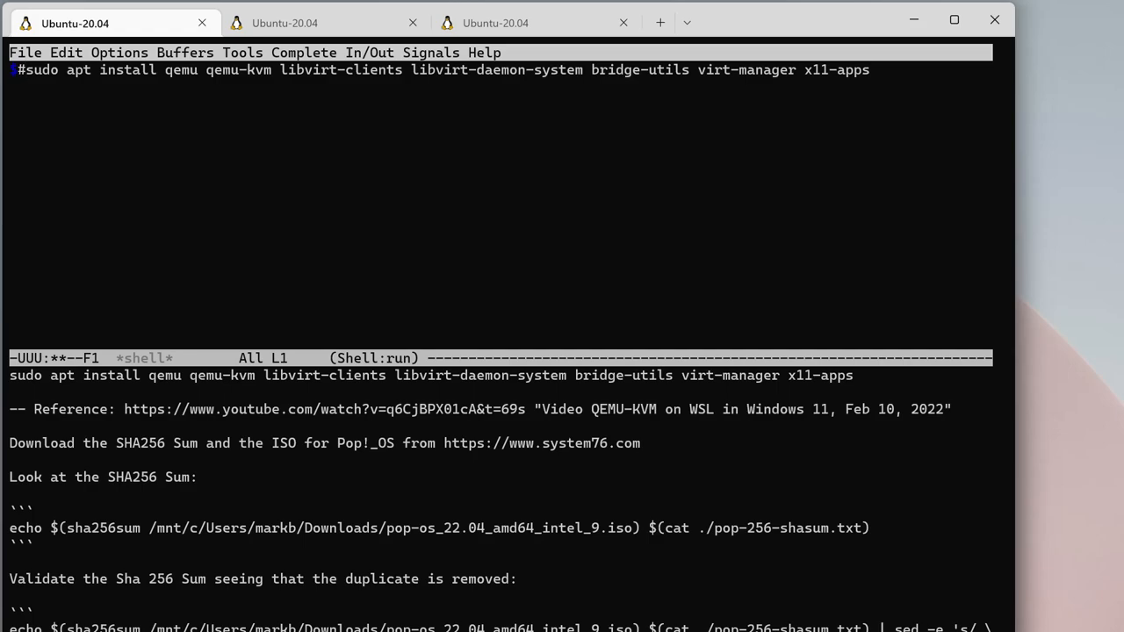
pyautogui.press('Return')
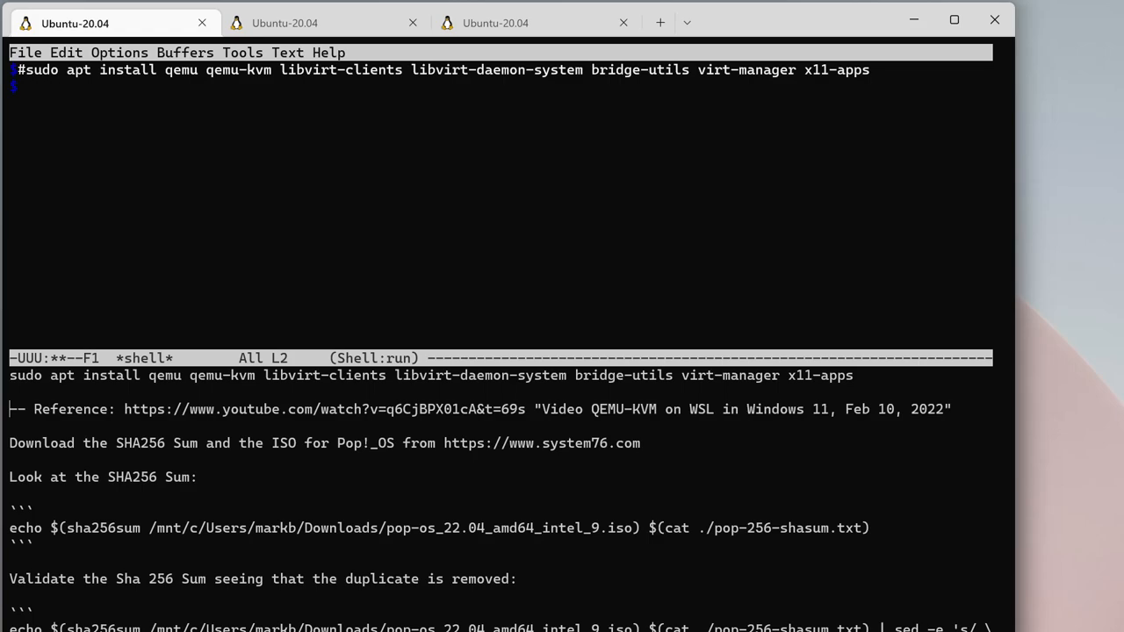
pyautogui.click(951, 409)
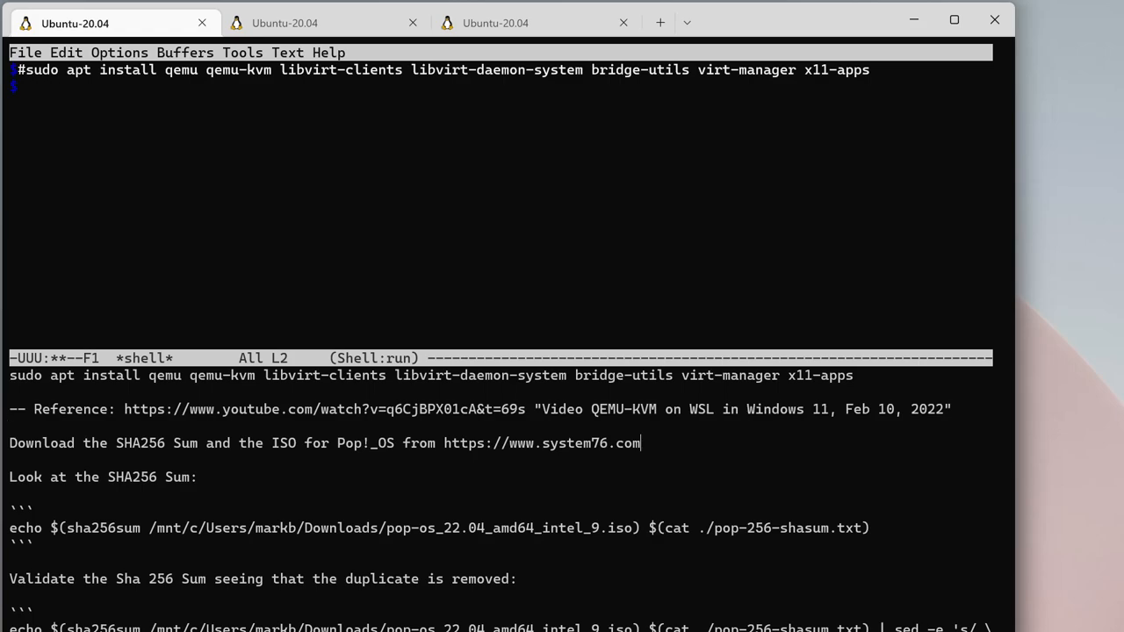
pyautogui.click(9, 476)
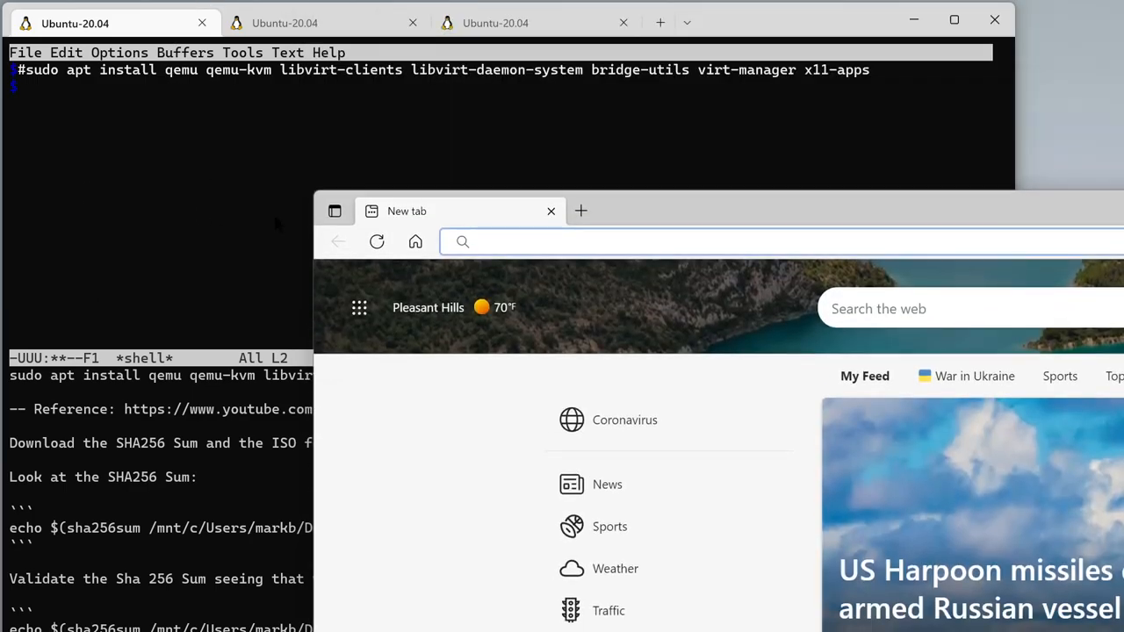
# - Move Edge over the editor and open Pop!_OS's download dialog listing the 22.04 LTS images
pyautogui.moveTo(465, 210); pyautogui.dragTo(456, 159)
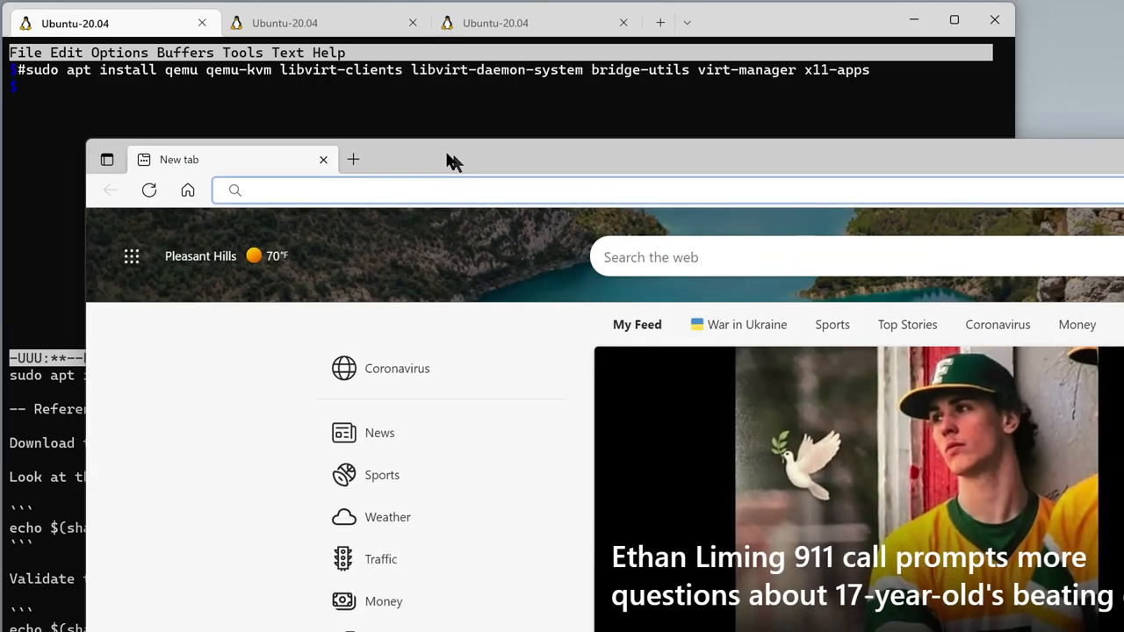
pyautogui.write('www.facebook.com')
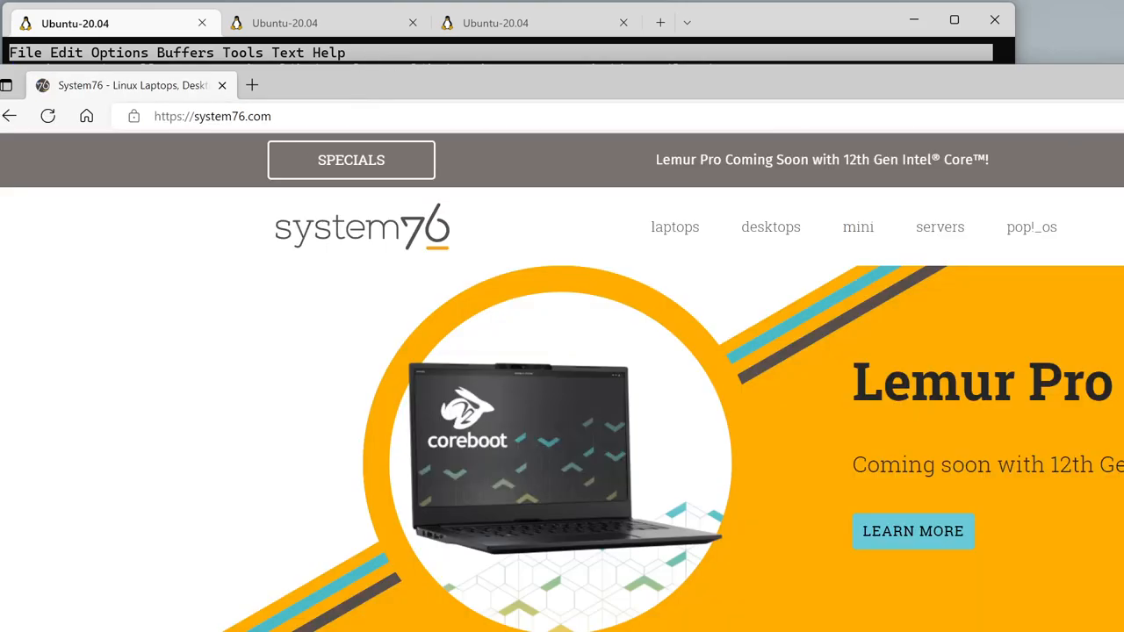
pyautogui.moveTo(1031, 227)
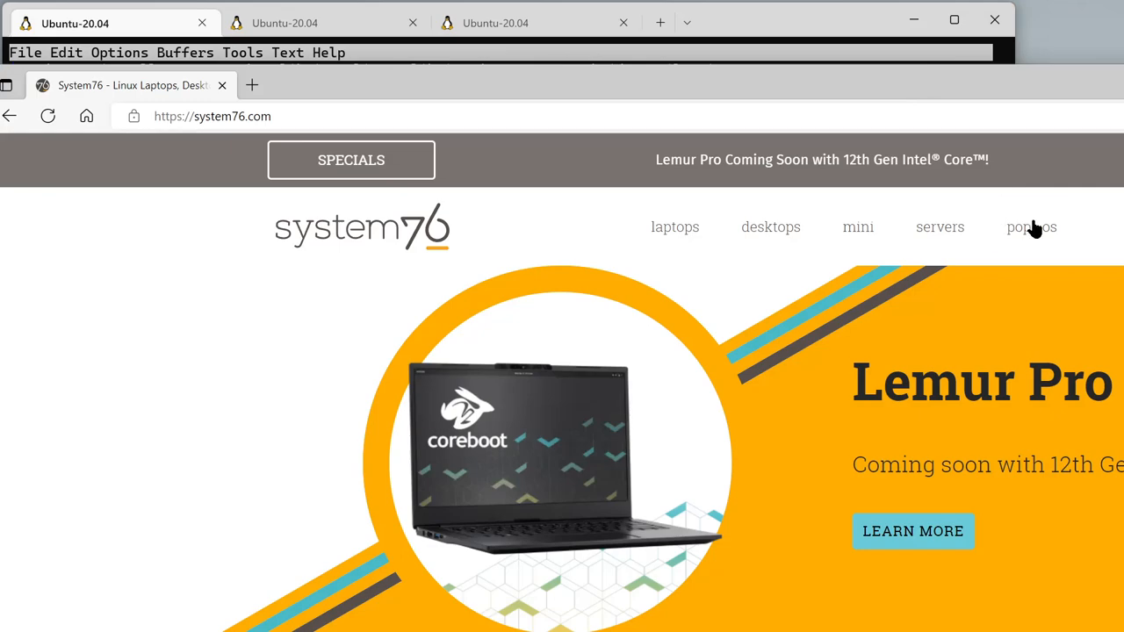
pyautogui.click(1031, 227)
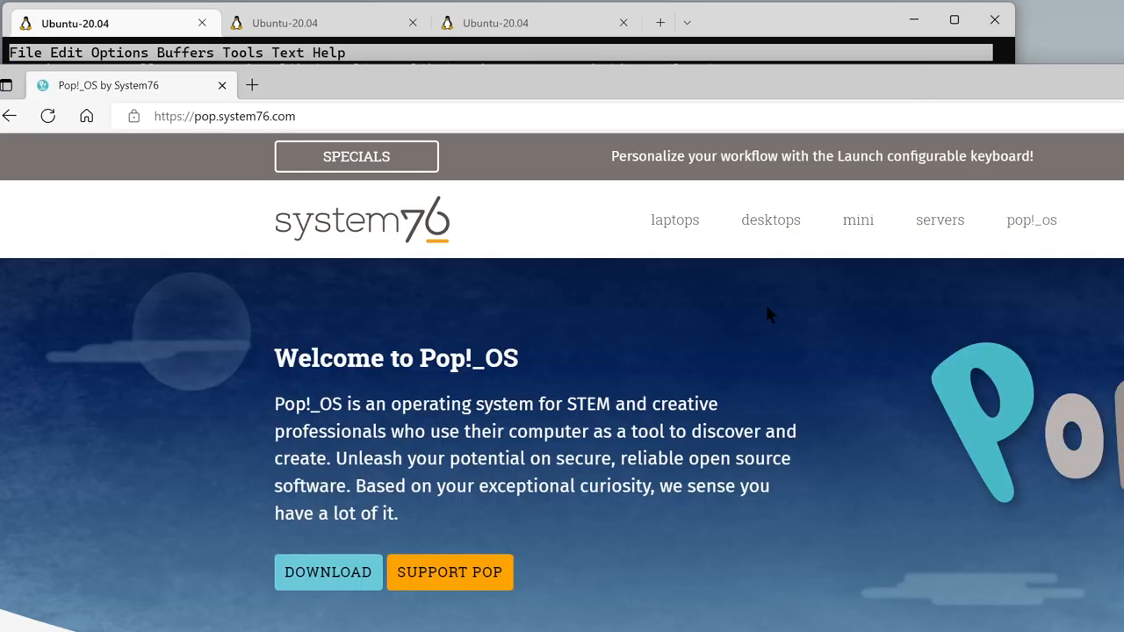
pyautogui.moveTo(350, 566)
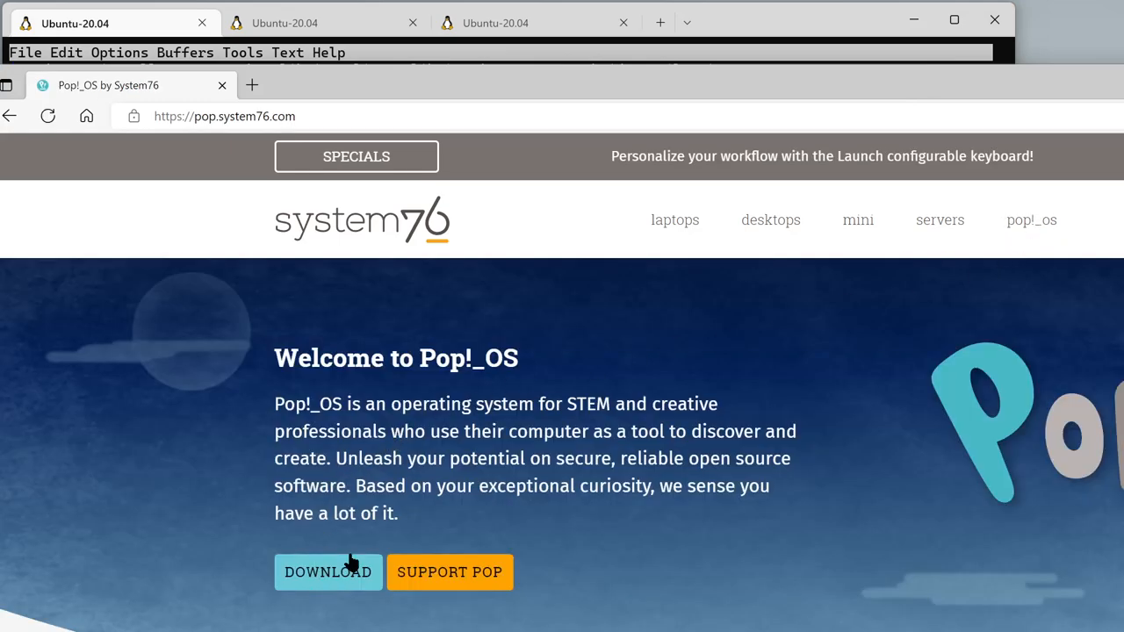
pyautogui.moveTo(201, 590)
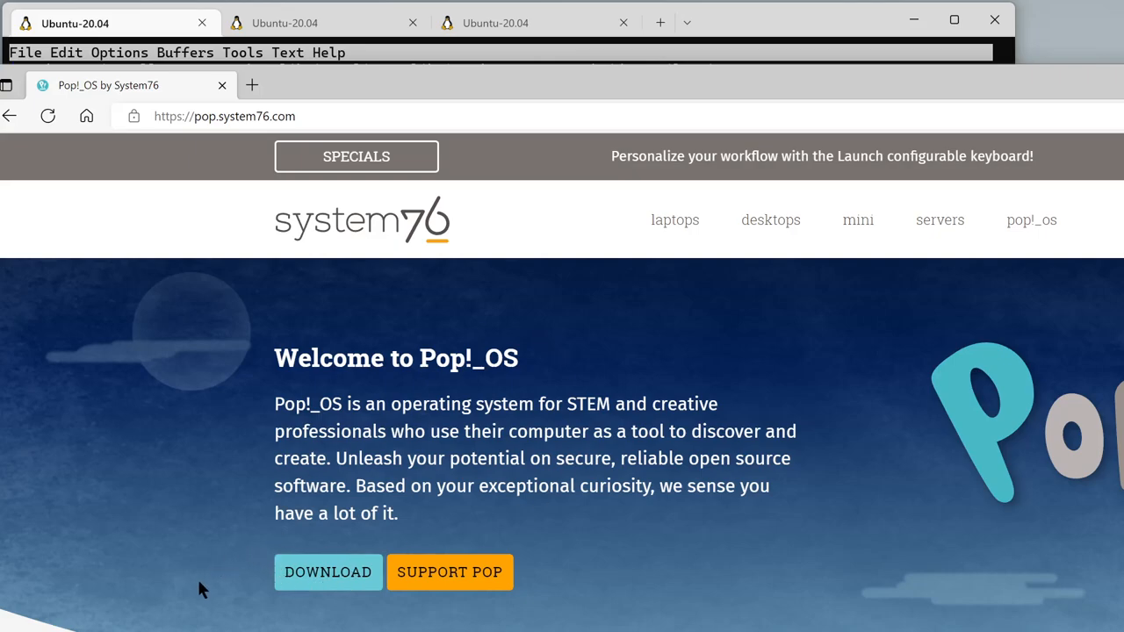
pyautogui.moveTo(327, 571)
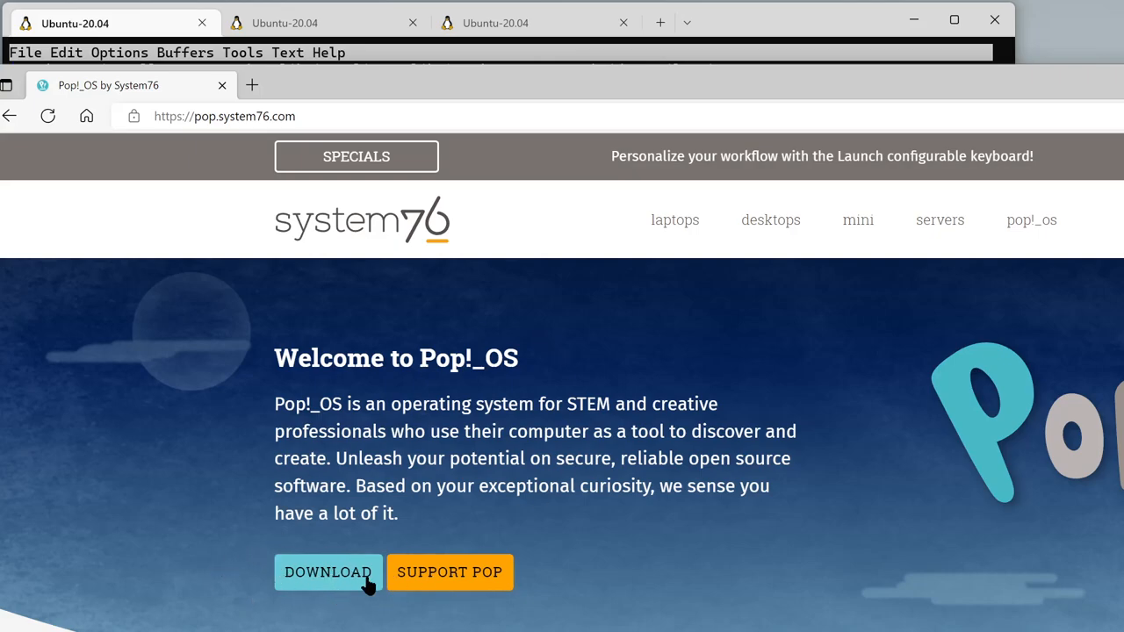
pyautogui.click(328, 571)
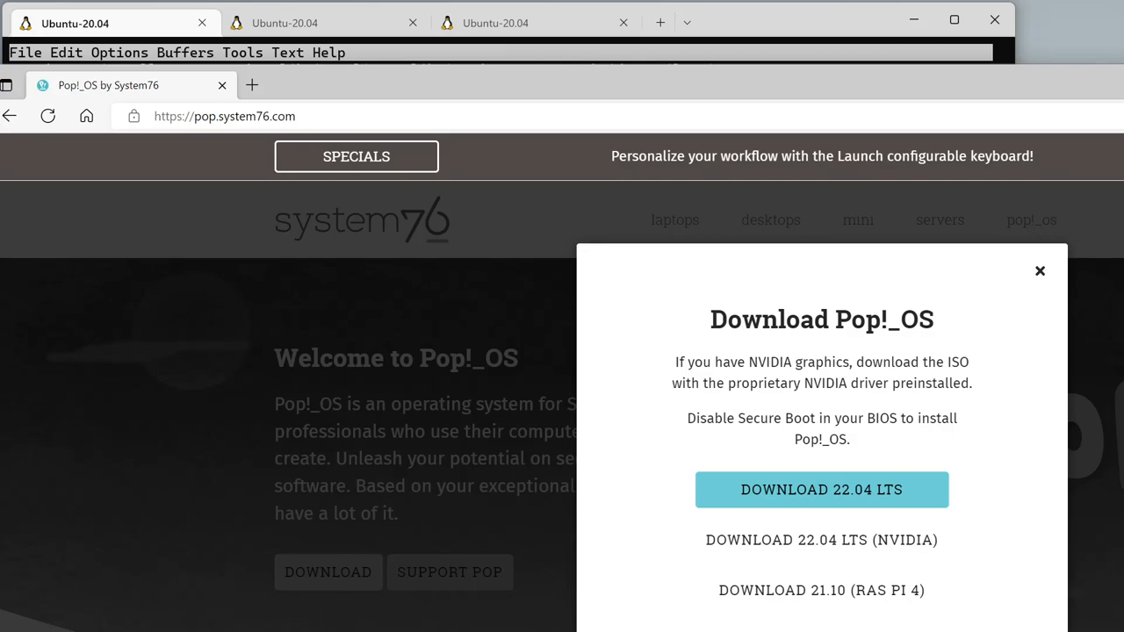
pyautogui.moveTo(728, 623)
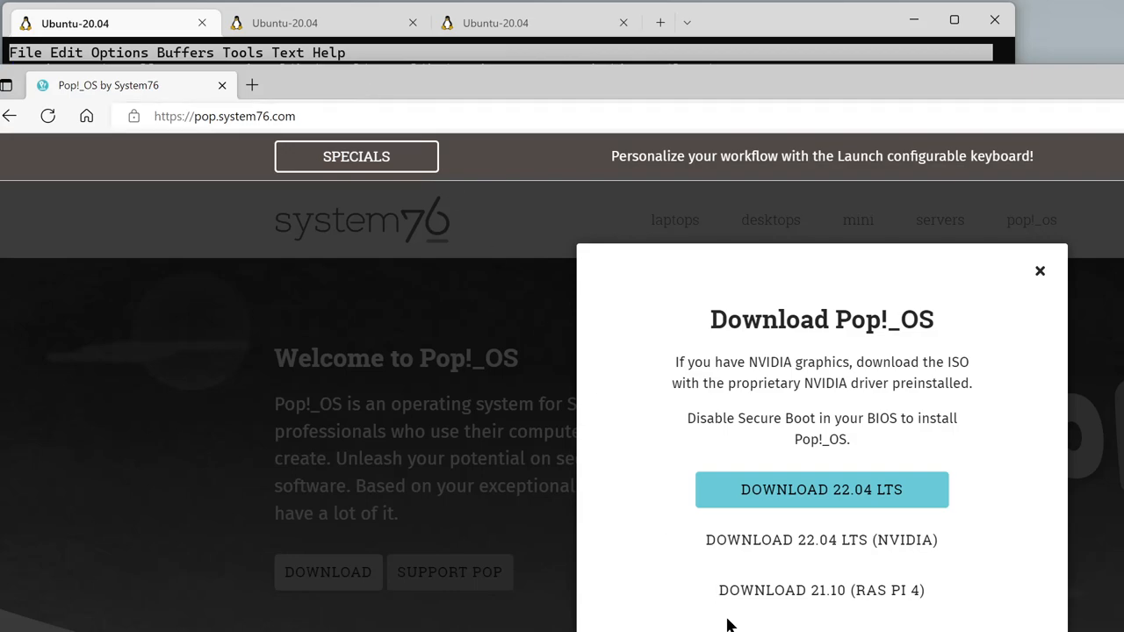
pyautogui.moveTo(659, 377)
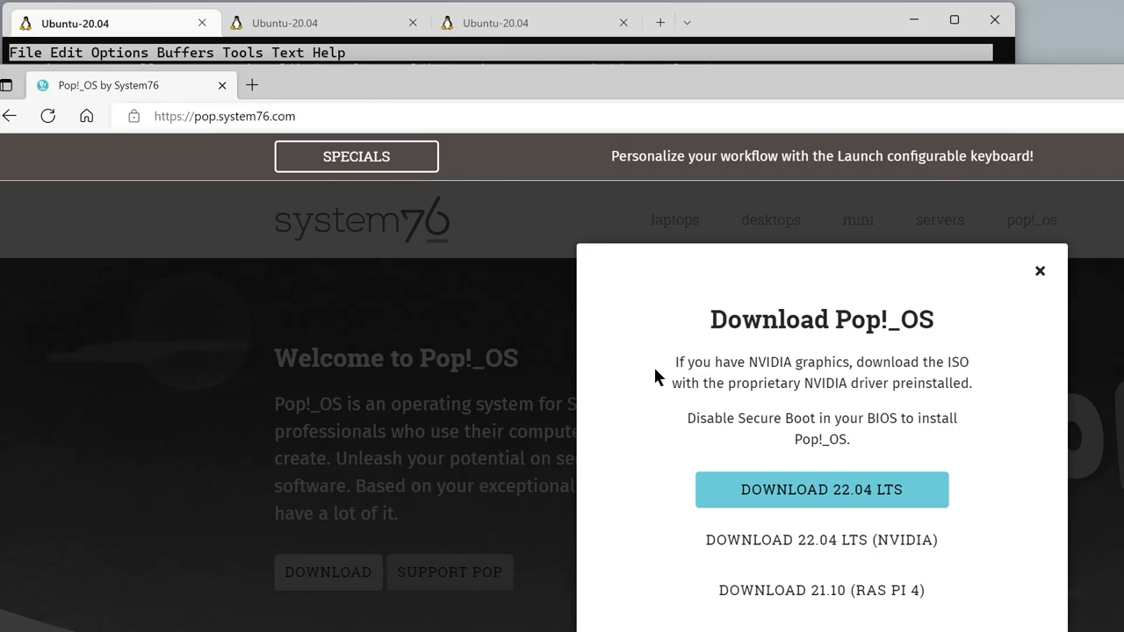
pyautogui.moveTo(696, 329)
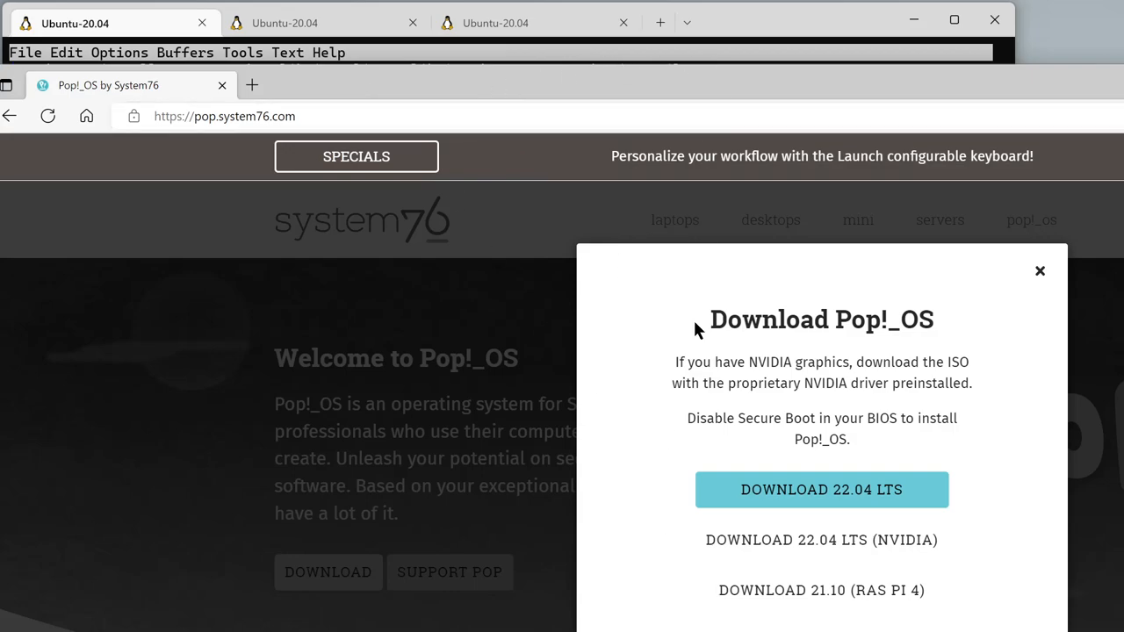
pyautogui.moveTo(960, 94)
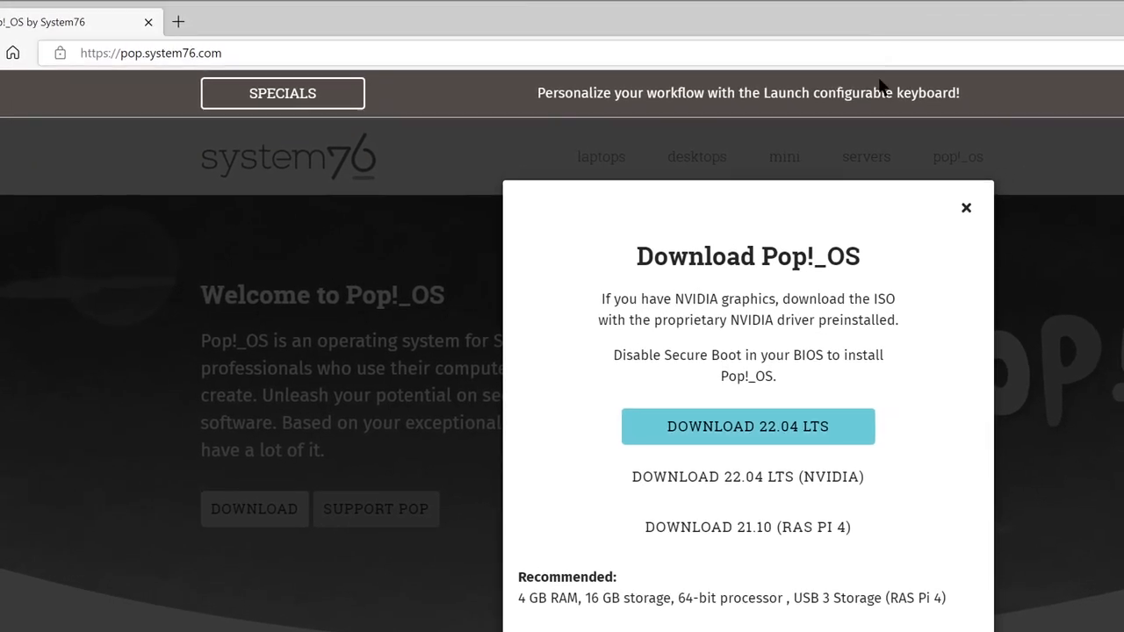
# - Reopen the Pop!_OS download dialog and scroll to the image file sizes and SHA256 sums
pyautogui.click(966, 208)
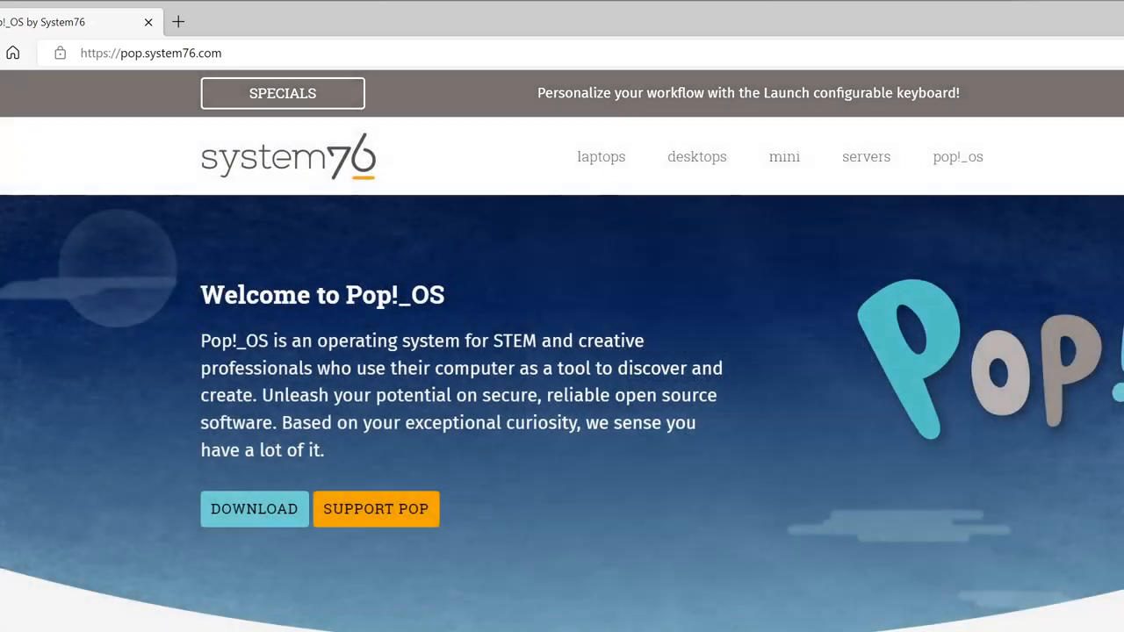
pyautogui.click(375, 508)
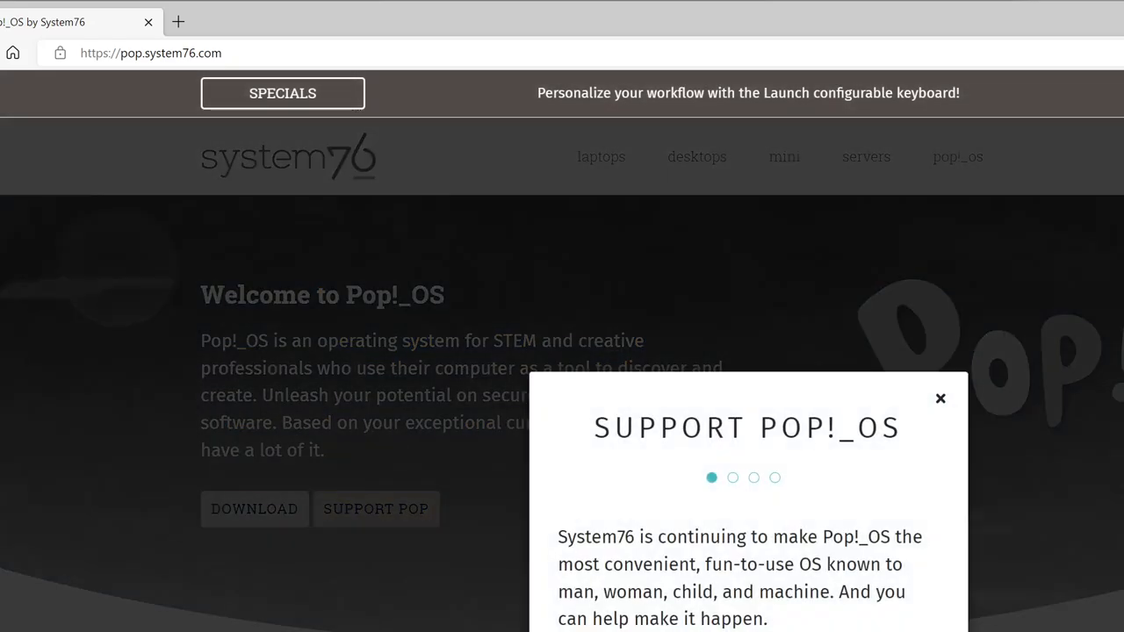
pyautogui.moveTo(940, 399)
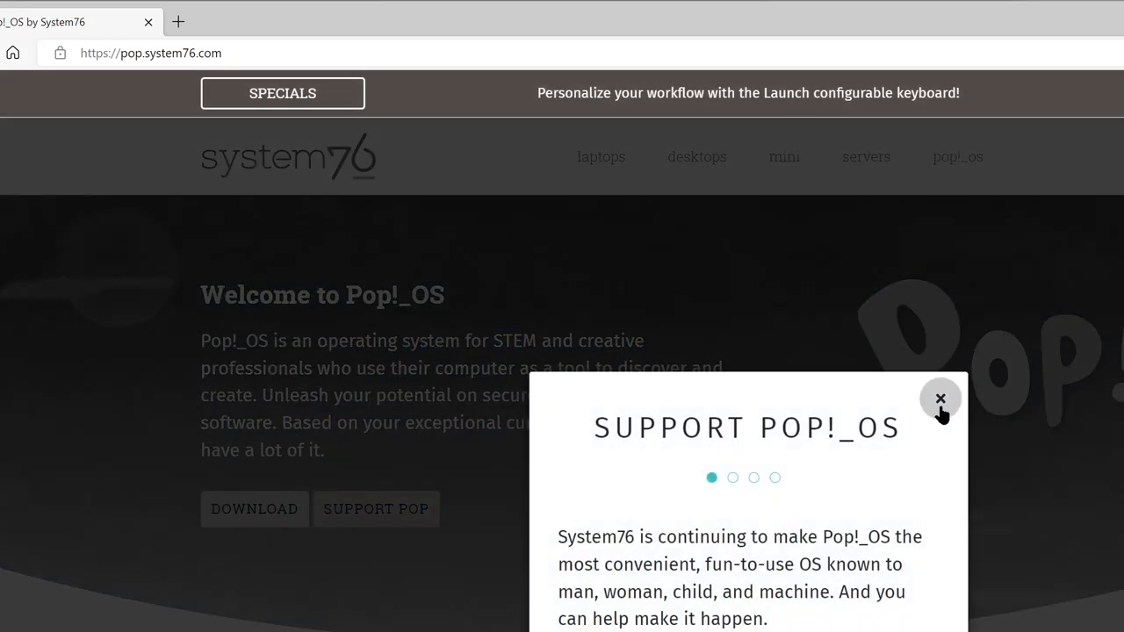
pyautogui.click(254, 508)
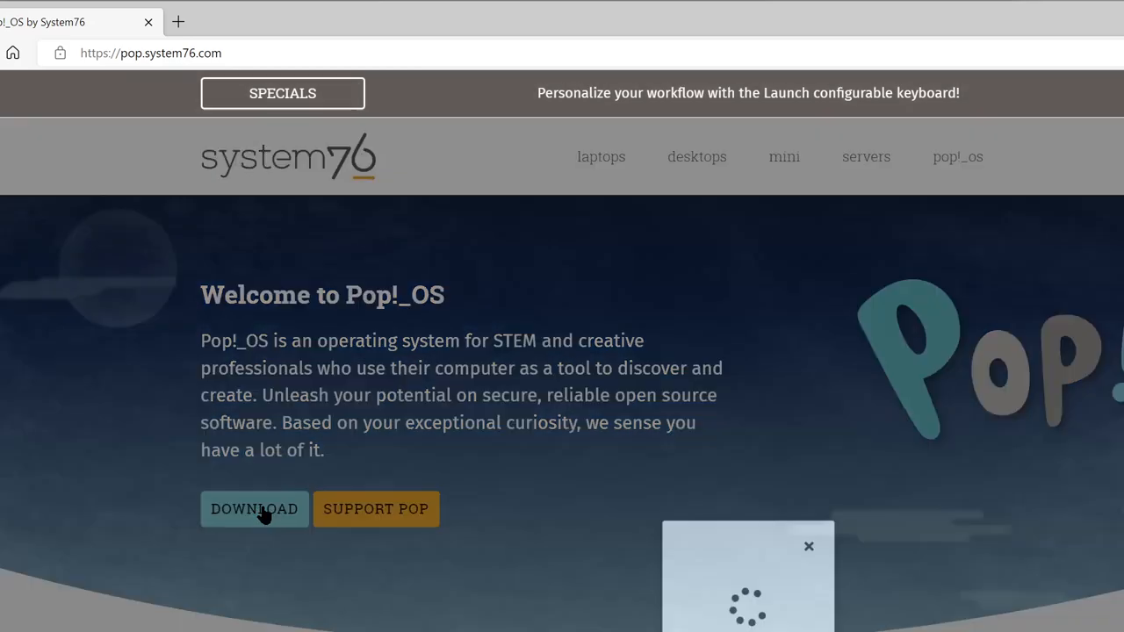
pyautogui.click(253, 508)
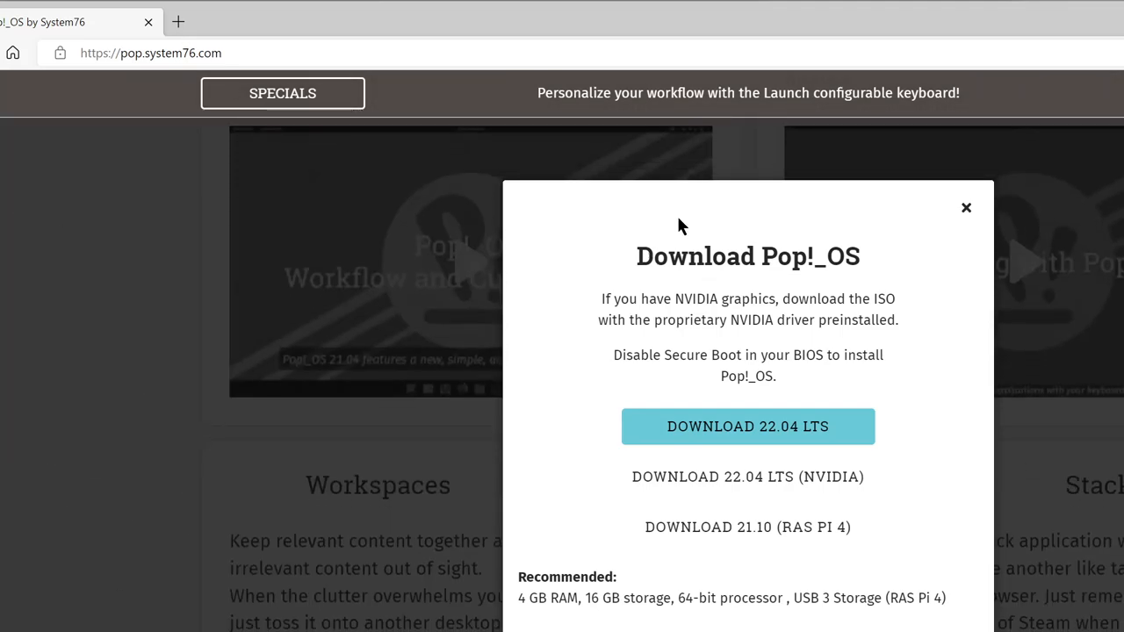
pyautogui.moveTo(659, 303)
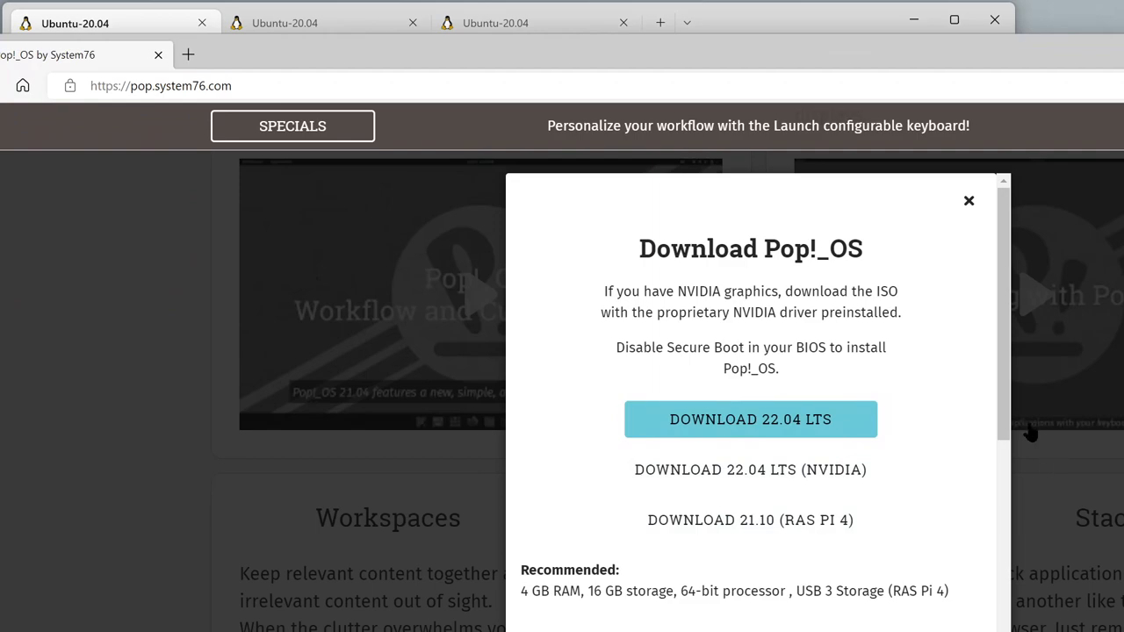
pyautogui.scroll(-3)
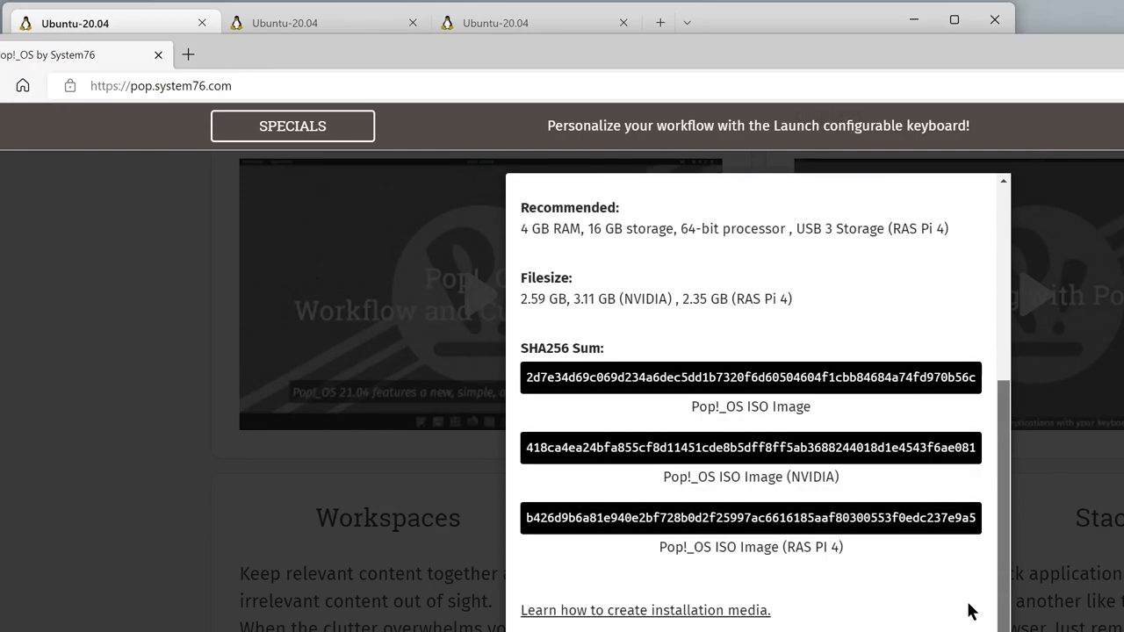
pyautogui.moveTo(718, 72)
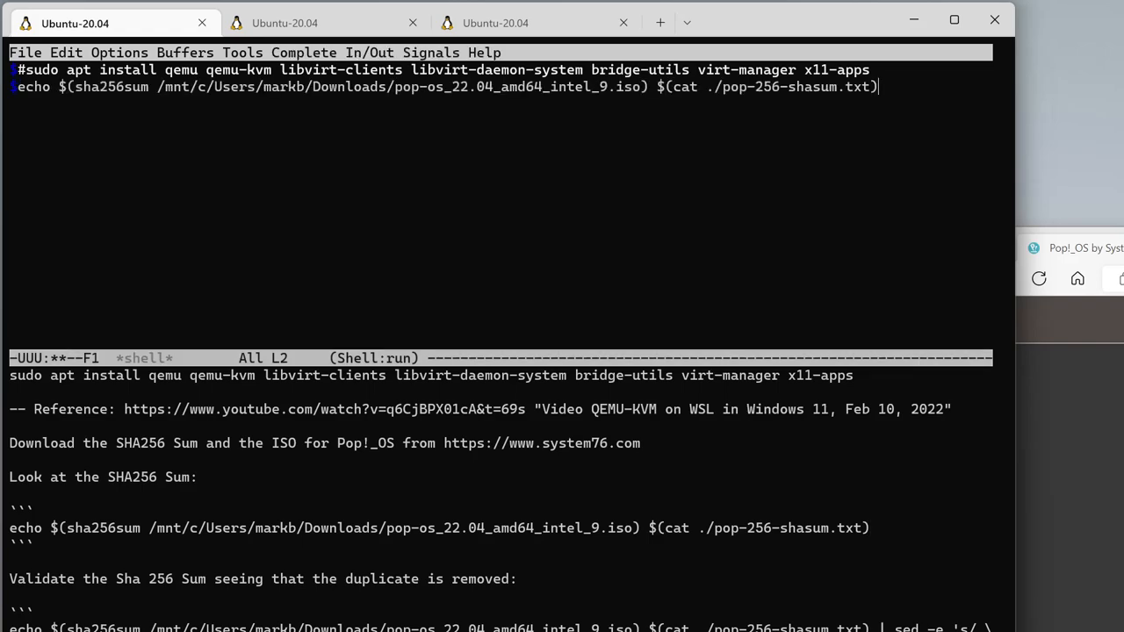
# - Run the sha256sum comparison against pop-256-shasum.txt and see the two hashes match
pyautogui.press('Return')
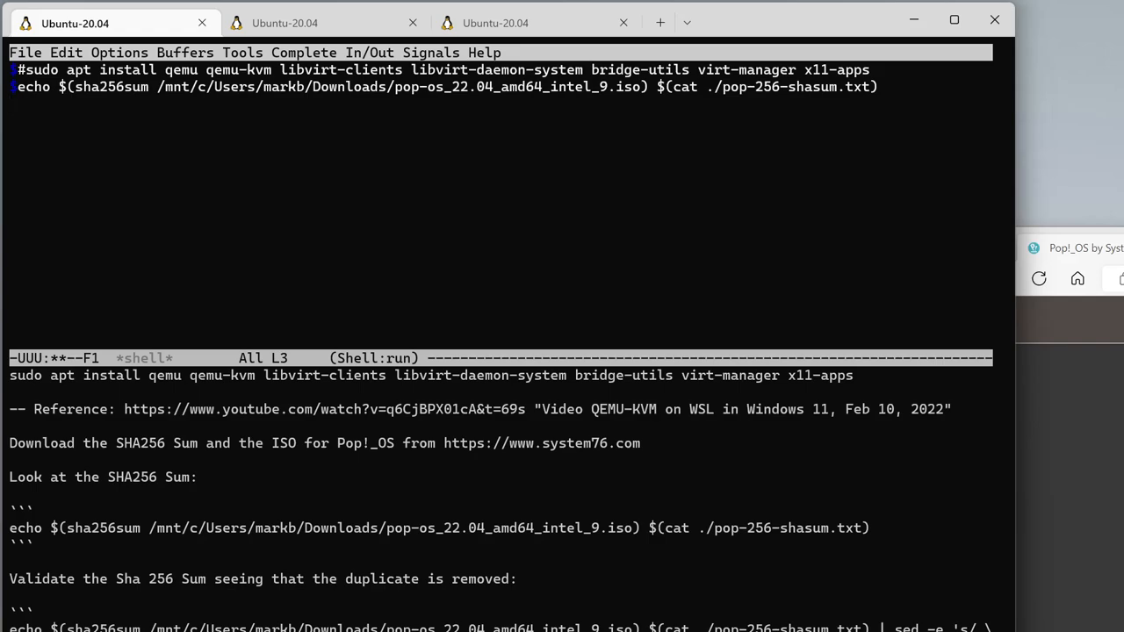
pyautogui.press('Return')
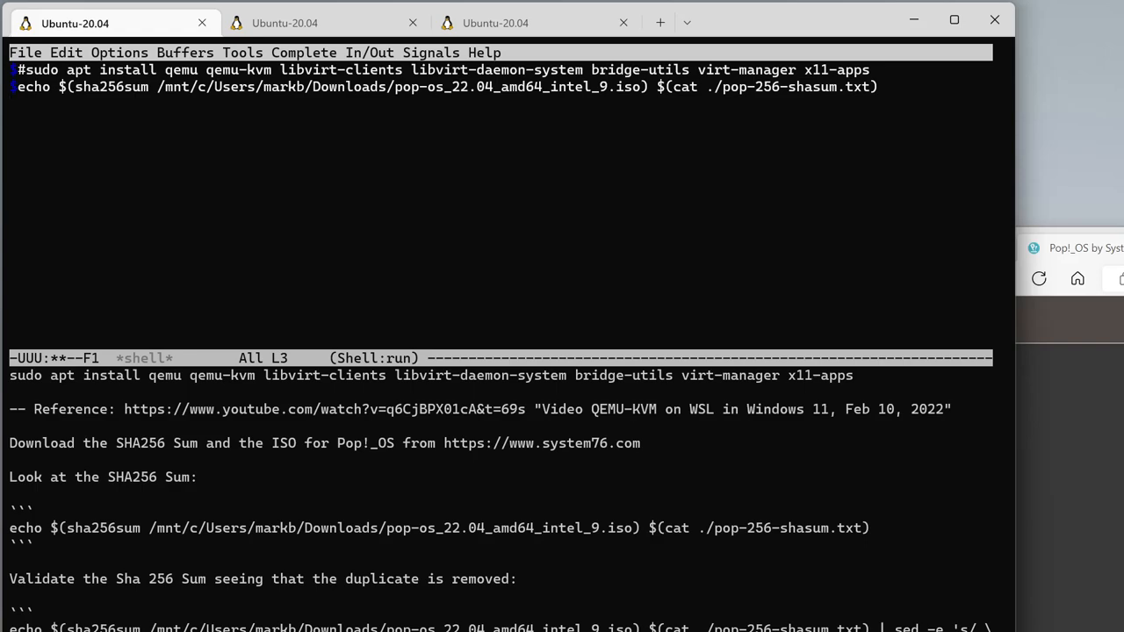
pyautogui.press('Return')
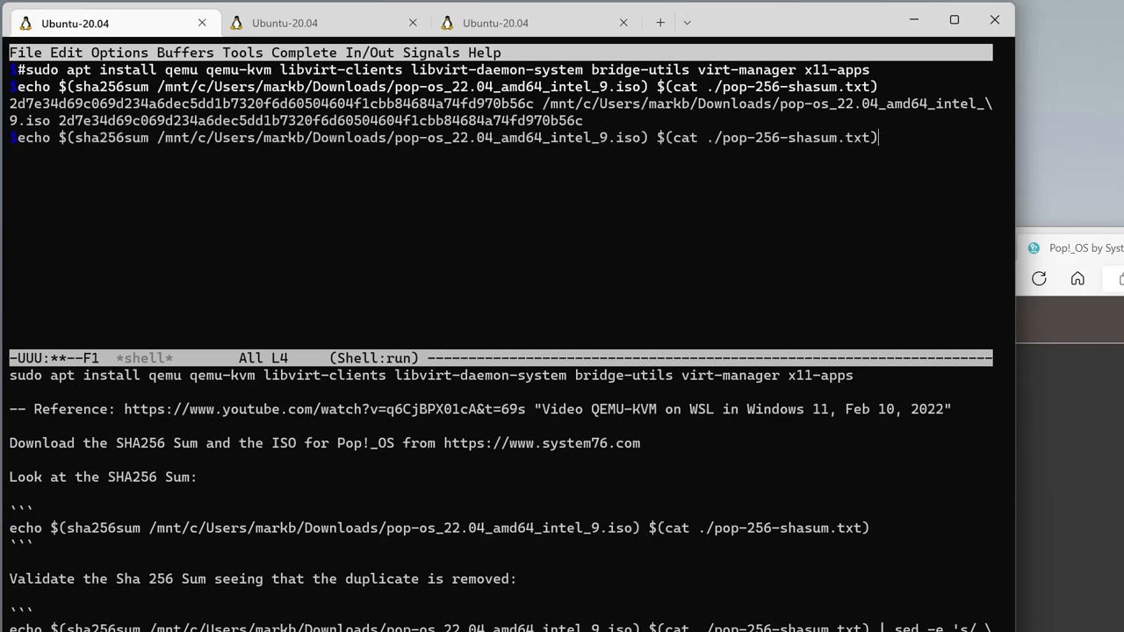
# - Rerun the checksum command piped through sed and sort -u, leaving one hash line
pyautogui.press('BackSpace')
pyautogui.write(" | sed -e 's/ /\\n/g' | sort -u")
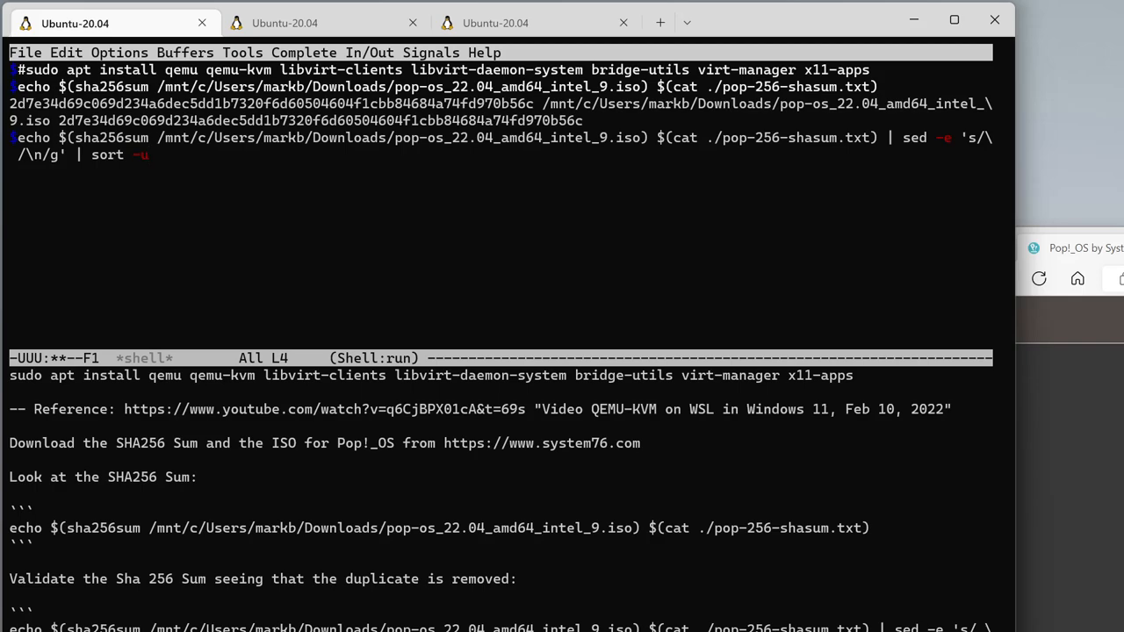
pyautogui.press('Return')
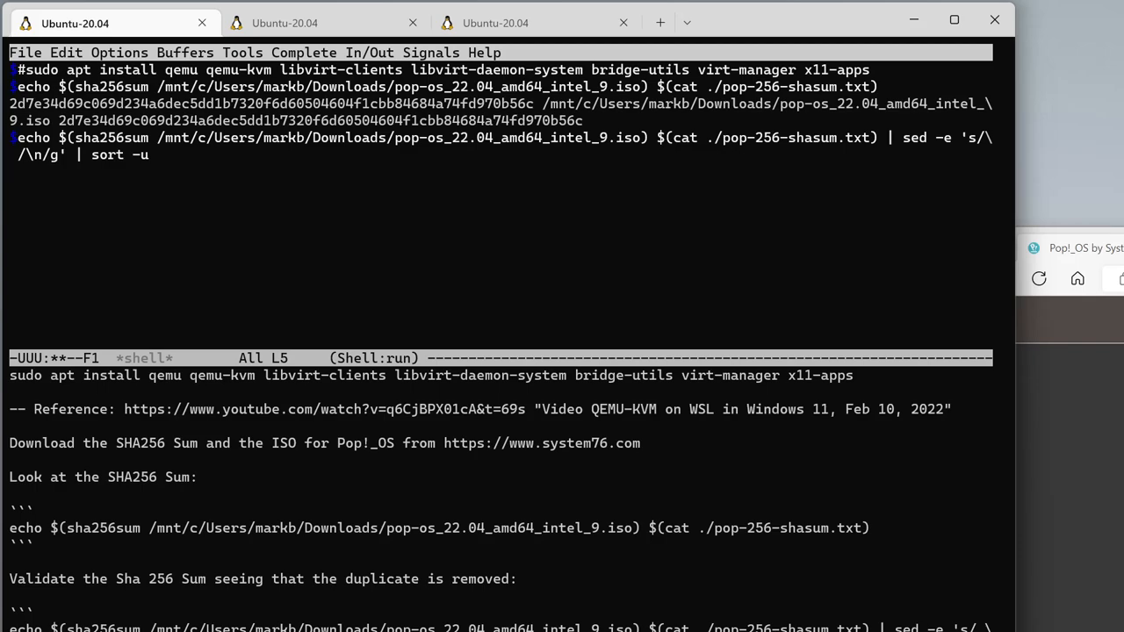
pyautogui.press('Return')
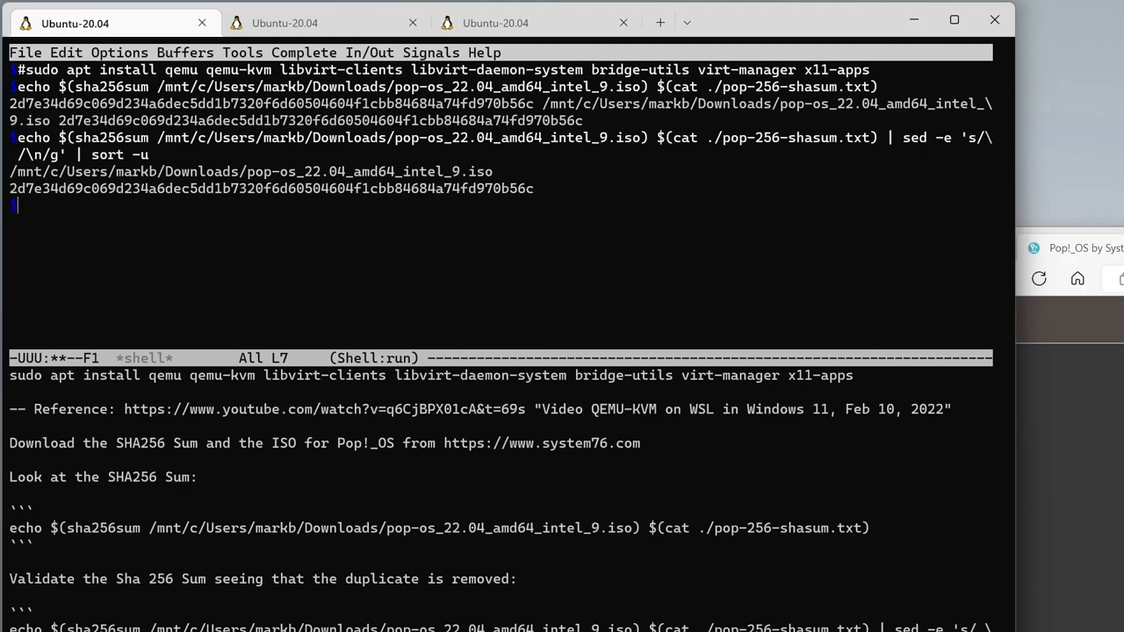
pyautogui.press('Up')
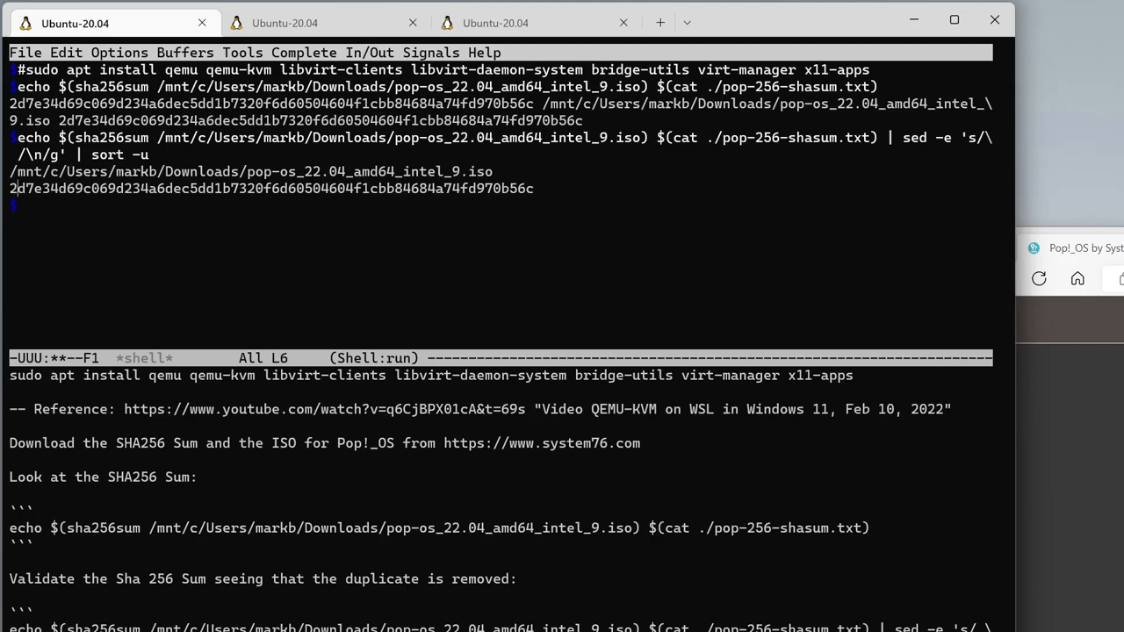
pyautogui.press('Down')
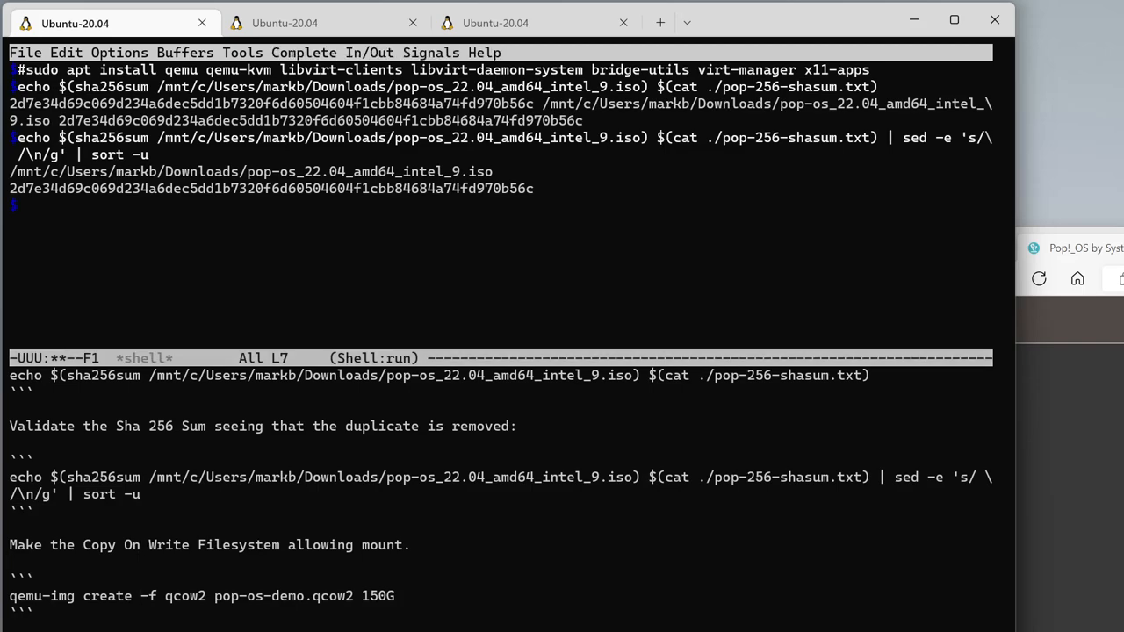
# - Delete the old pop-os-demo.qcow2 disk image with rm
pyautogui.write('rm')
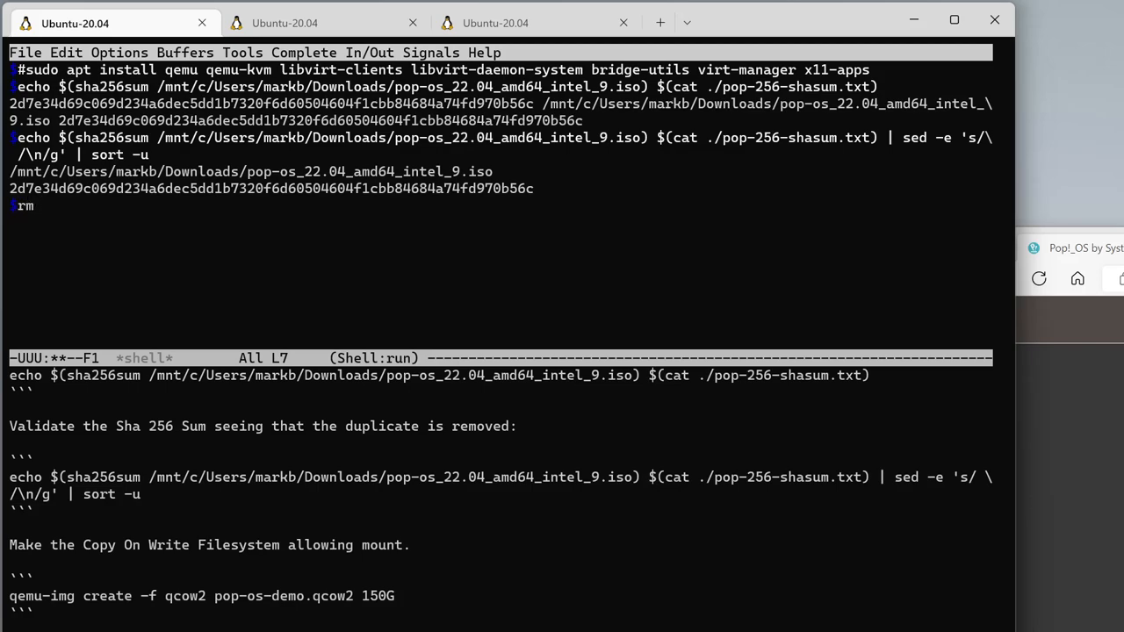
pyautogui.write('pop-os-demo.qcow2')
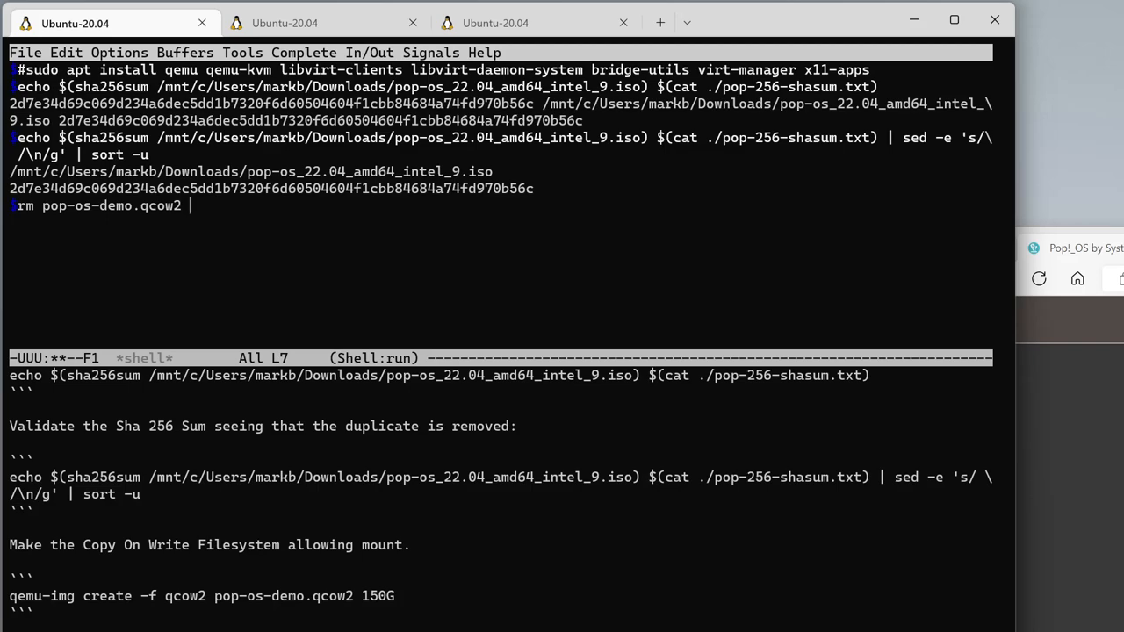
pyautogui.press('Return')
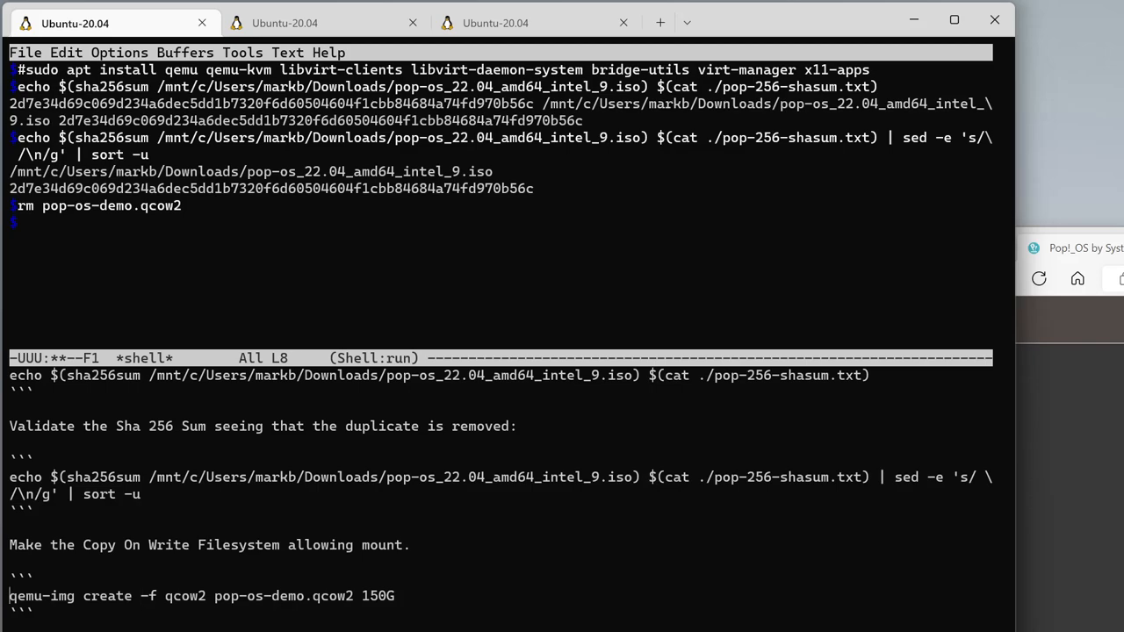
# - Enter qemu-img create -f qcow2 pop-os-demo.qcow2 150G at the shell prompt
pyautogui.doubleClick(202, 595)
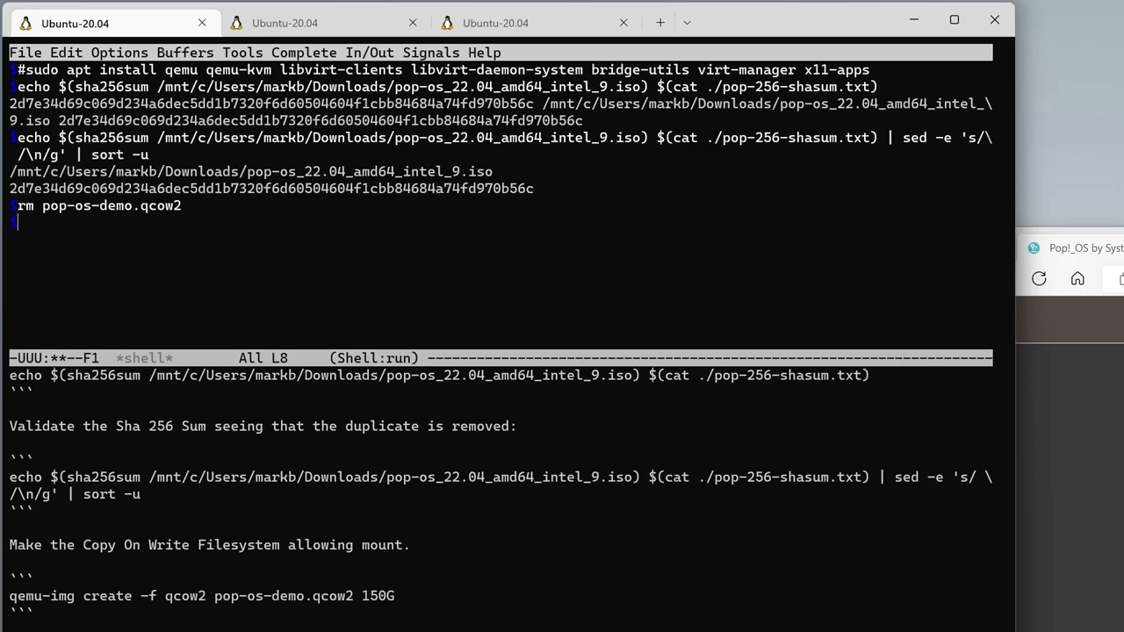
pyautogui.write('qemu-img create -f qcow2 pop-os-demo.qcow2 150G')
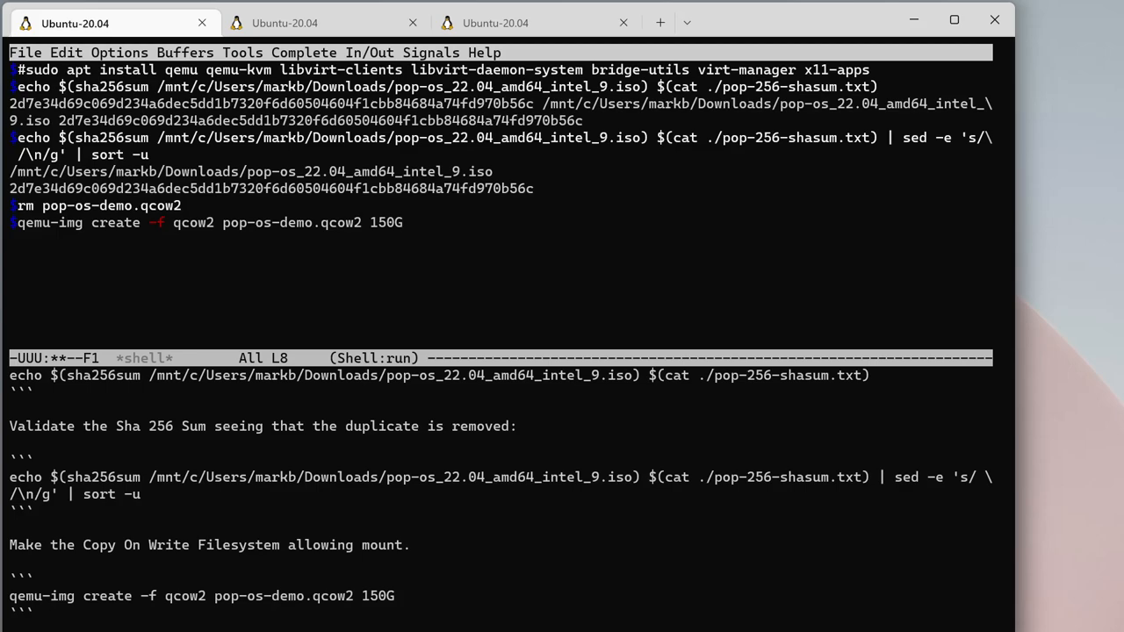
# - Create the 150G pop-os-demo.qcow2 image and confirm with du -h it uses 196K
pyautogui.press('Return')
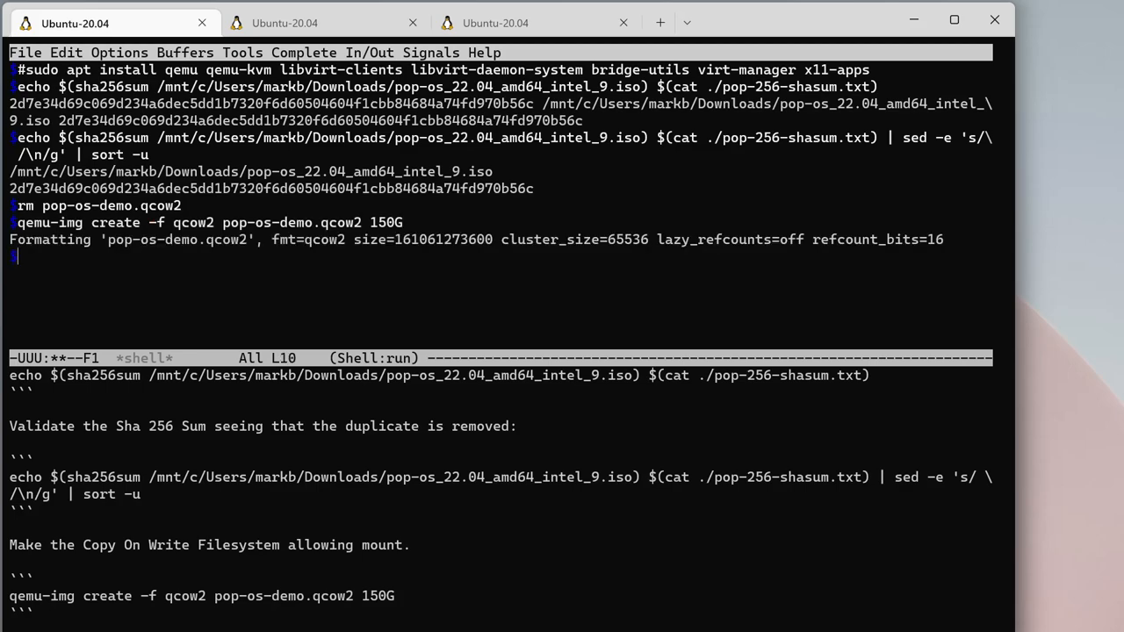
pyautogui.write('ls -l')
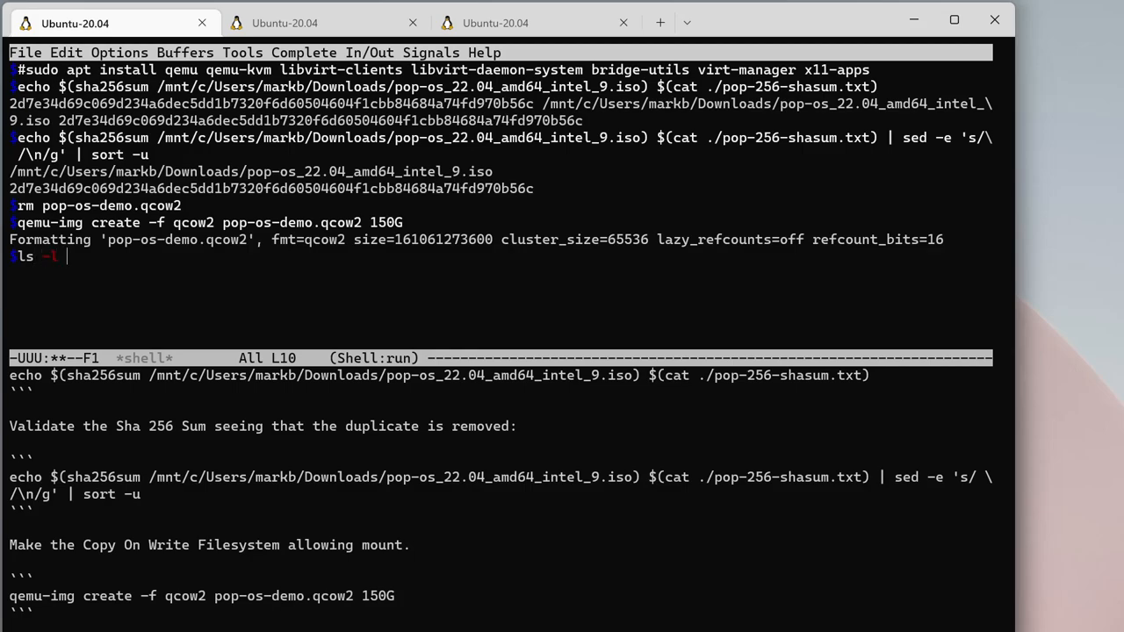
pyautogui.press('BackSpace')
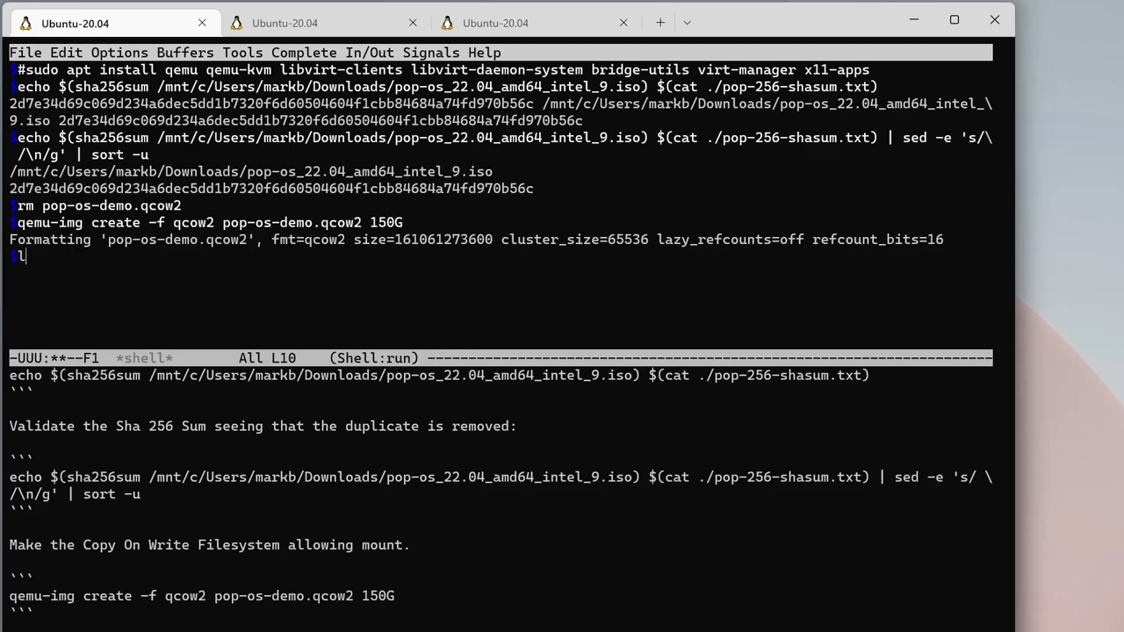
pyautogui.write('du -h pop-os-demo.')
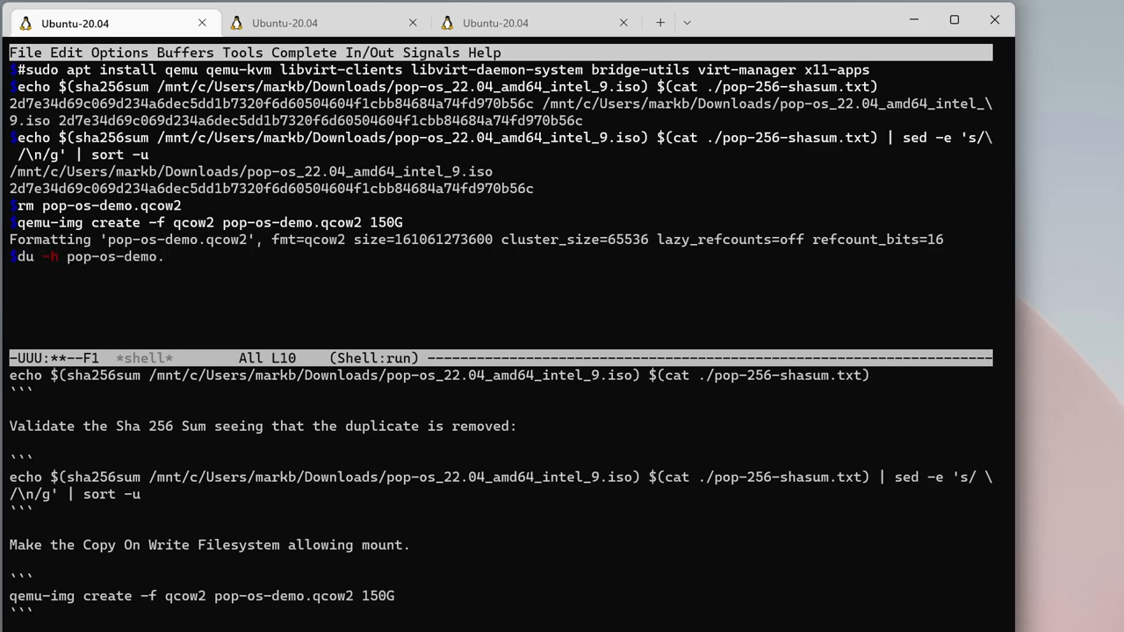
pyautogui.write('qcow2')
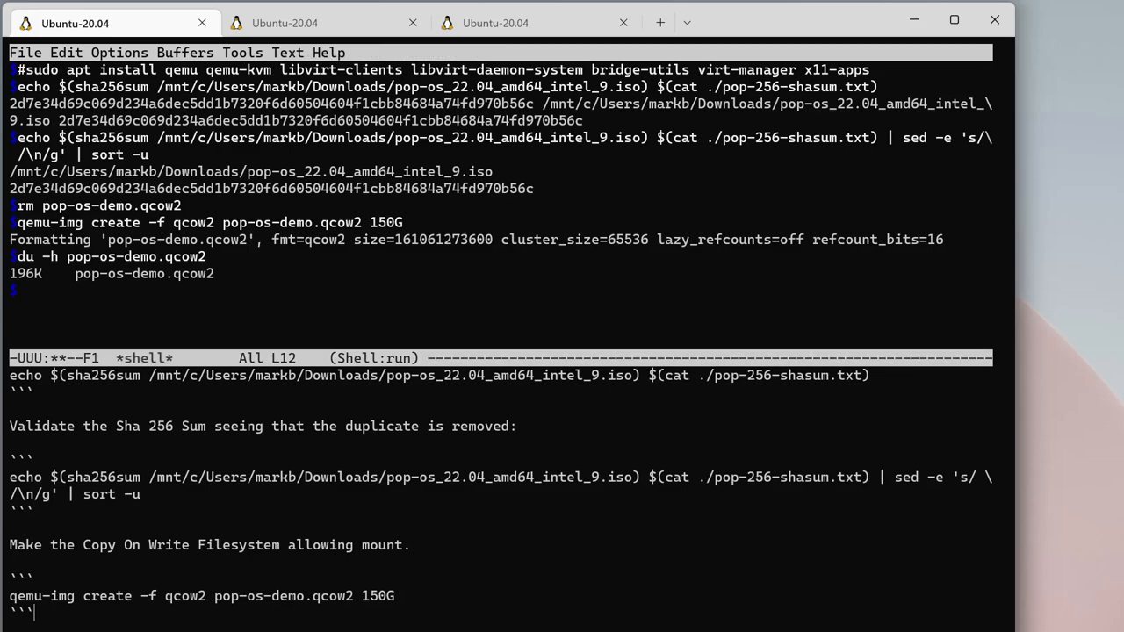
# - Scroll the notes window to the qemu-system-x86_64 install section
pyautogui.scroll(-3)
pyautogui.write('sudo qemu-system-x86_64 -smp 4 -cdrom /mnt/c/Users/markb/Downloads/pop-os_22.04_amd64_intel_9.iso -hda pop-os-demo.qcow2 -m 5G -vga std -accel kvm')
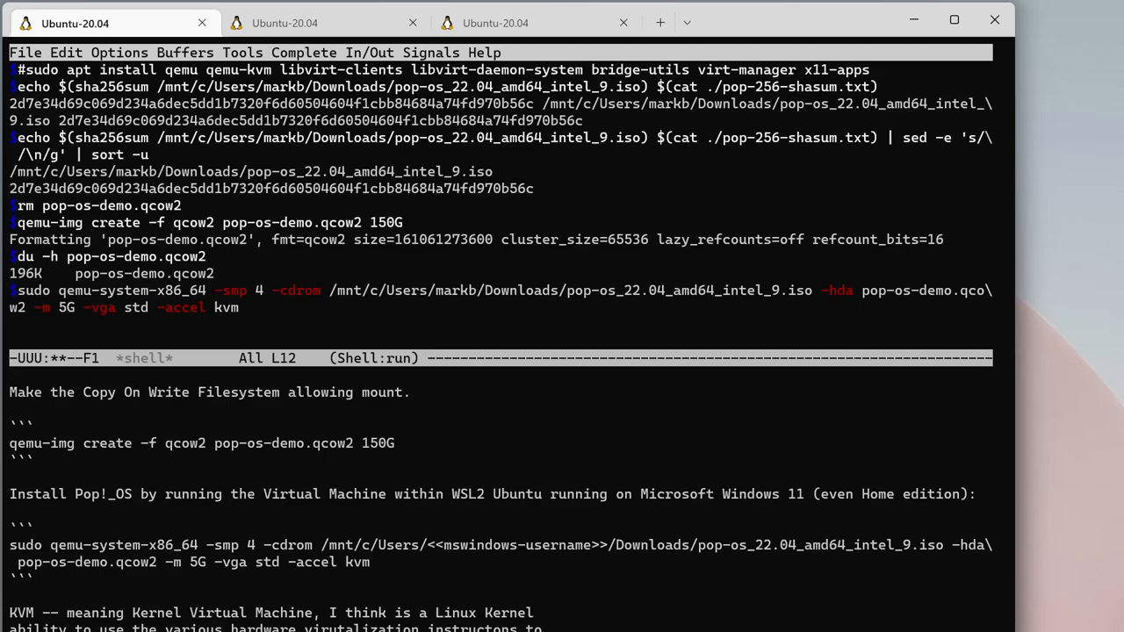
# - Run the qemu-system command from the Emacs shell to boot the Pop!_OS installer ISO
pyautogui.click(239, 307)
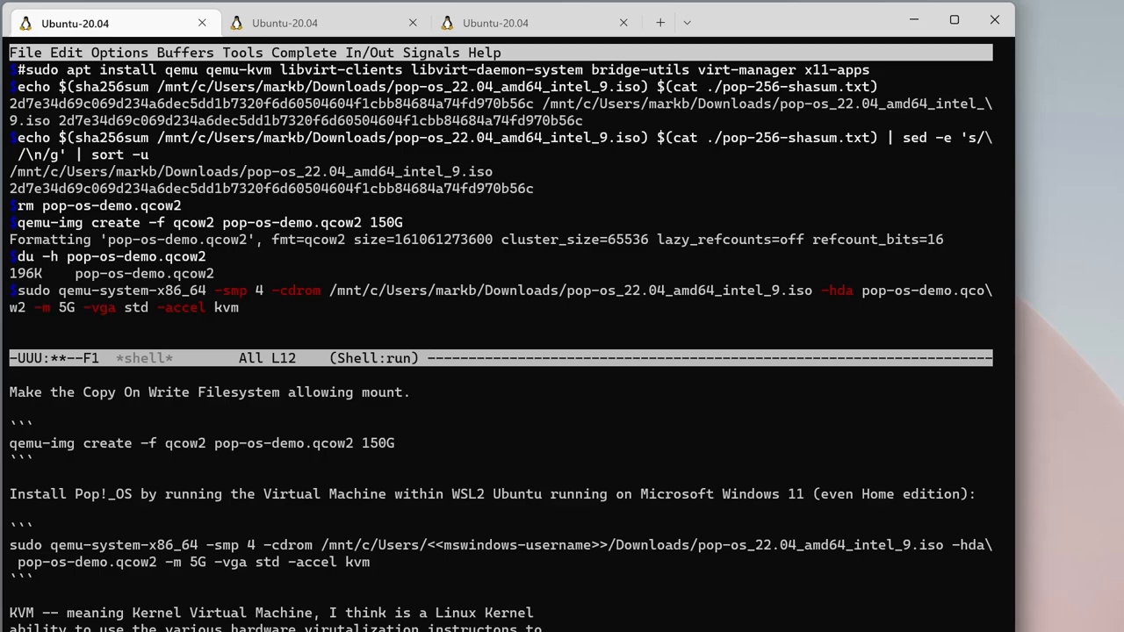
pyautogui.press('Return')
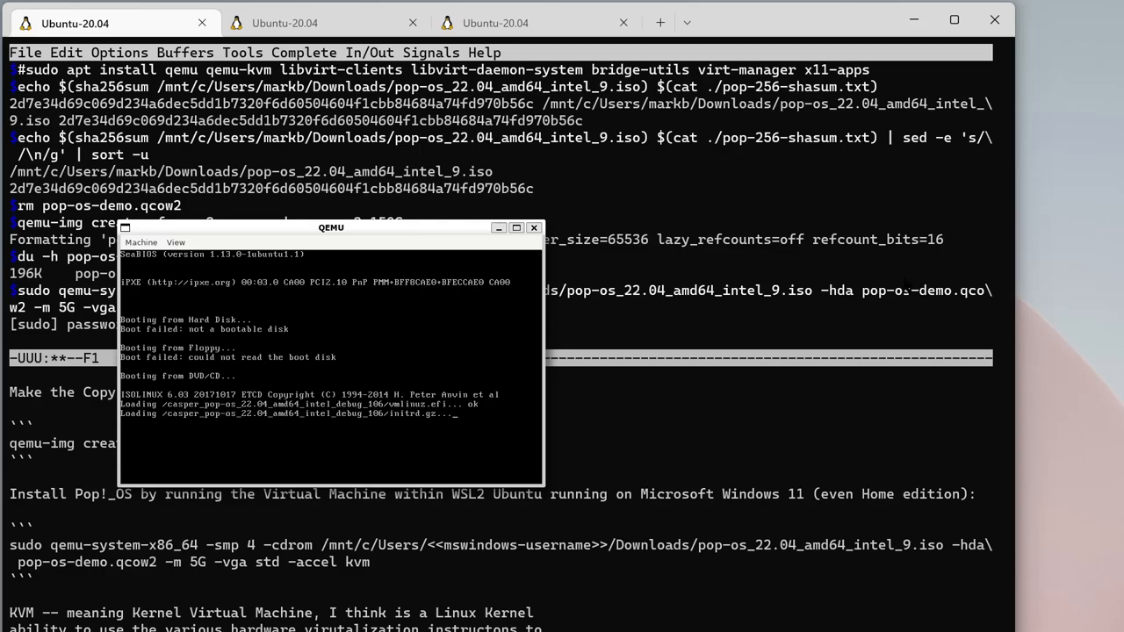
pyautogui.moveTo(278, 224)
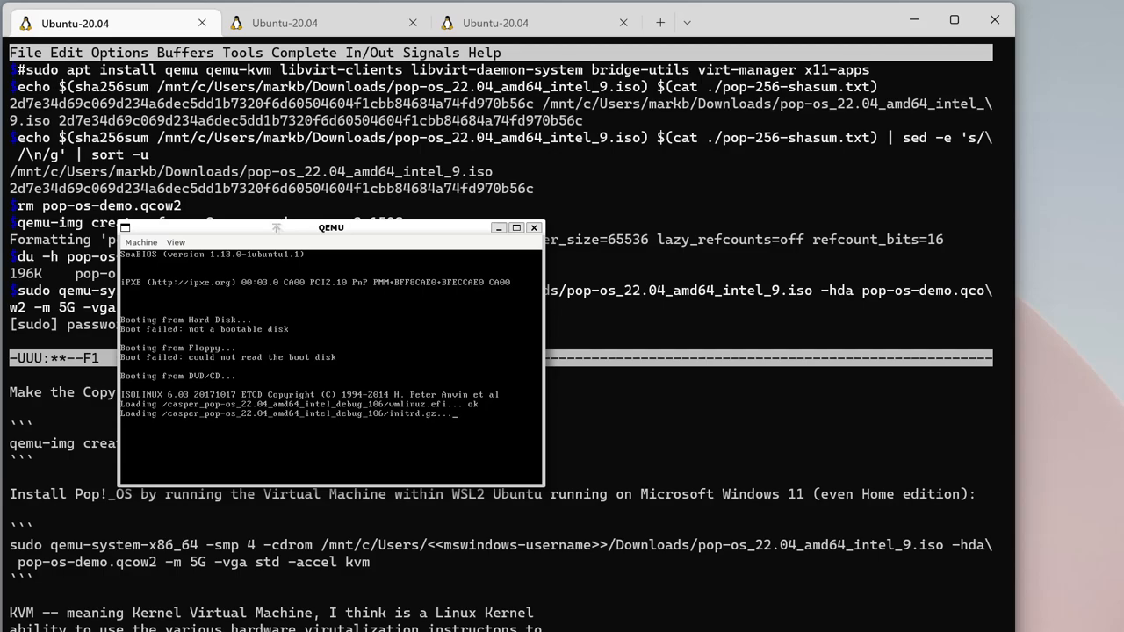
pyautogui.moveTo(277, 235)
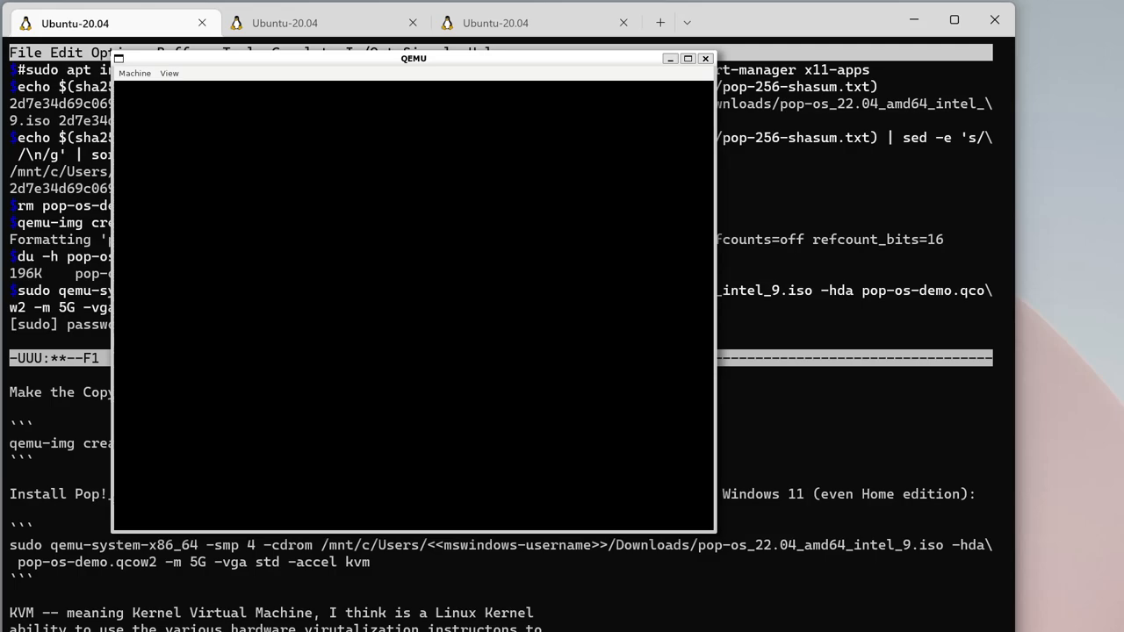
pyautogui.moveTo(653, 490)
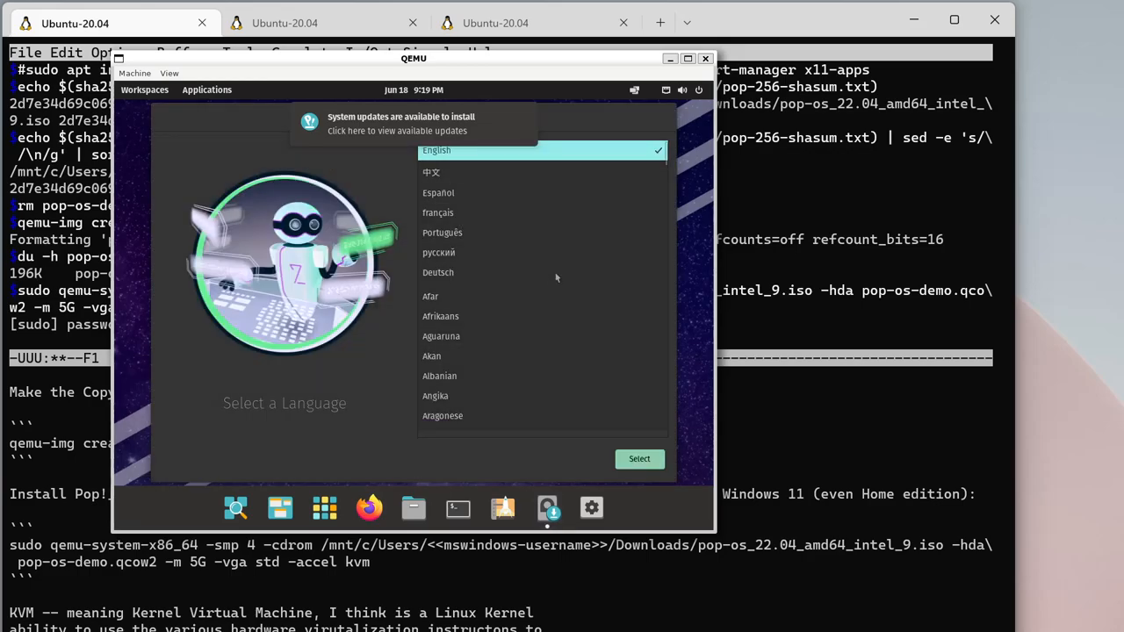
pyautogui.moveTo(646, 376)
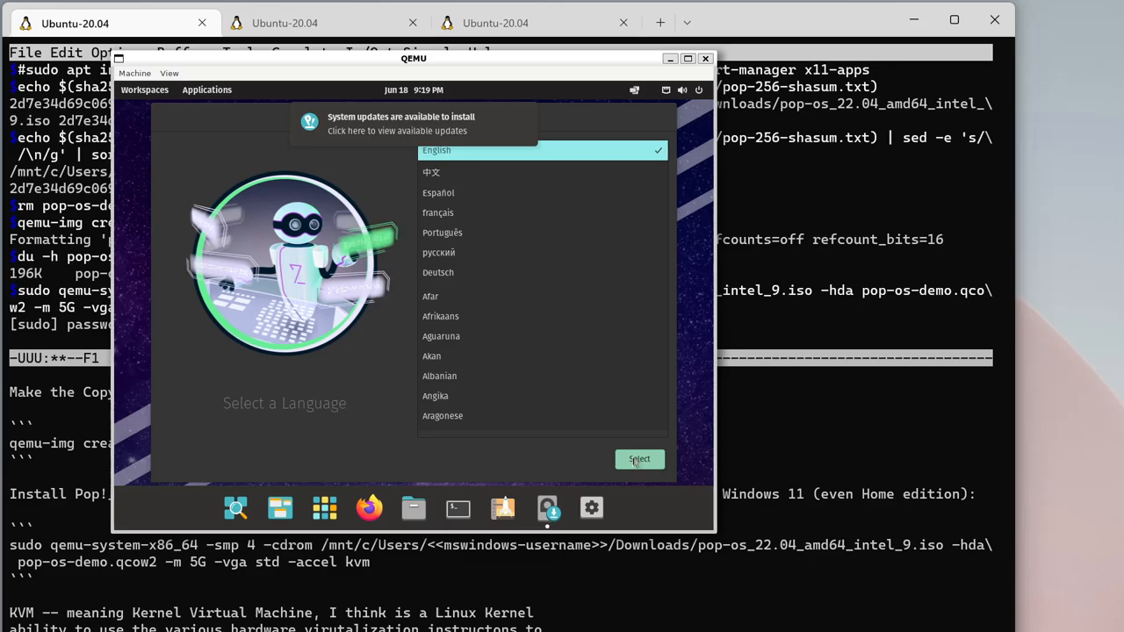
pyautogui.moveTo(569, 205)
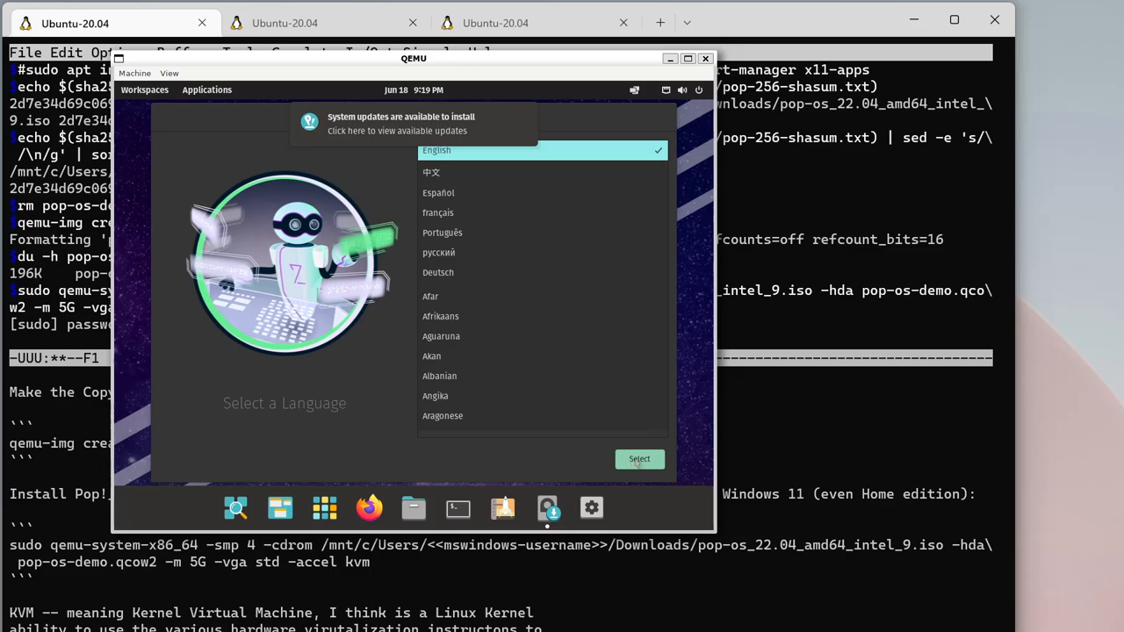
# - Accept English language, United States region and English (US) keyboard layout in the installer
pyautogui.click(639, 458)
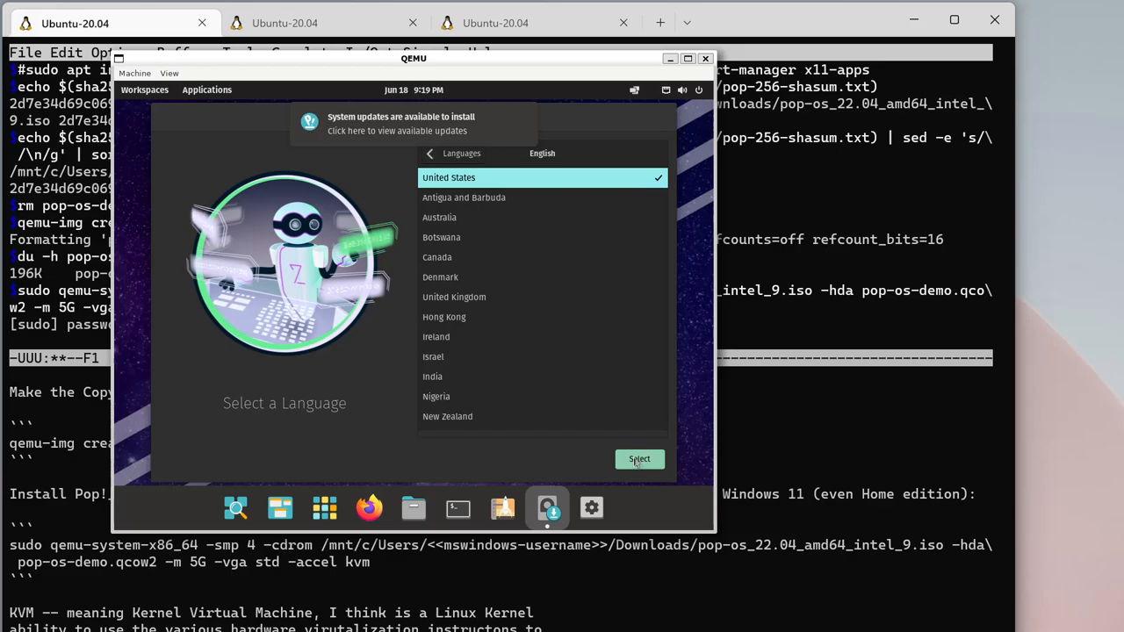
pyautogui.click(639, 459)
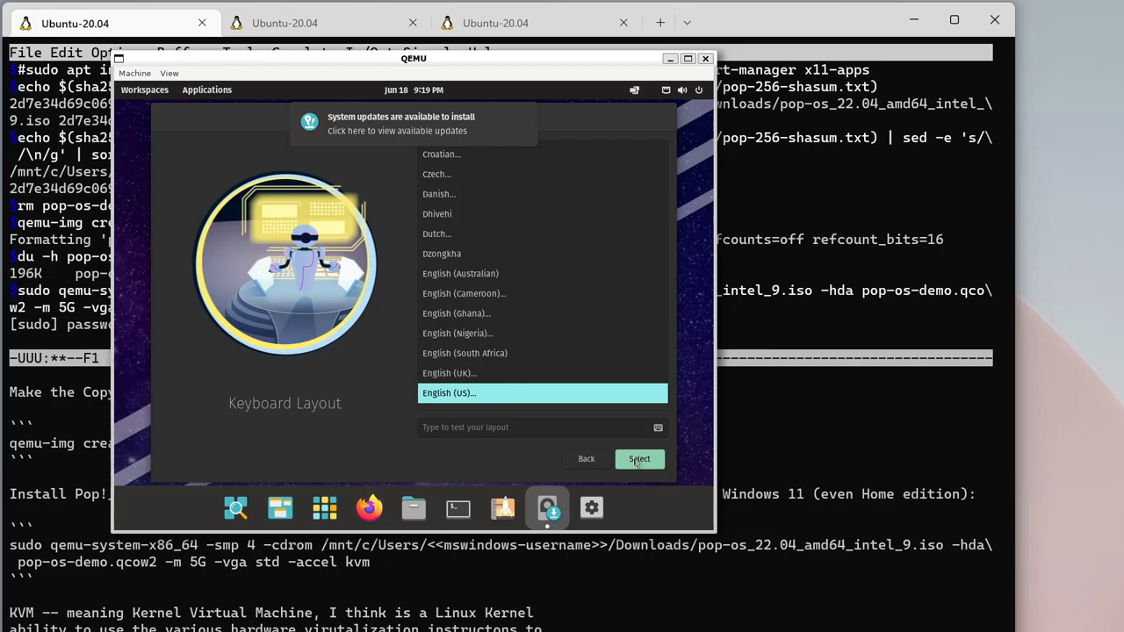
pyautogui.click(639, 458)
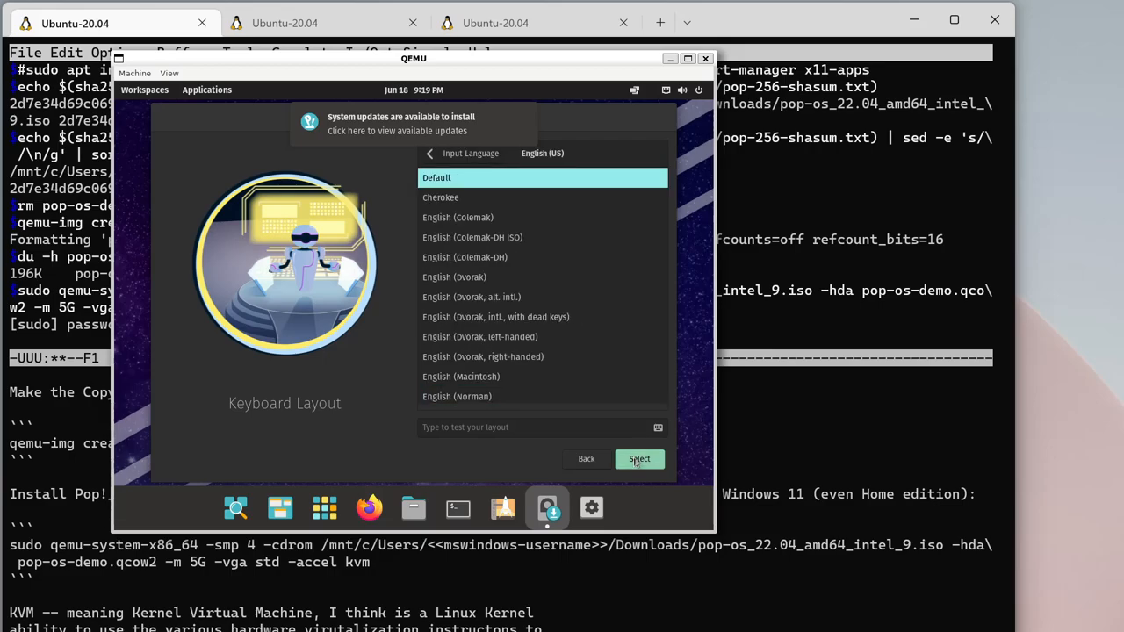
pyautogui.moveTo(603, 122)
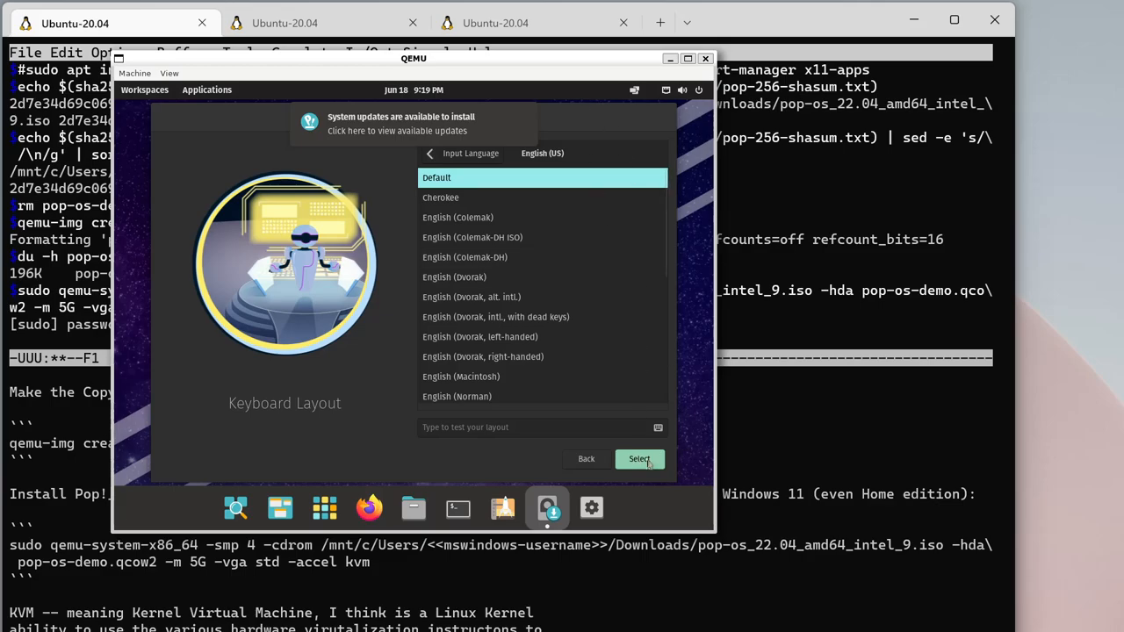
pyautogui.click(640, 458)
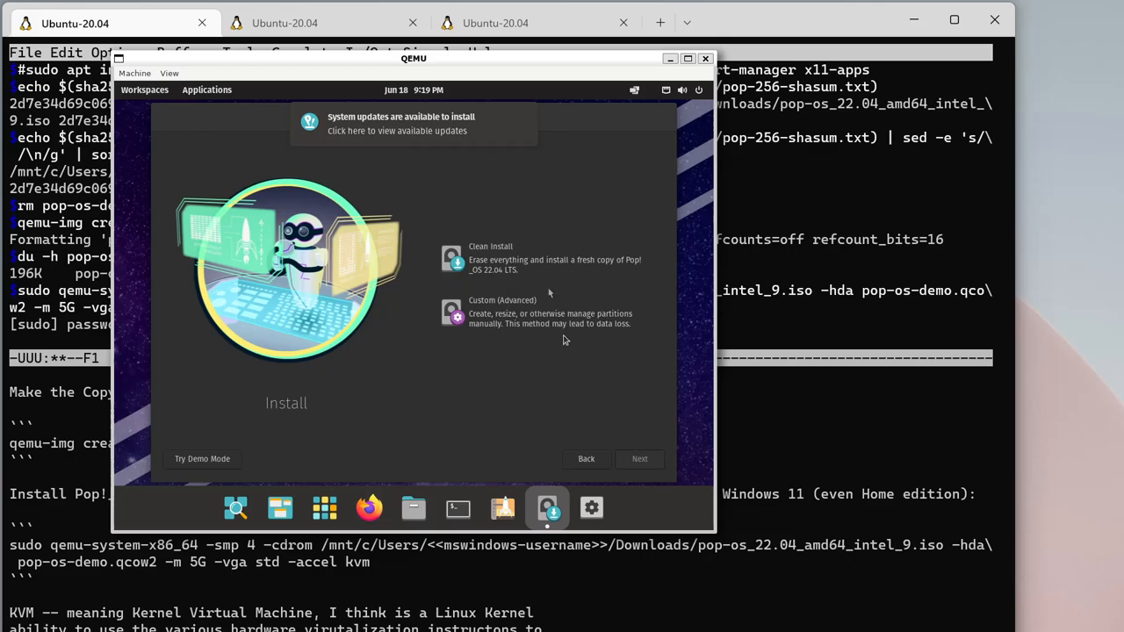
# - Choose Clean Install on the ATA QEMU HARDDISK, erase it, and submit the user account
pyautogui.click(540, 258)
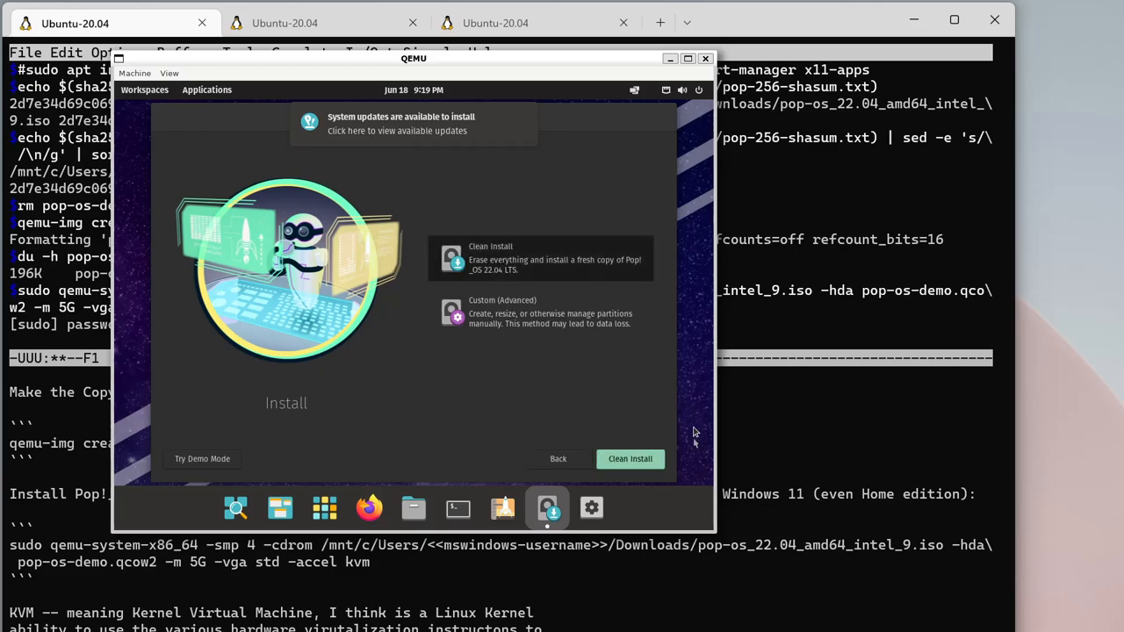
pyautogui.click(629, 458)
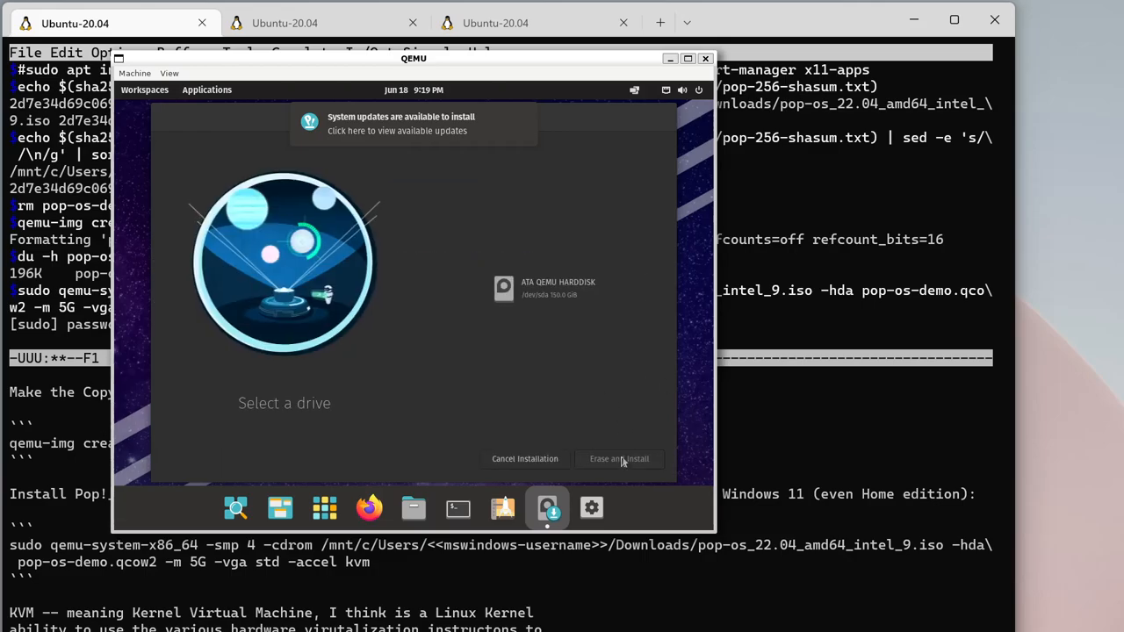
pyautogui.click(542, 288)
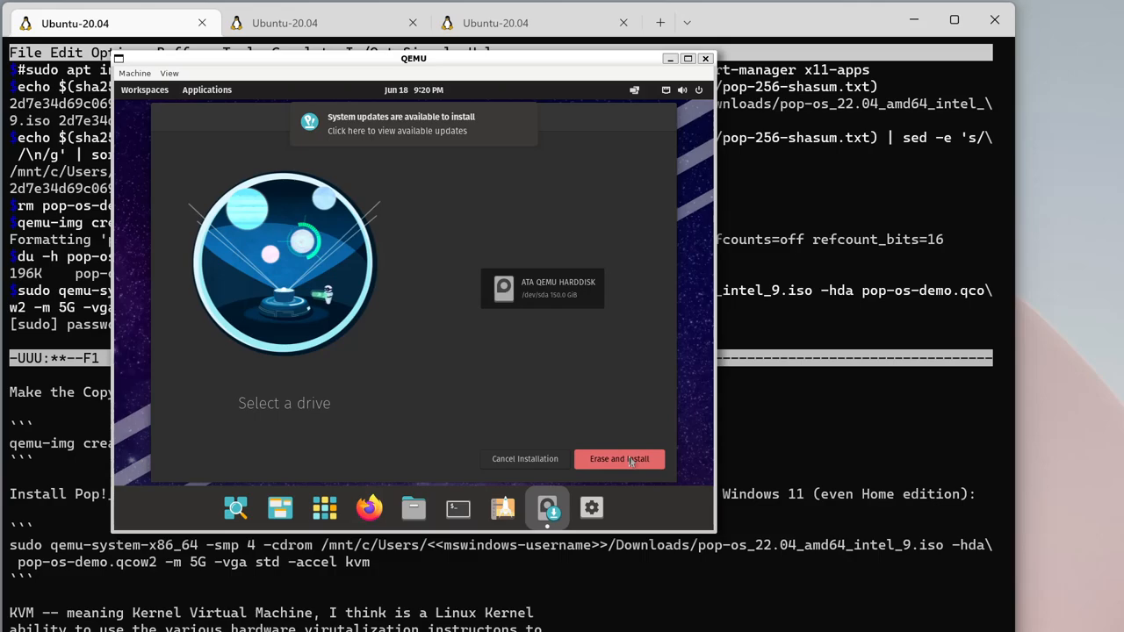
pyautogui.click(619, 459)
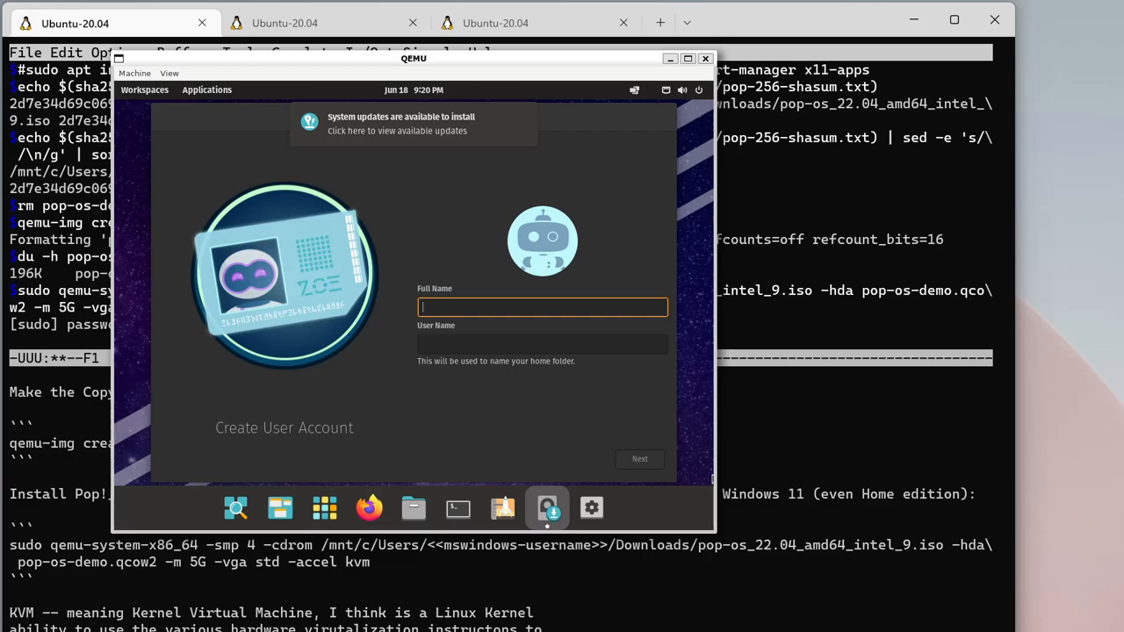
pyautogui.click(639, 458)
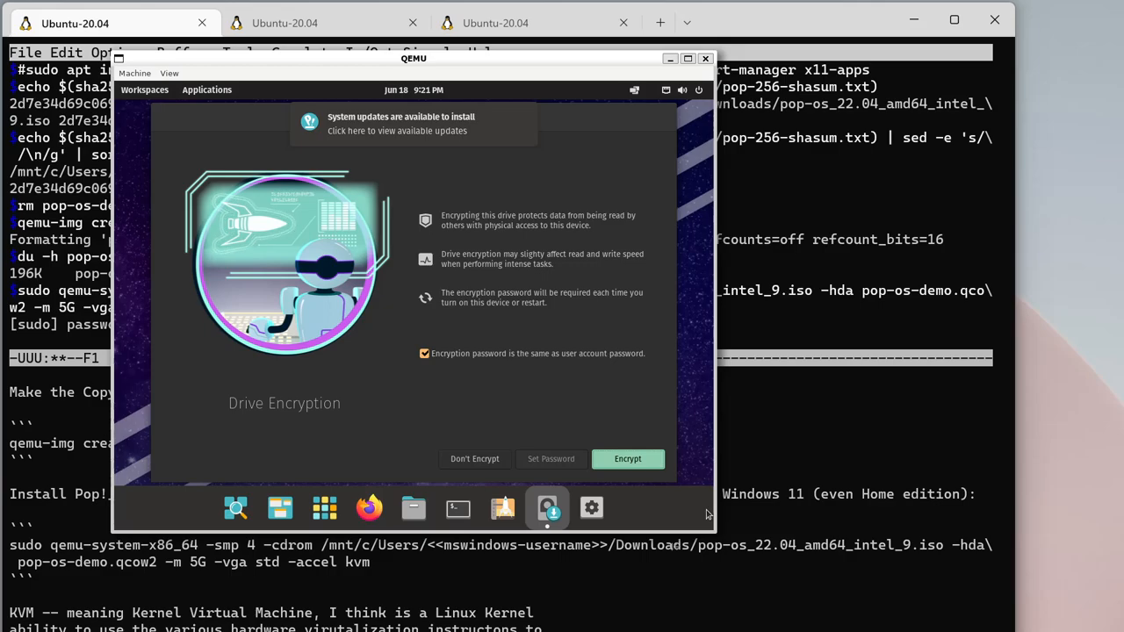
pyautogui.moveTo(443, 407)
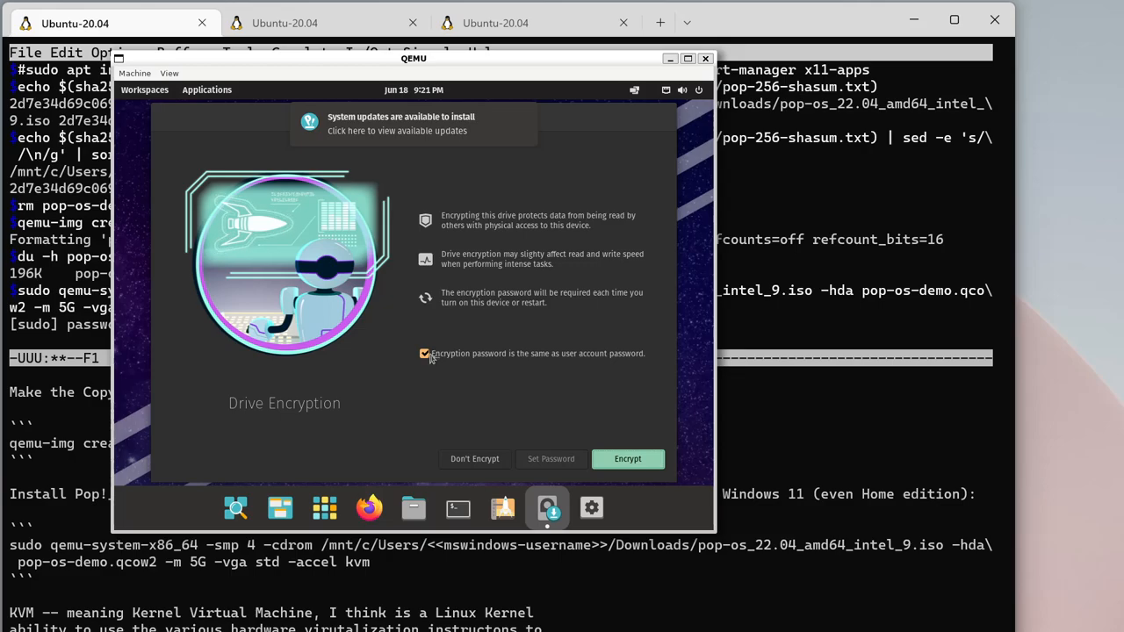
pyautogui.moveTo(421, 359)
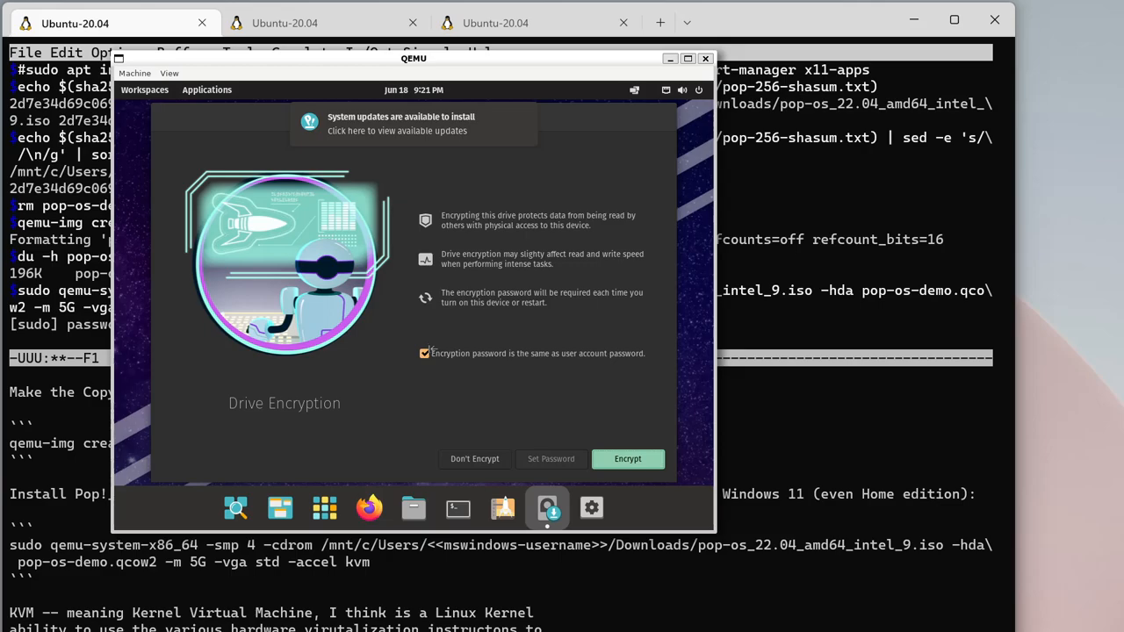
# - Uncheck 'Encryption password is the same as user account password' on Drive Encryption
pyautogui.click(424, 353)
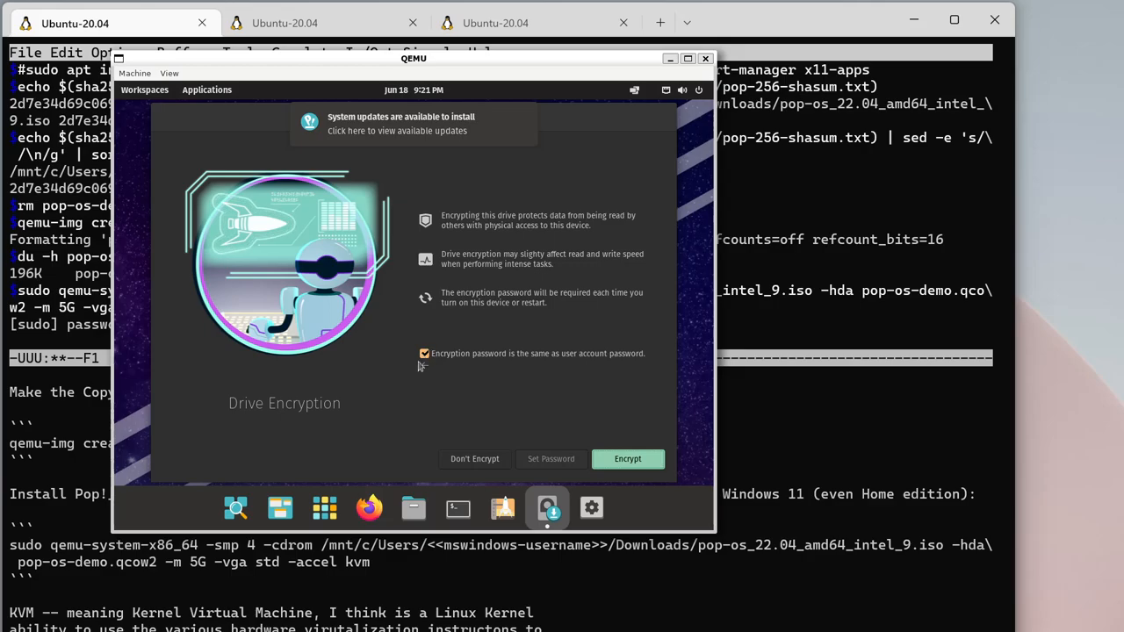
pyautogui.click(425, 352)
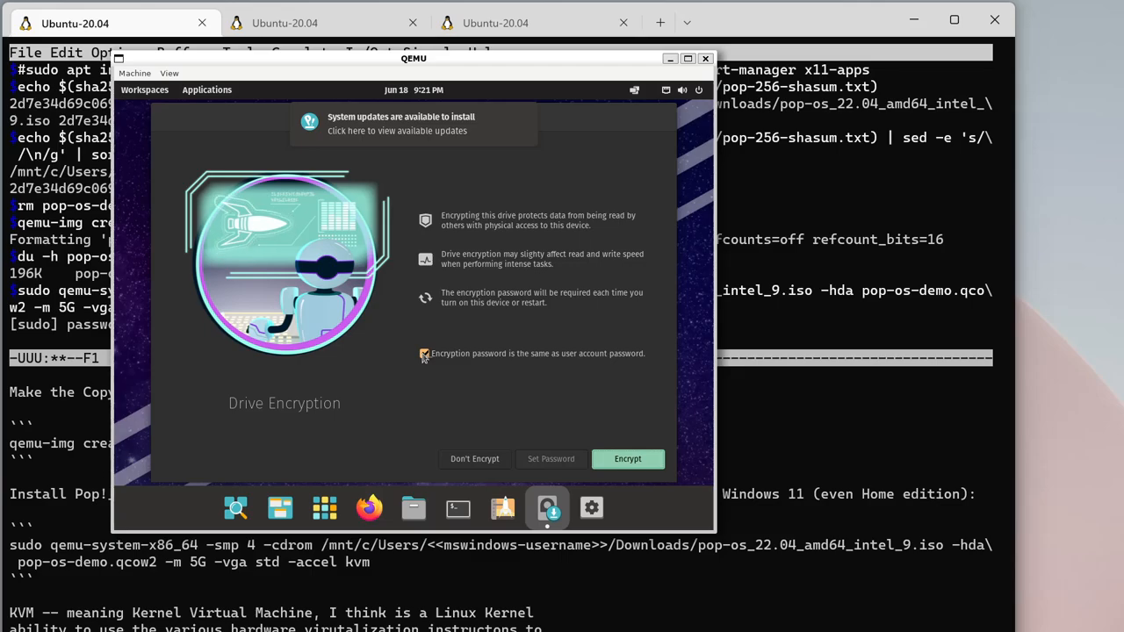
pyautogui.click(424, 353)
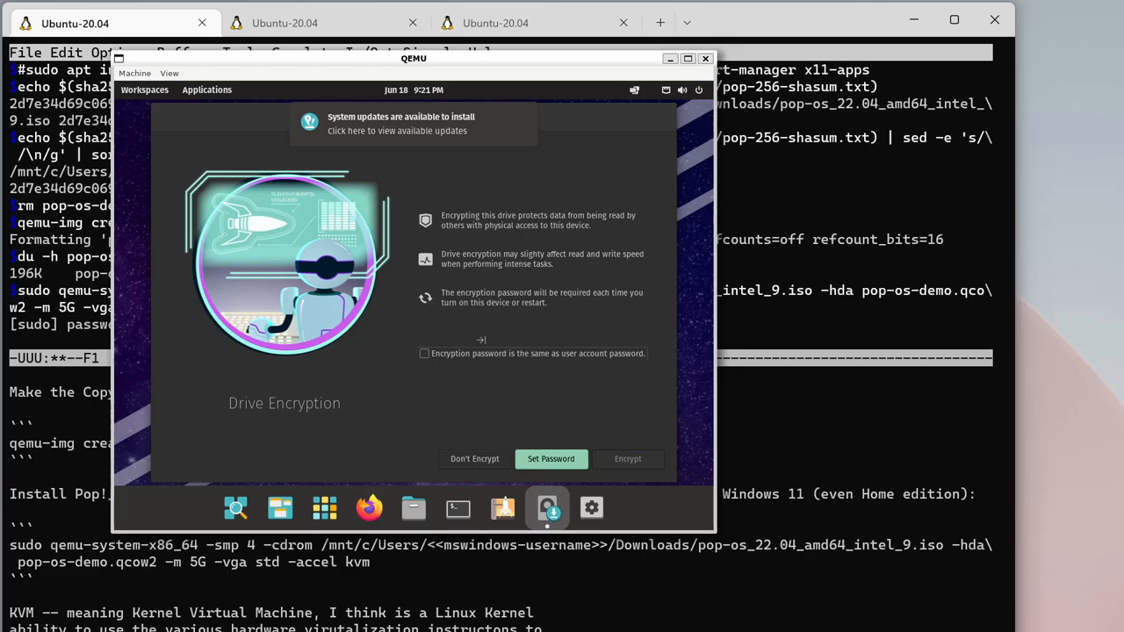
pyautogui.moveTo(435, 355)
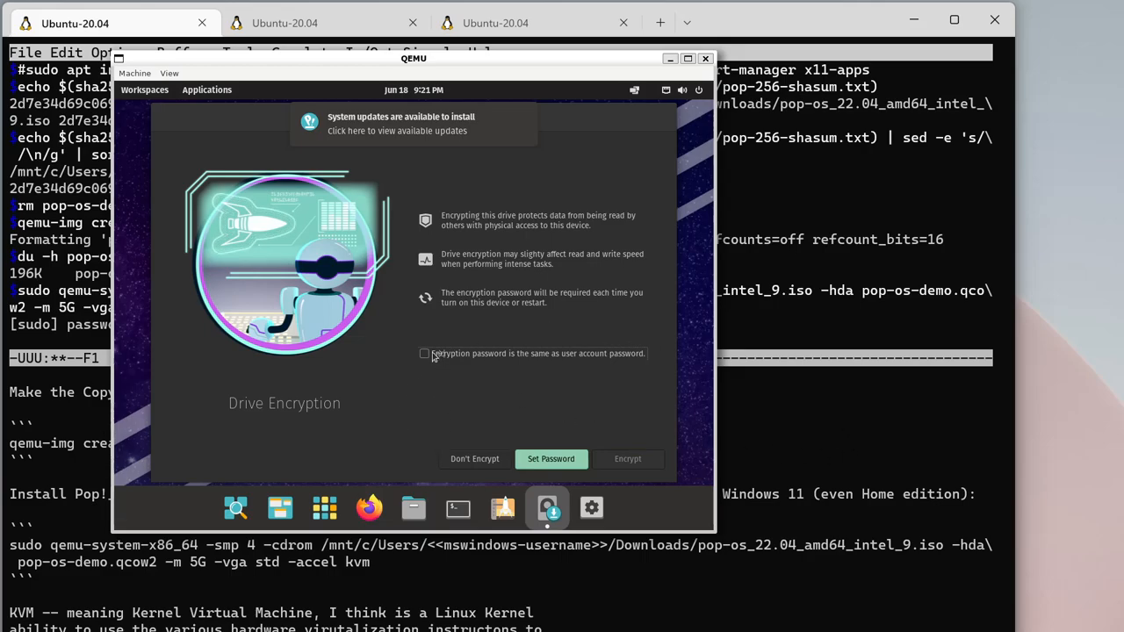
pyautogui.moveTo(483, 467)
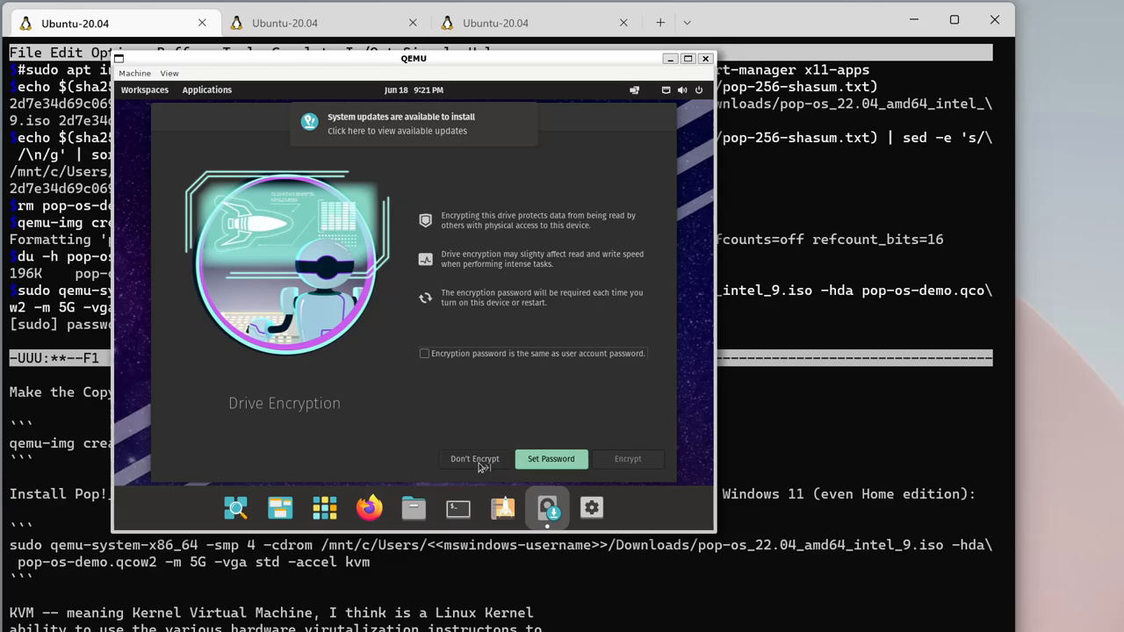
pyautogui.moveTo(474, 459)
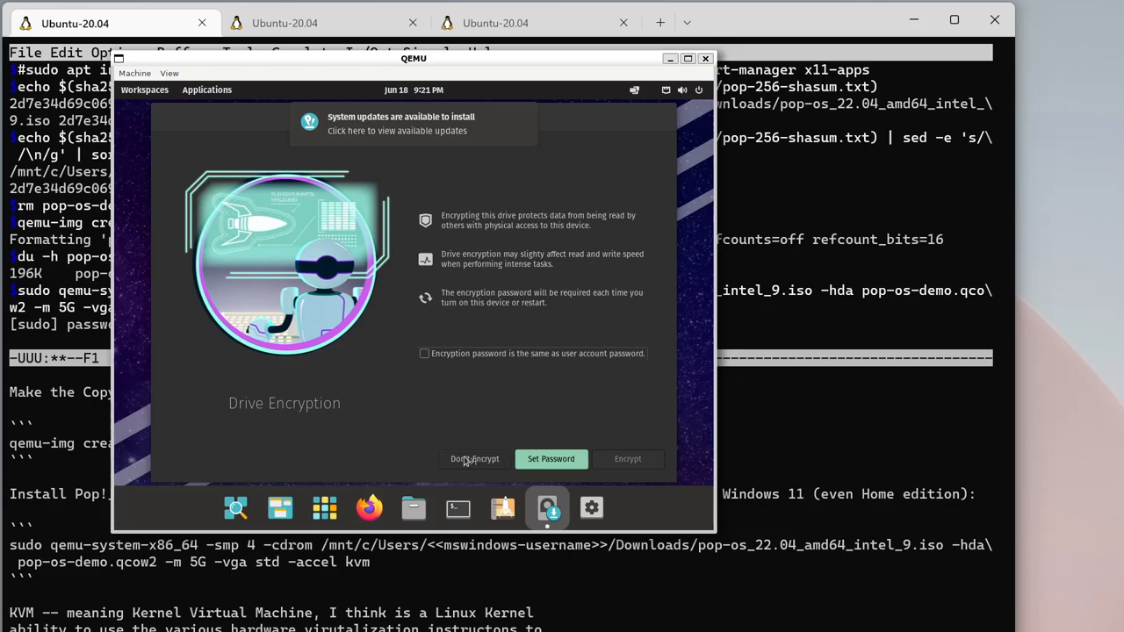
pyautogui.moveTo(353, 433)
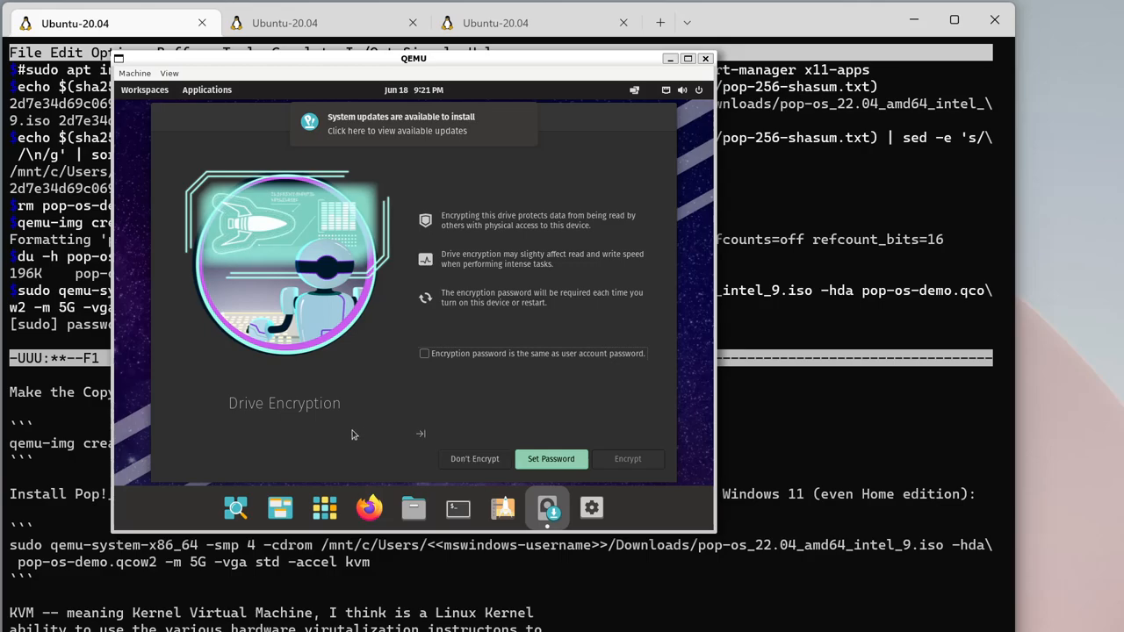
pyautogui.moveTo(481, 446)
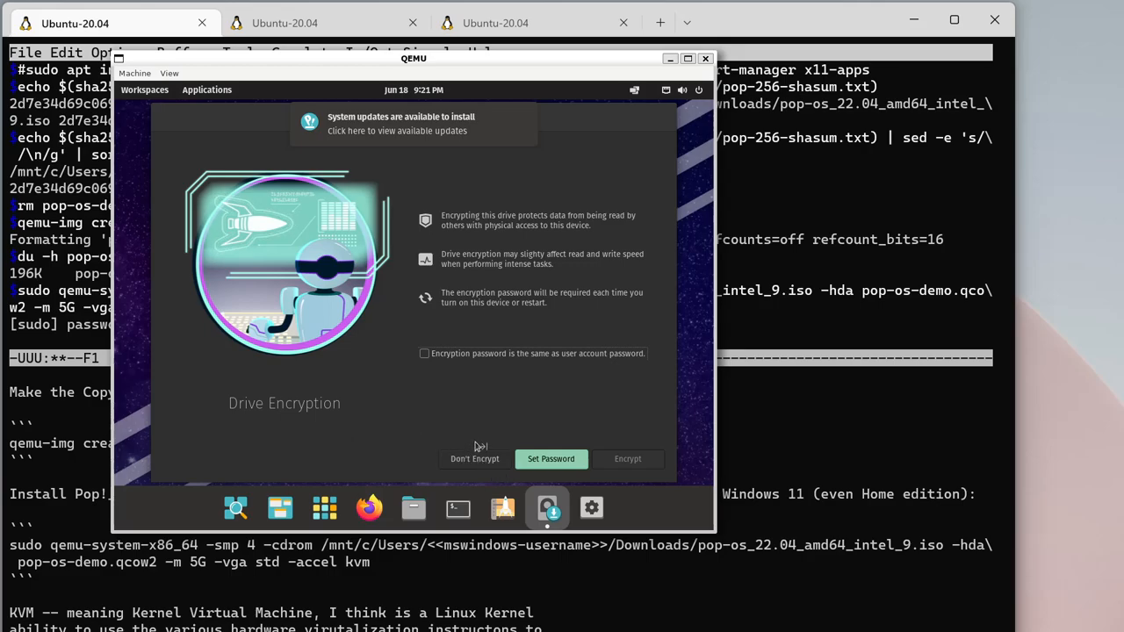
pyautogui.moveTo(478, 463)
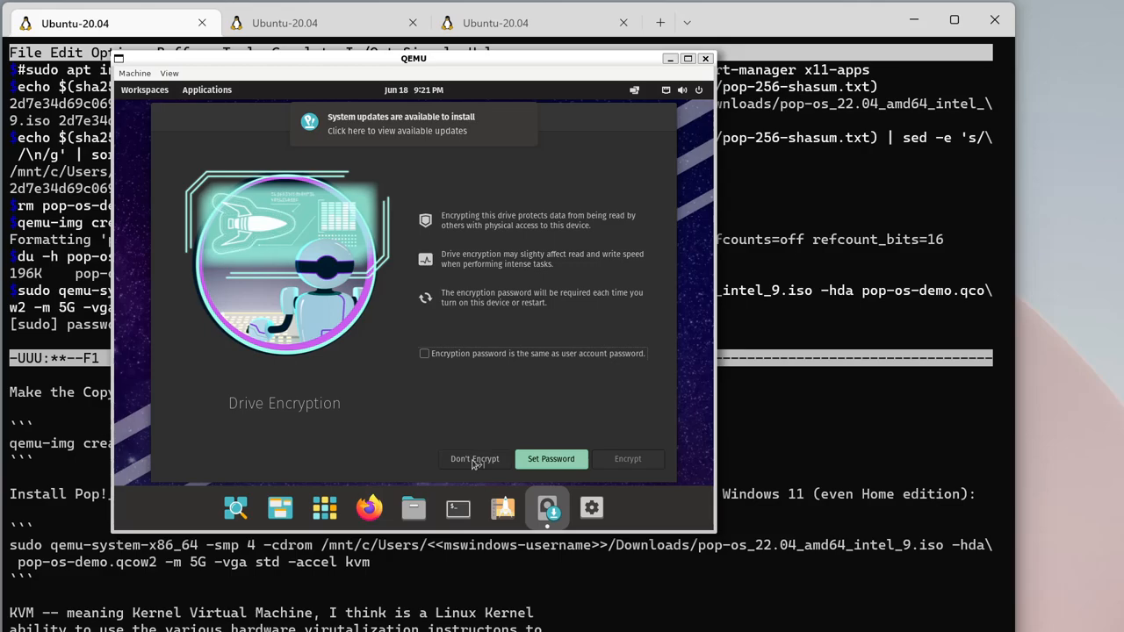
# - Choose Don't Encrypt so Pop!_OS starts installing onto the virtual disk
pyautogui.click(474, 458)
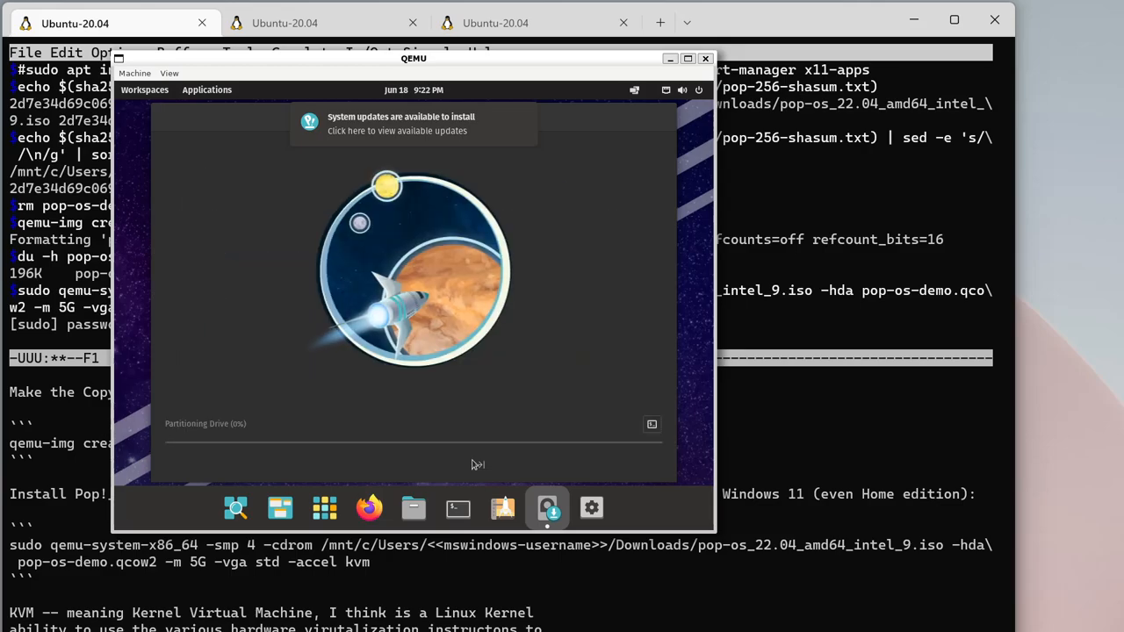
pyautogui.moveTo(606, 399)
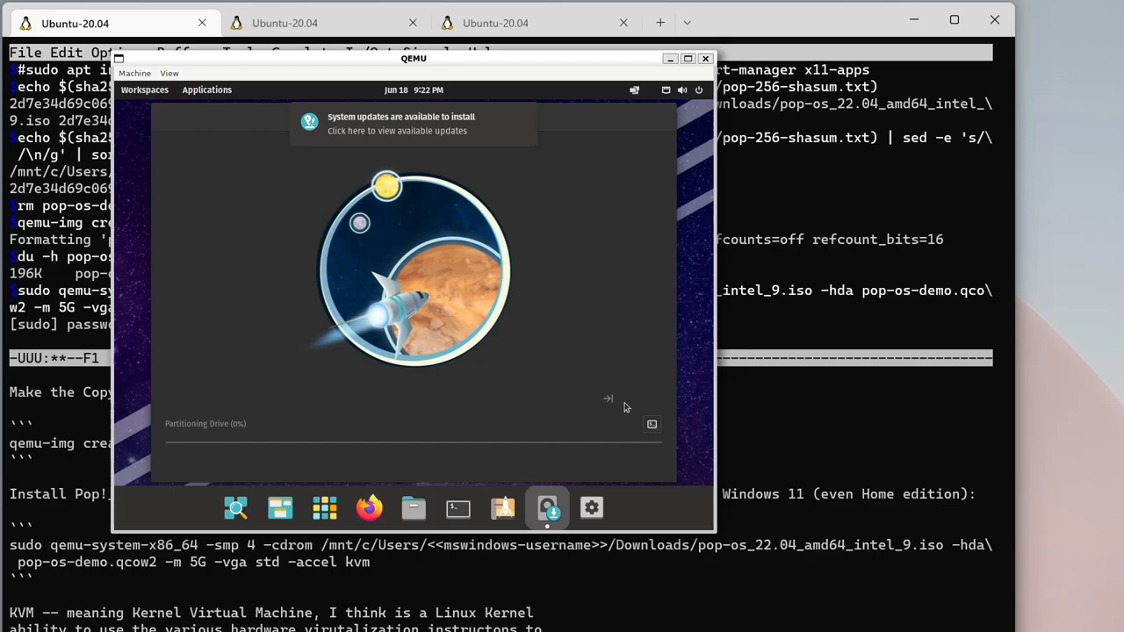
pyautogui.moveTo(652, 427)
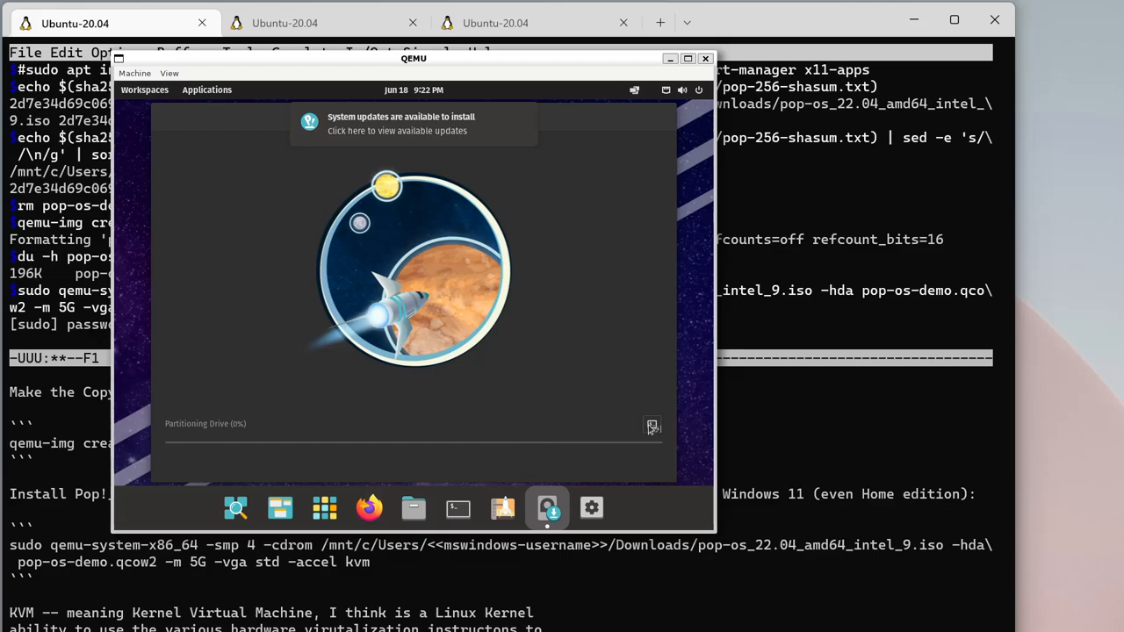
pyautogui.moveTo(326, 267)
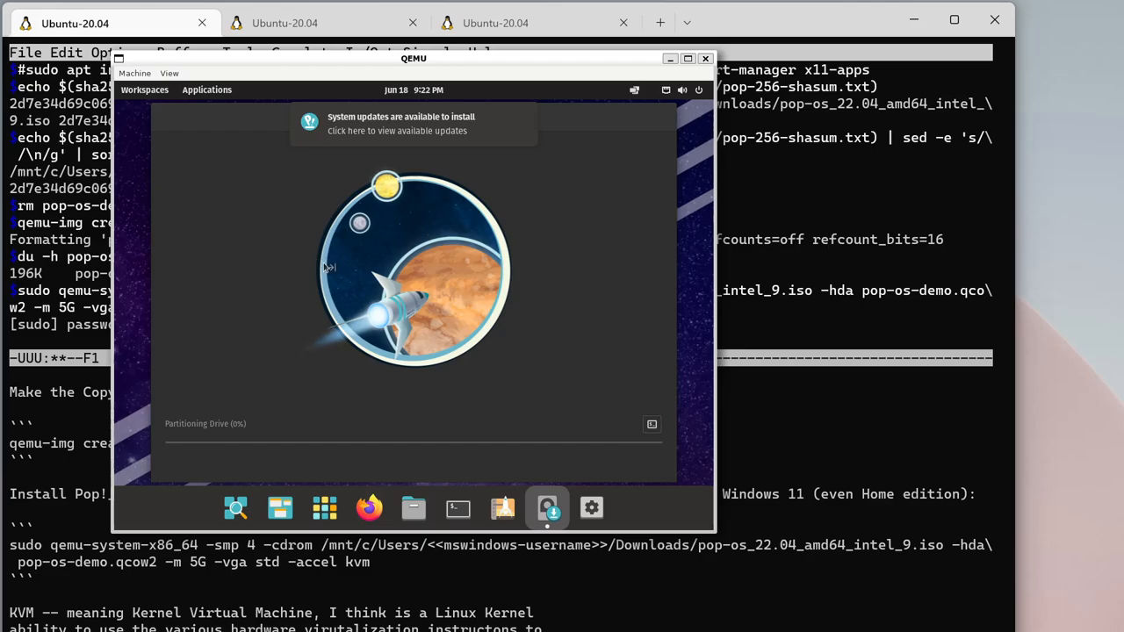
pyautogui.moveTo(369, 419)
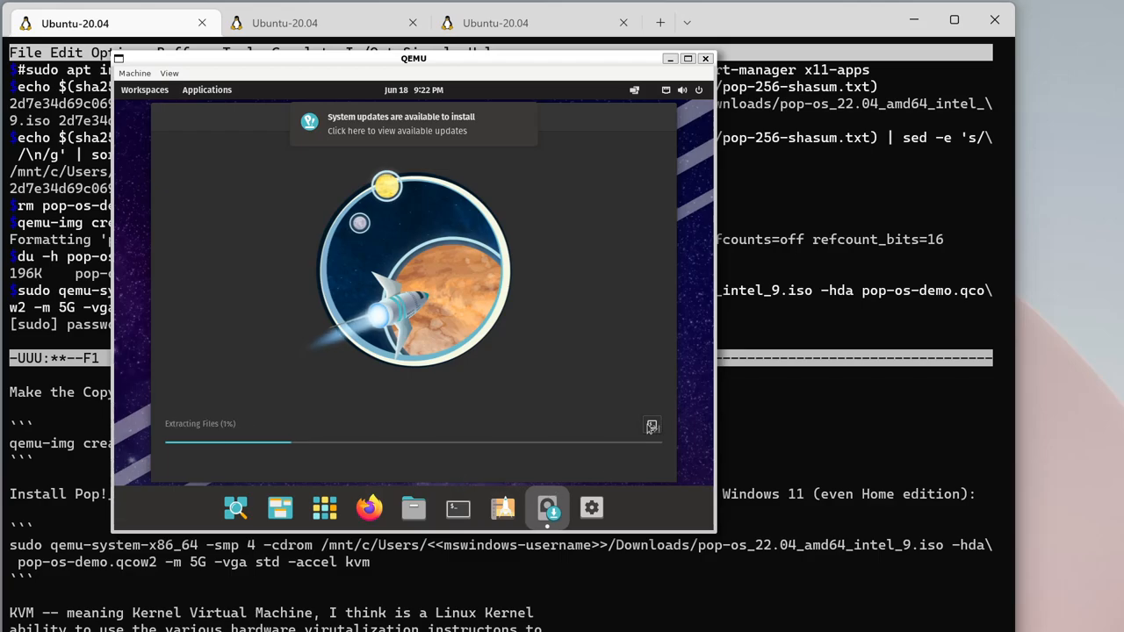
pyautogui.moveTo(641, 388)
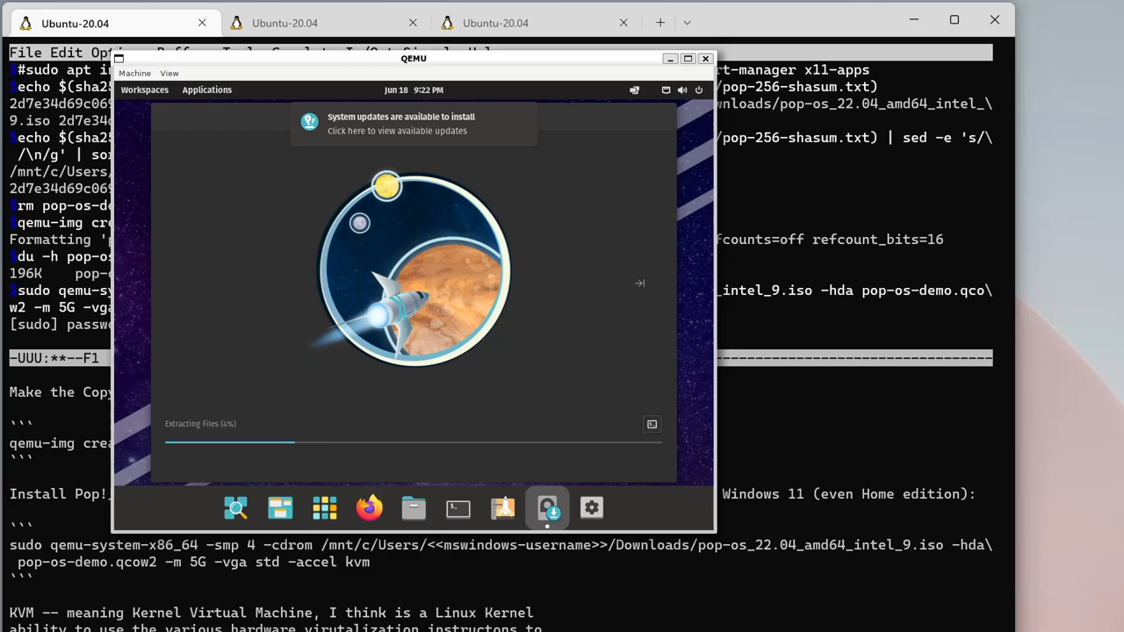
pyautogui.moveTo(635, 282)
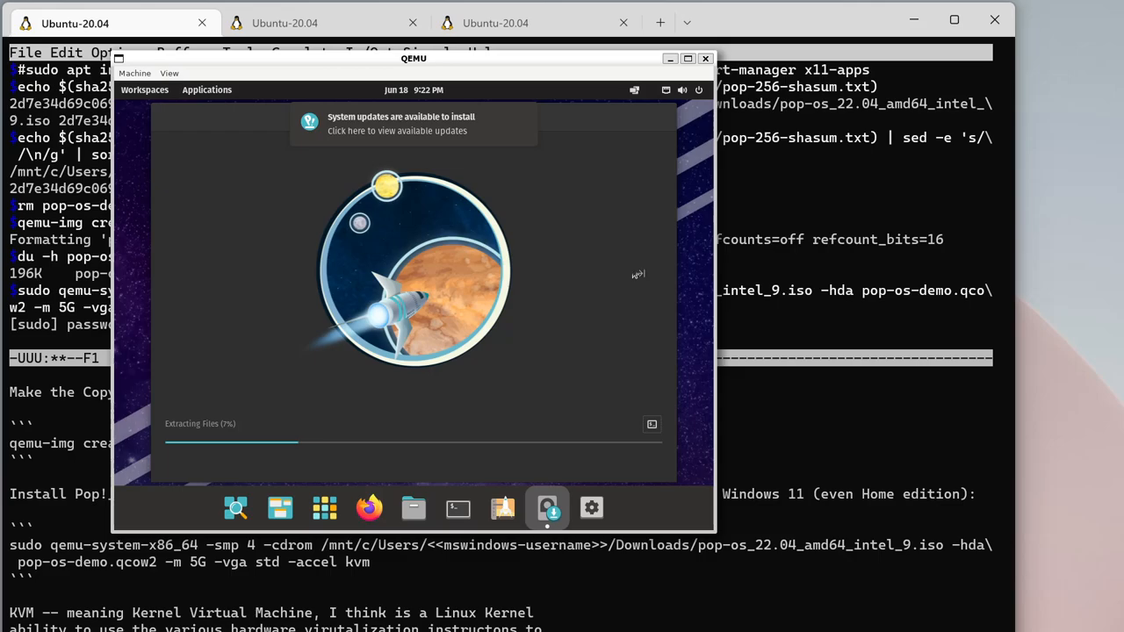
pyautogui.moveTo(632, 326)
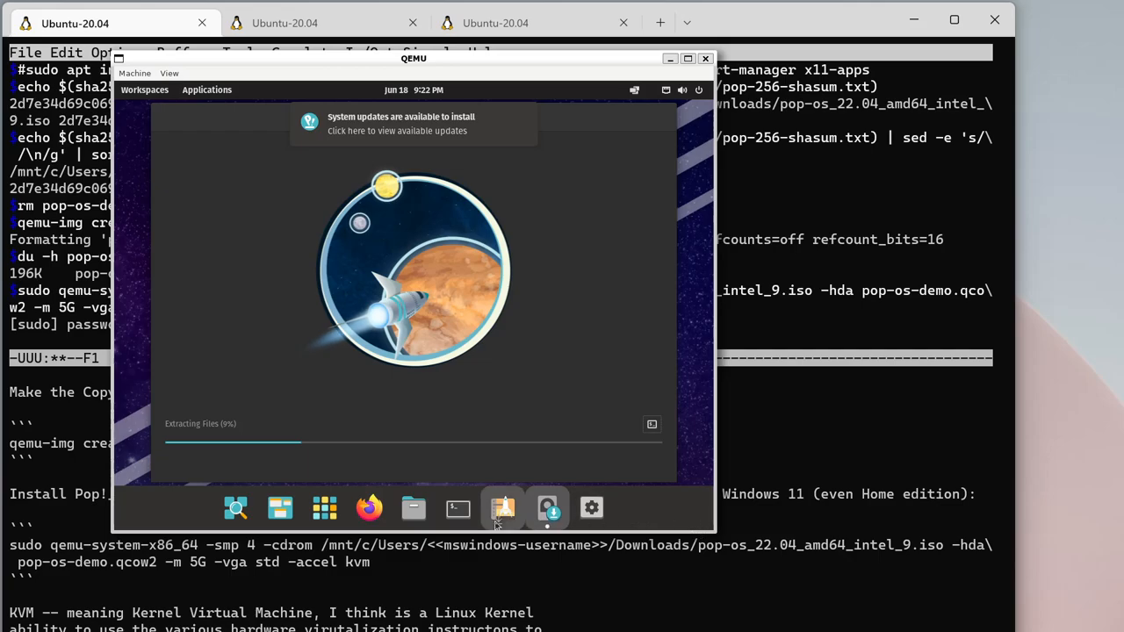
pyautogui.moveTo(502, 508)
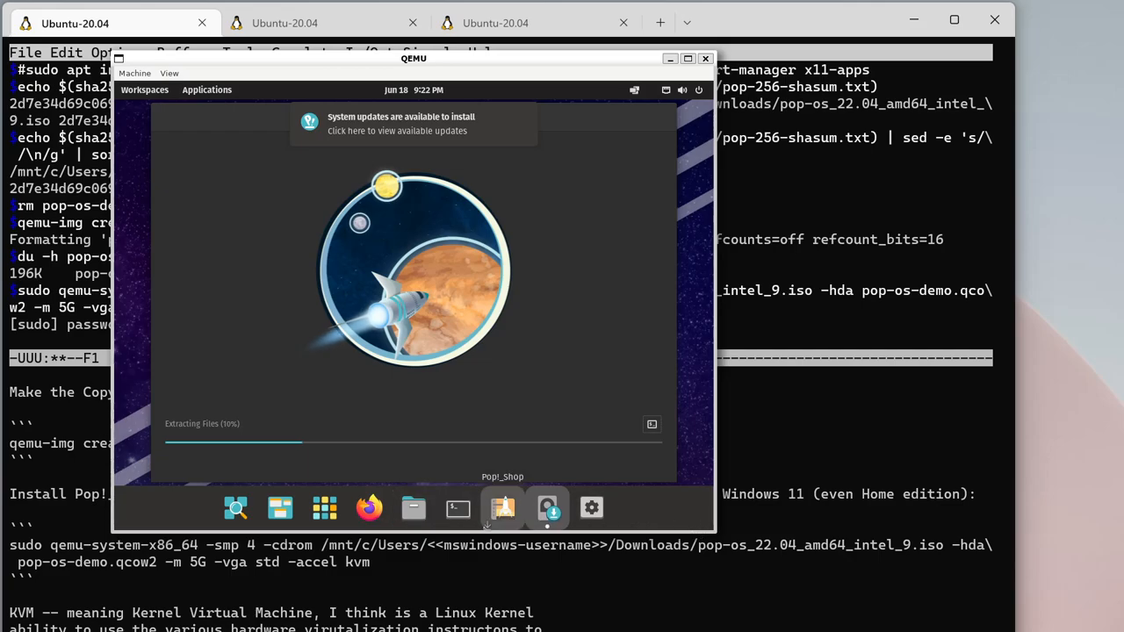
pyautogui.moveTo(457, 507)
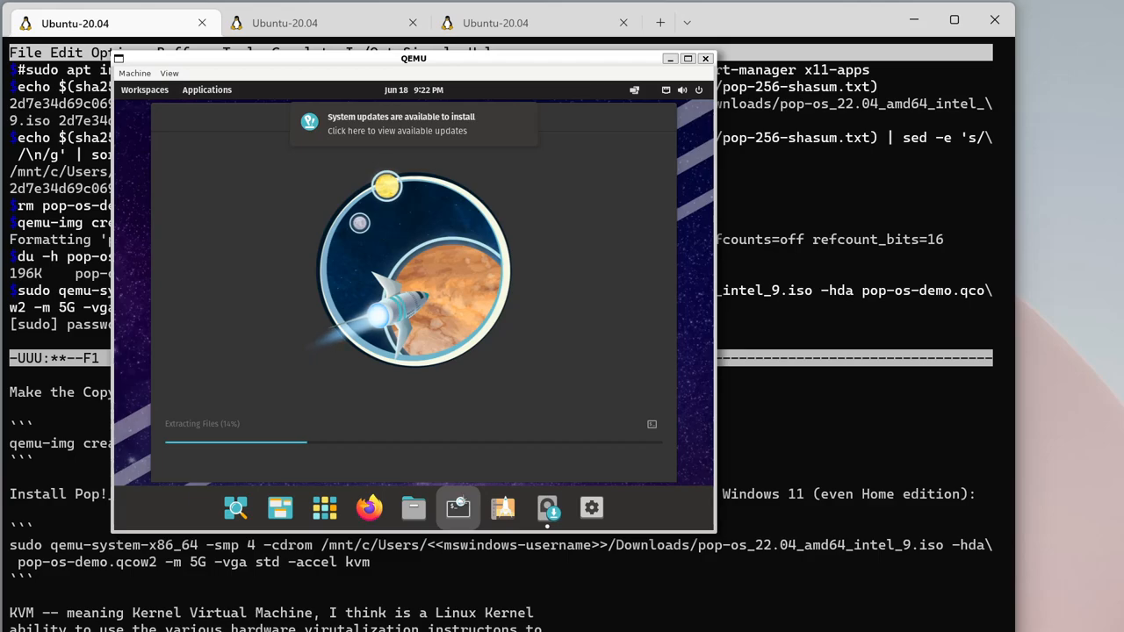
# - Run top in a guest terminal to inspect running processes, then quit it
pyautogui.click(457, 508)
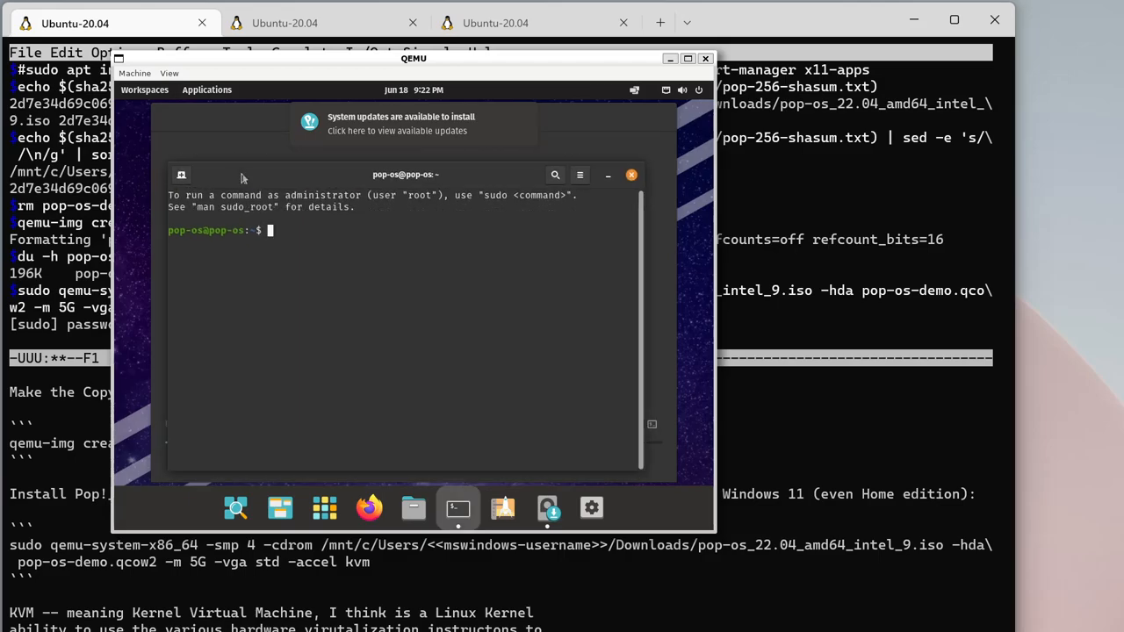
pyautogui.moveTo(373, 272)
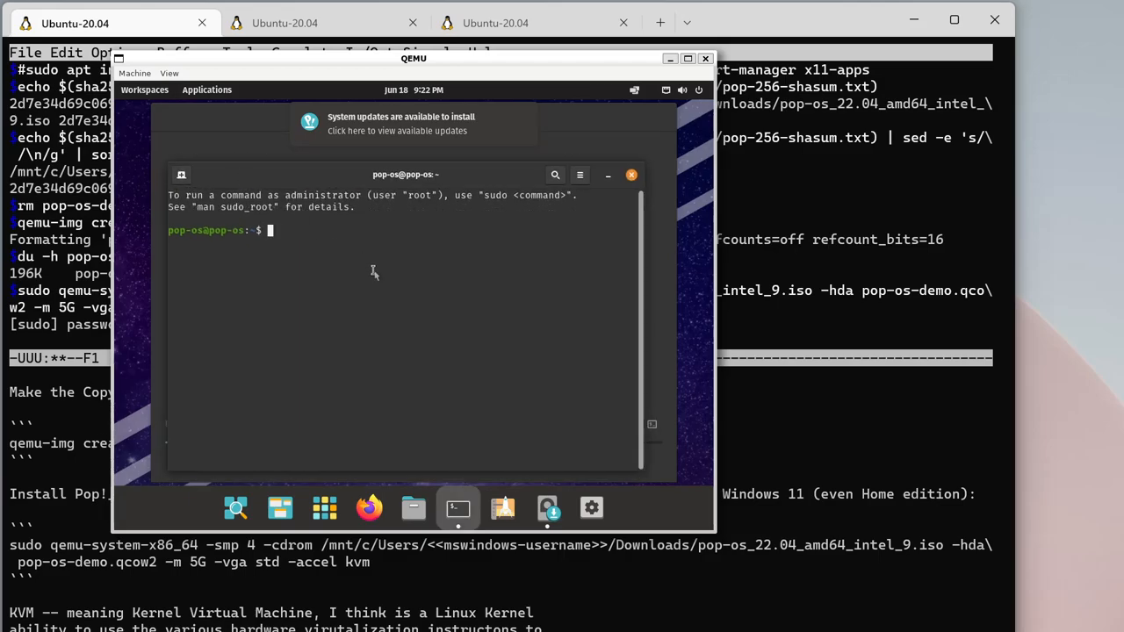
pyautogui.write('top')
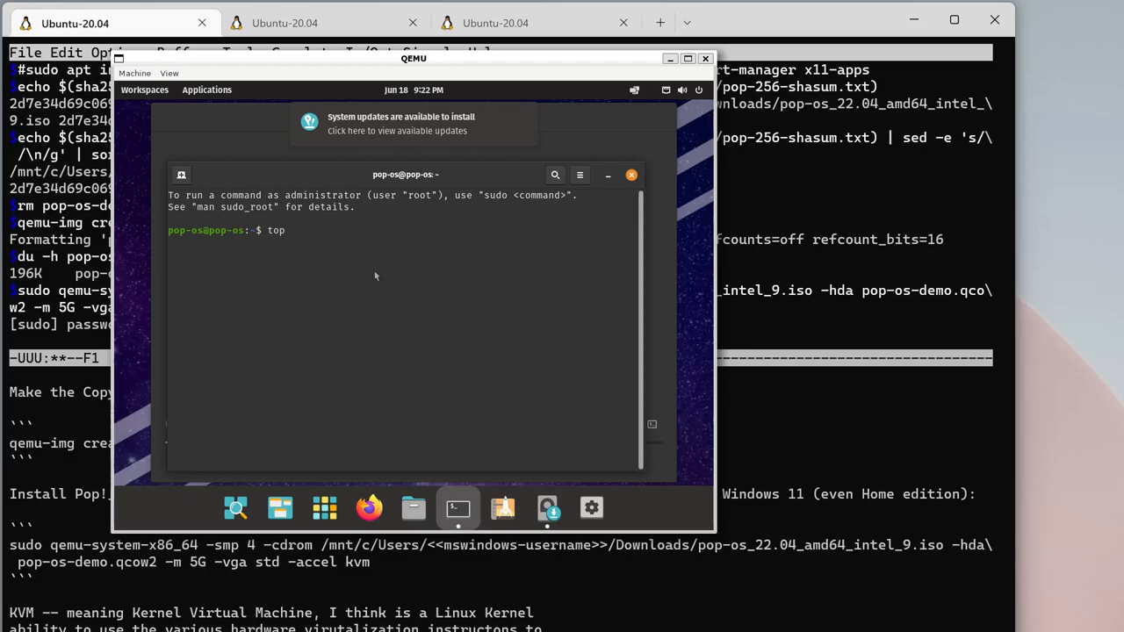
pyautogui.press('Return')
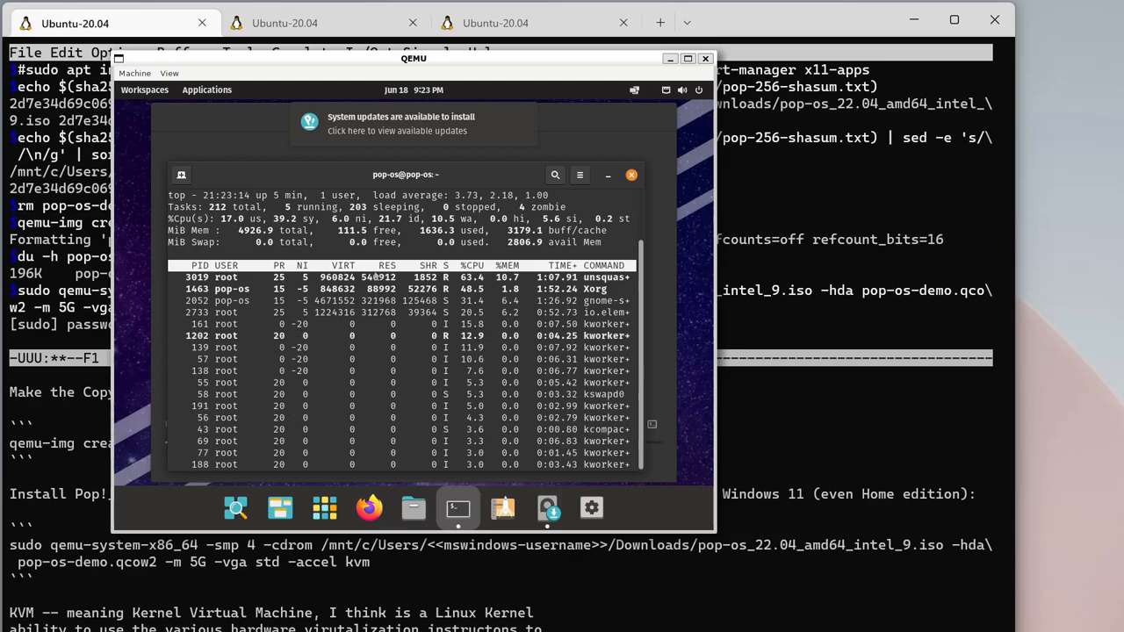
pyautogui.press('q')
pyautogui.write('c')
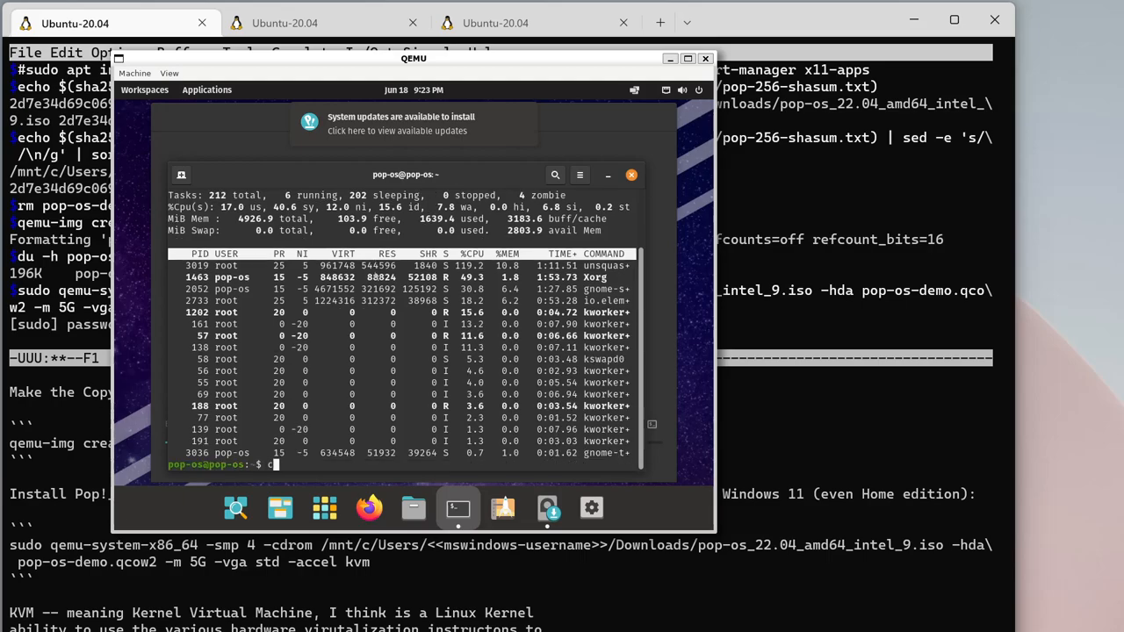
# - Run cat /proc/cpuinfo and scroll through the QEMU Virtual CPU version 2.5+ entries
pyautogui.write('at')
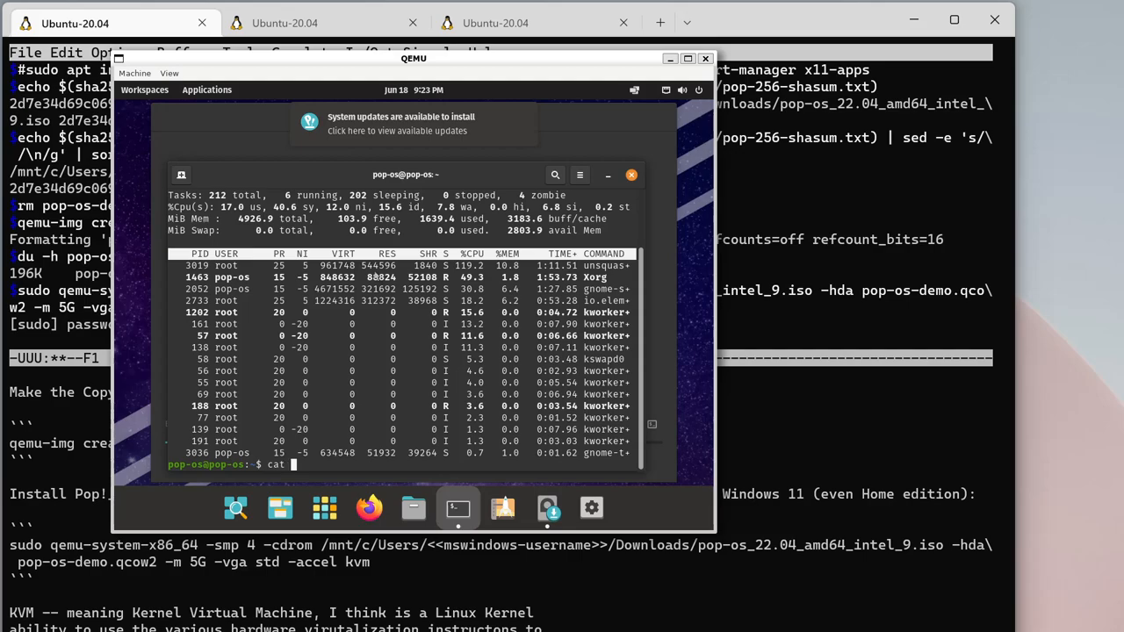
pyautogui.write('/proc')
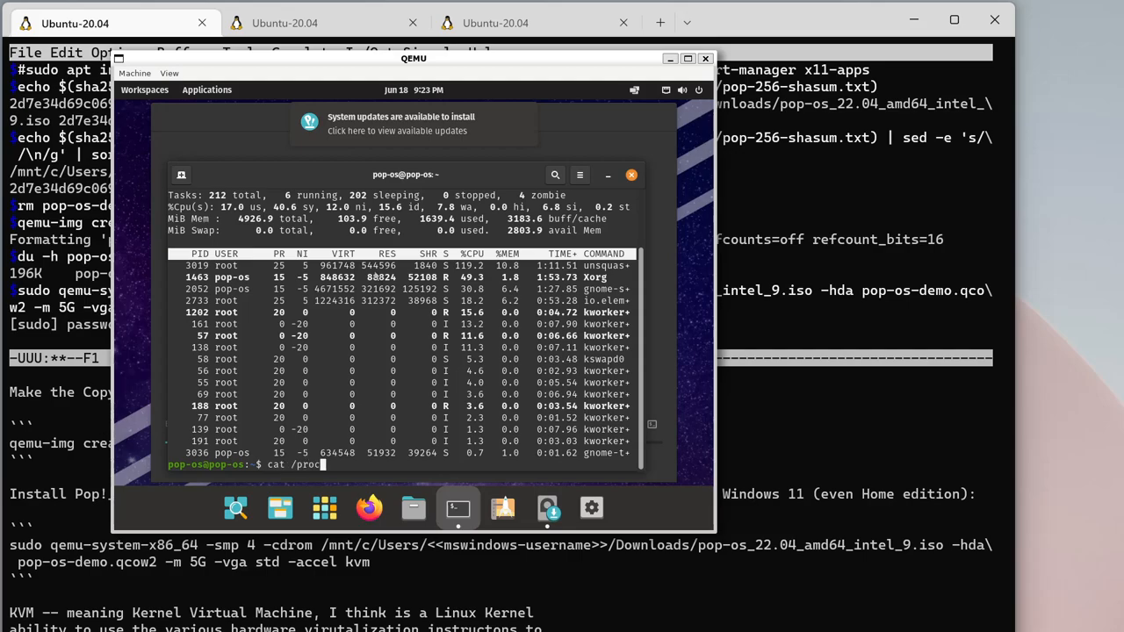
pyautogui.write('cpuinfo')
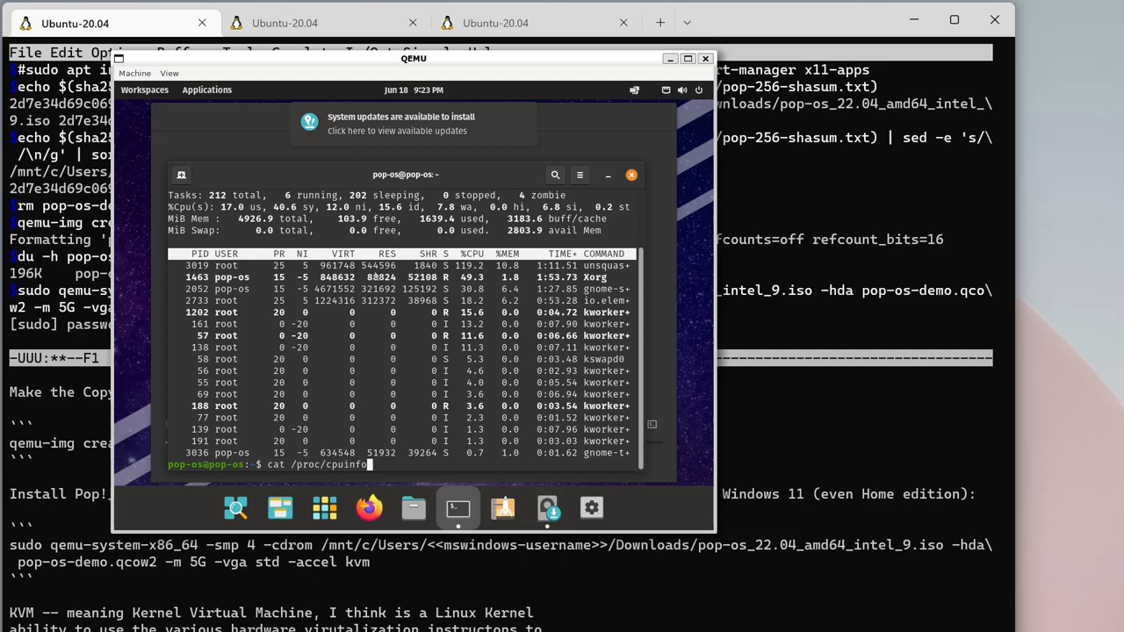
pyautogui.press('Return')
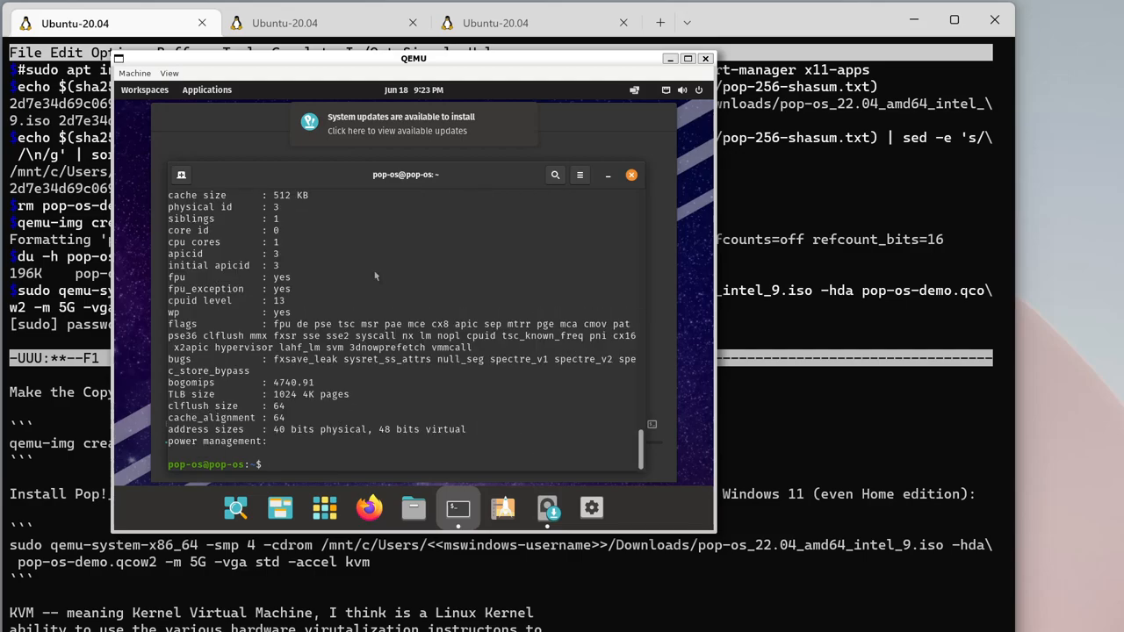
pyautogui.scroll(3)
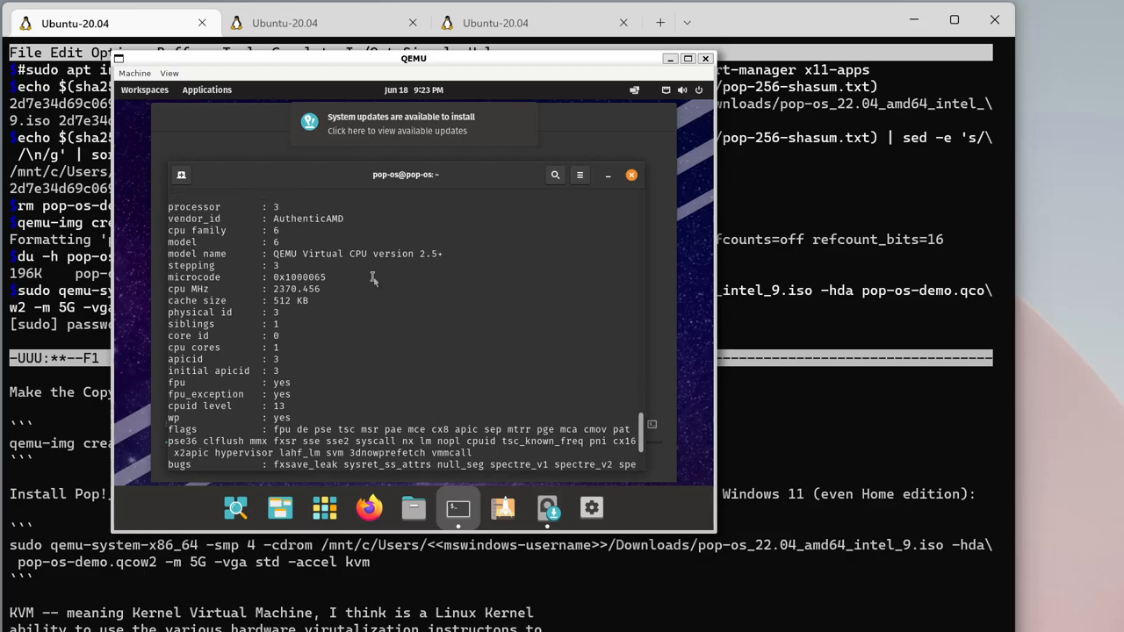
pyautogui.scroll(3)
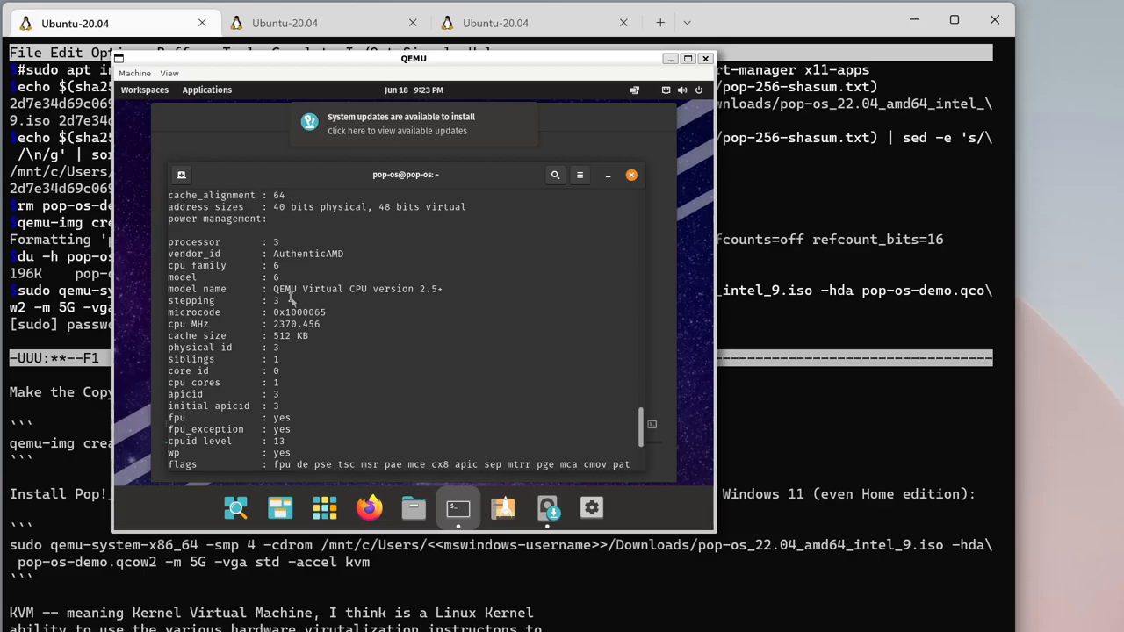
pyautogui.moveTo(331, 288)
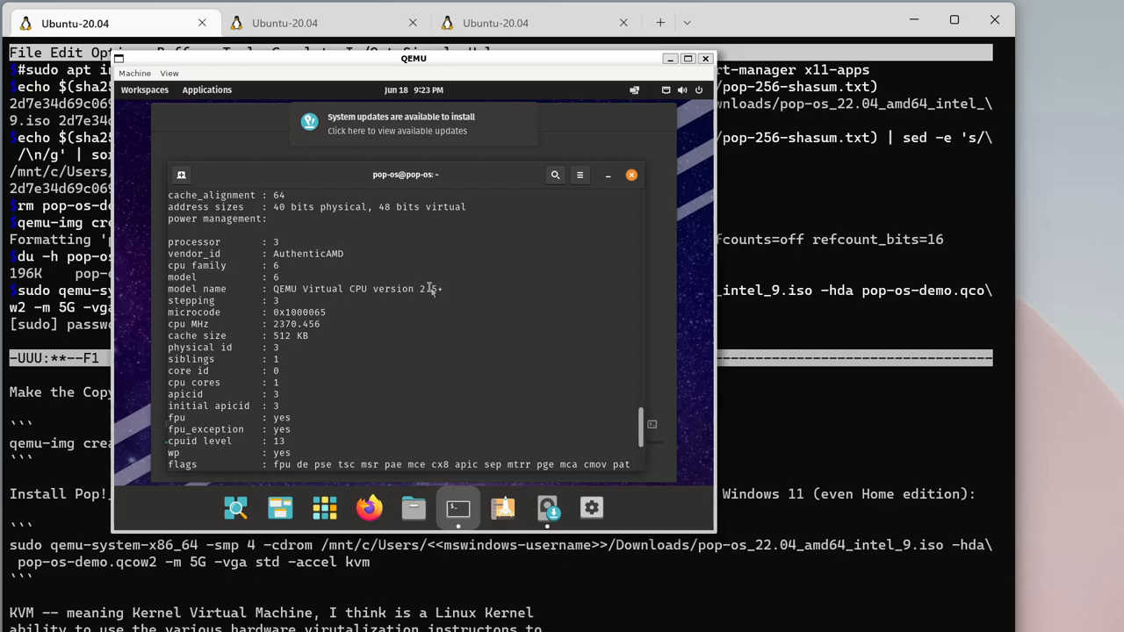
pyautogui.scroll(-3)
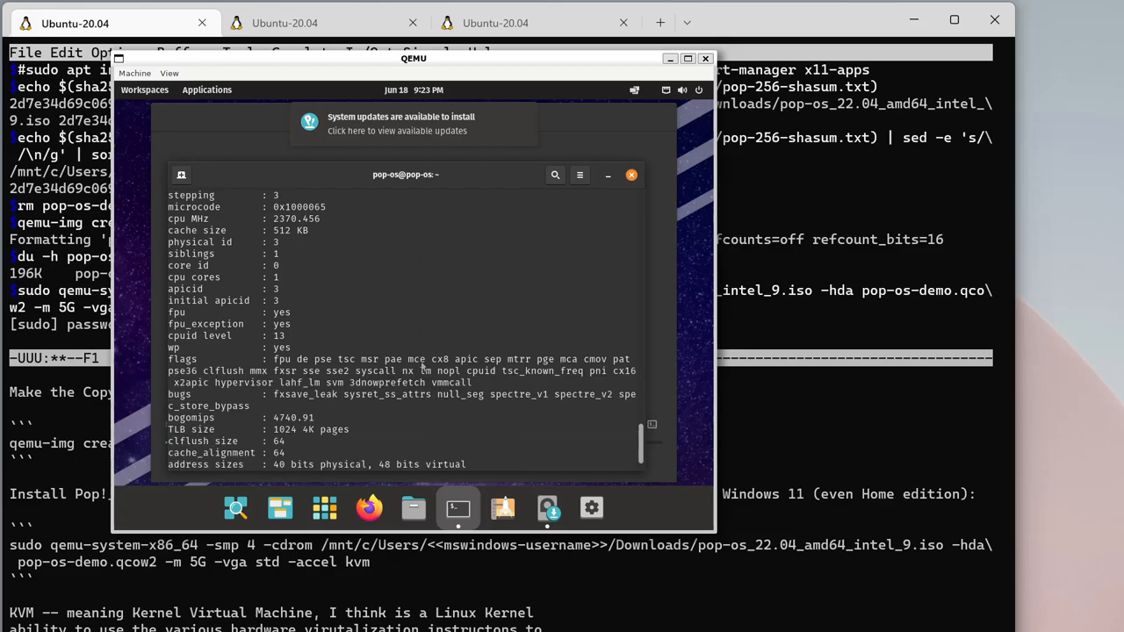
pyautogui.scroll(3)
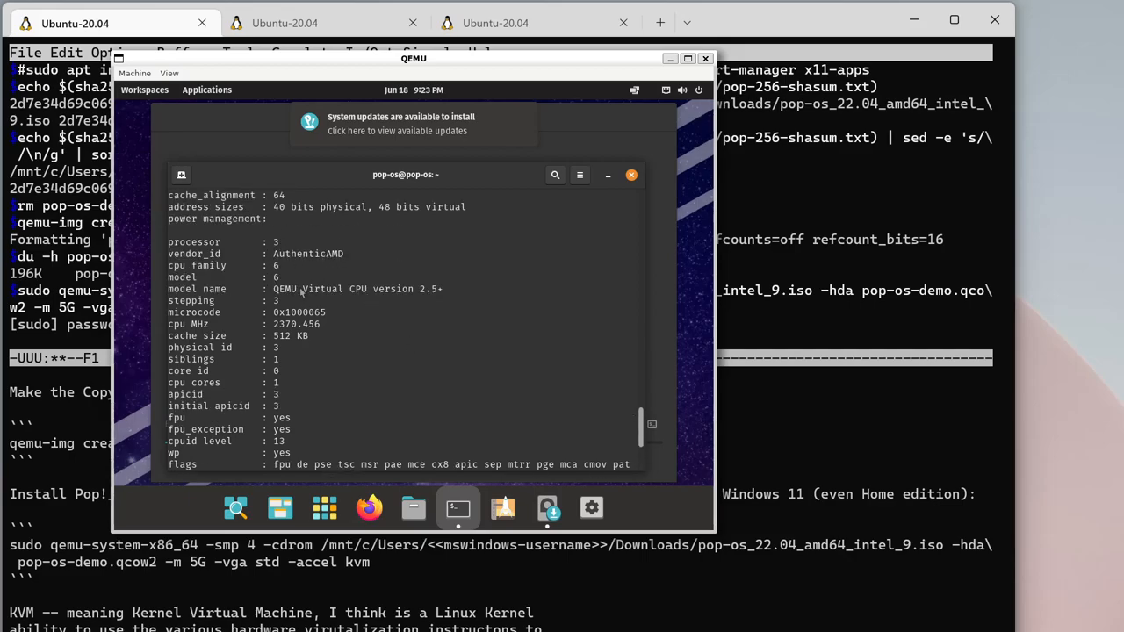
pyautogui.scroll(-3)
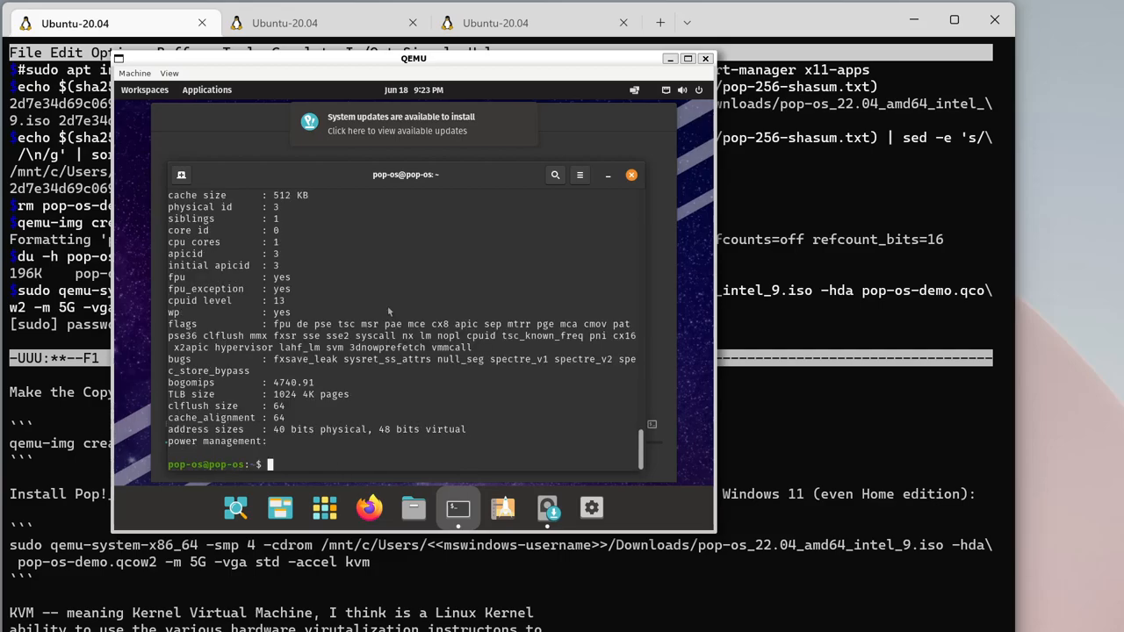
# - Run cat /proc/cpuinfo | grep processor, then pipe it into wc to count 4
pyautogui.write('cat /proc/cpuinfo')
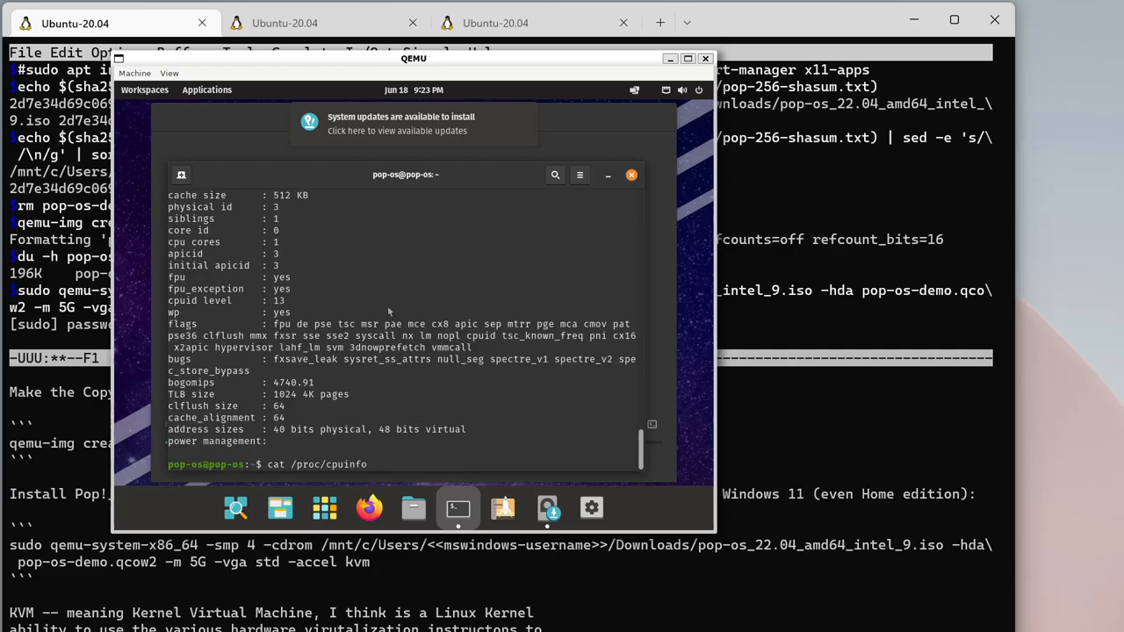
pyautogui.write('| grep')
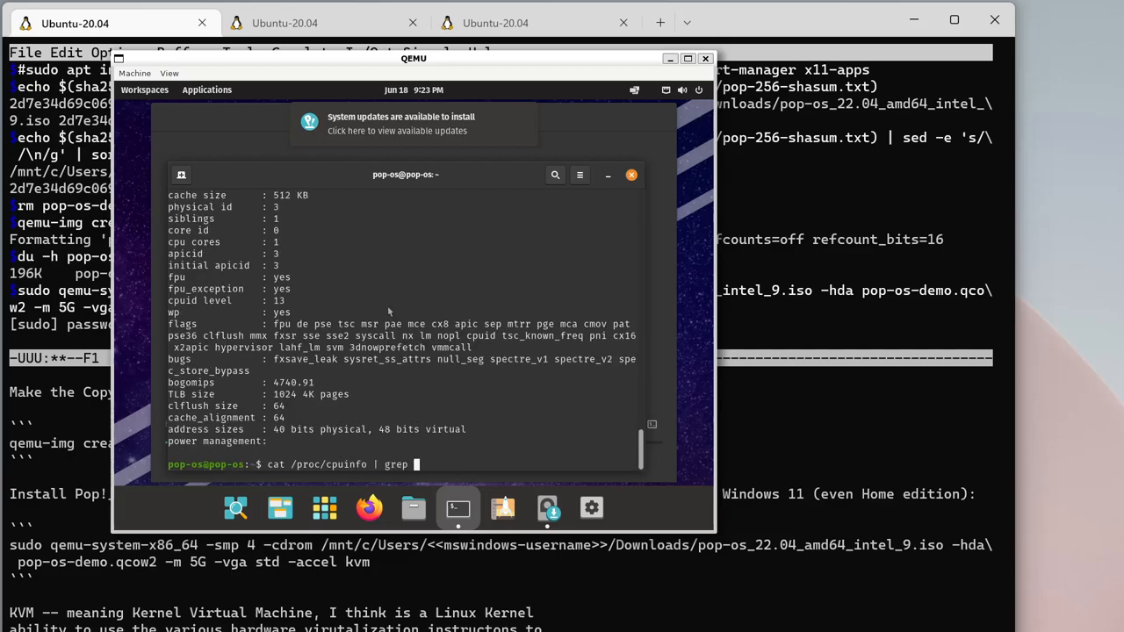
pyautogui.write('pr')
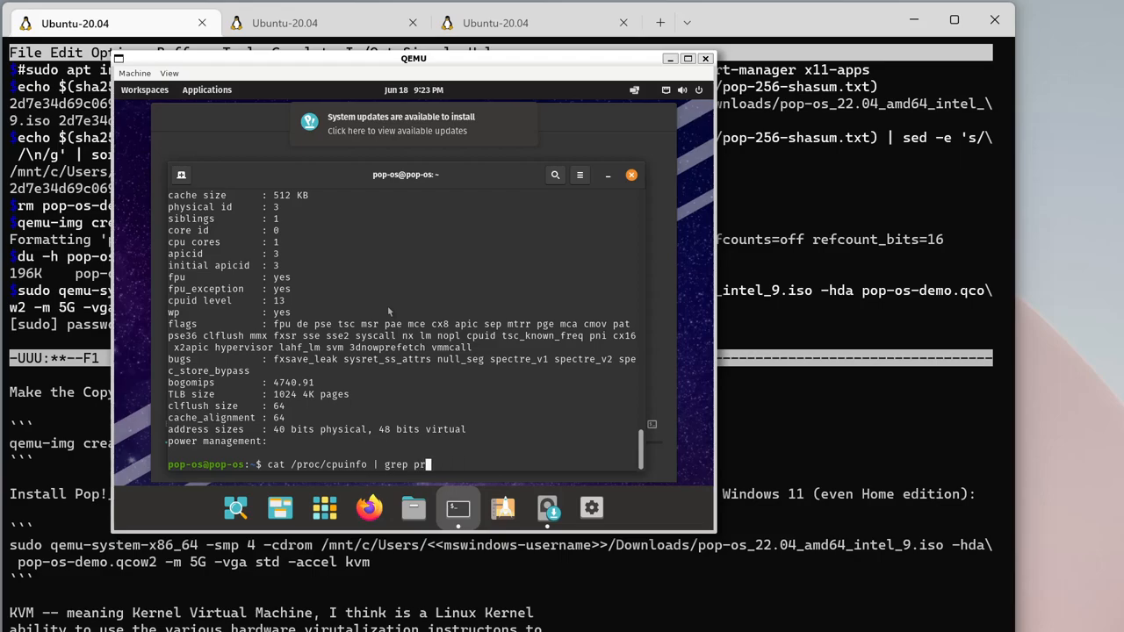
pyautogui.press('Return')
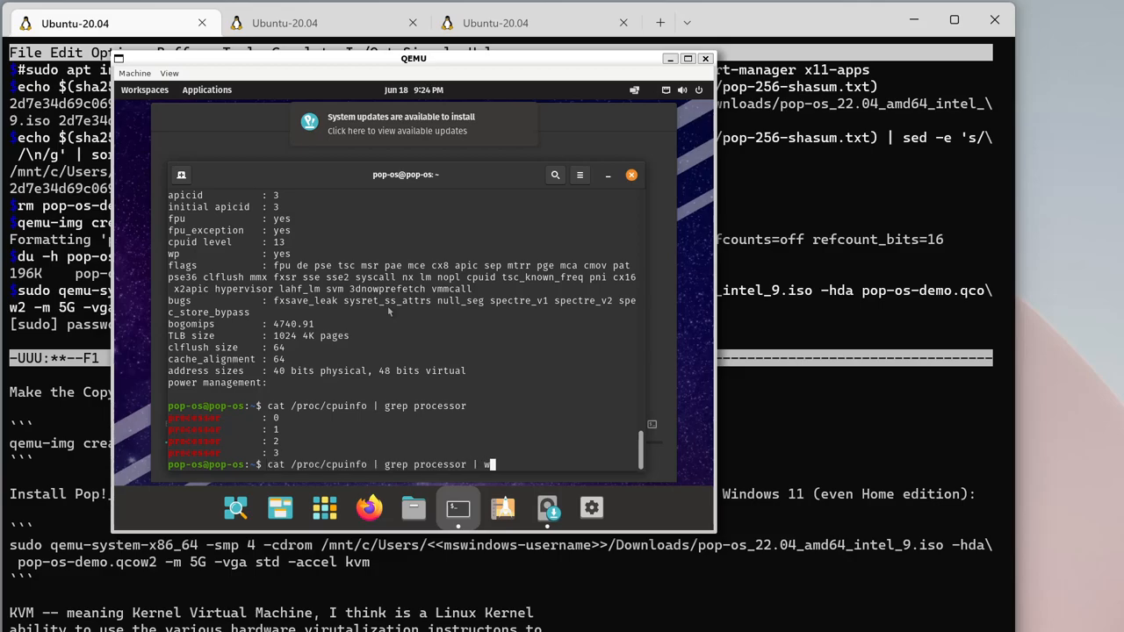
pyautogui.write('c')
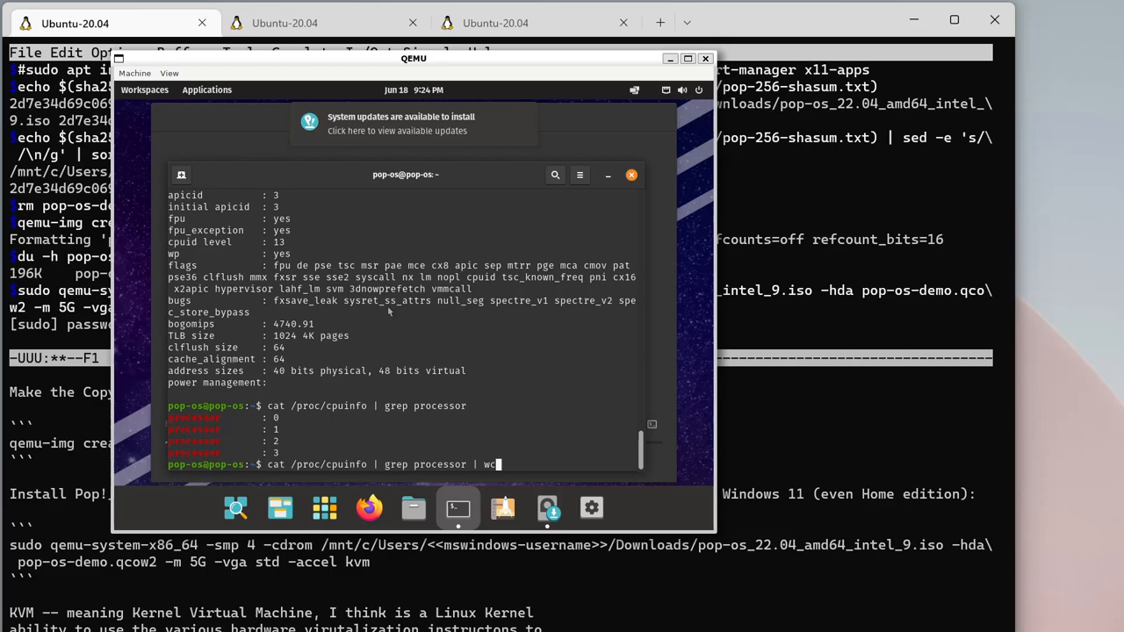
pyautogui.press('Return')
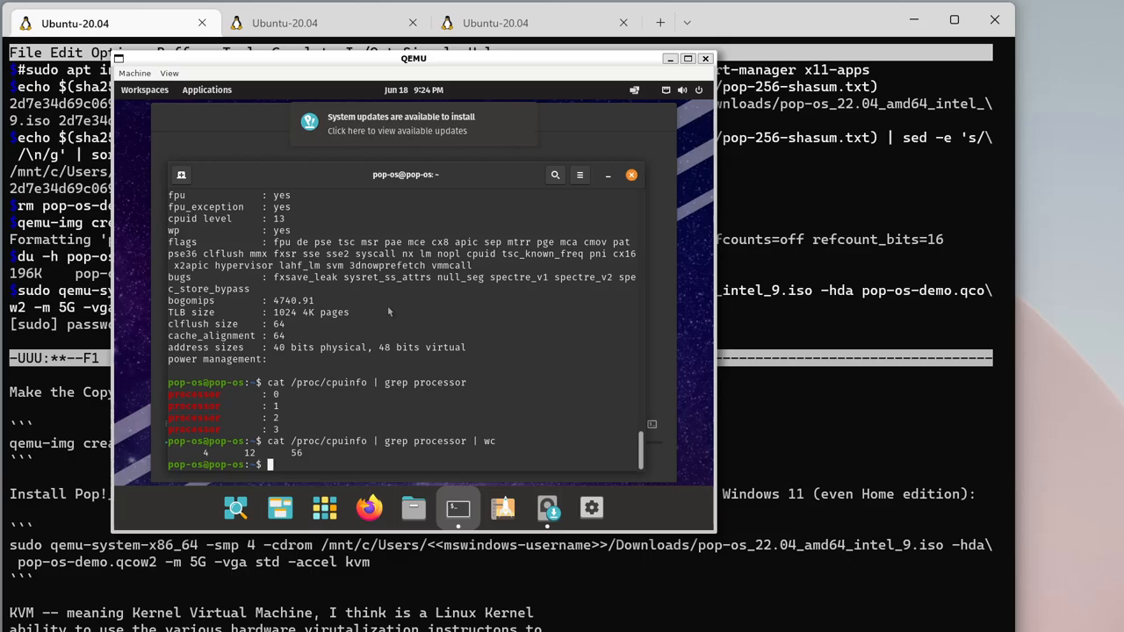
pyautogui.moveTo(457, 193)
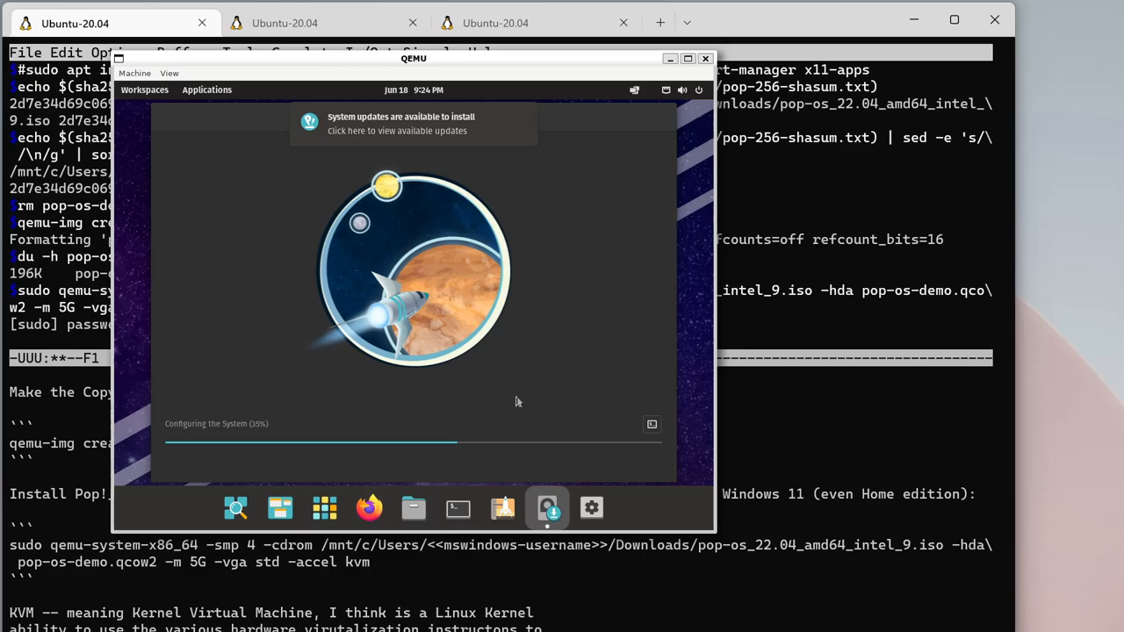
pyautogui.moveTo(490, 477)
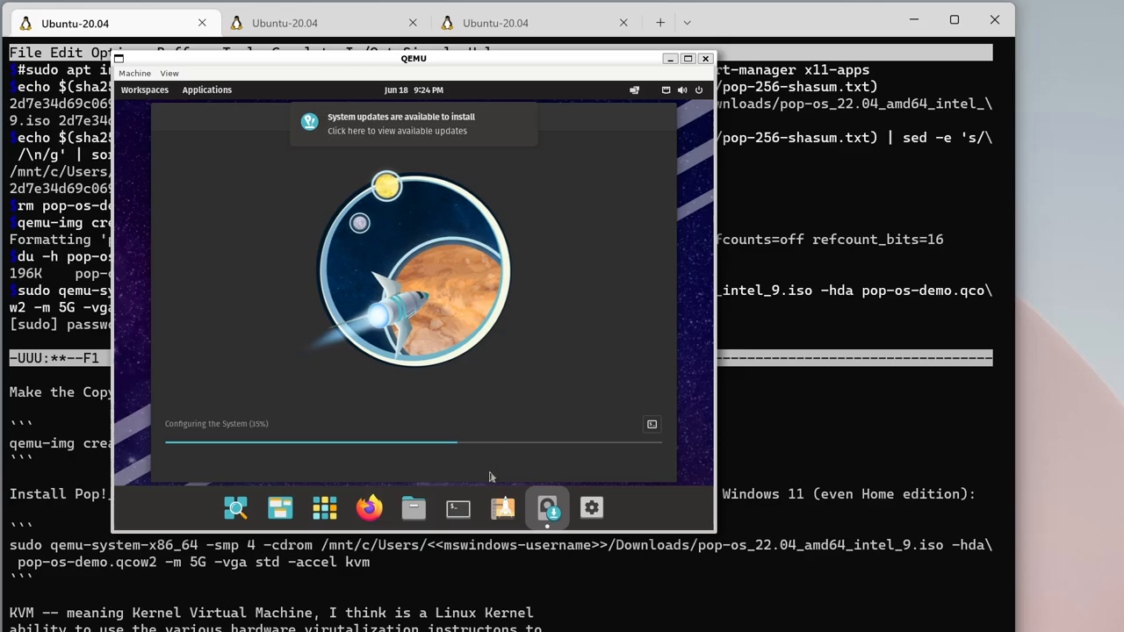
pyautogui.moveTo(457, 507)
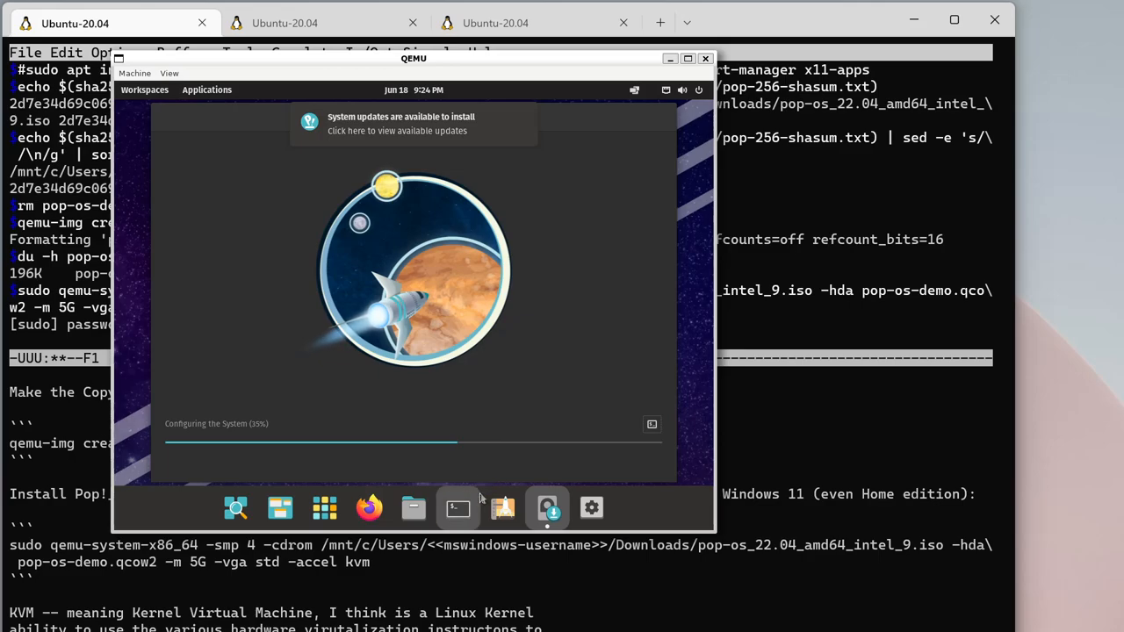
pyautogui.moveTo(690, 513)
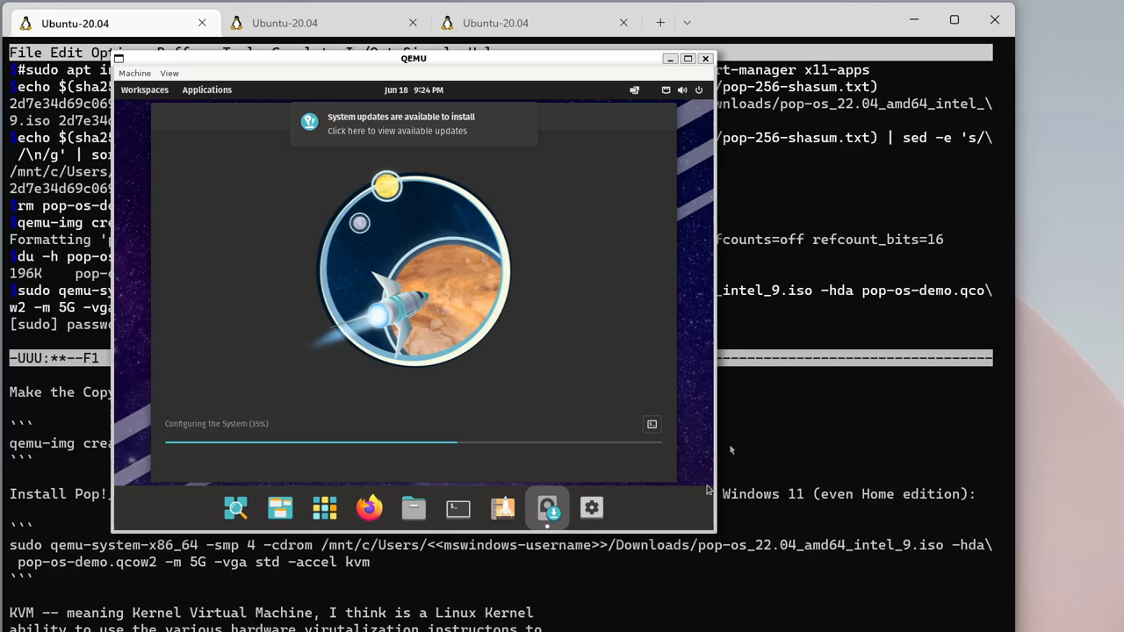
pyautogui.moveTo(547, 507)
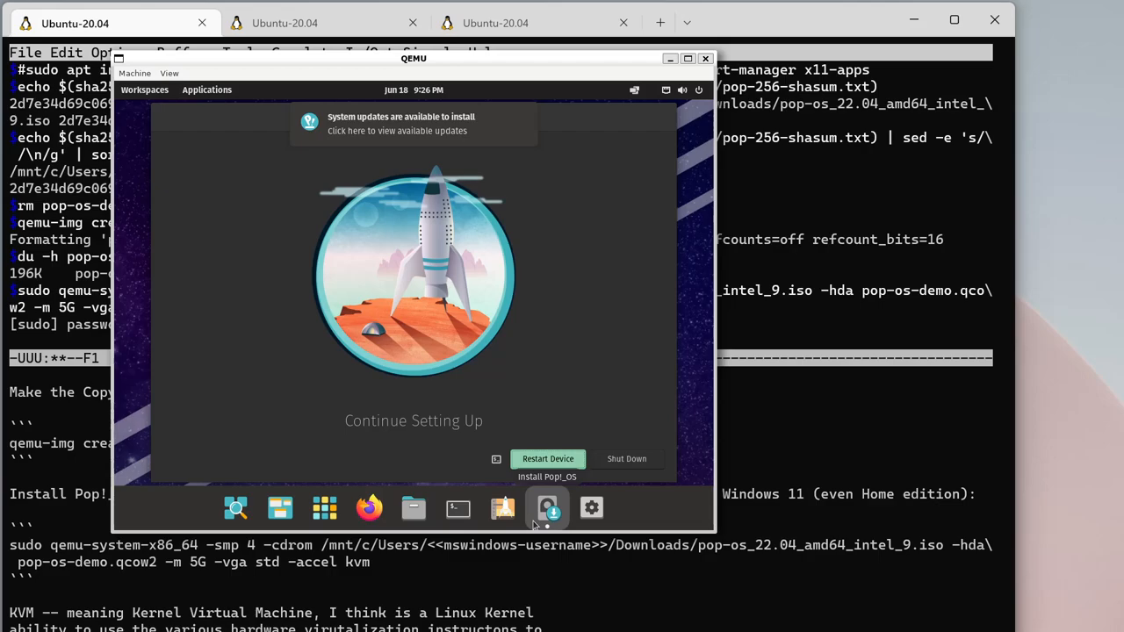
pyautogui.moveTo(566, 510)
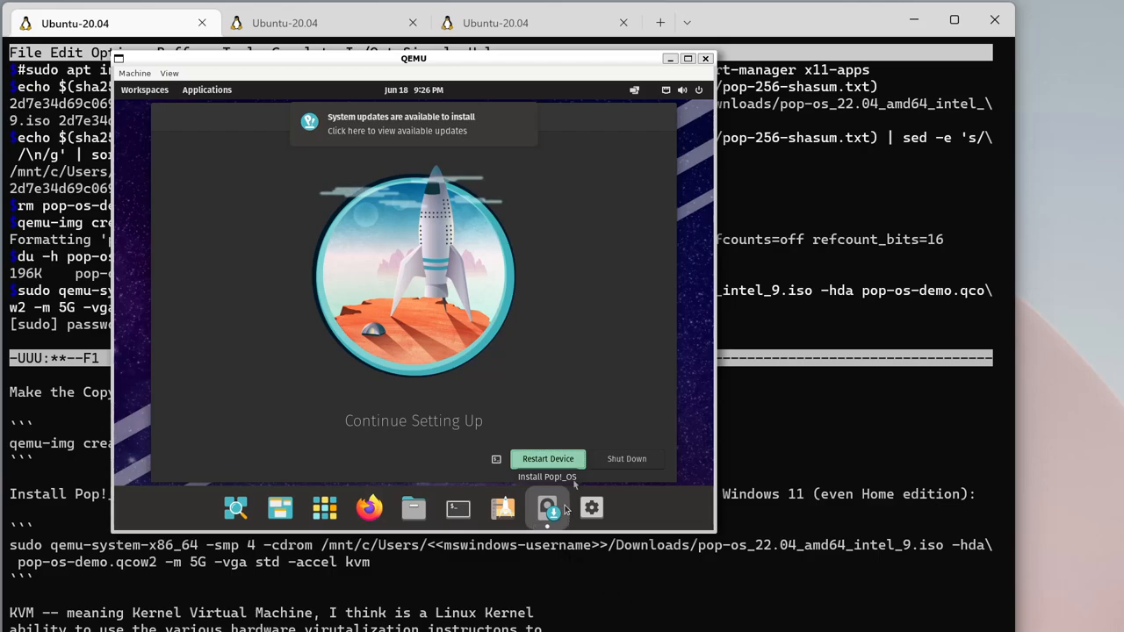
pyautogui.moveTo(499, 284)
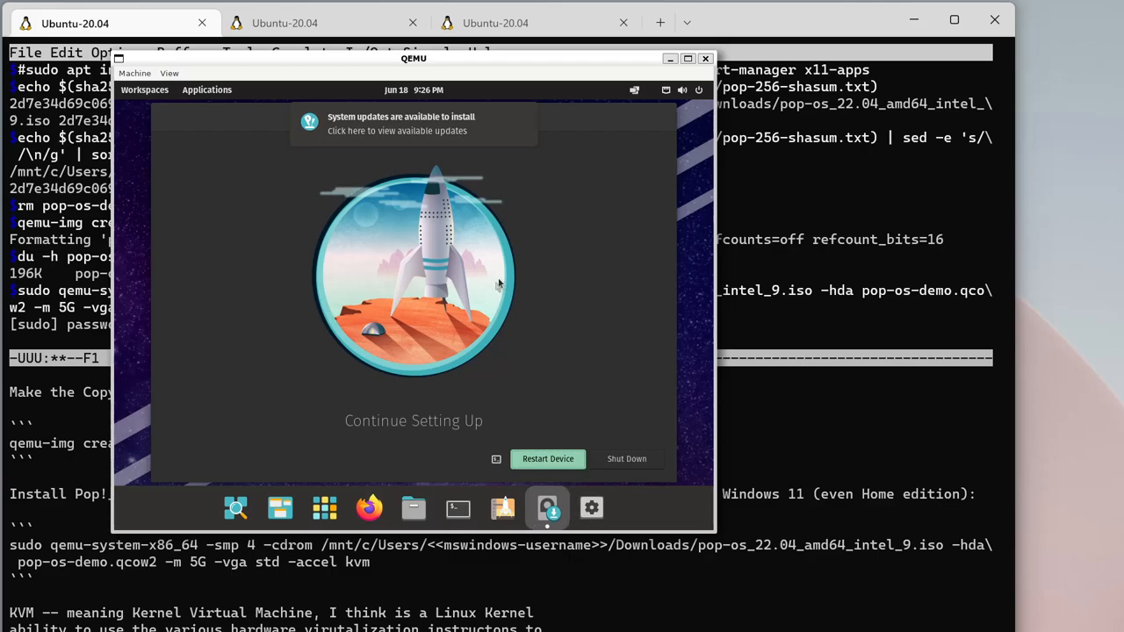
pyautogui.moveTo(568, 307)
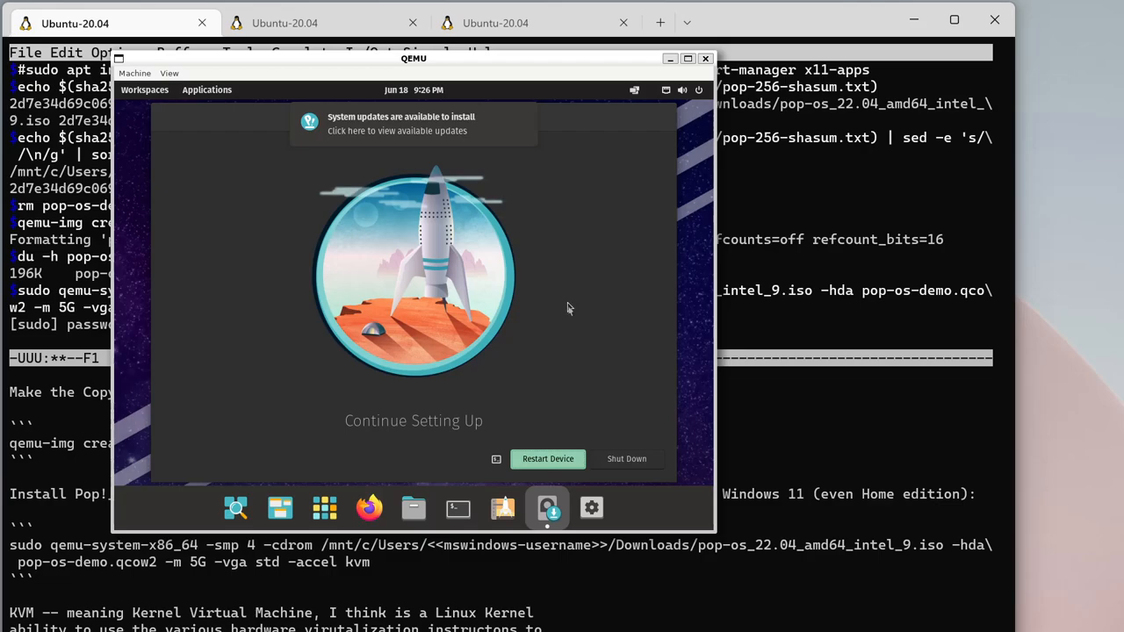
pyautogui.moveTo(562, 384)
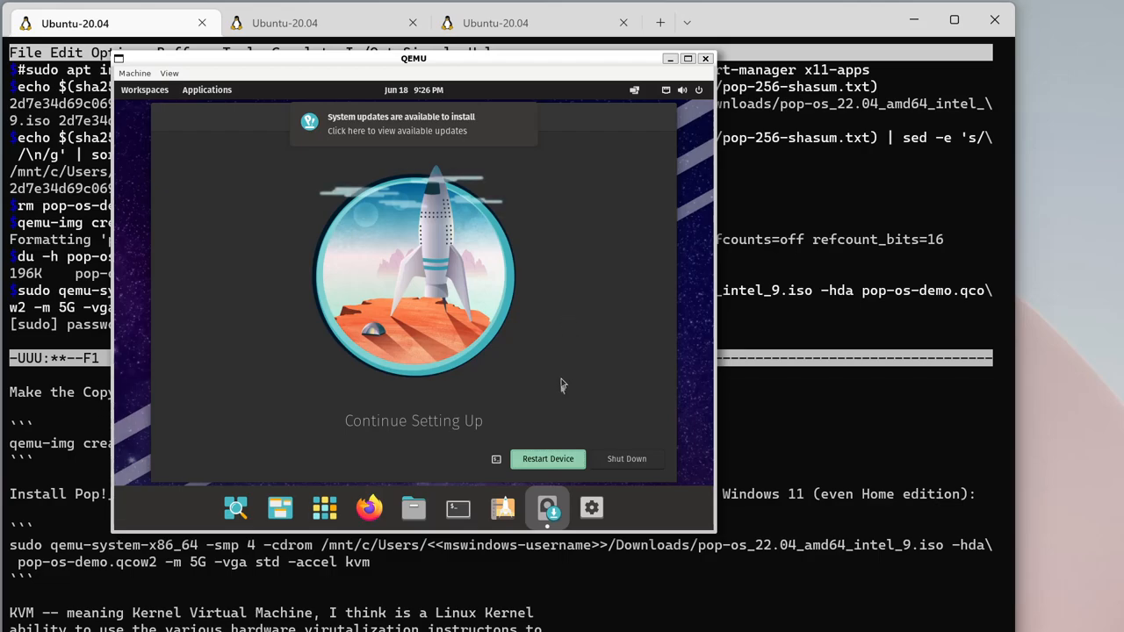
pyautogui.moveTo(641, 470)
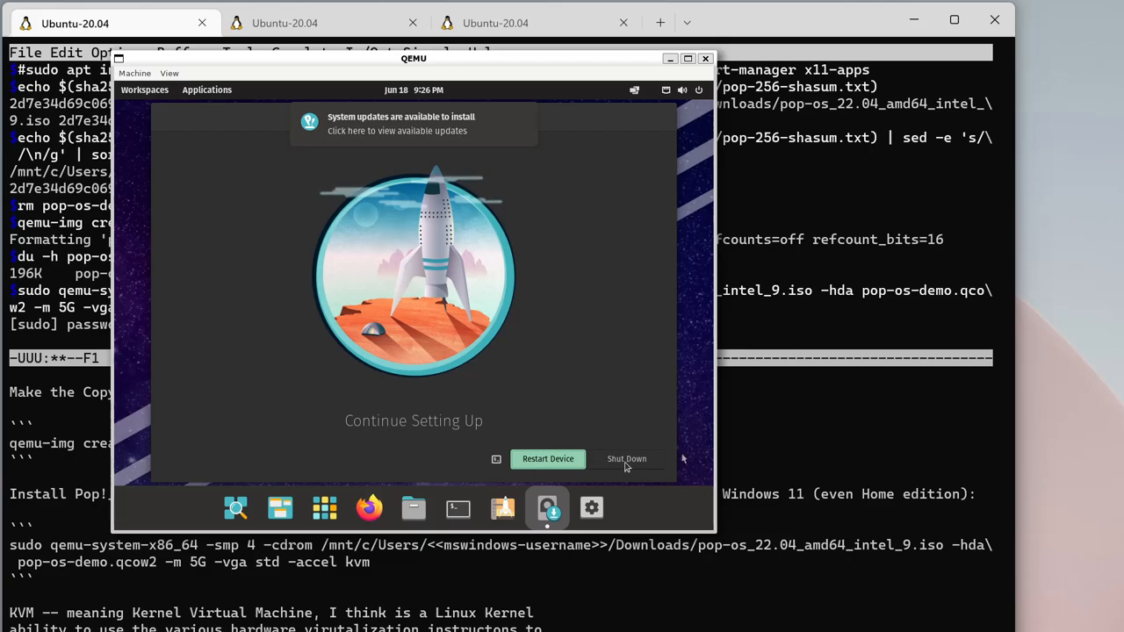
pyautogui.moveTo(634, 467)
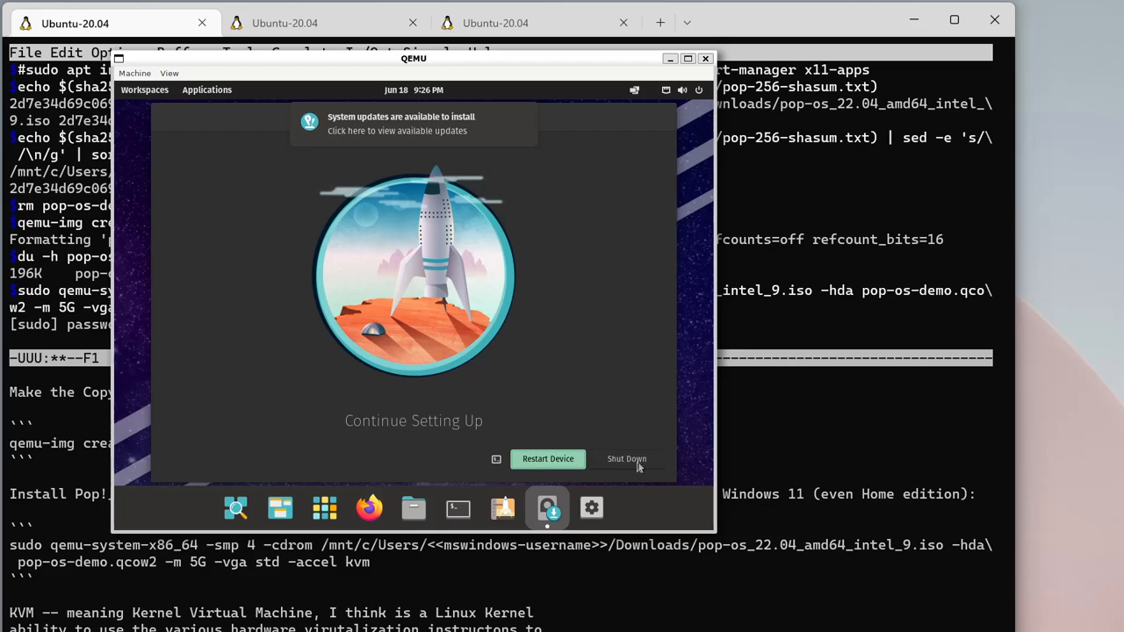
pyautogui.moveTo(628, 469)
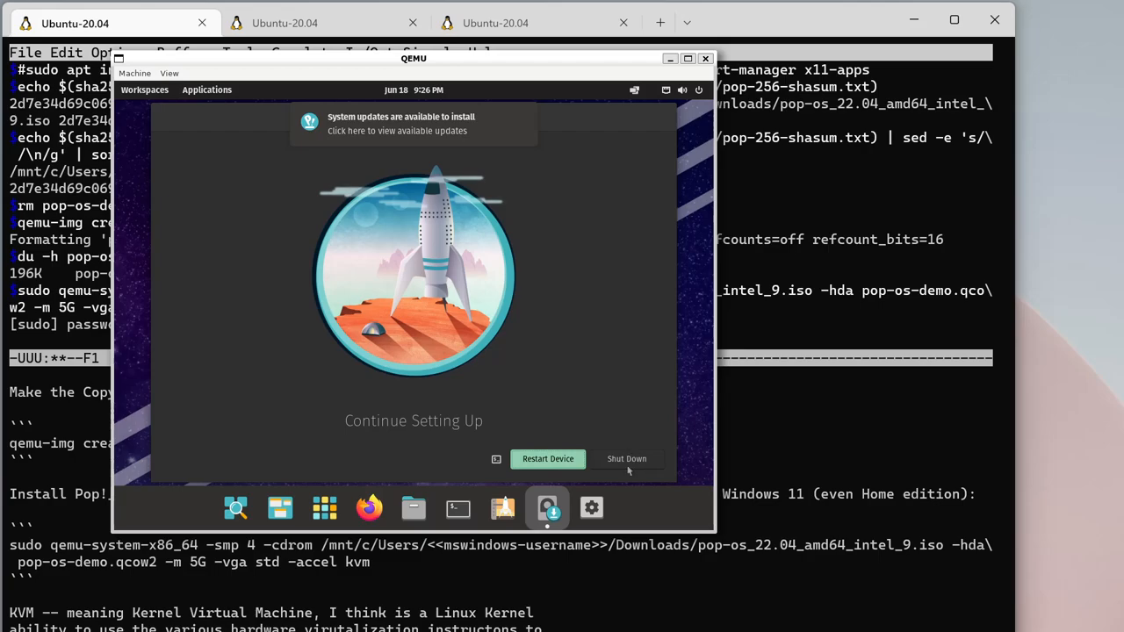
pyautogui.moveTo(614, 462)
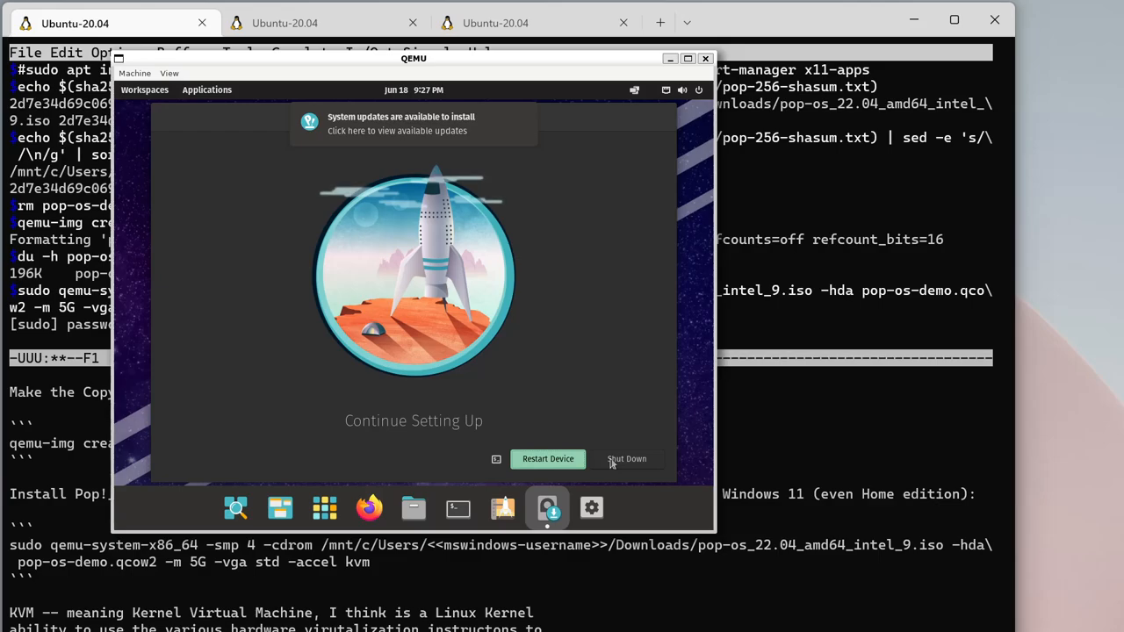
# - Choose Shut Down on the Continue Setting Up screen to power off the VM
pyautogui.click(627, 458)
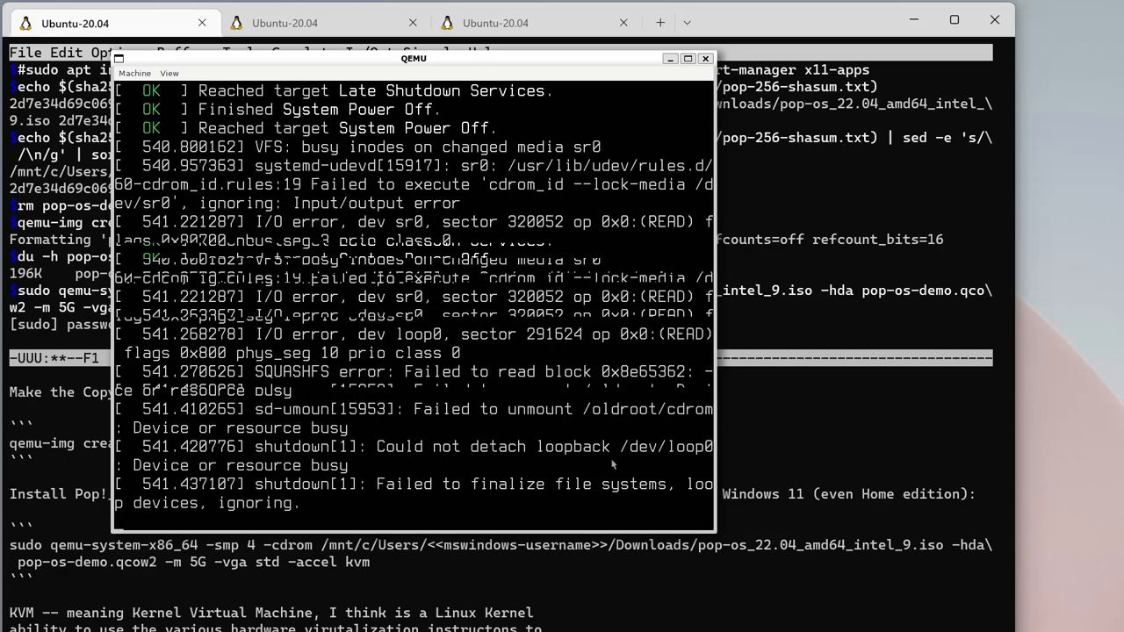
# - Focus the Emacs shell buffer once the QEMU window has closed
pyautogui.click(705, 58)
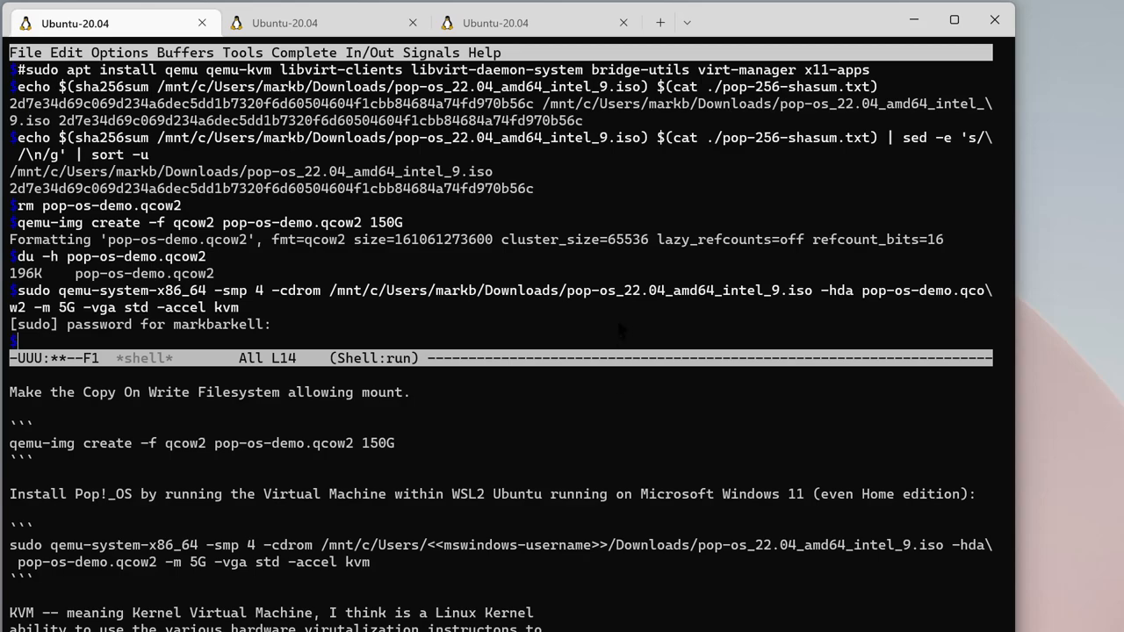
pyautogui.moveTo(619, 347)
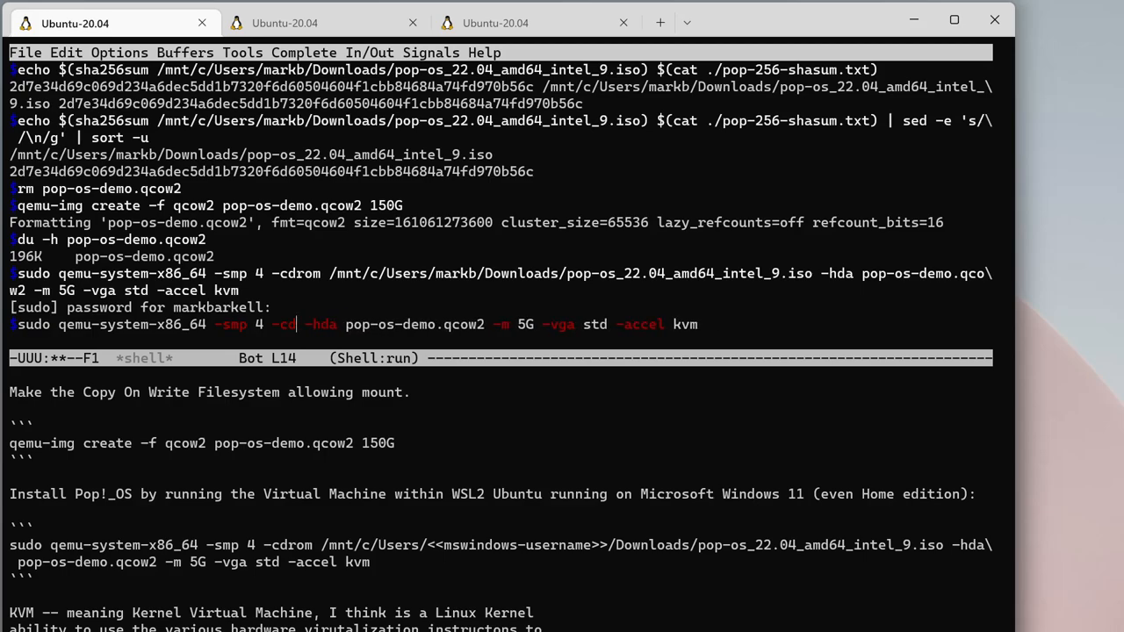
# - Delete the leftover -cdrom option and run the qemu command booting only pop-os-demo.qcow2
pyautogui.press('BackSpace')
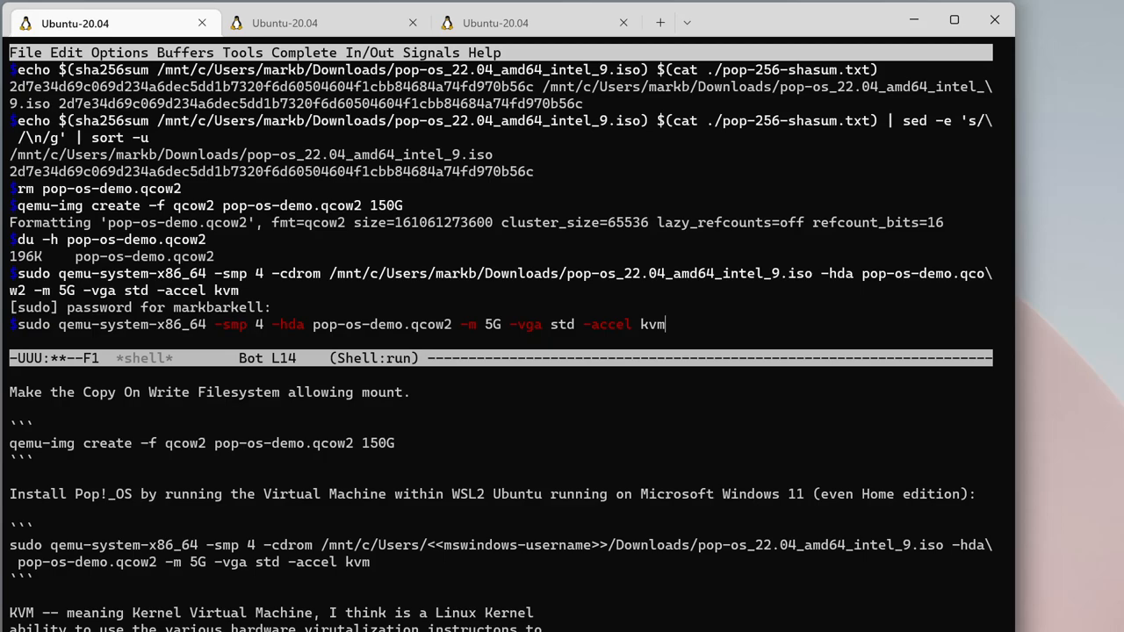
pyautogui.press('Return')
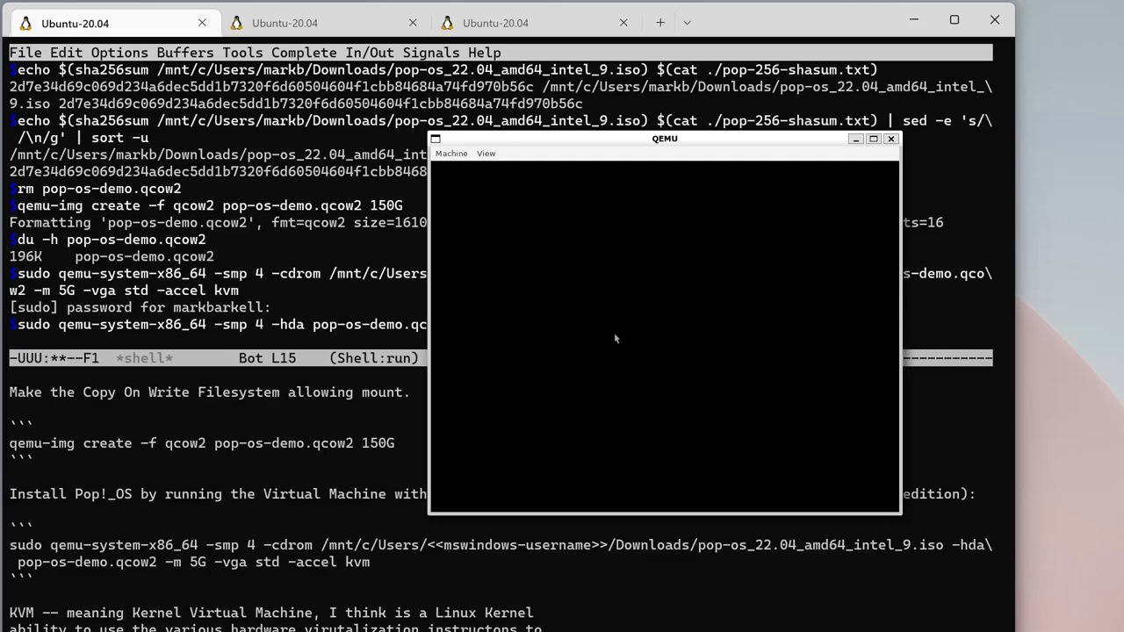
pyautogui.moveTo(572, 151)
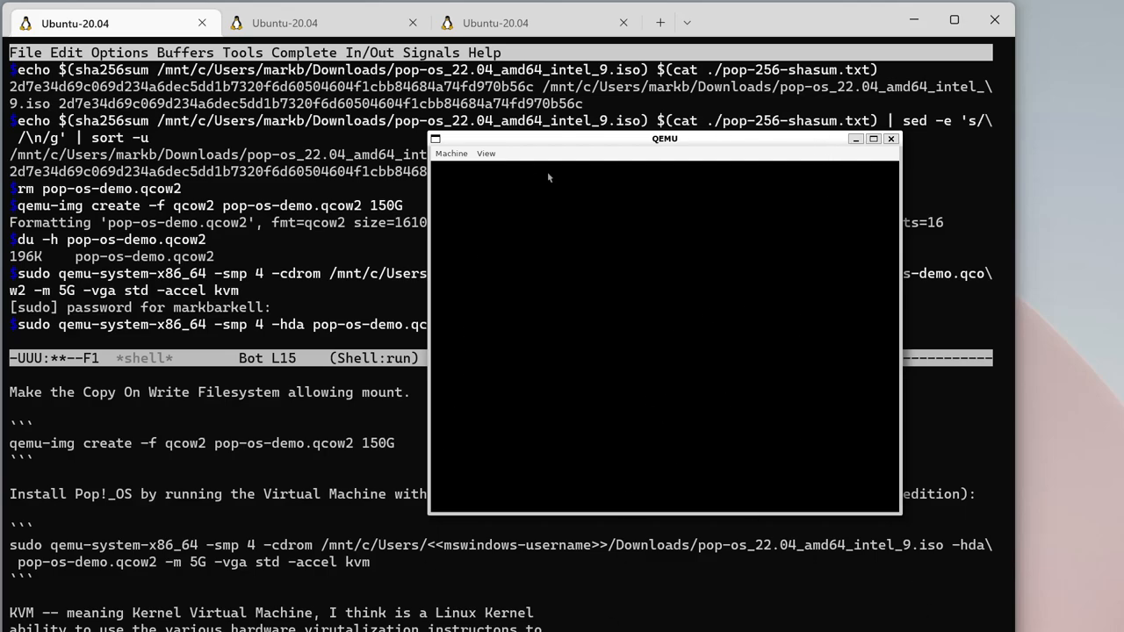
pyautogui.moveTo(543, 156)
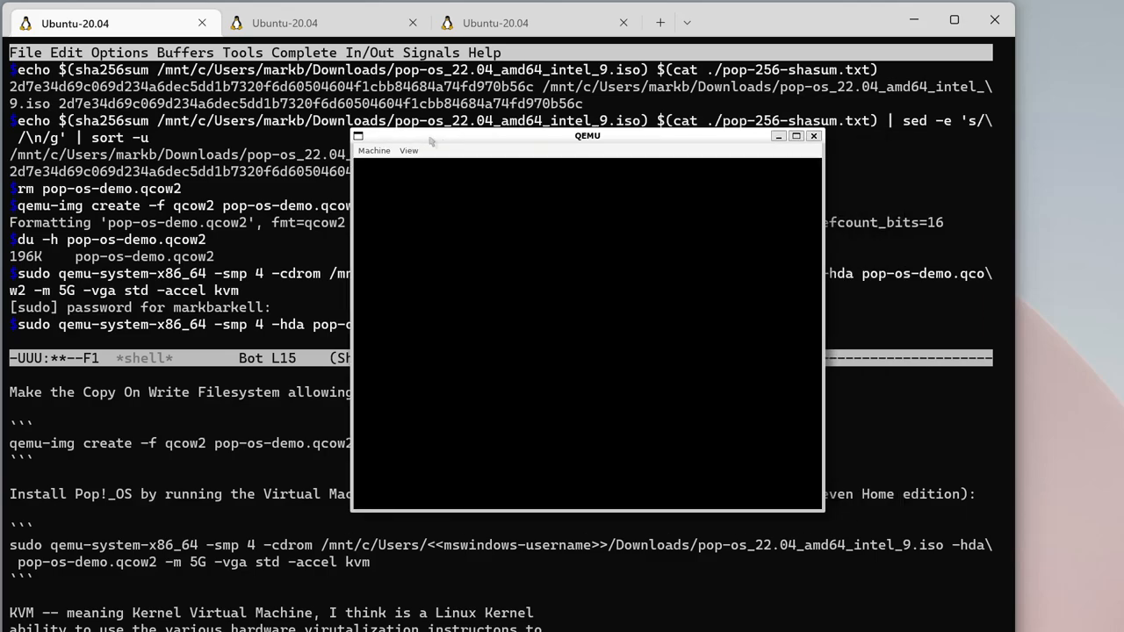
# - Drag the new QEMU window slightly up and left while the VM boots
pyautogui.moveTo(587, 135); pyautogui.dragTo(523, 123)
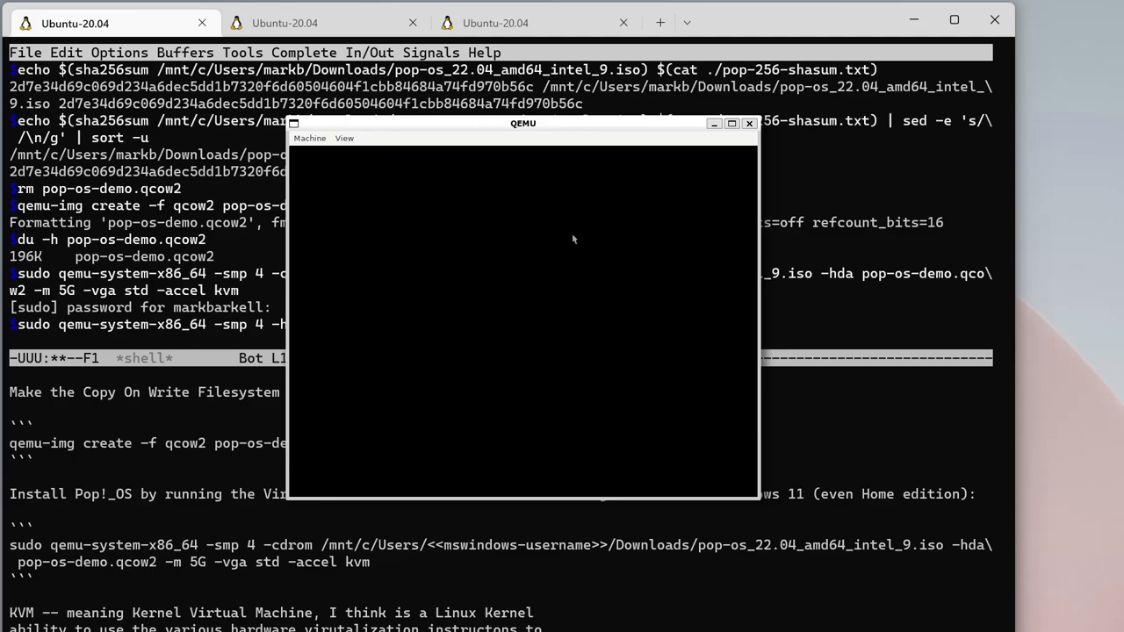
pyautogui.moveTo(410, 254)
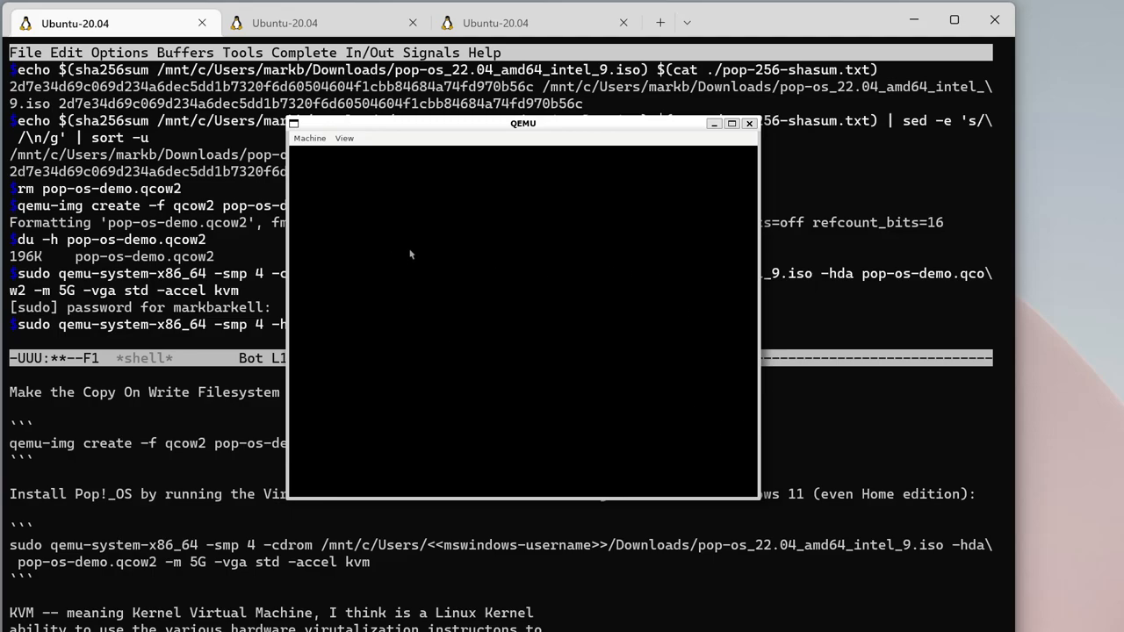
pyautogui.moveTo(530, 350)
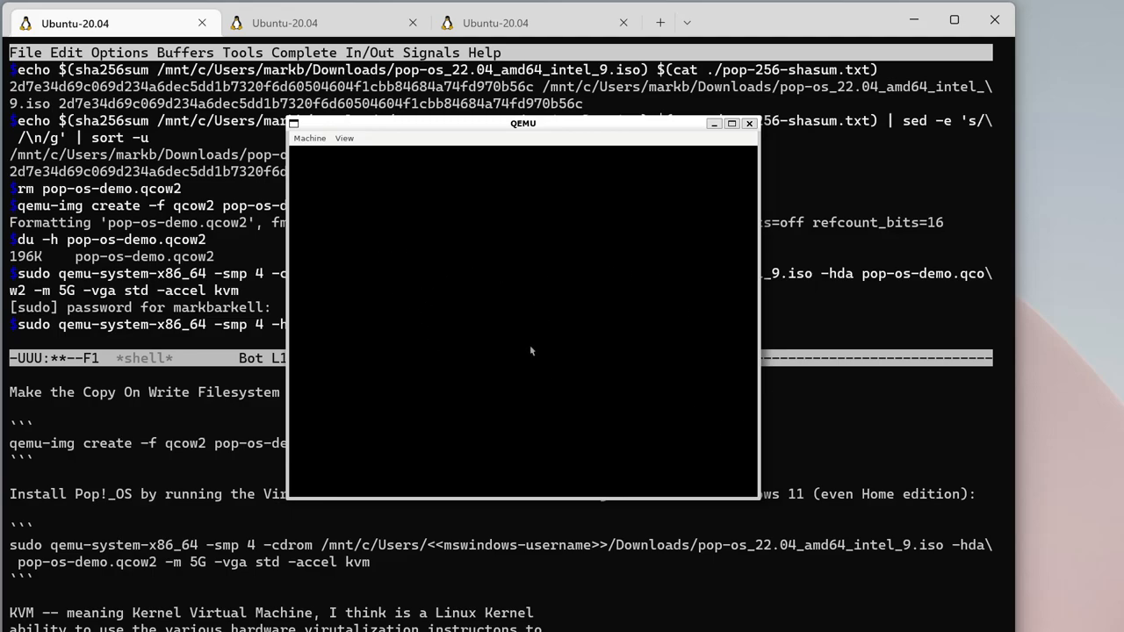
pyautogui.moveTo(461, 384)
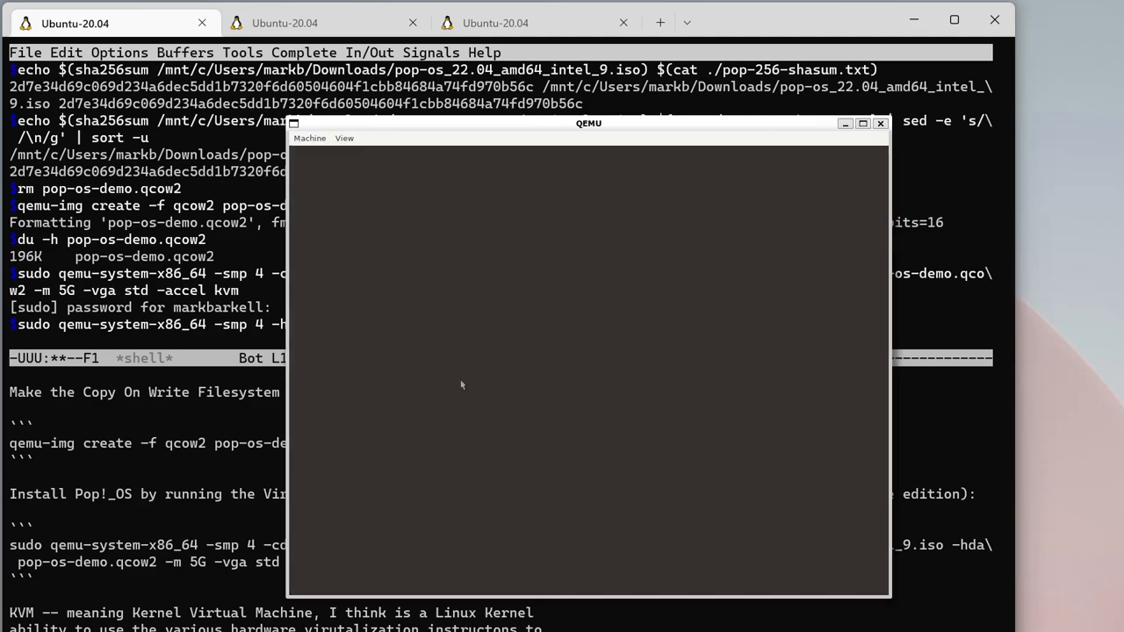
pyautogui.moveTo(672, 364)
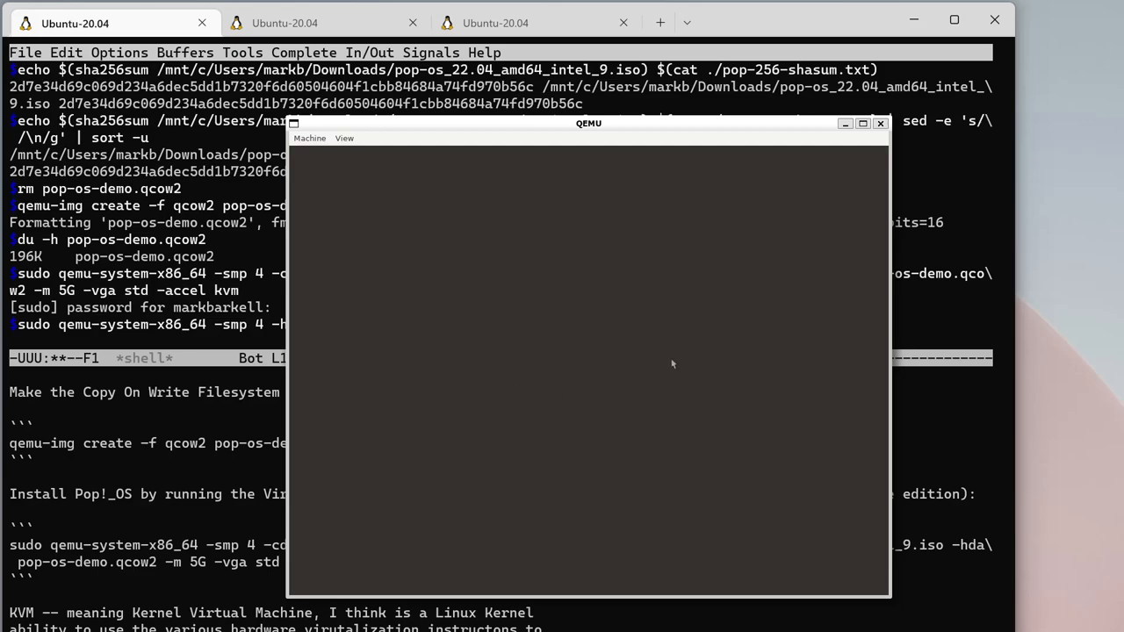
pyautogui.moveTo(567, 377)
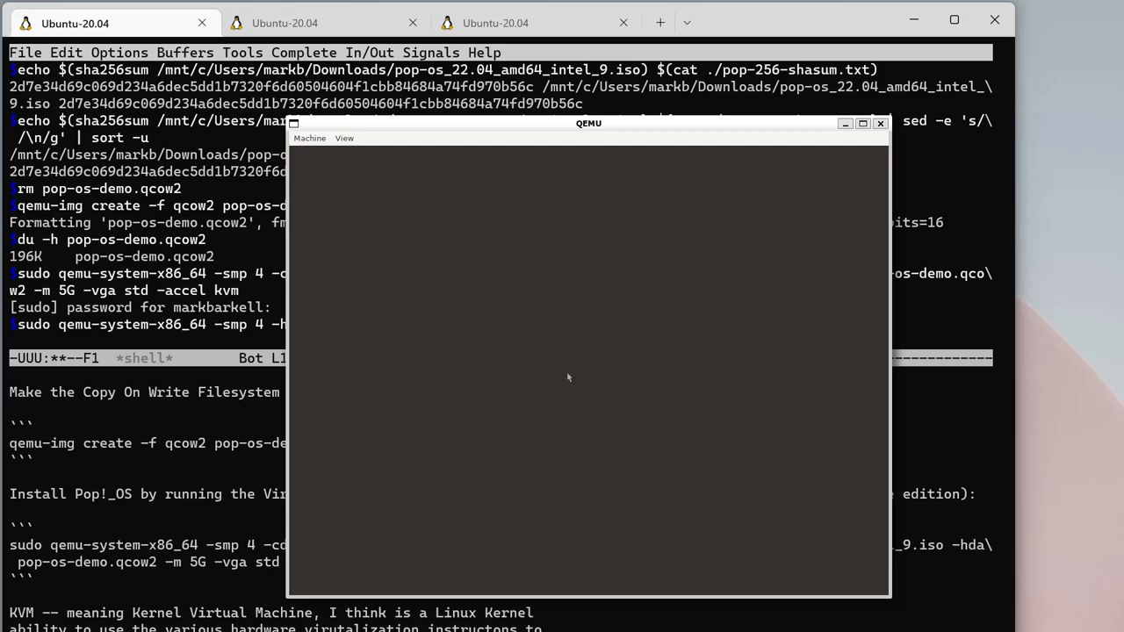
pyautogui.moveTo(562, 394)
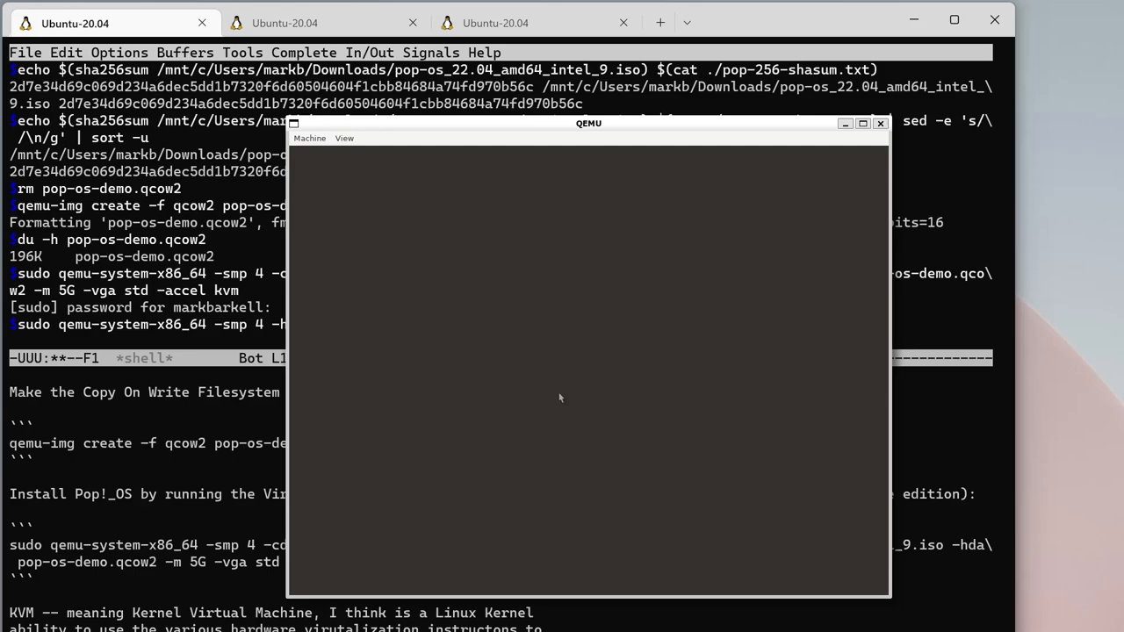
pyautogui.moveTo(524, 348)
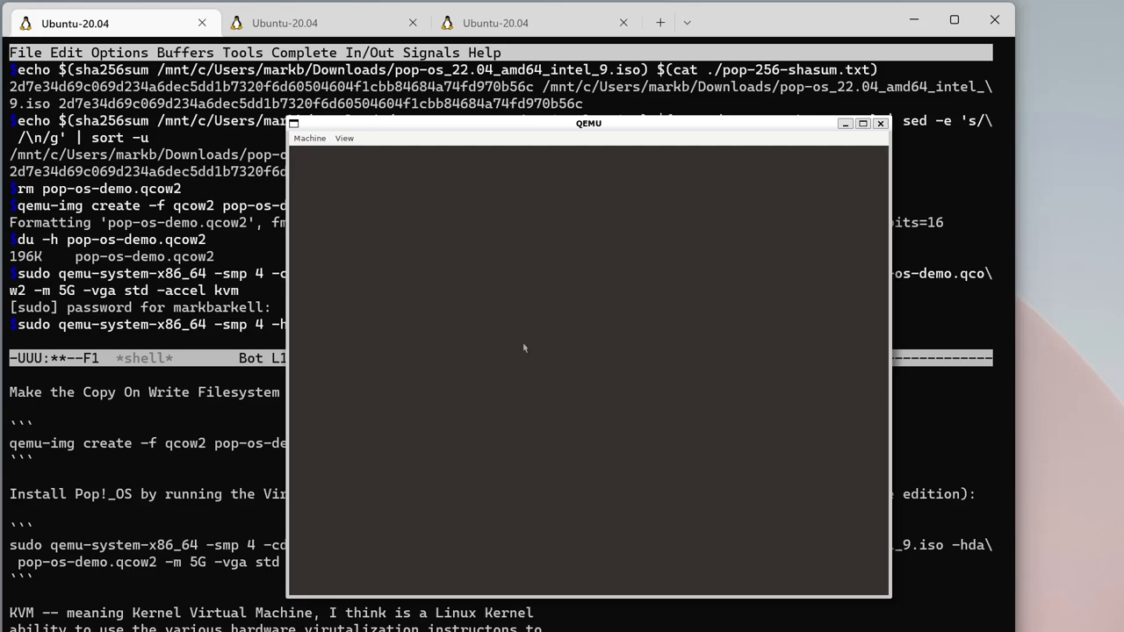
pyautogui.moveTo(684, 455)
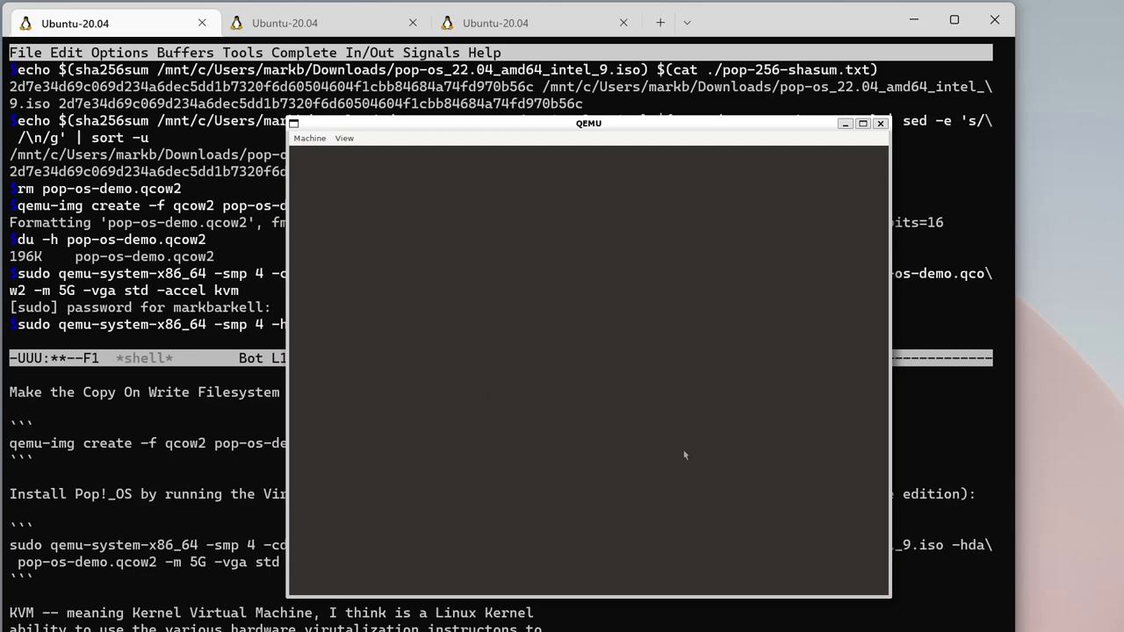
pyautogui.moveTo(611, 387)
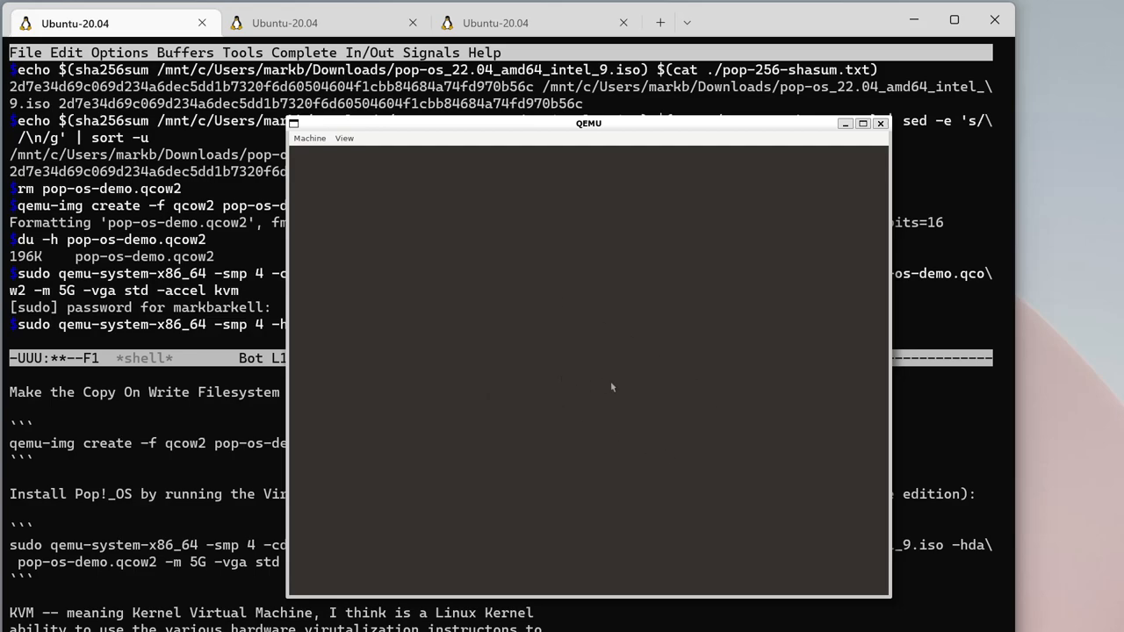
pyautogui.moveTo(825, 545)
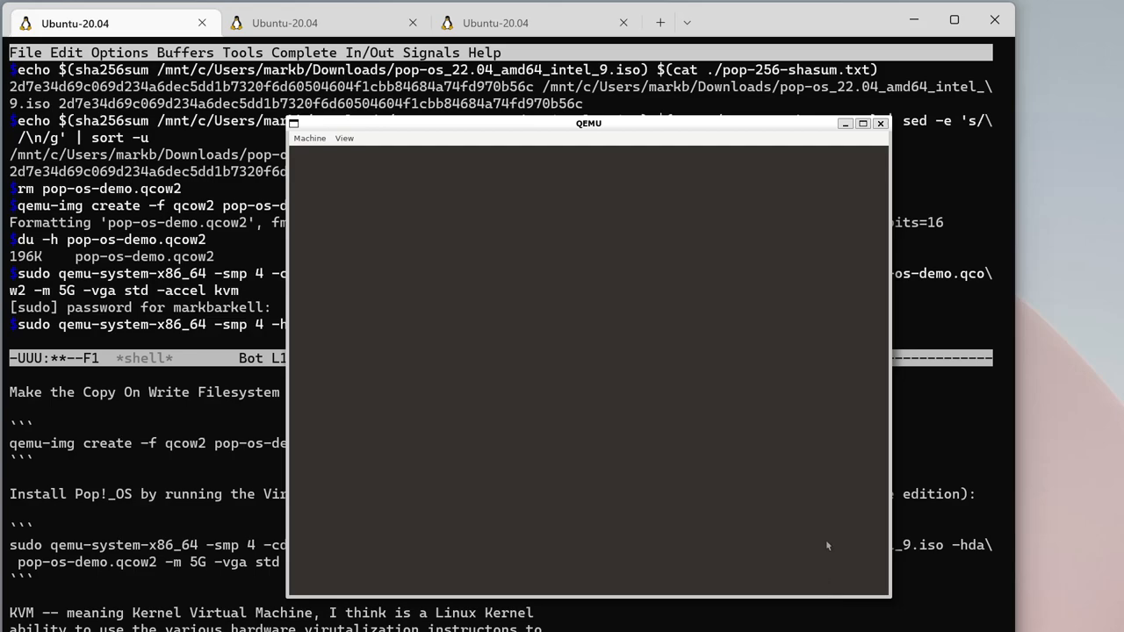
pyautogui.moveTo(573, 355)
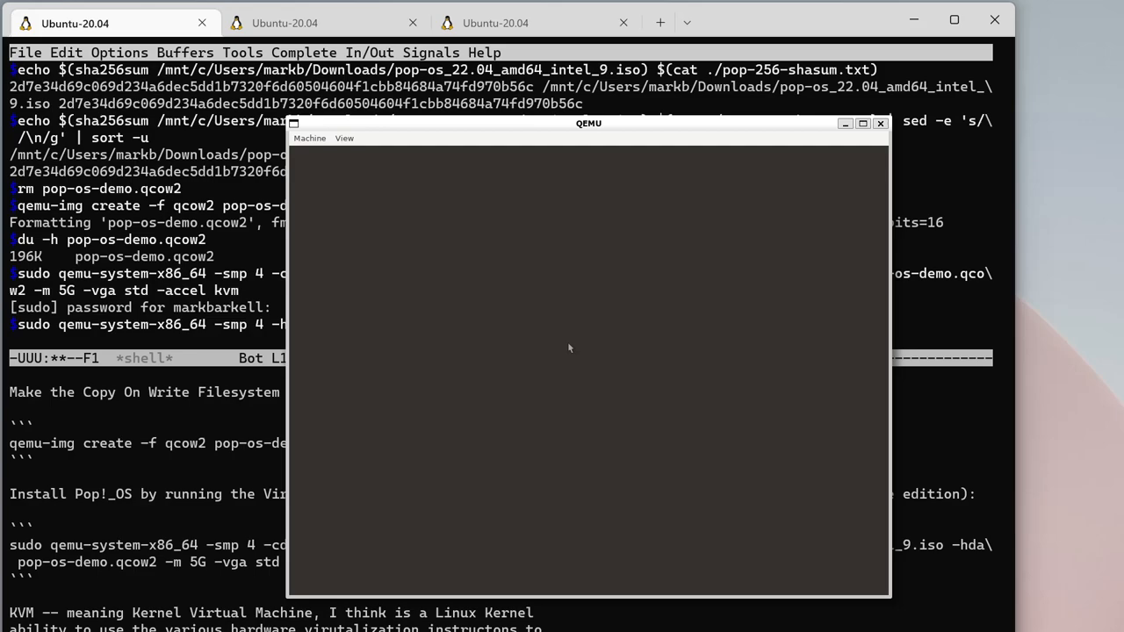
pyautogui.moveTo(634, 383)
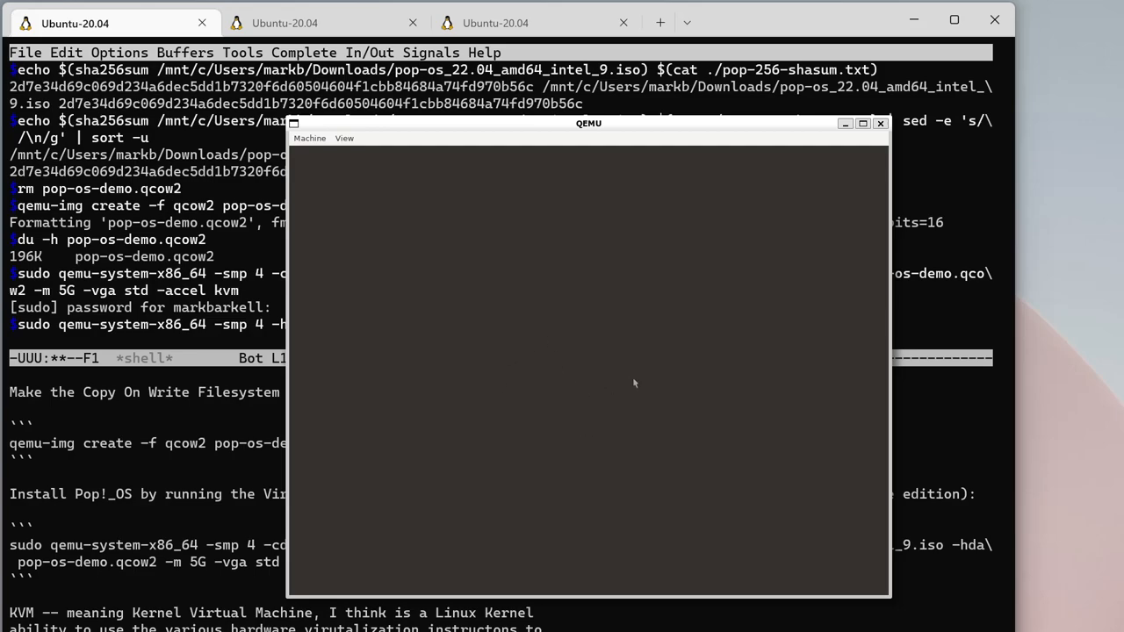
pyautogui.moveTo(634, 384)
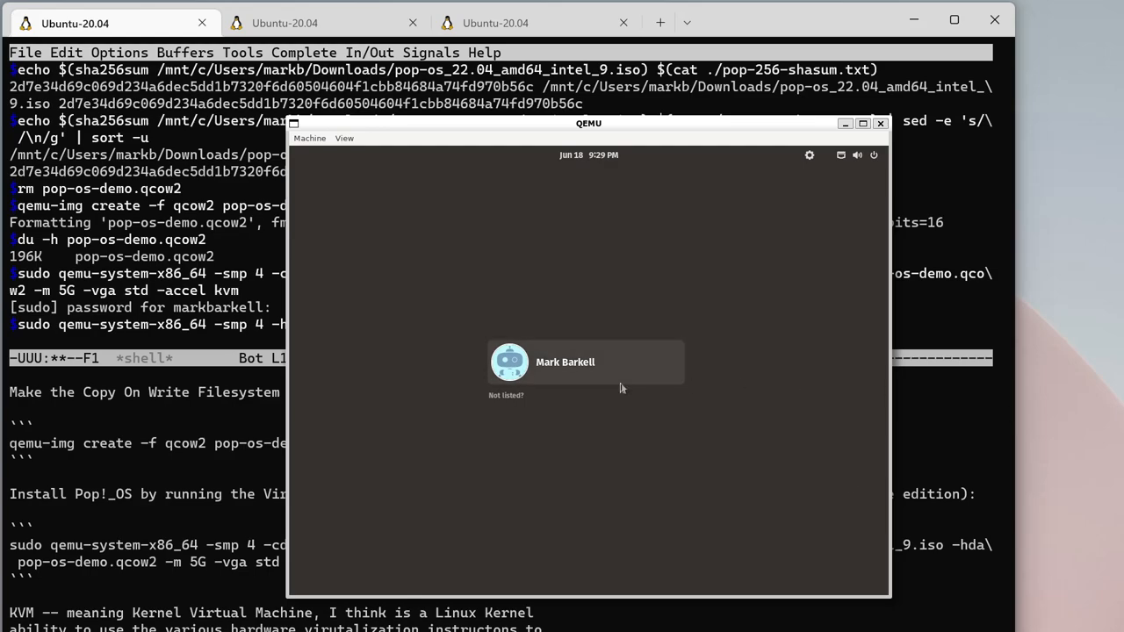
# - Select the user account at the Pop!_OS login screen to sign in
pyautogui.click(564, 362)
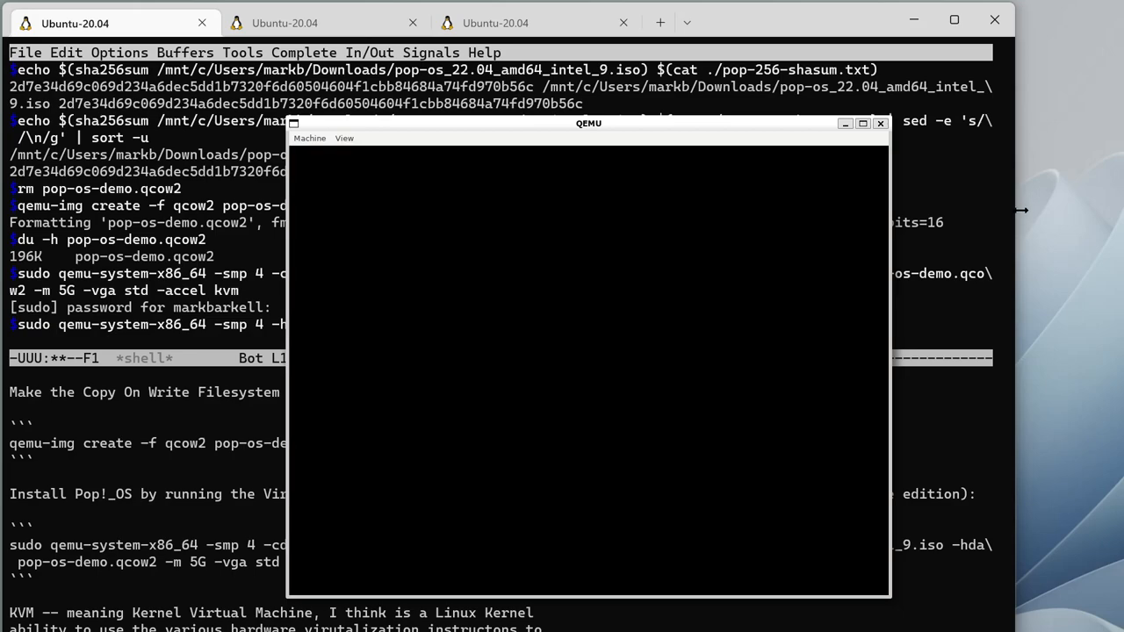
pyautogui.moveTo(487, 278)
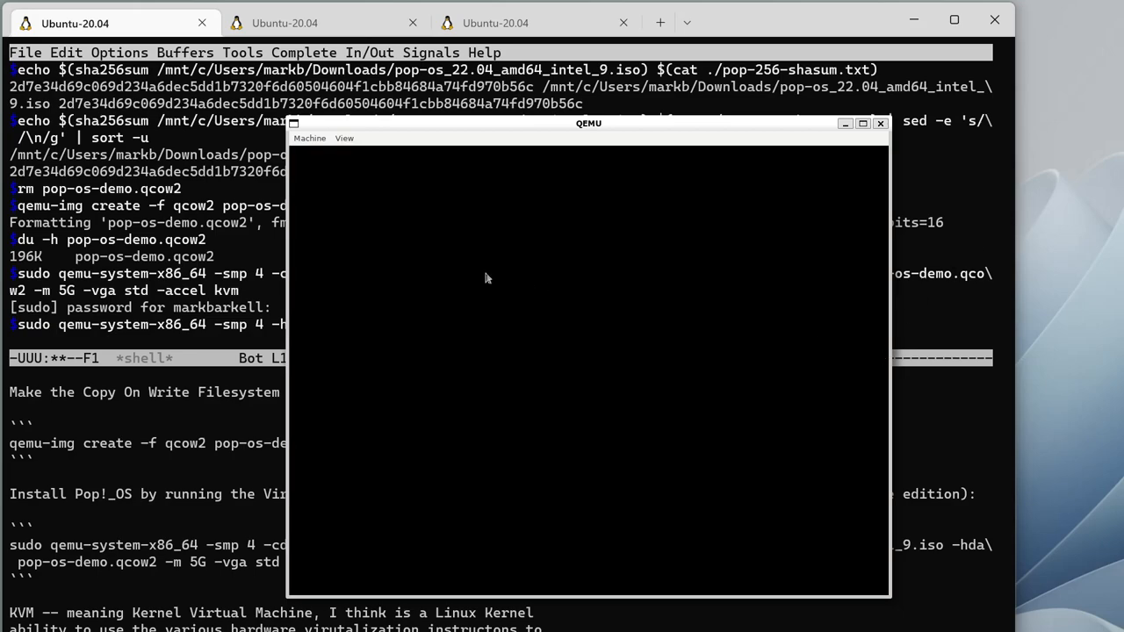
pyautogui.moveTo(789, 316)
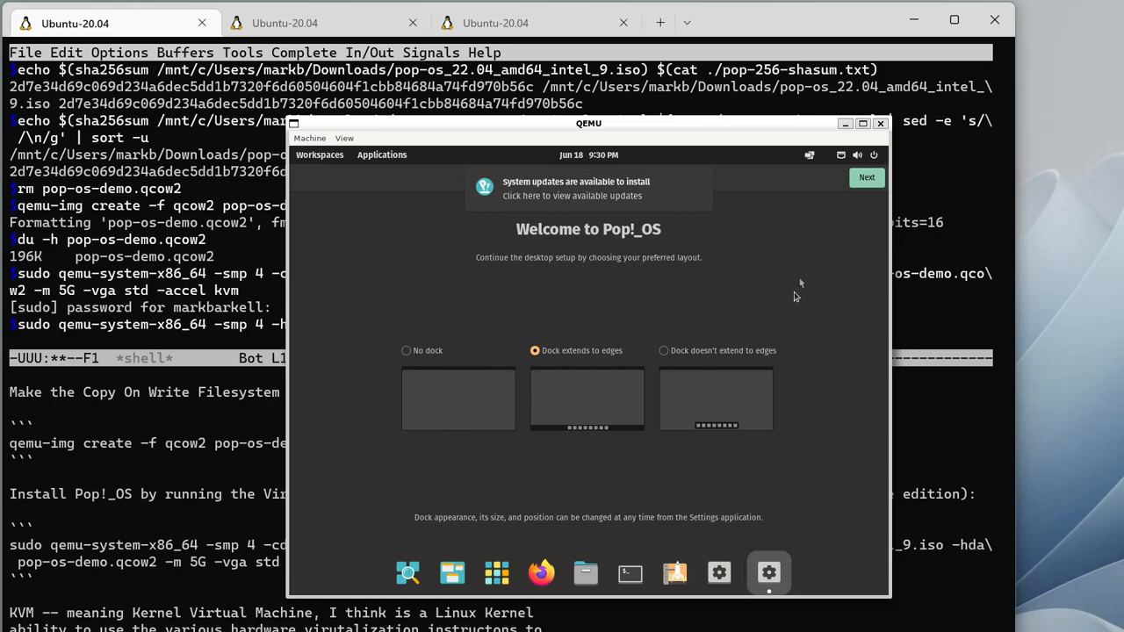
pyautogui.moveTo(477, 533)
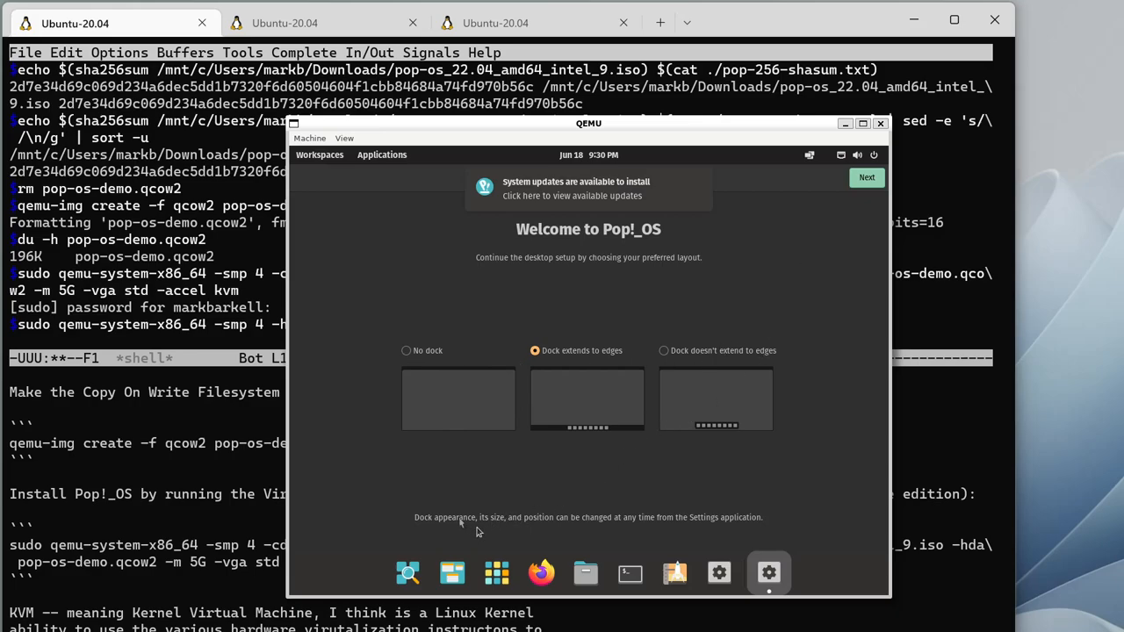
pyautogui.moveTo(442, 514)
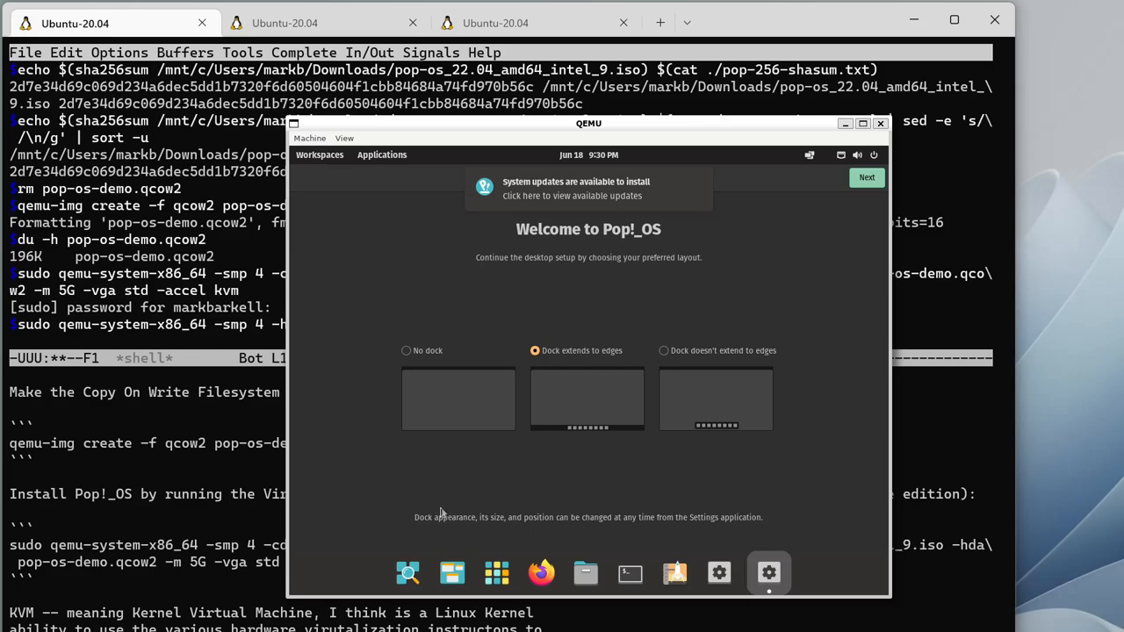
pyautogui.moveTo(480, 469)
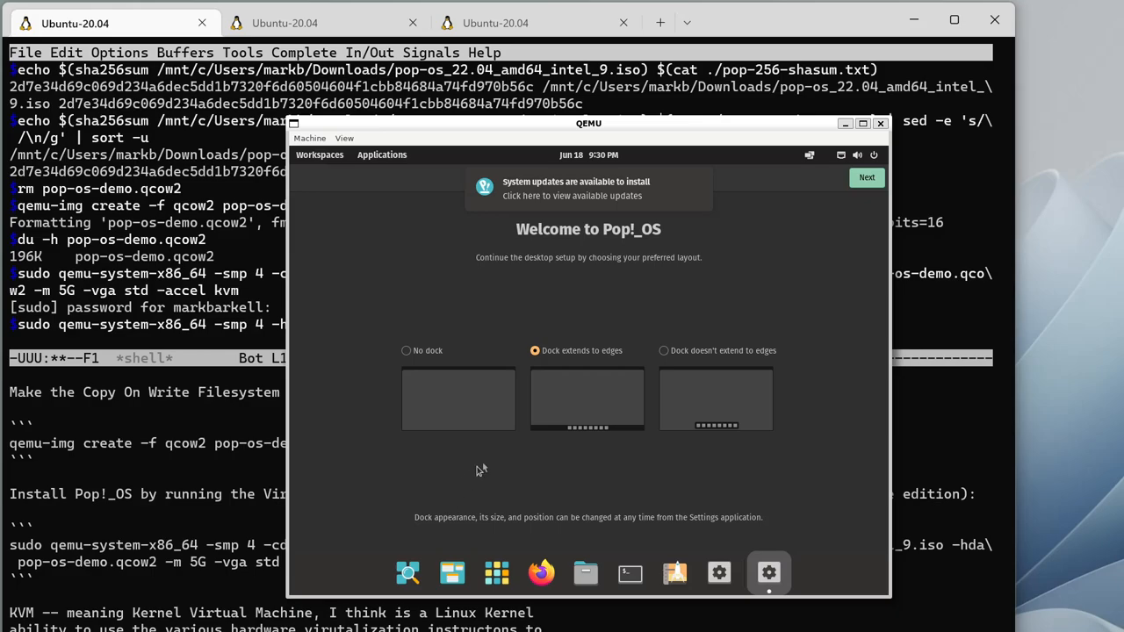
pyautogui.moveTo(747, 334)
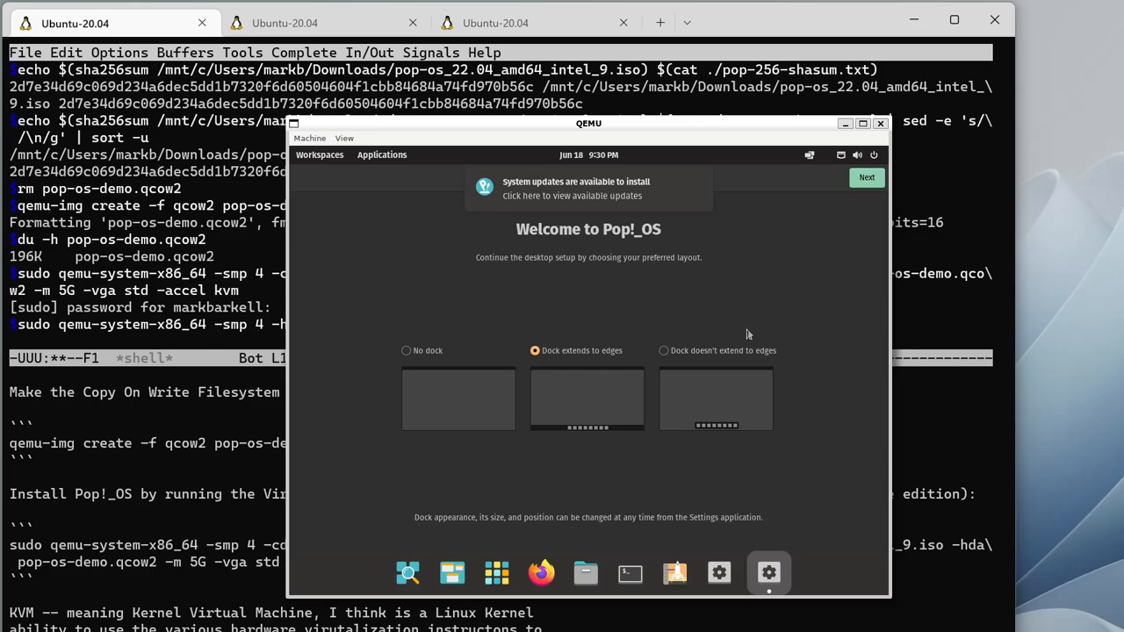
pyautogui.moveTo(784, 297)
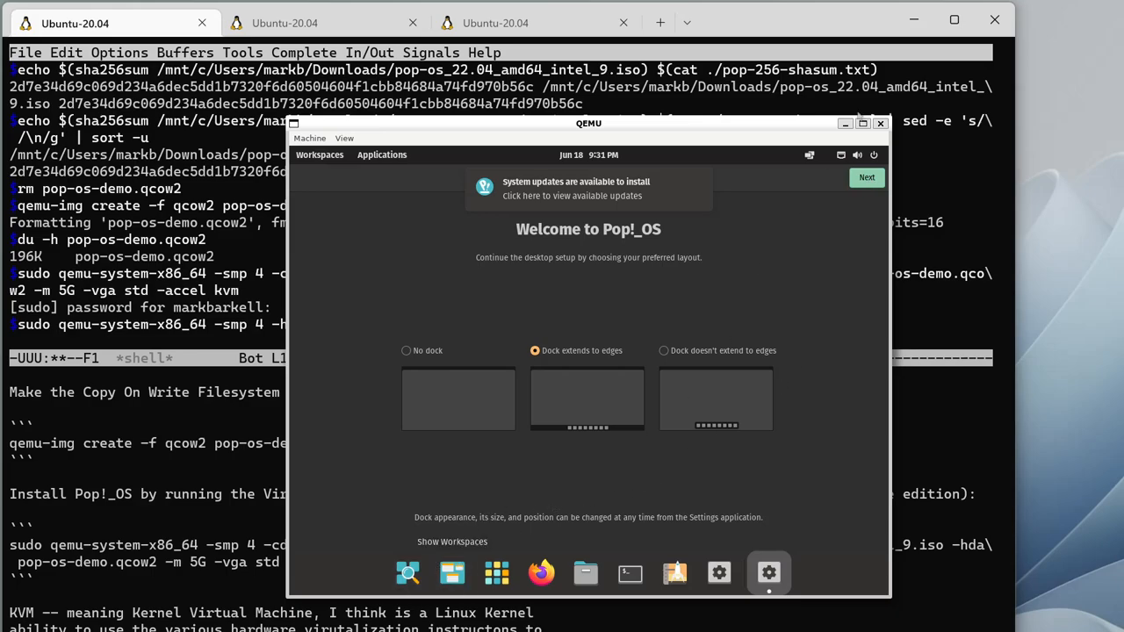
pyautogui.moveTo(866, 177)
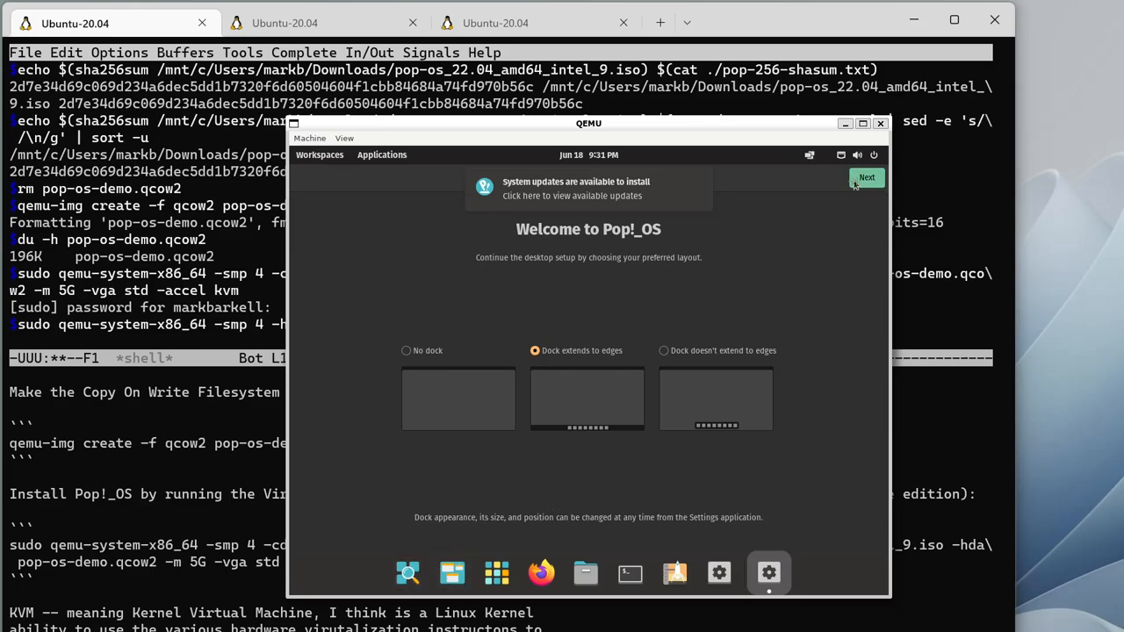
# - Keep 'Dock extends to edges' selected and advance to the Launcher introduction
pyautogui.click(866, 177)
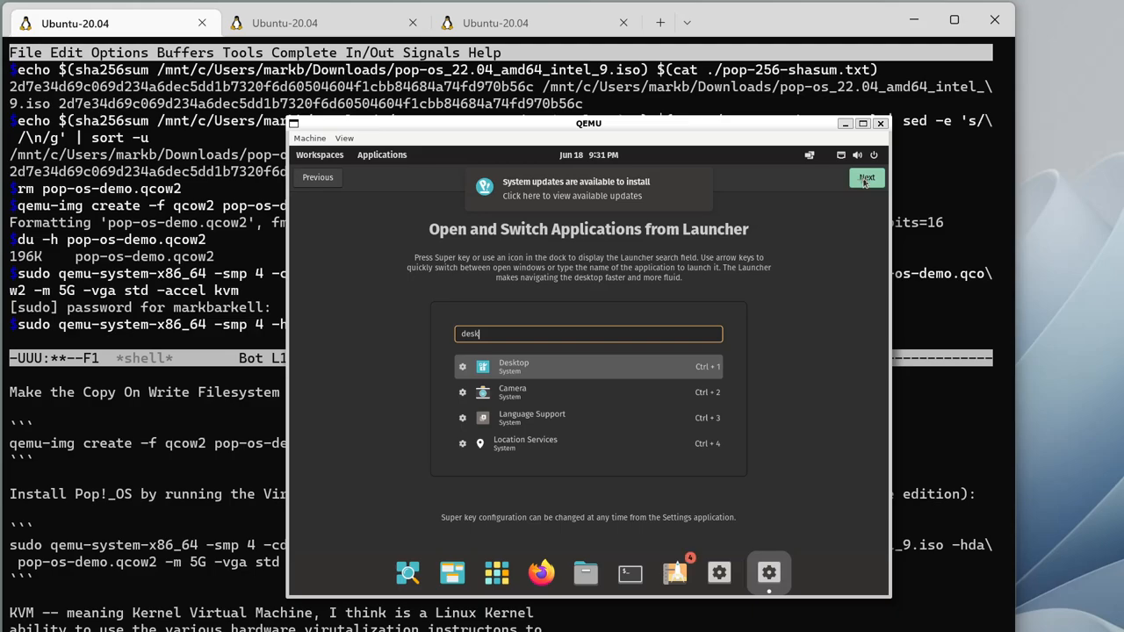
# - Pass launcher, dark theme and privacy pages, set Pittsburgh time zone, skip online accounts
pyautogui.click(866, 178)
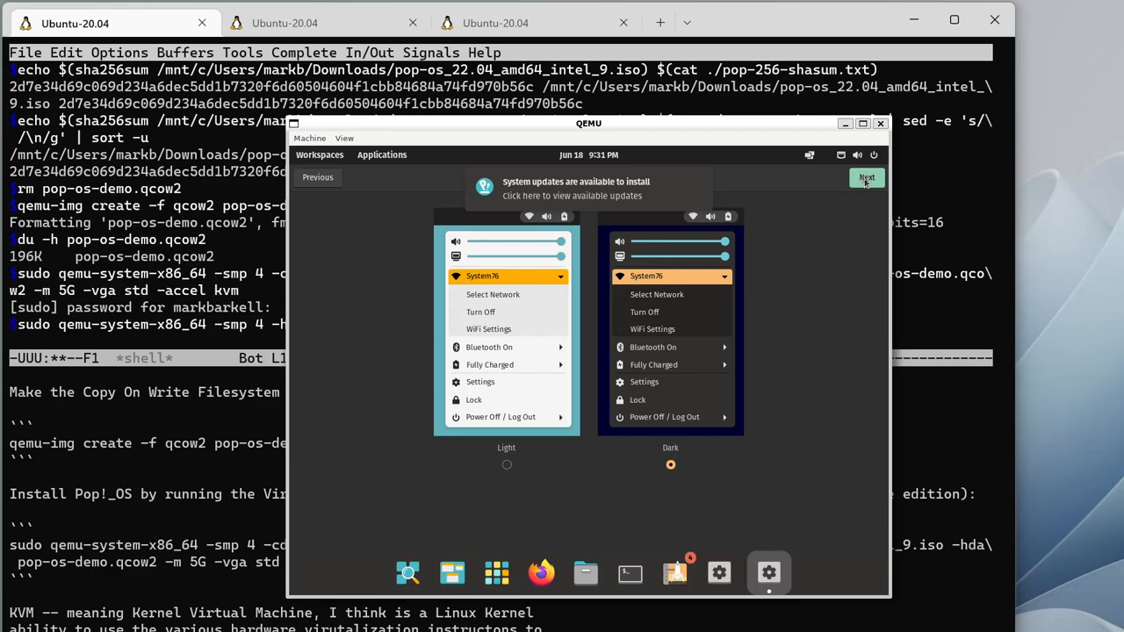
pyautogui.click(866, 177)
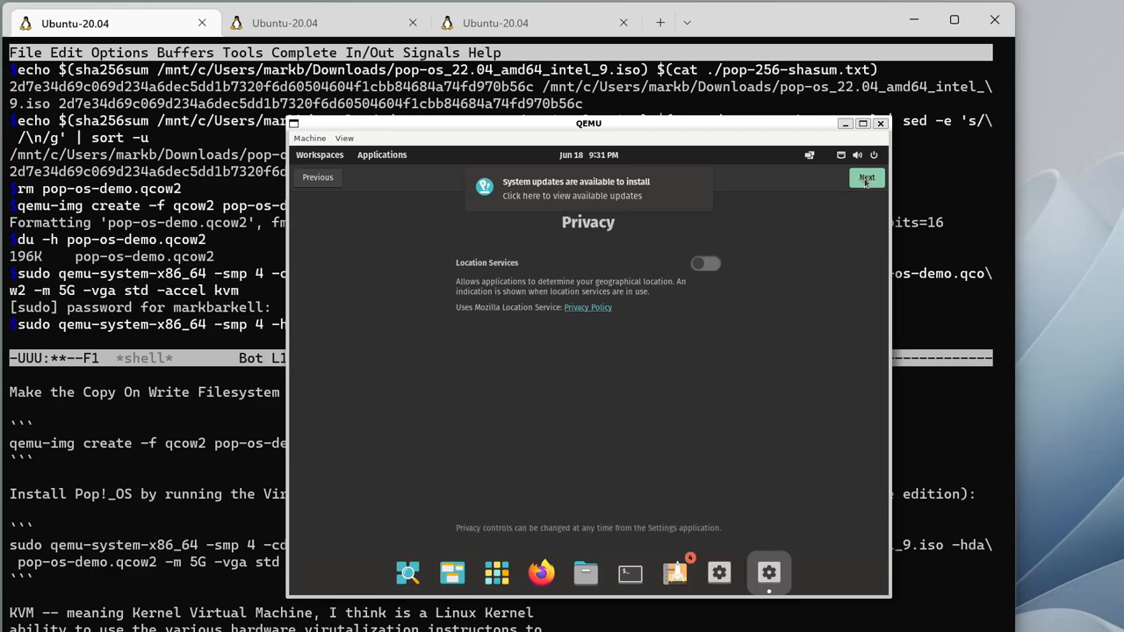
pyautogui.click(867, 177)
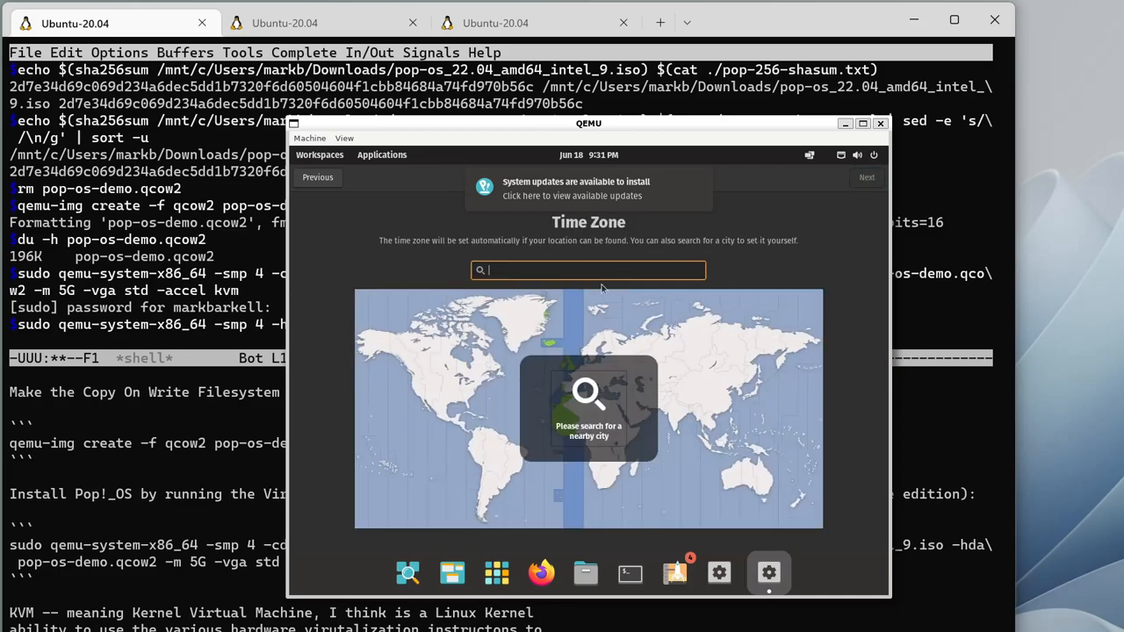
pyautogui.moveTo(515, 305)
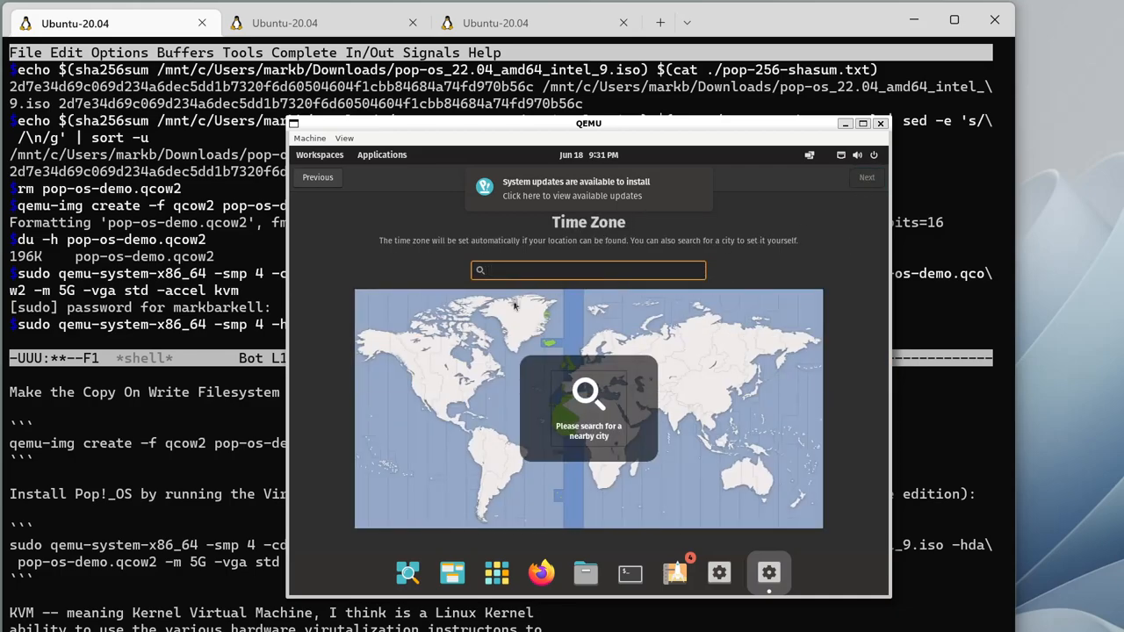
pyautogui.write('pittsburgh')
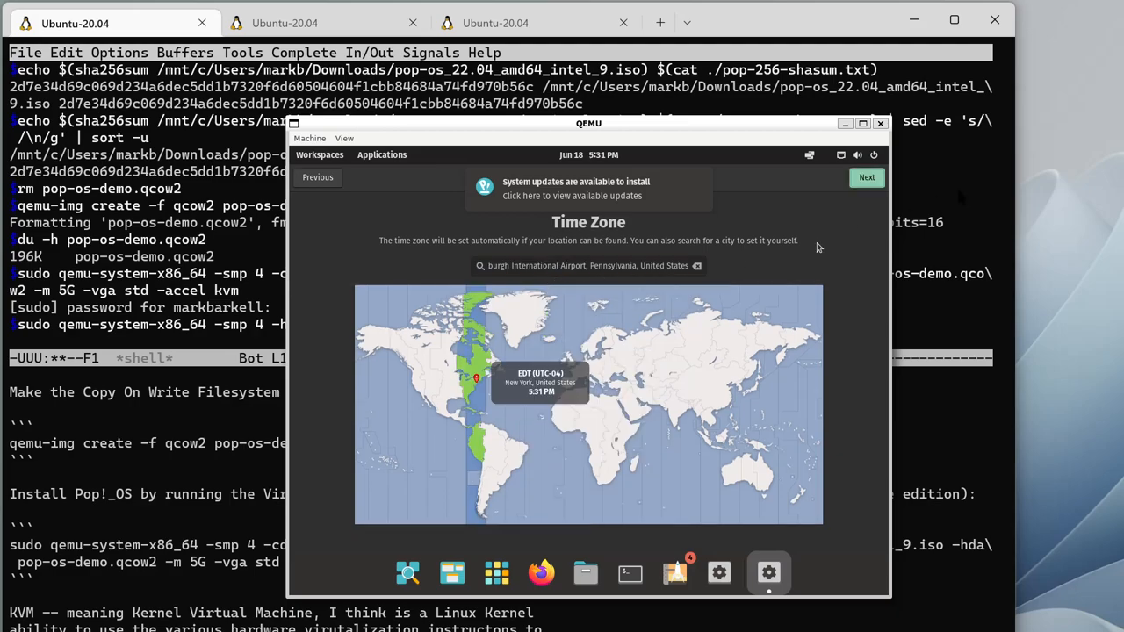
pyautogui.click(865, 176)
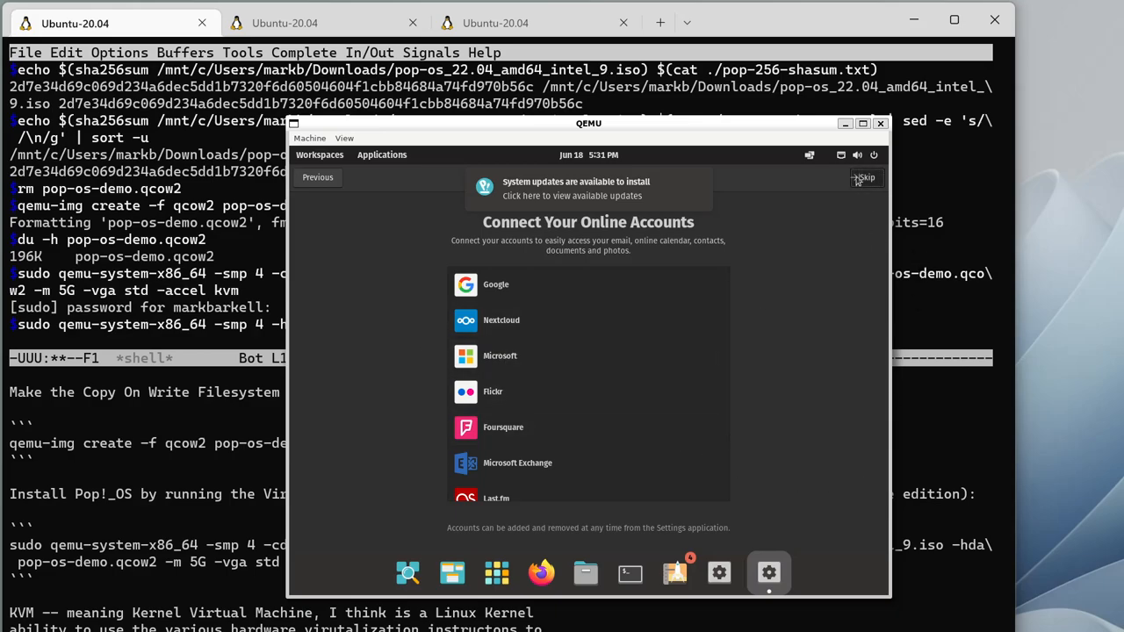
pyautogui.click(864, 178)
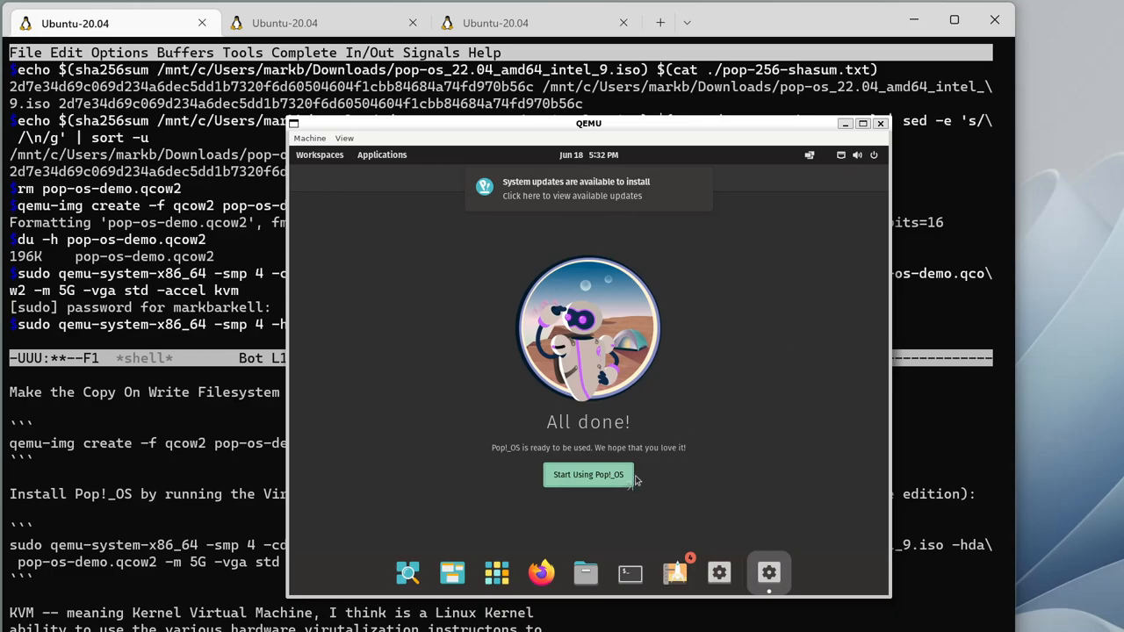
pyautogui.moveTo(627, 490)
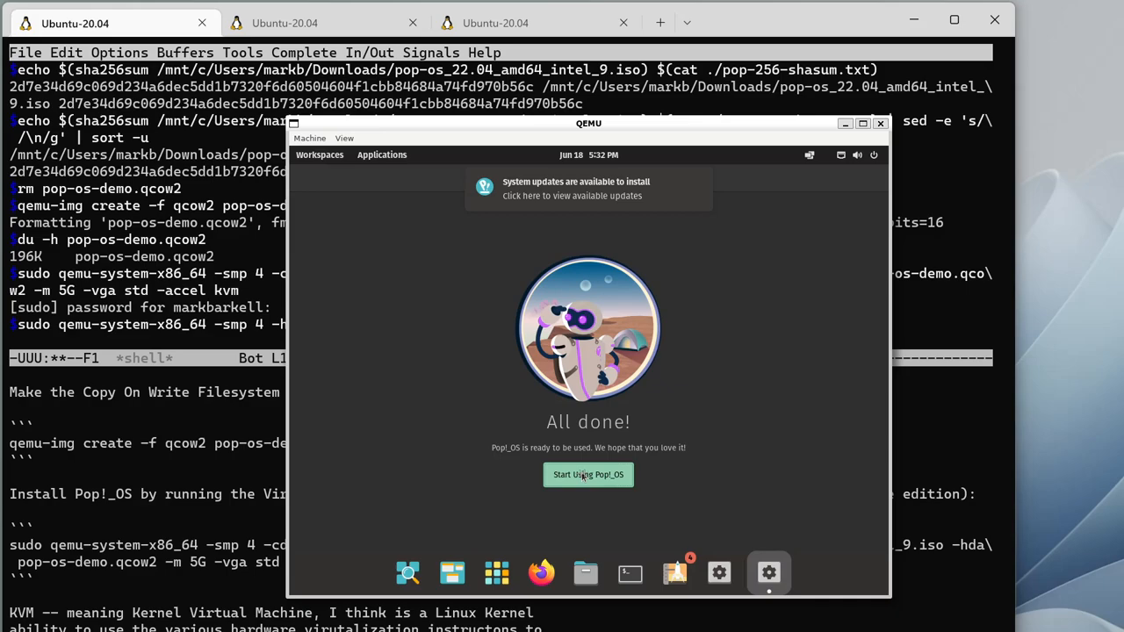
# - Finish Pop!_OS setup with 'Start Using Pop!_OS' and open Settings from the system menu
pyautogui.click(587, 474)
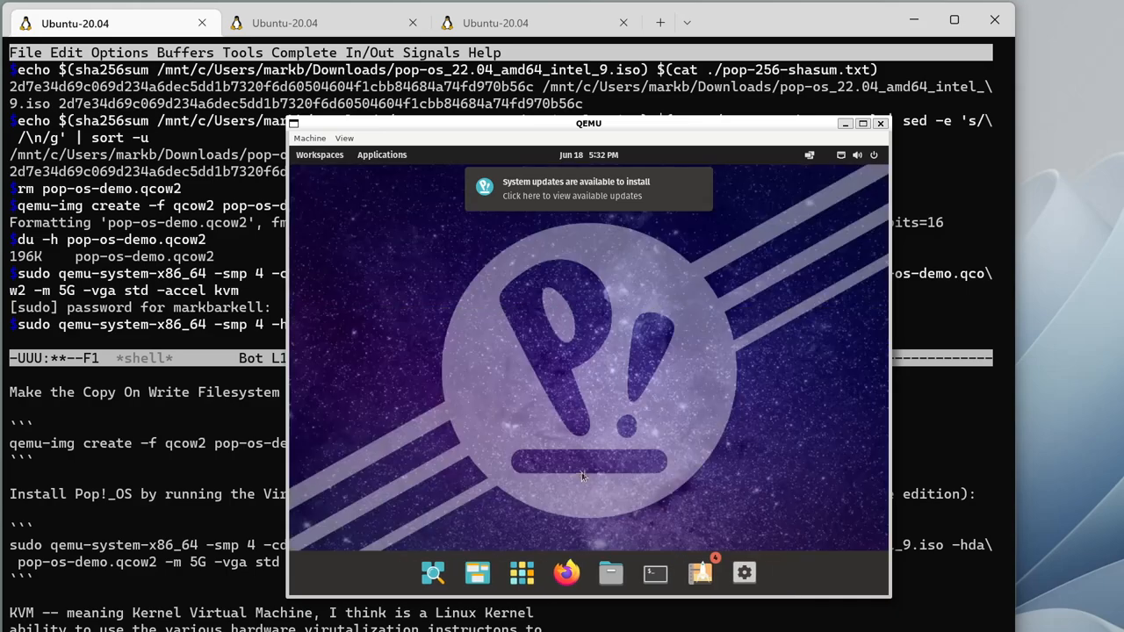
pyautogui.moveTo(384, 467)
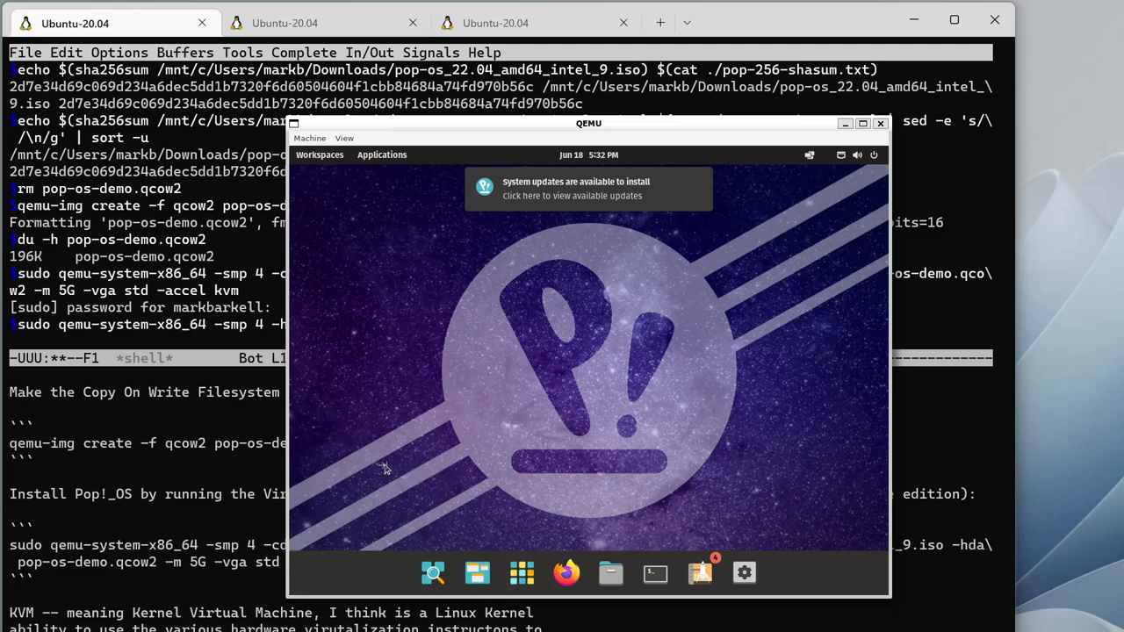
pyautogui.moveTo(654, 345)
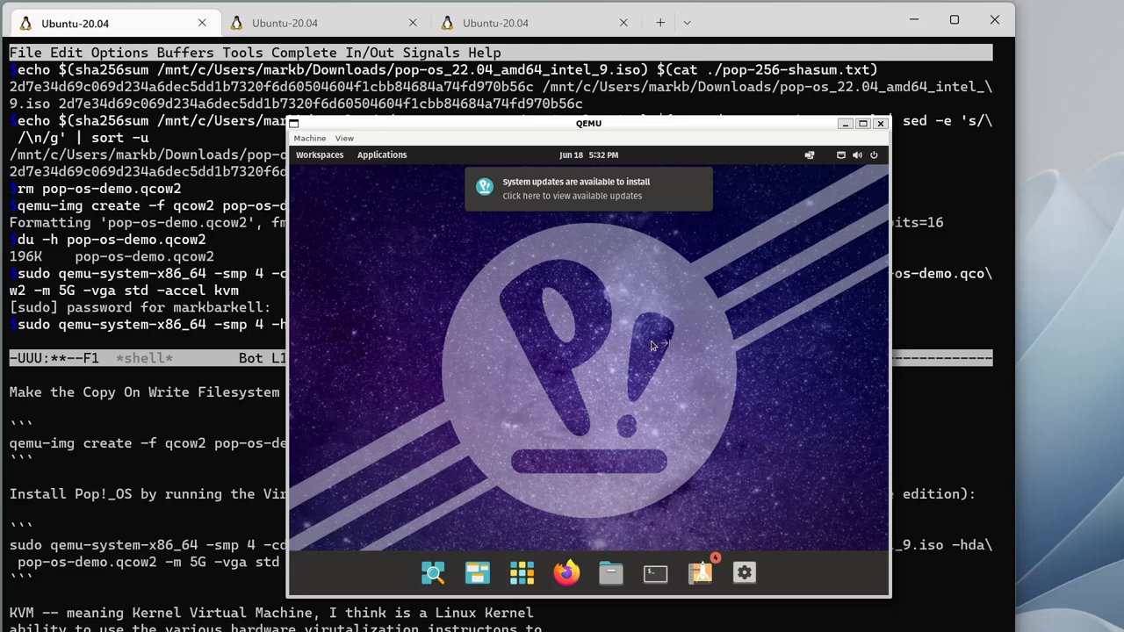
pyautogui.moveTo(640, 534)
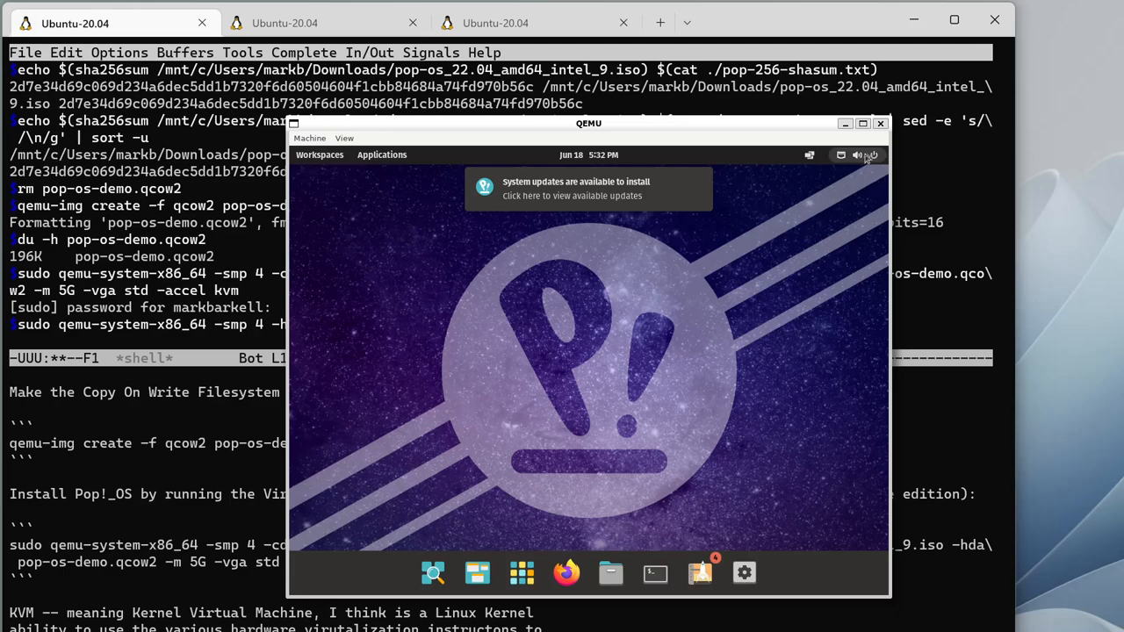
pyautogui.click(872, 154)
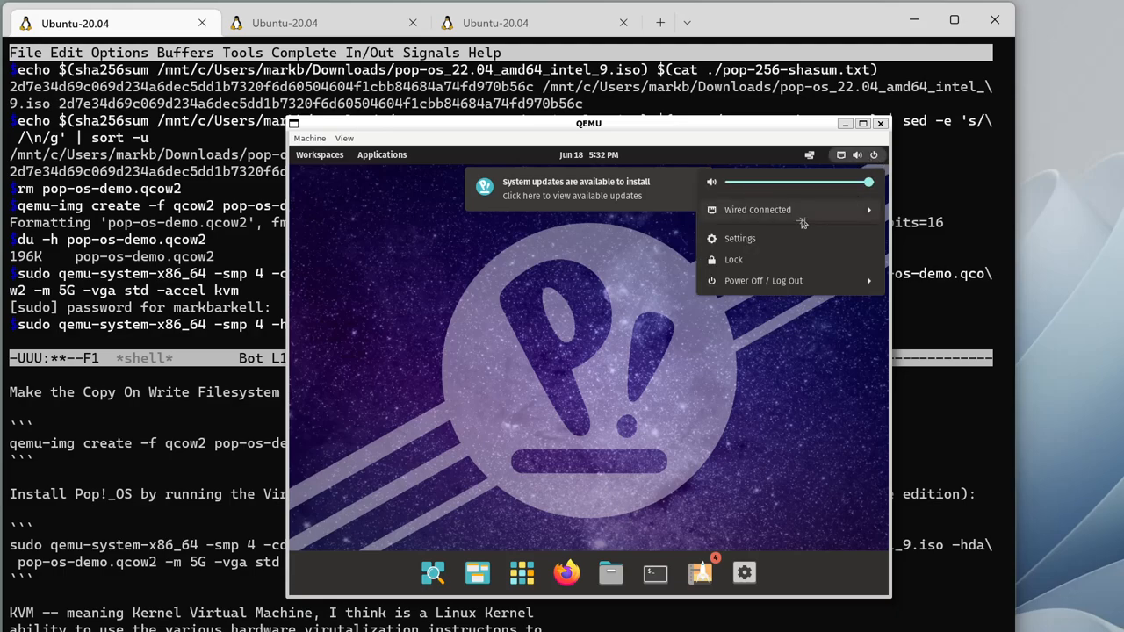
pyautogui.click(496, 394)
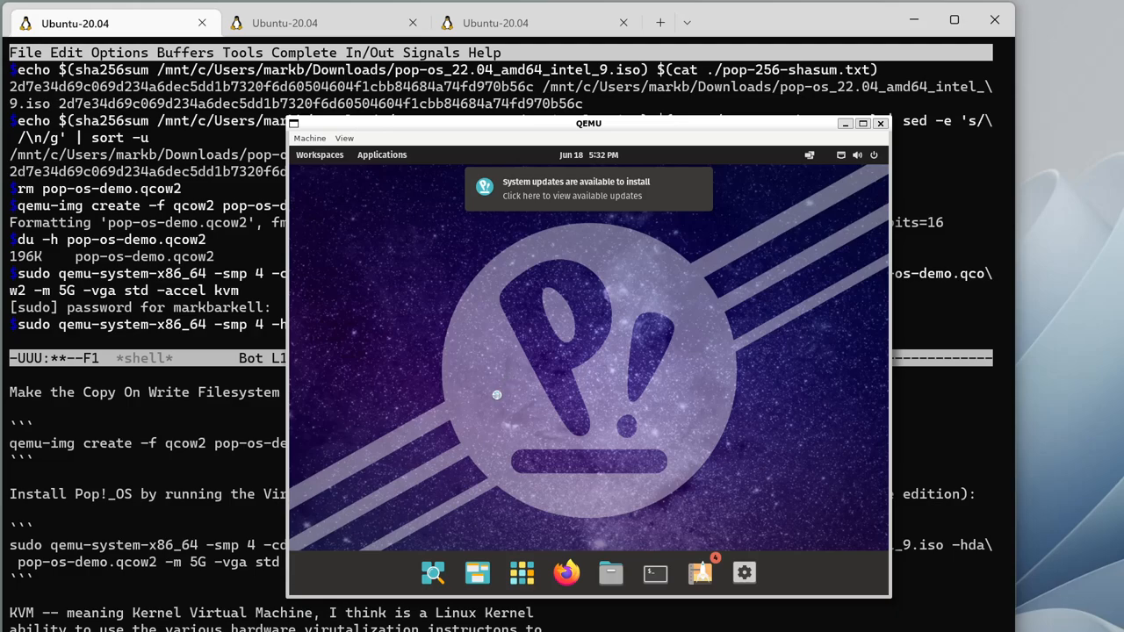
pyautogui.click(744, 572)
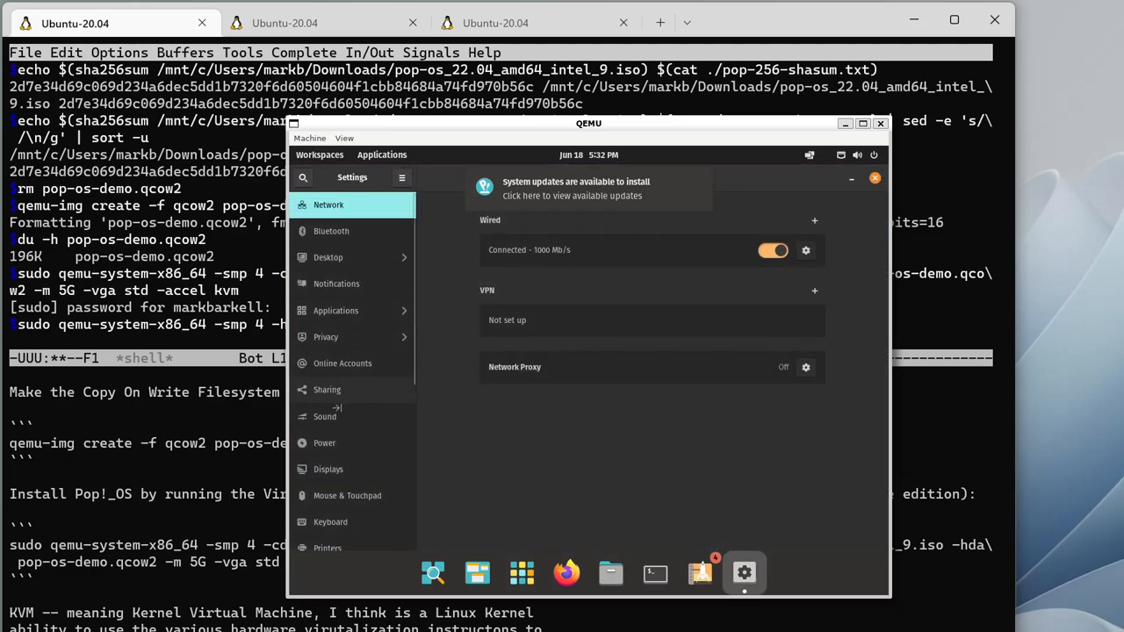
# - Change the Pop!_OS display resolution to 1920 × 1080, apply, and keep the changes
pyautogui.click(327, 468)
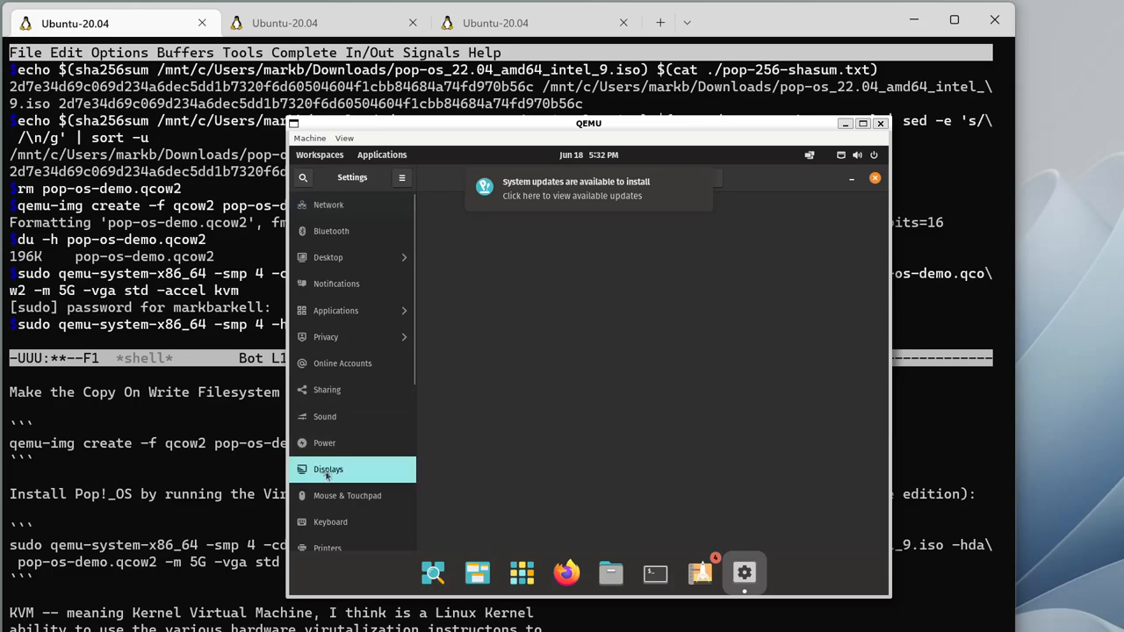
pyautogui.click(328, 469)
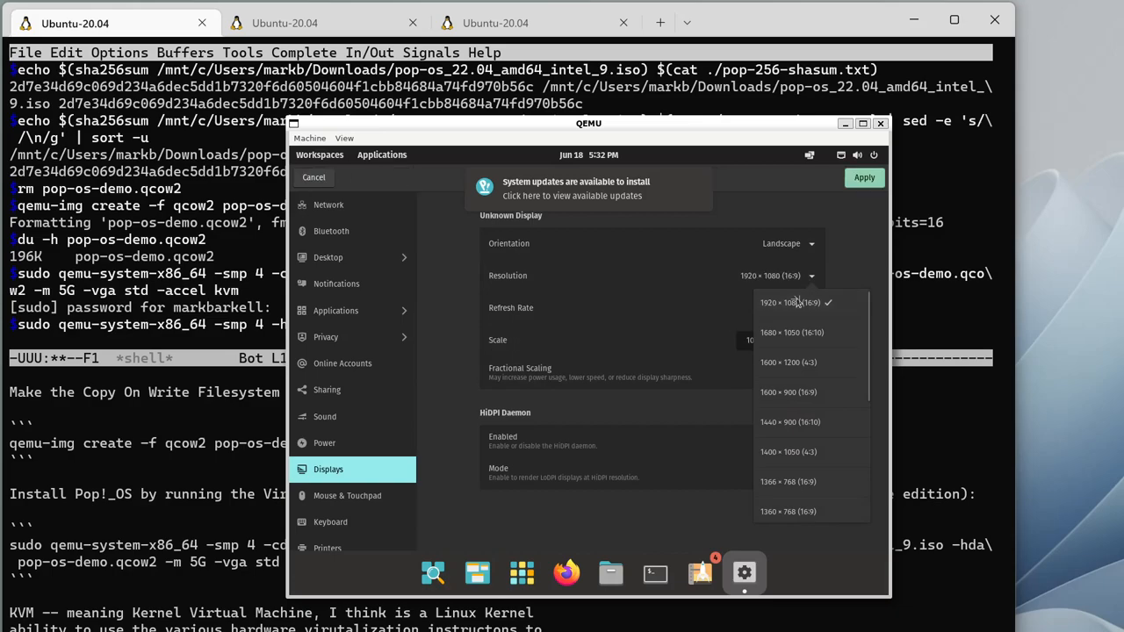
pyautogui.click(789, 302)
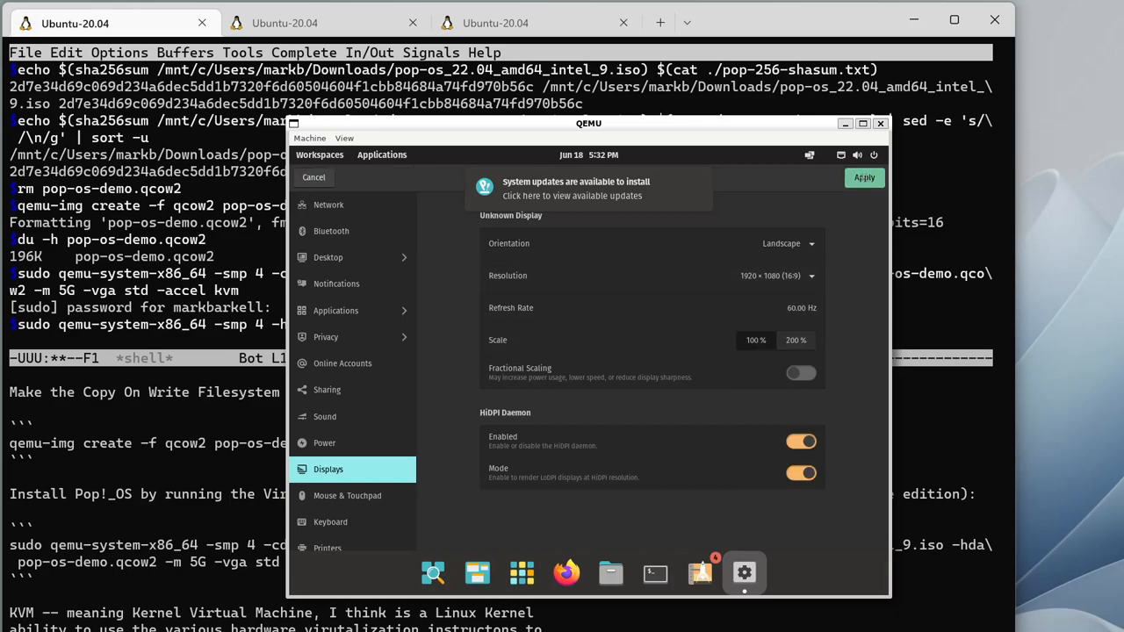
pyautogui.click(863, 177)
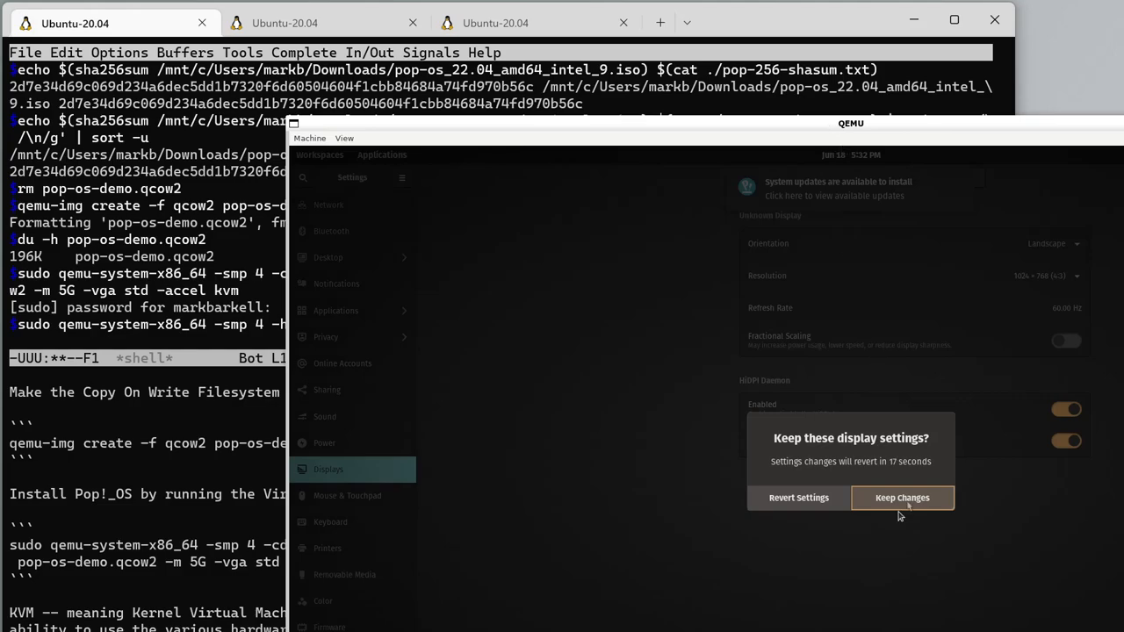
pyautogui.click(901, 498)
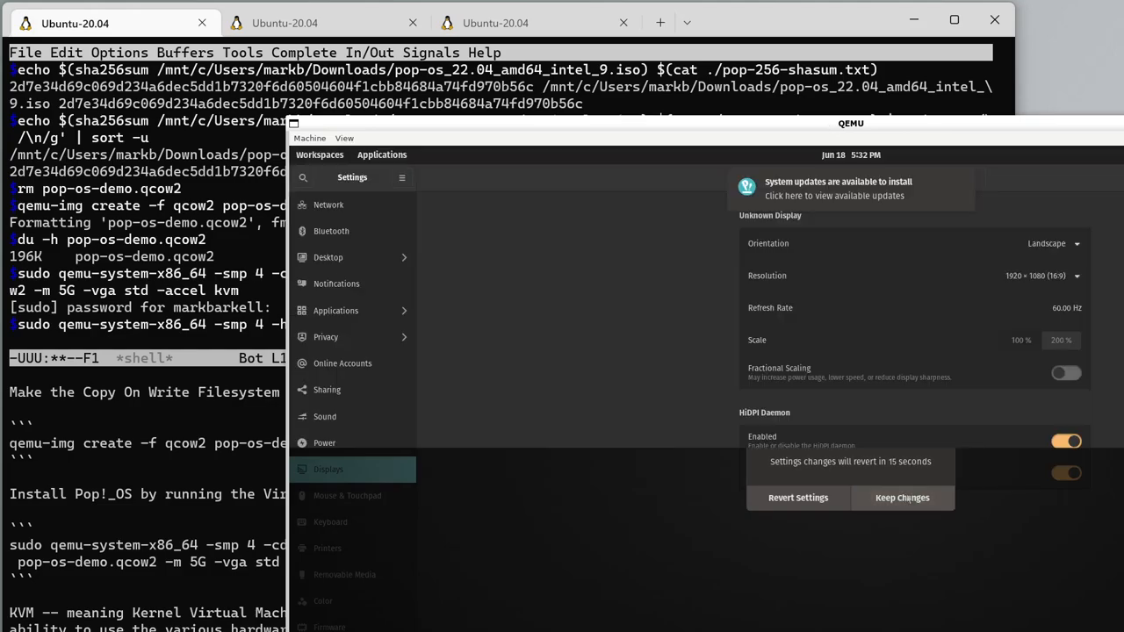
pyautogui.click(902, 497)
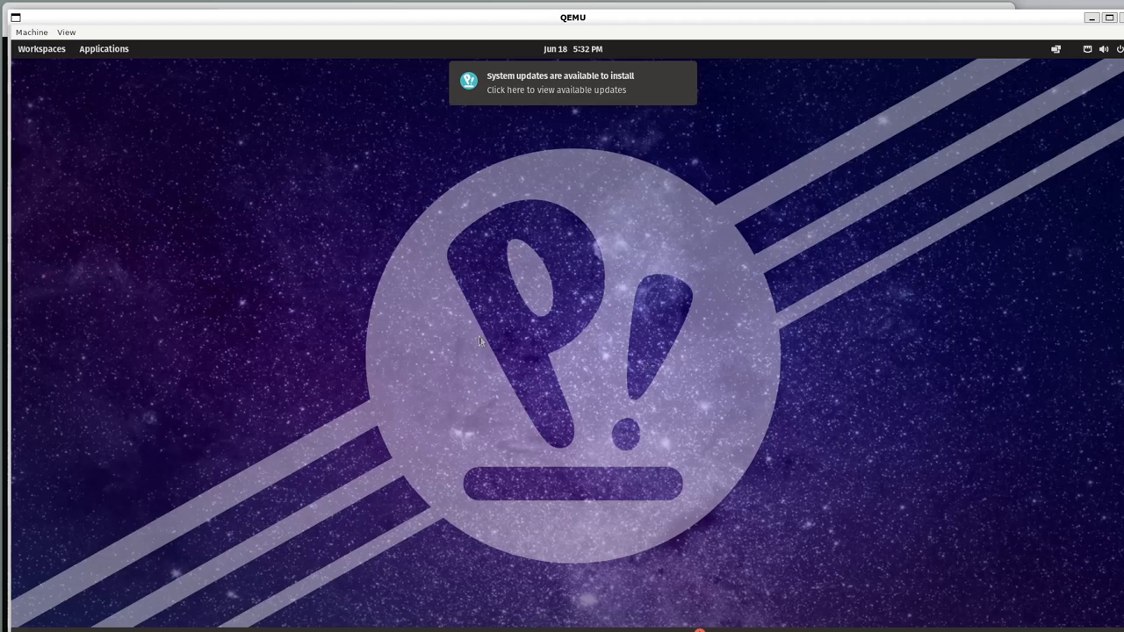
pyautogui.moveTo(436, 455)
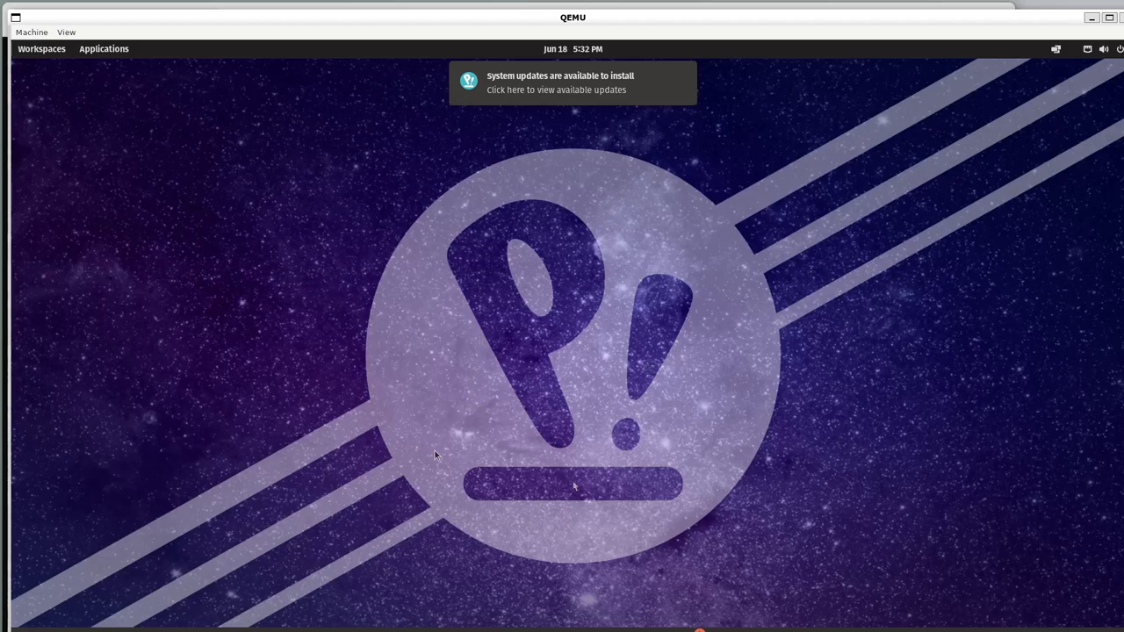
pyautogui.moveTo(558, 605)
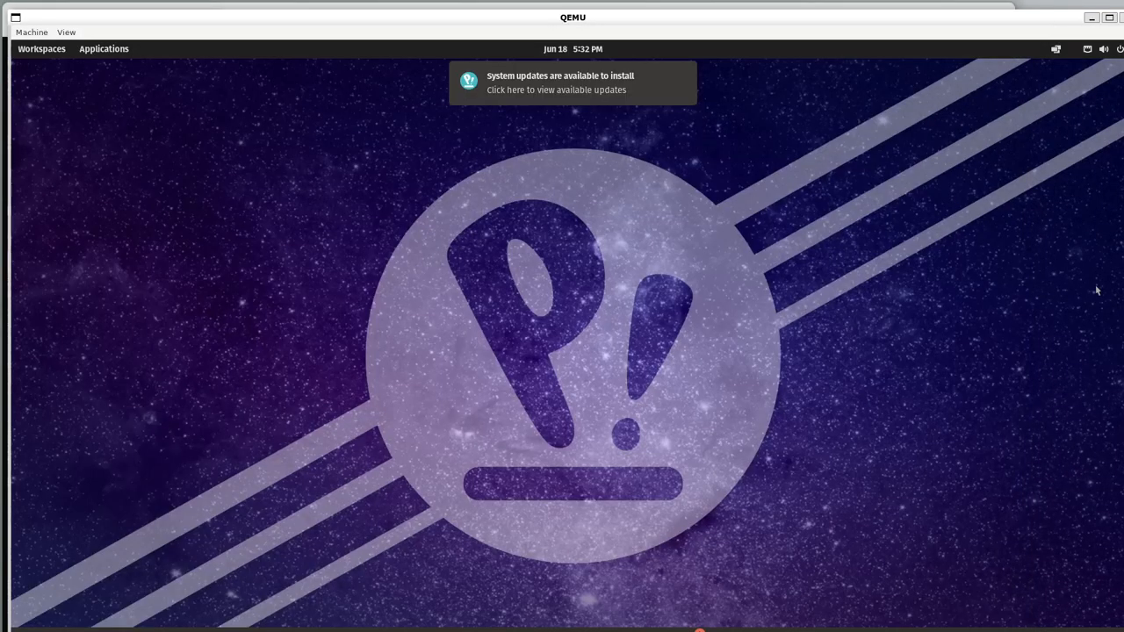
pyautogui.moveTo(936, 205)
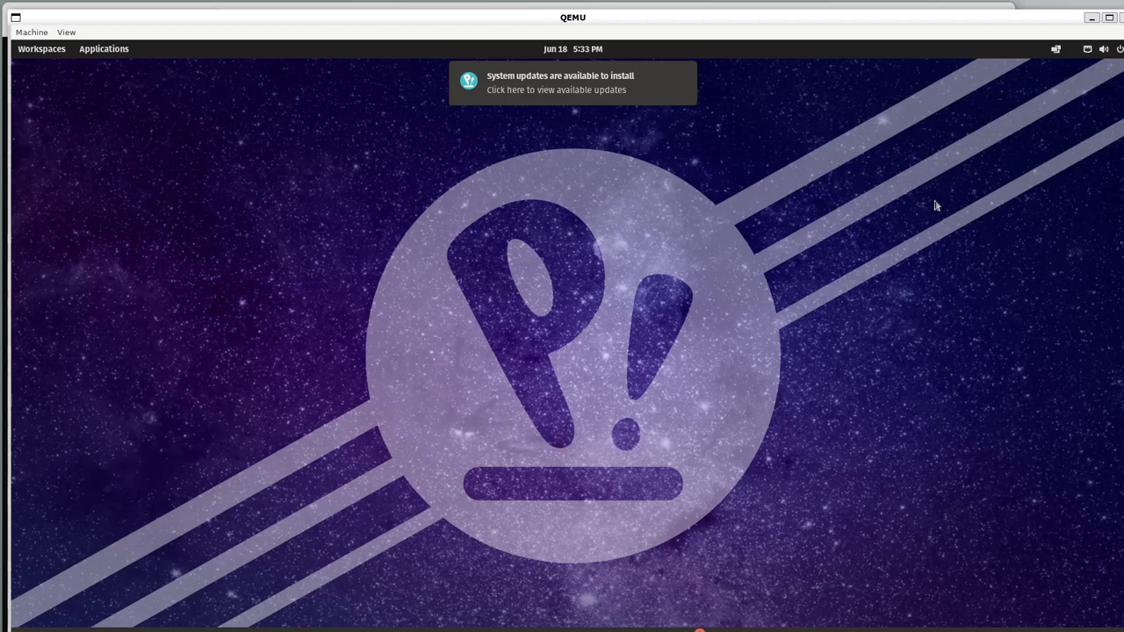
pyautogui.moveTo(431, 469)
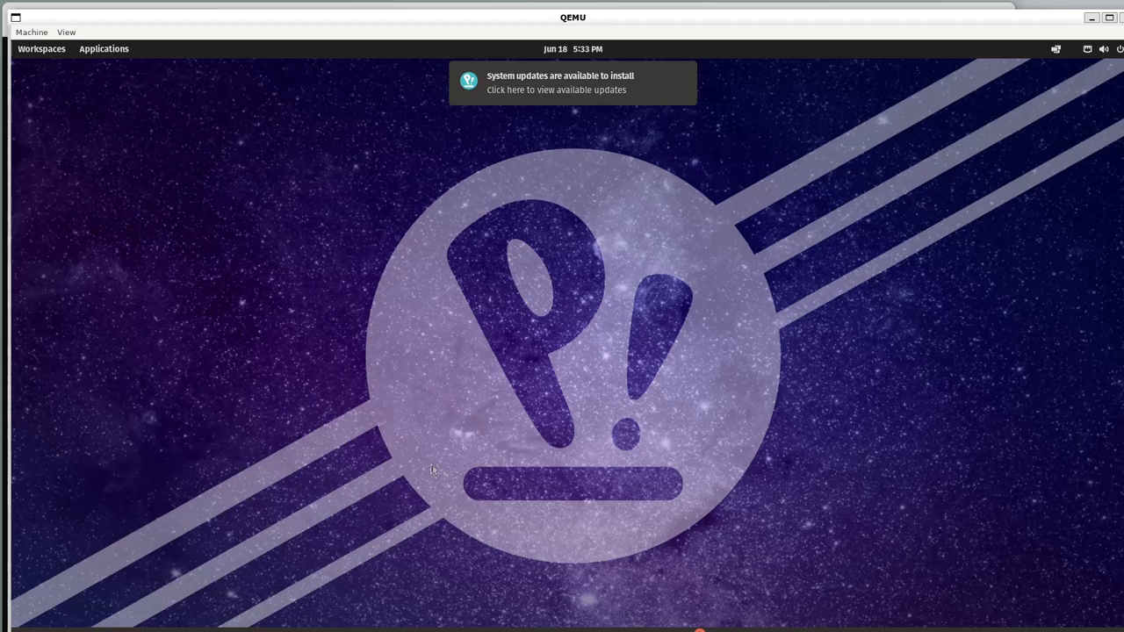
pyautogui.moveTo(398, 508)
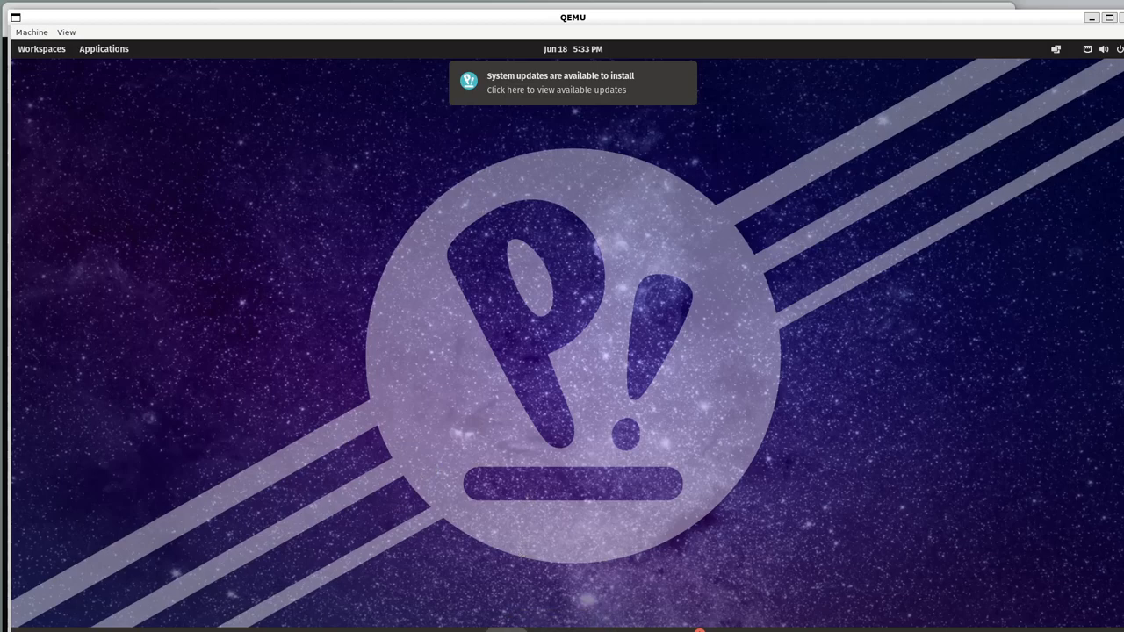
pyautogui.moveTo(639, 625)
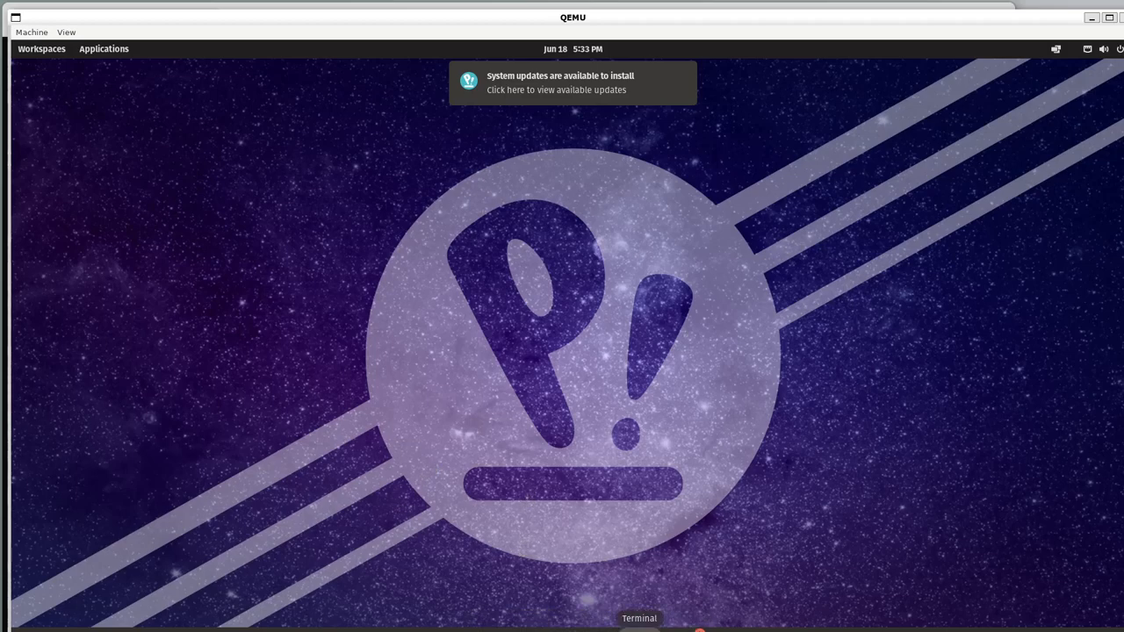
pyautogui.moveTo(505, 523)
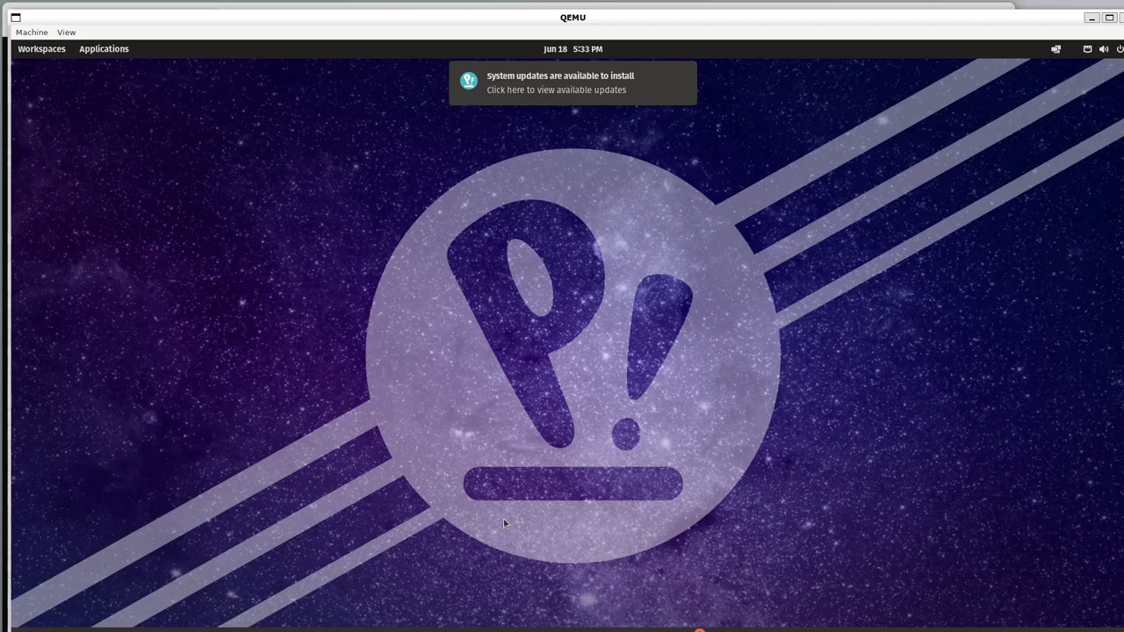
# - Close the desktop's Display Settings, then reopen Settings from the system menu on Sound
pyautogui.rightClick(641, 298)
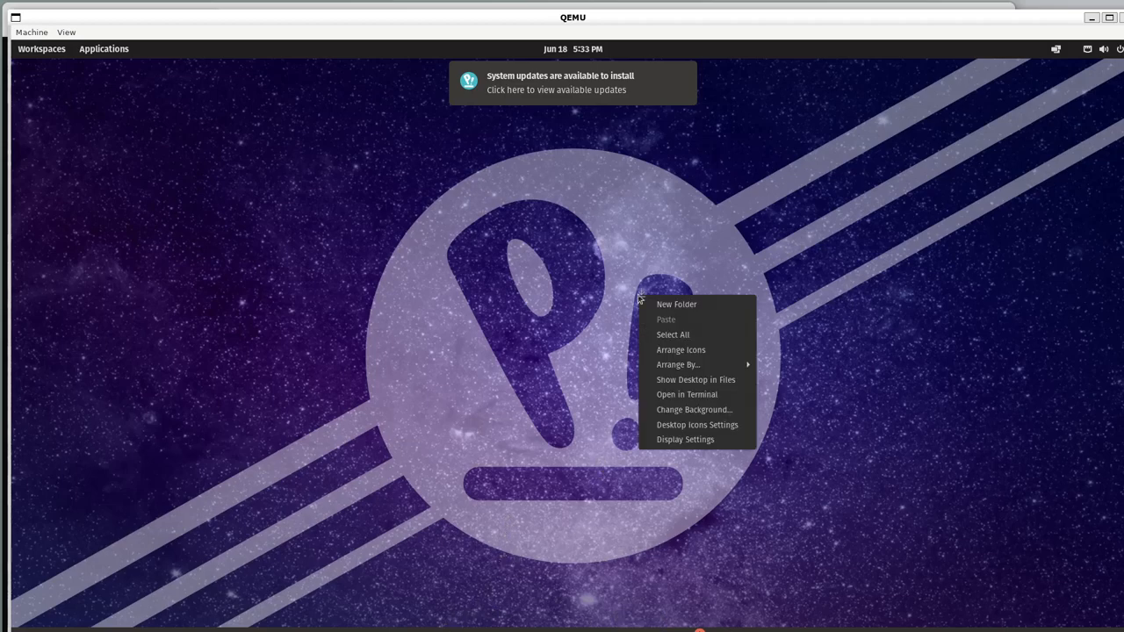
pyautogui.moveTo(685, 439)
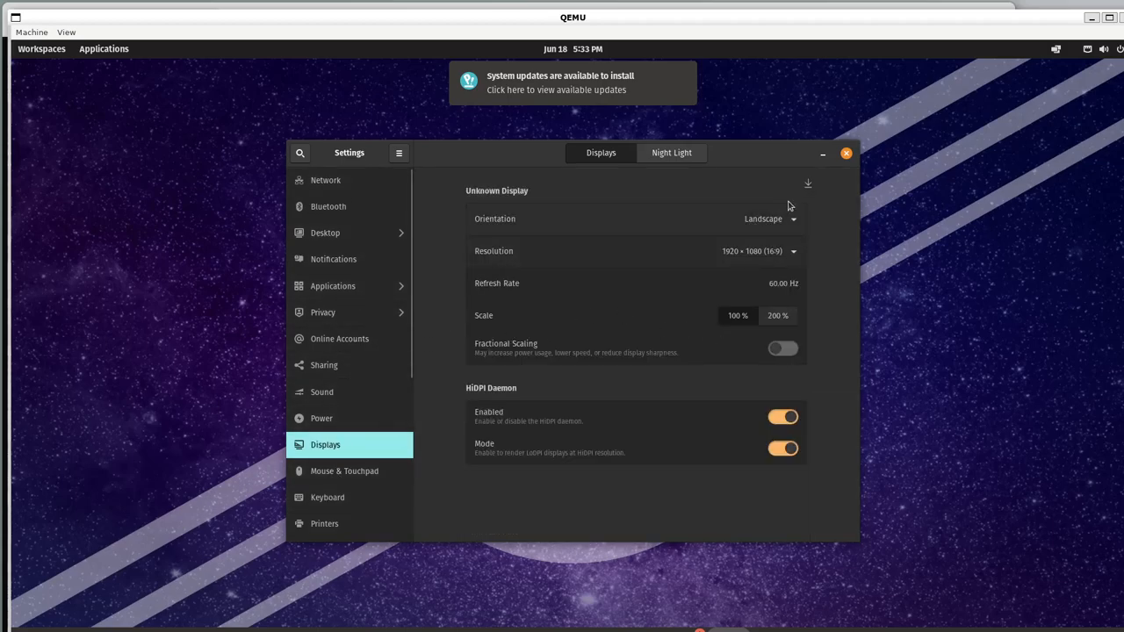
pyautogui.click(846, 152)
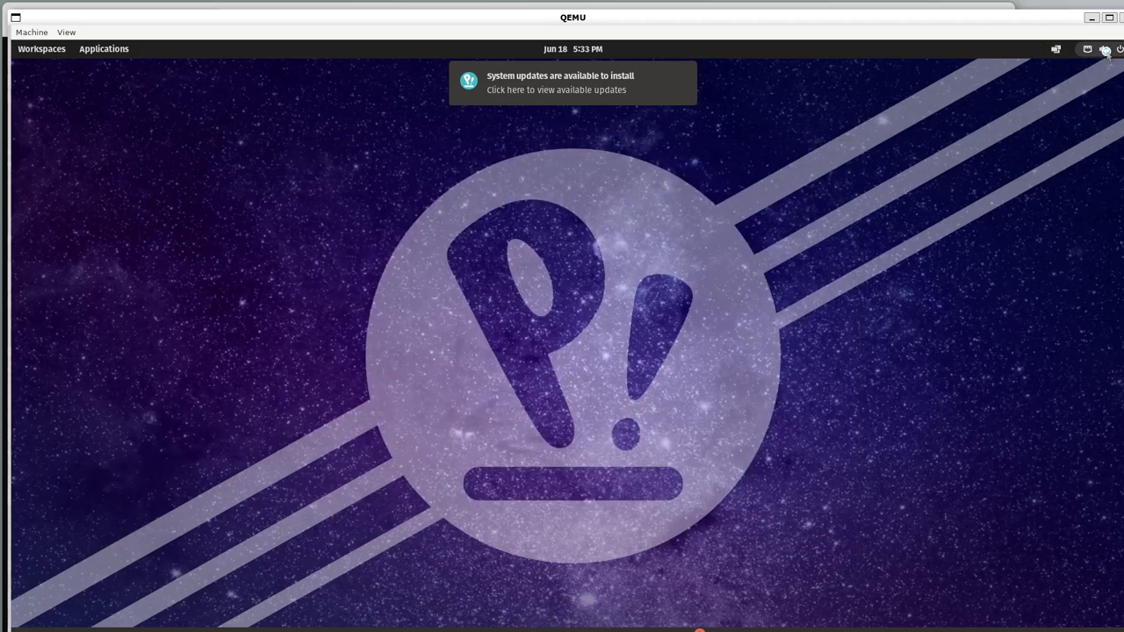
pyautogui.click(1118, 49)
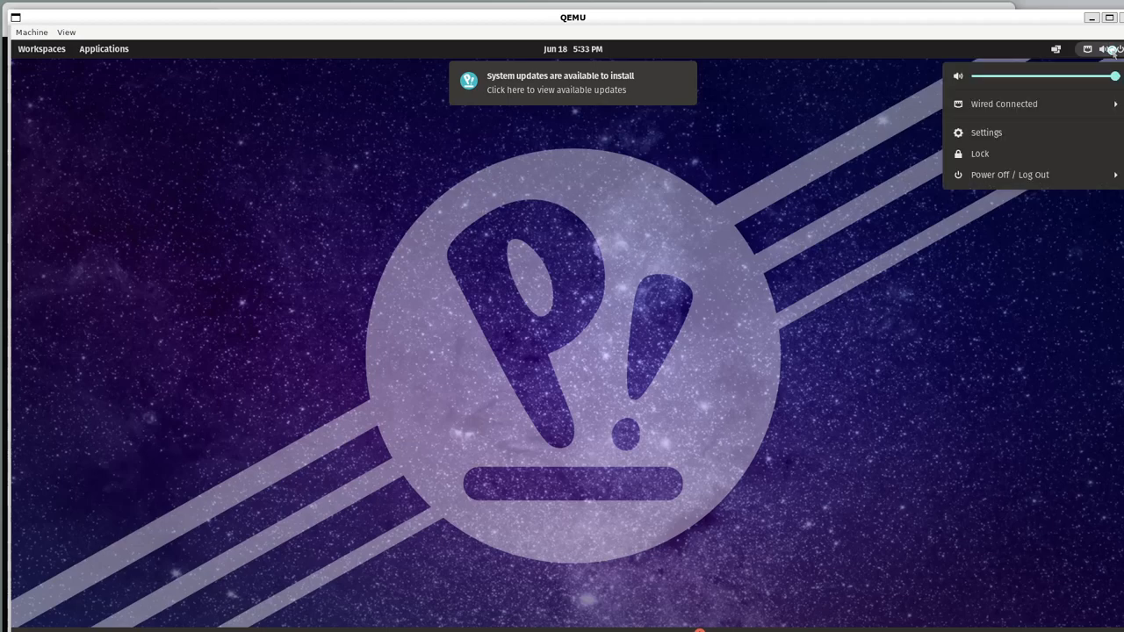
pyautogui.moveTo(1011, 133)
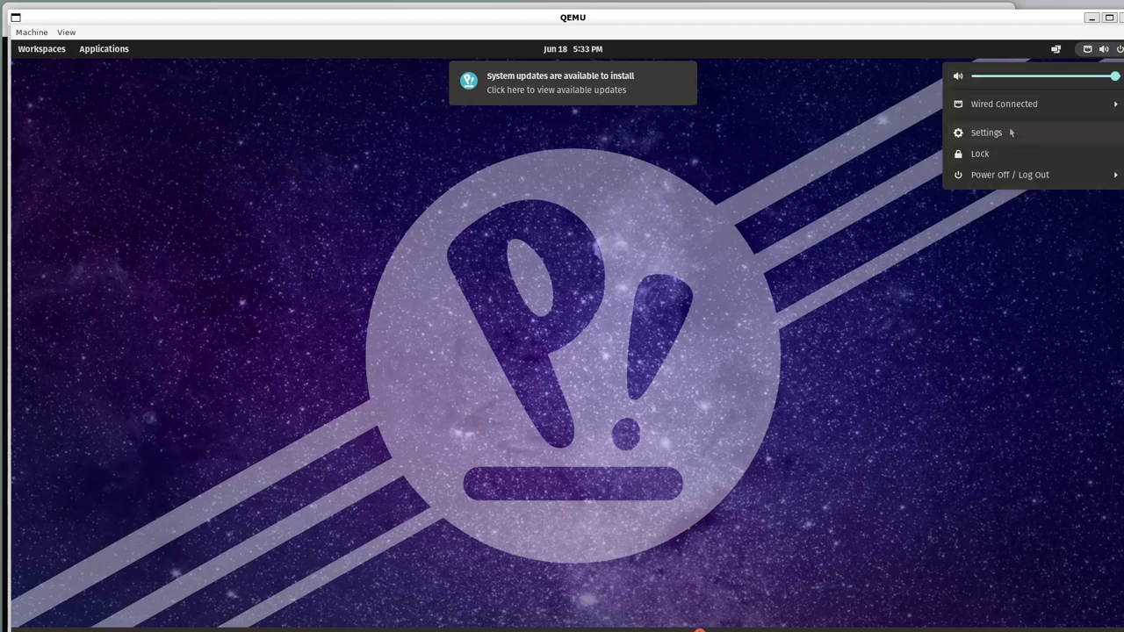
pyautogui.moveTo(1008, 129)
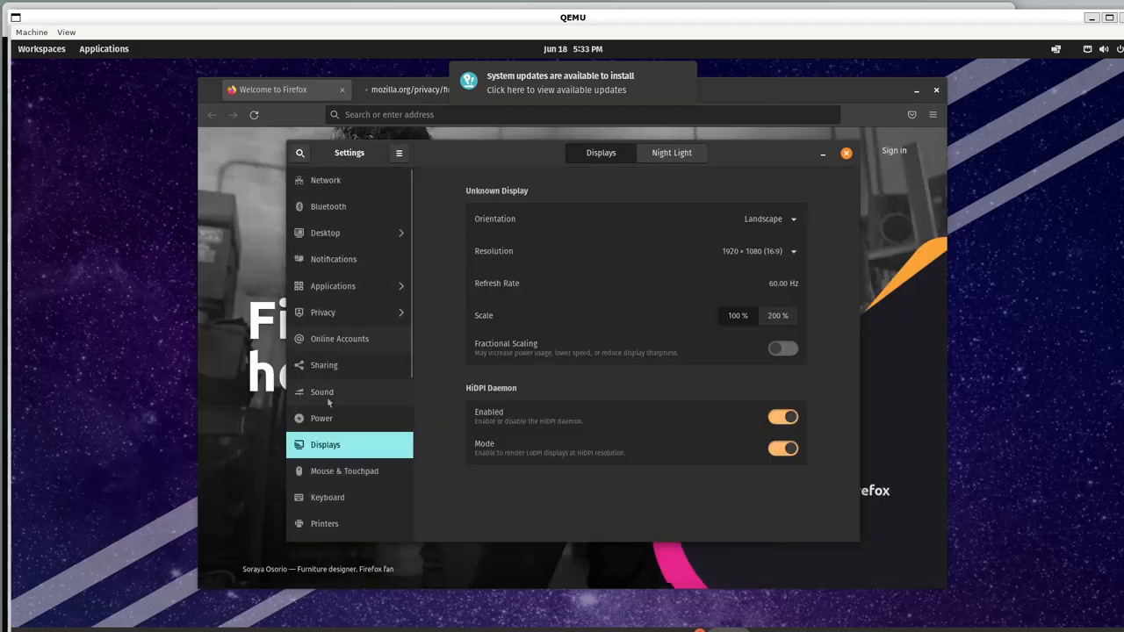
pyautogui.click(321, 391)
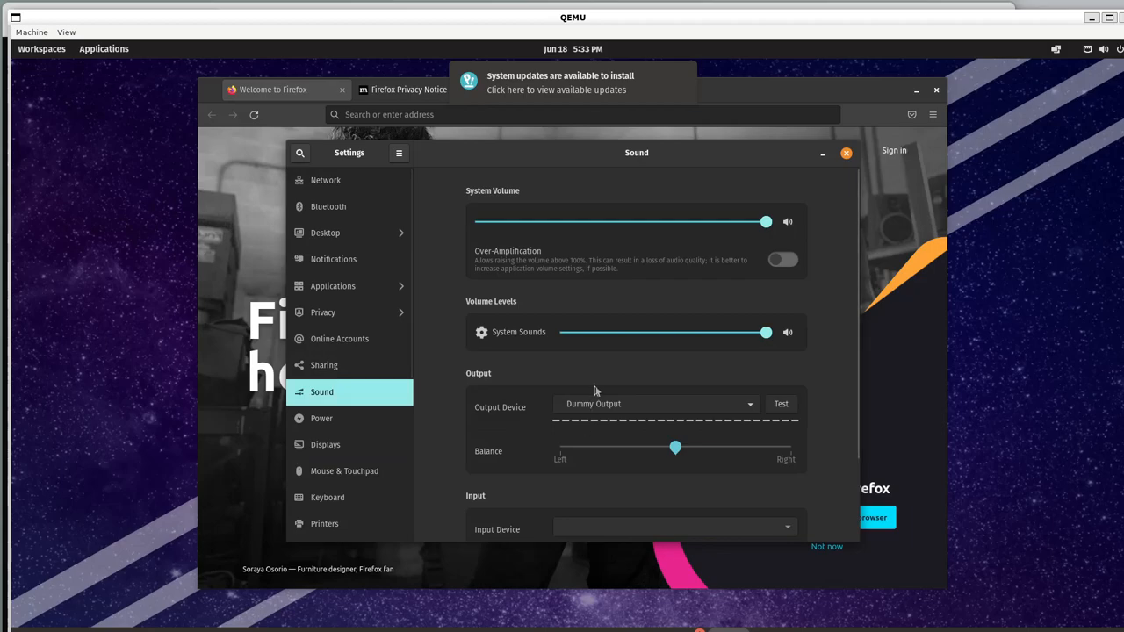
pyautogui.moveTo(720, 416)
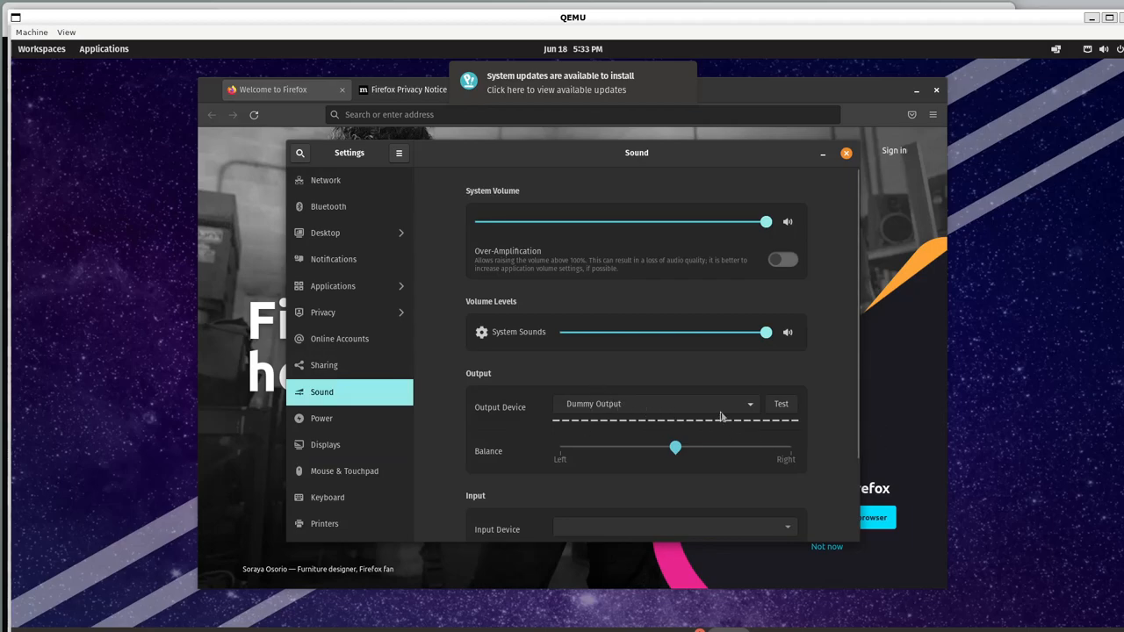
pyautogui.moveTo(786, 265)
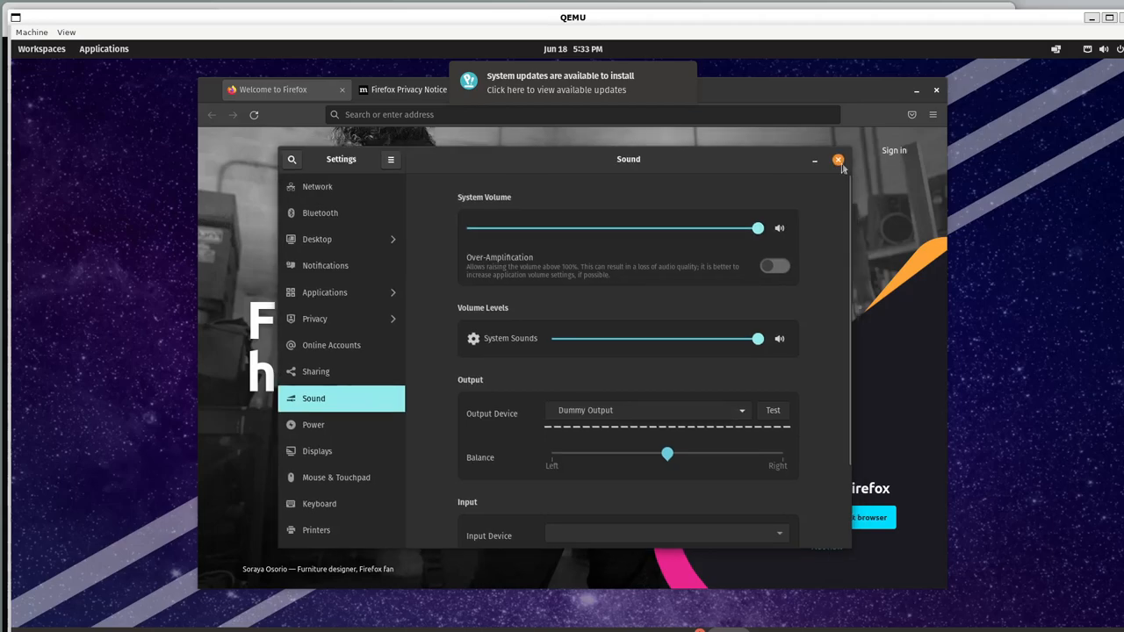
pyautogui.moveTo(778, 129)
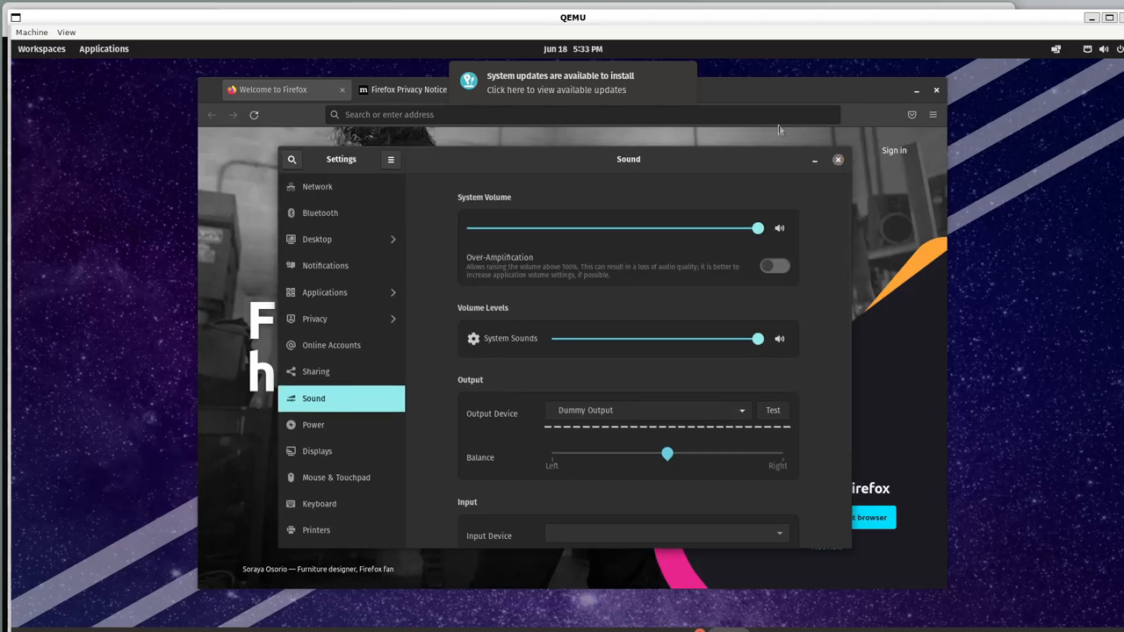
pyautogui.click(838, 159)
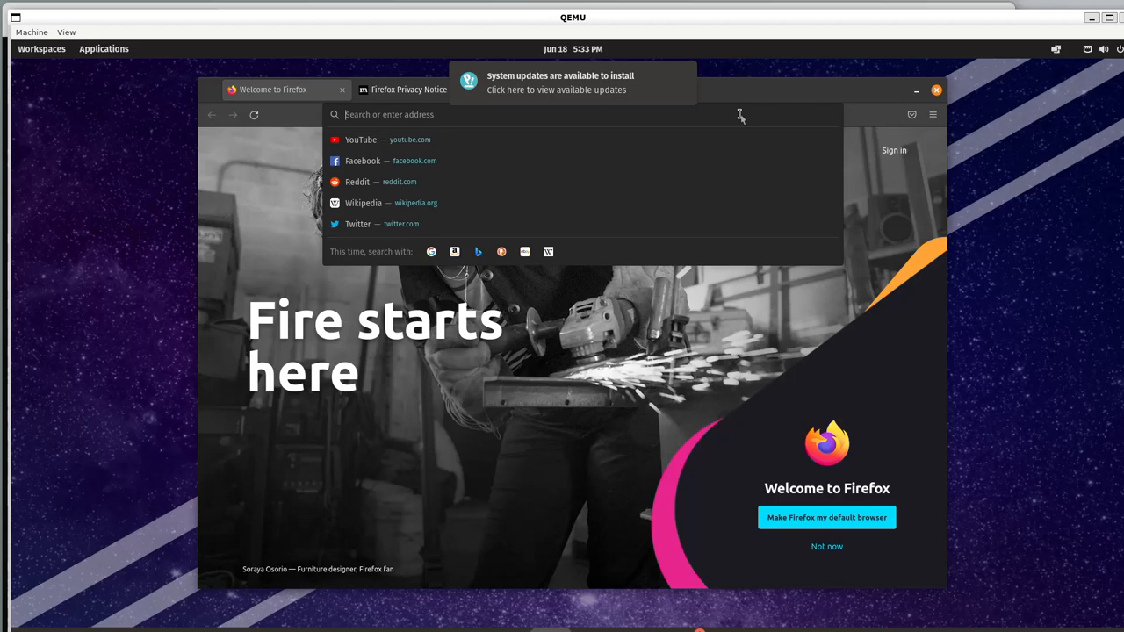
pyautogui.write('www.mozilla.org/')
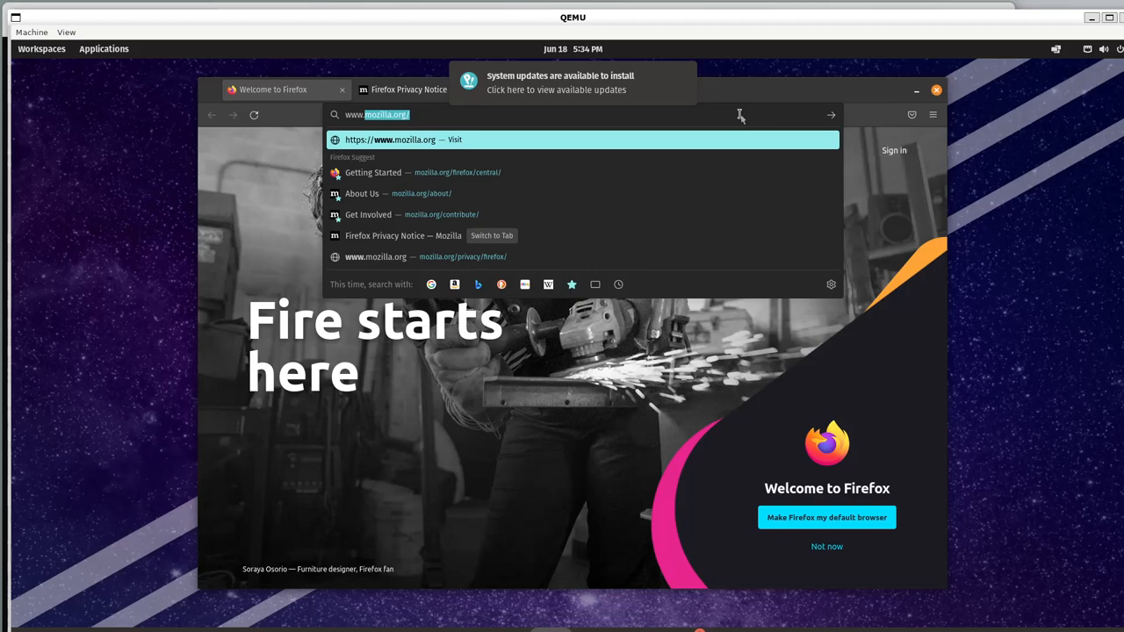
pyautogui.write('www.examnp')
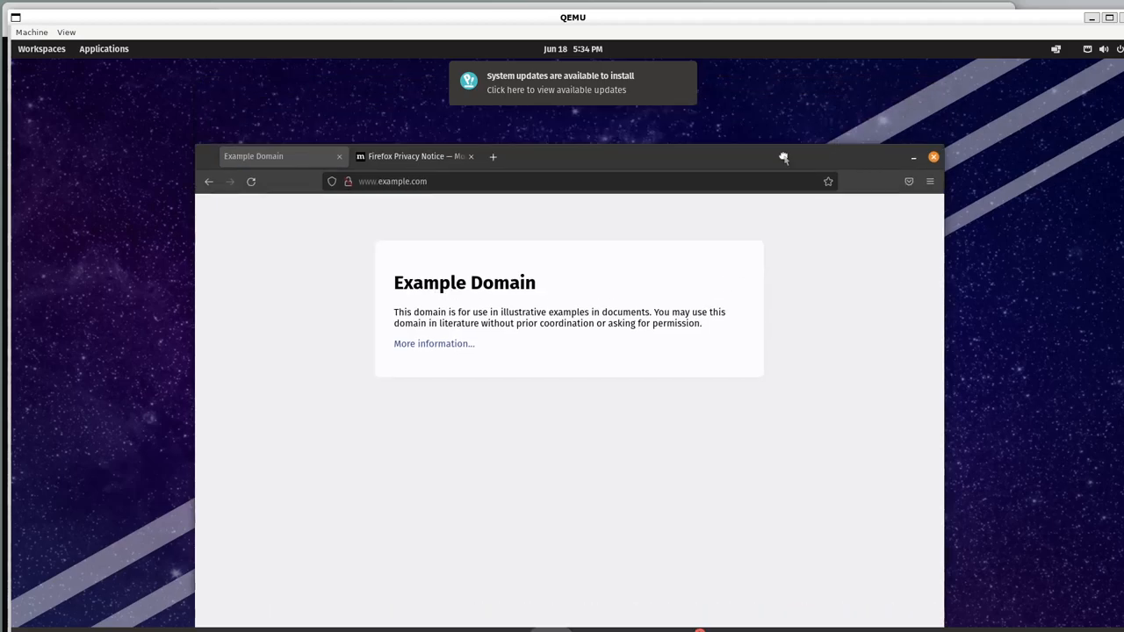
pyautogui.moveTo(685, 383)
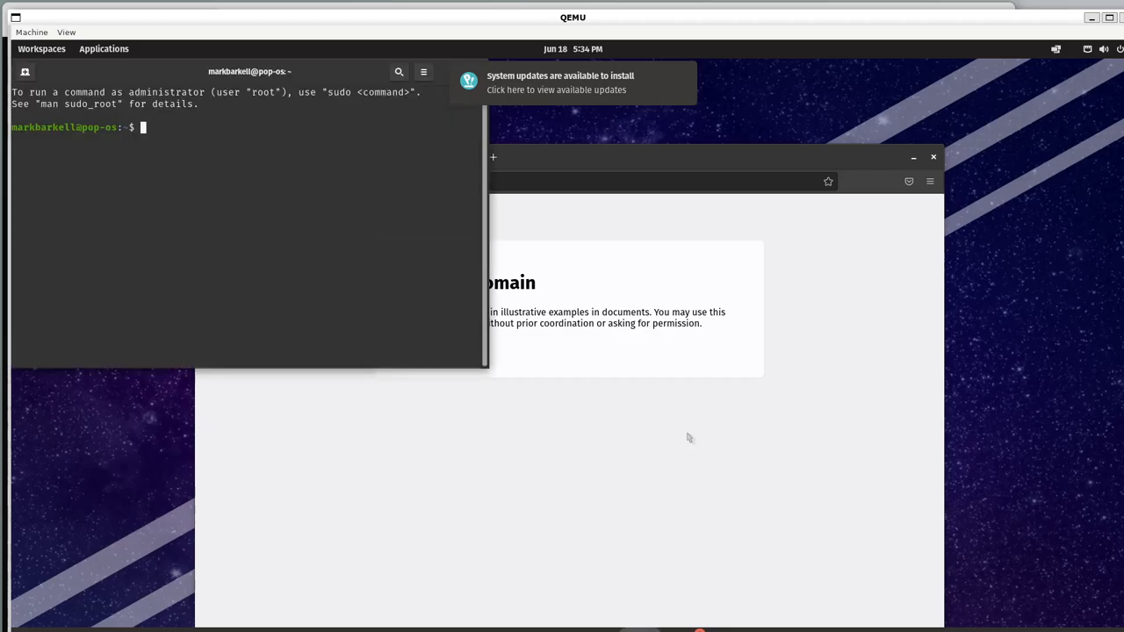
pyautogui.moveTo(175, 43)
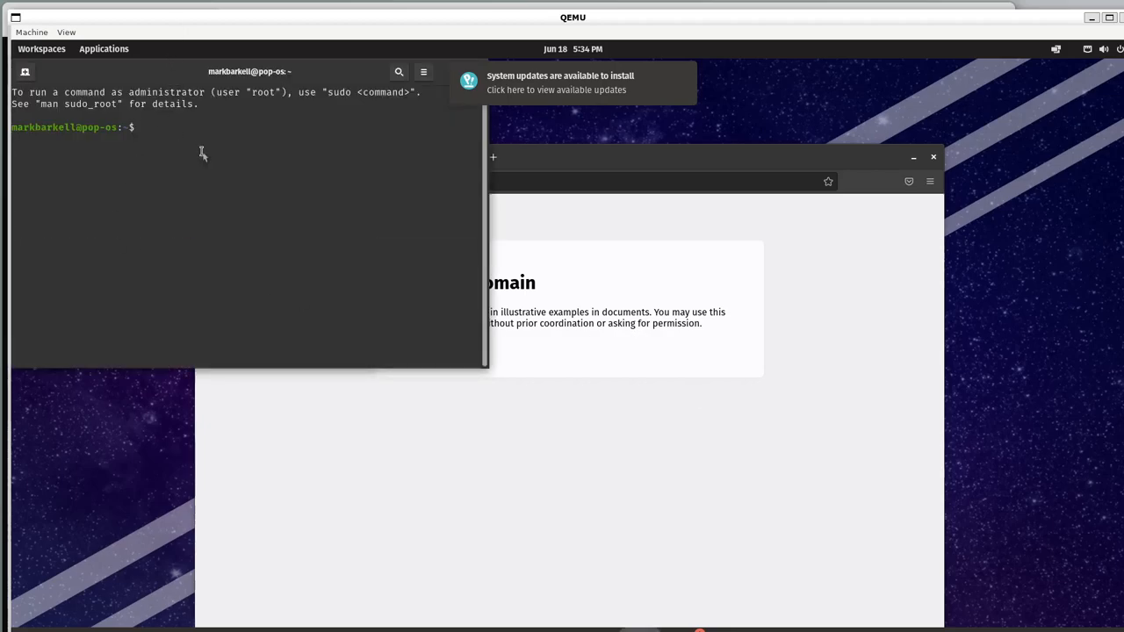
# - Run ping 10.0.2.2 in the terminal and stop it with Ctrl+C
pyautogui.write('p')
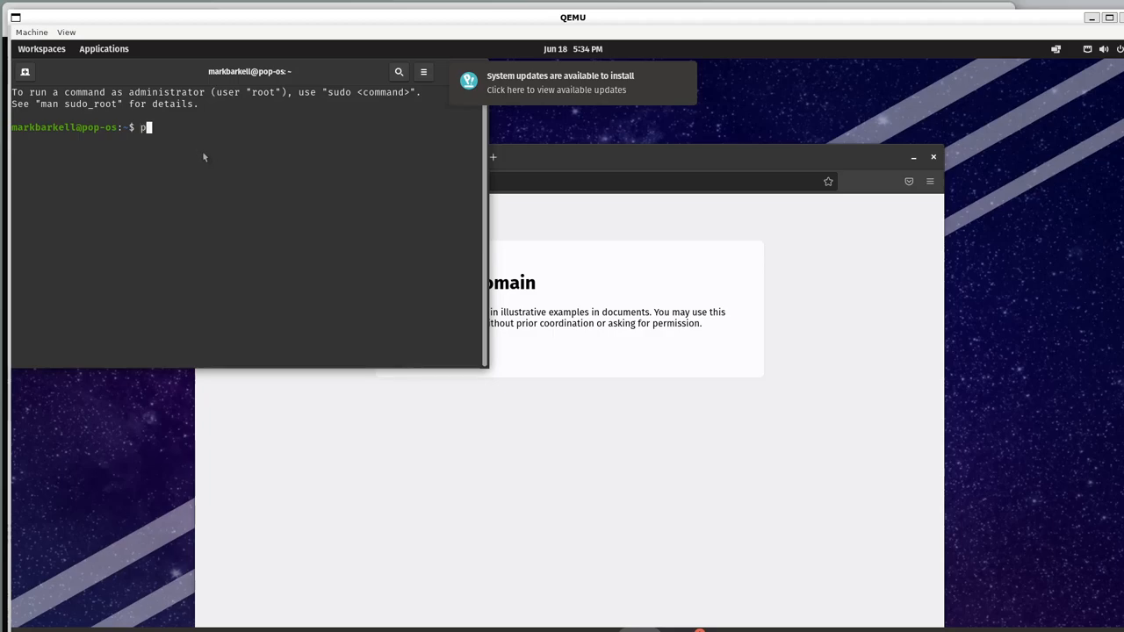
pyautogui.write('ing 10.0.')
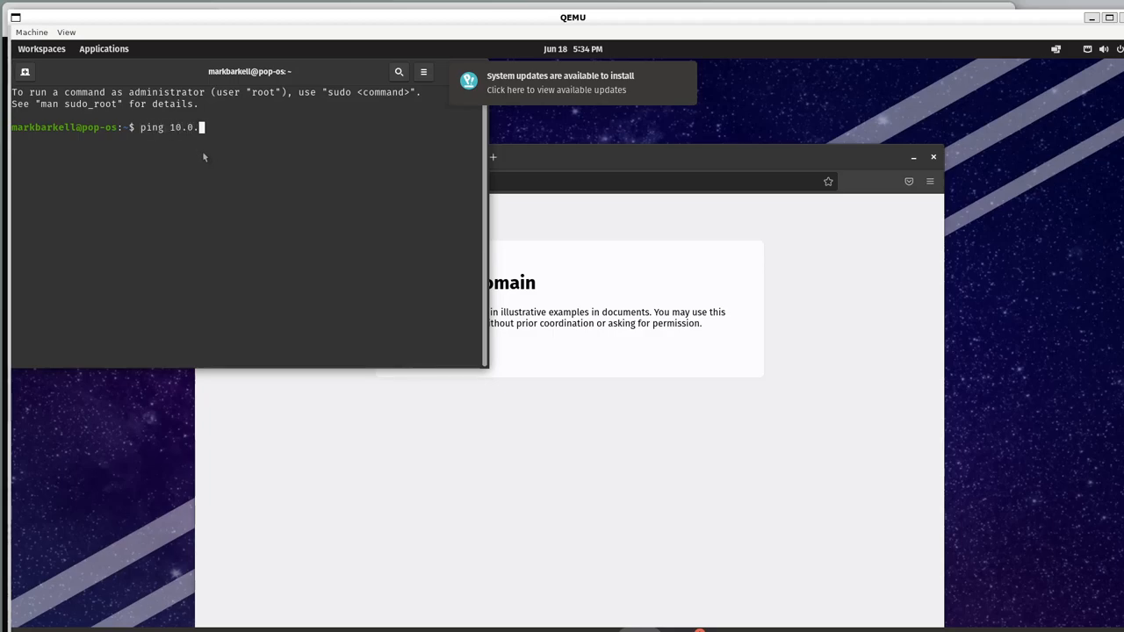
pyautogui.write('2.2')
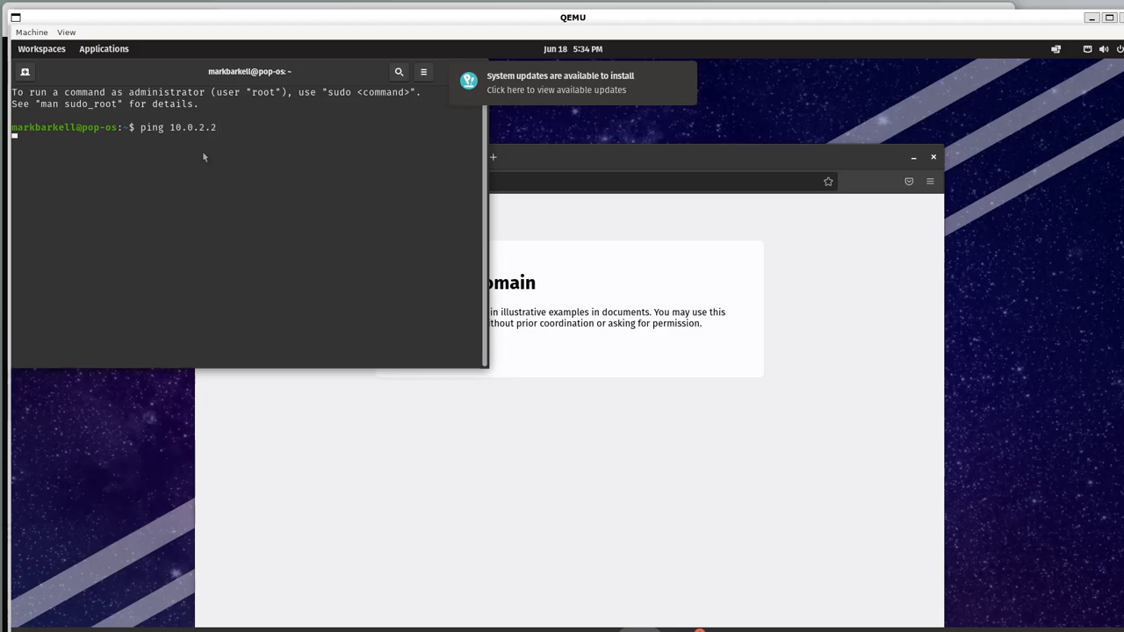
pyautogui.press('Return')
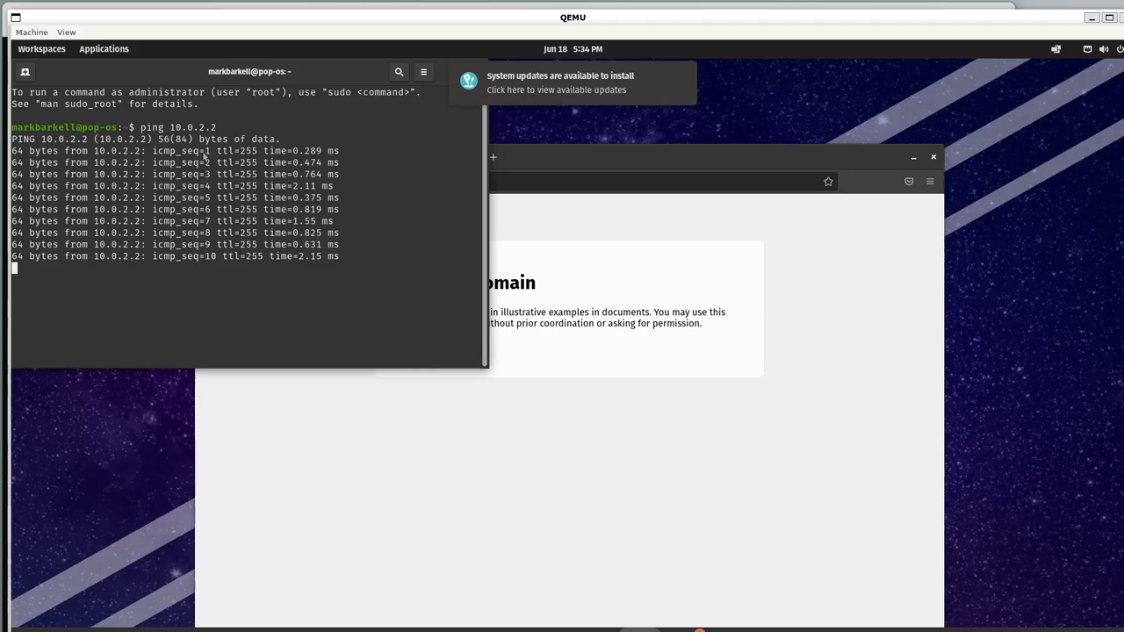
pyautogui.press('ctrl+c')
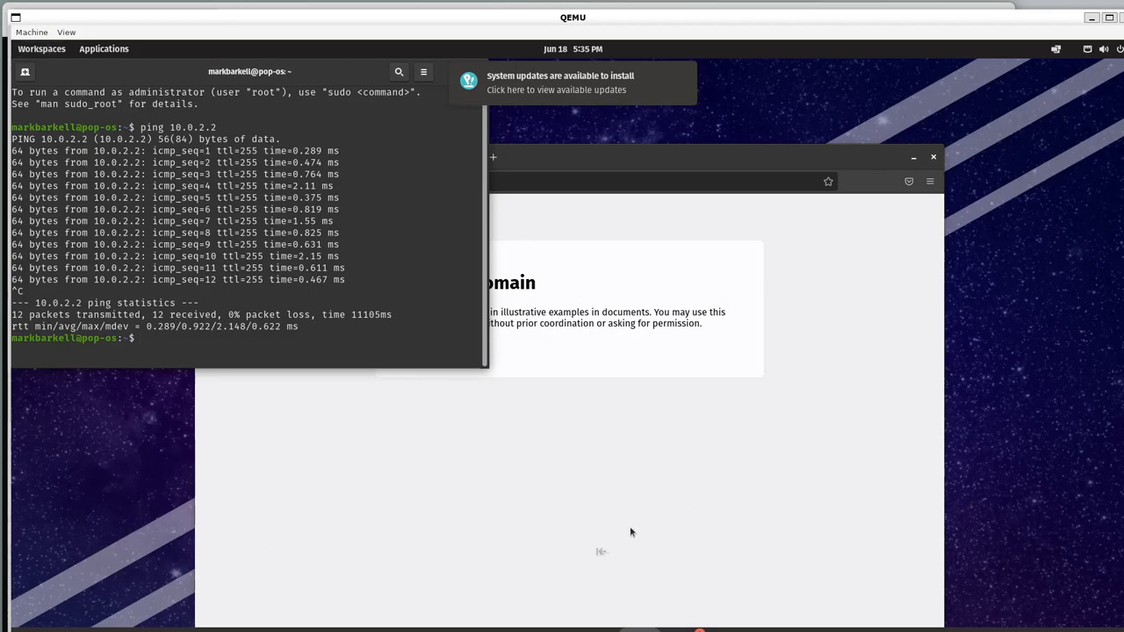
pyautogui.moveTo(1005, 431)
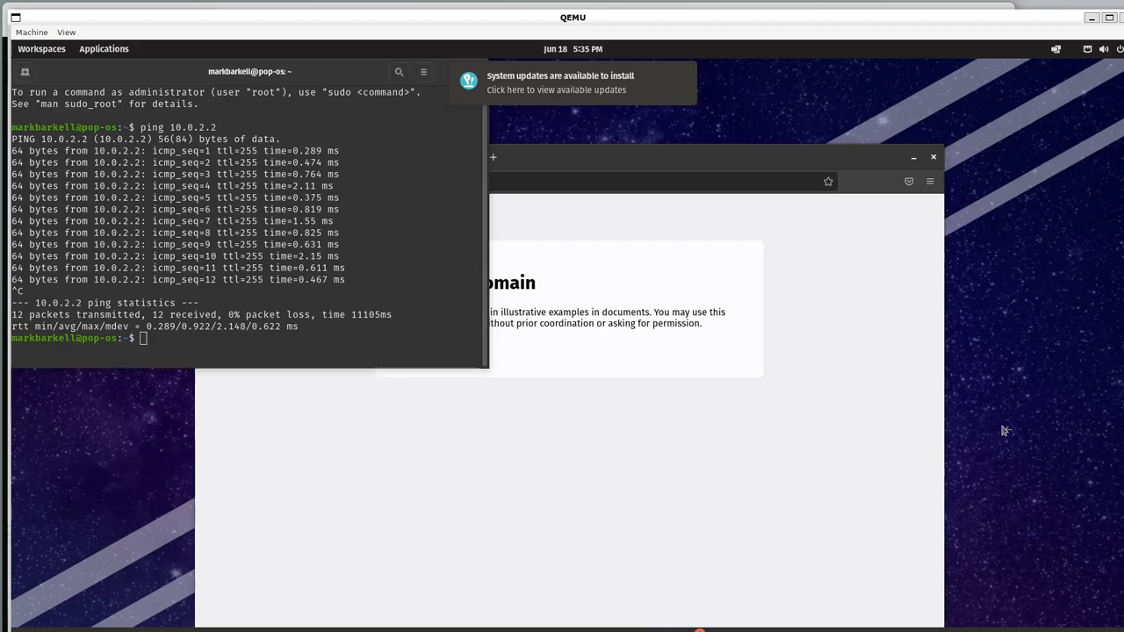
pyautogui.moveTo(948, 451)
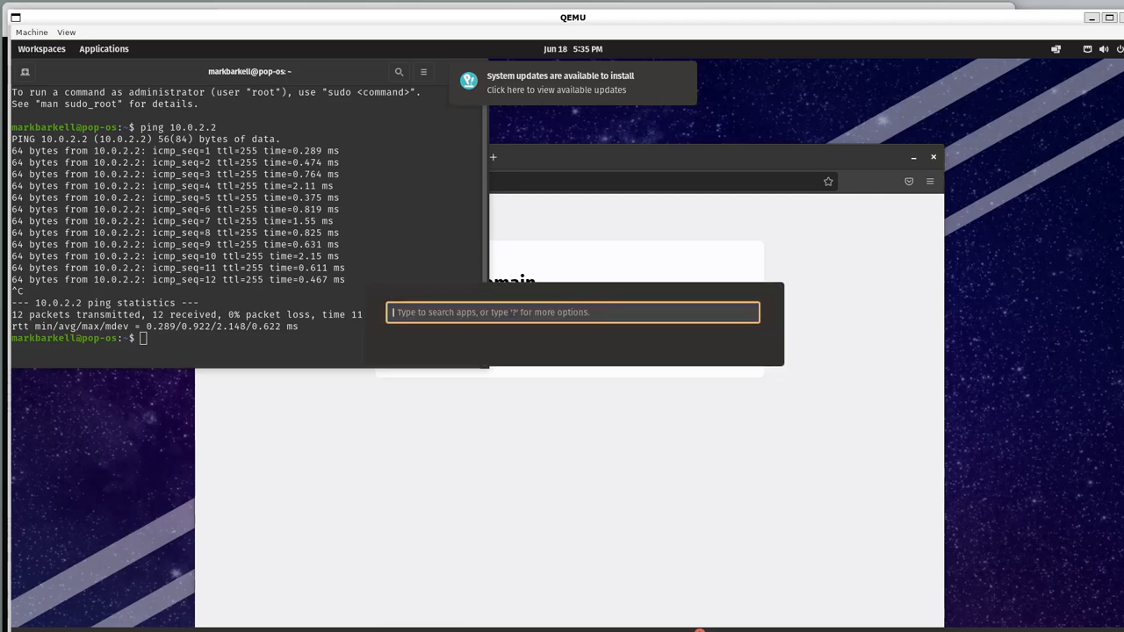
# - Launch LibreOffice from the launcher and create a new Writer document to write 'Hello World'
pyautogui.write('libr')
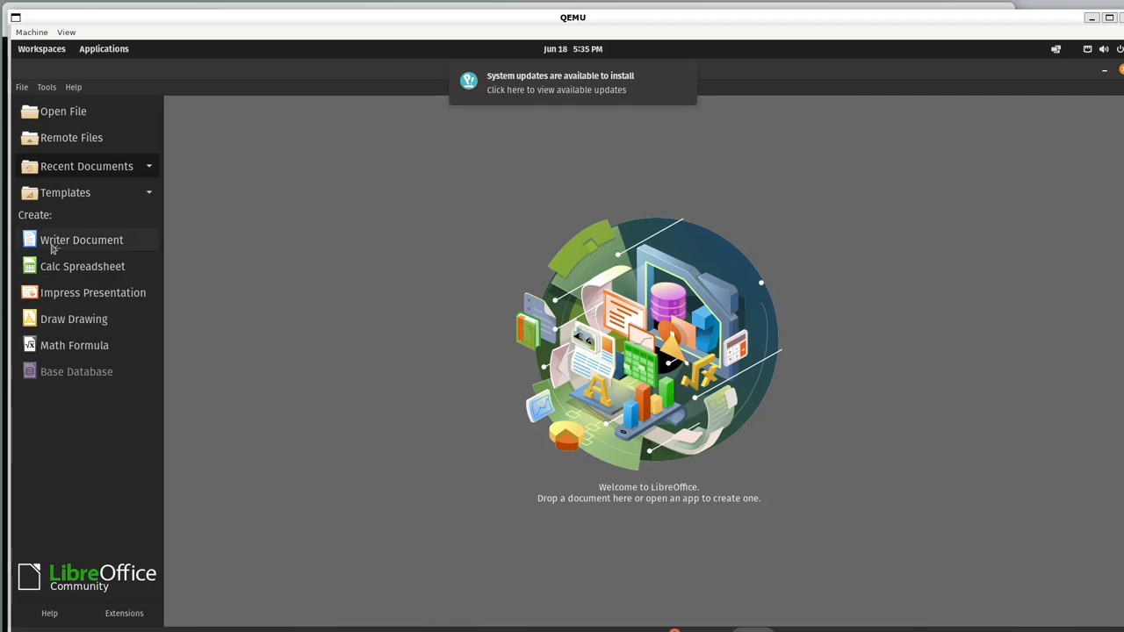
pyautogui.click(80, 239)
pyautogui.write('Hello World')
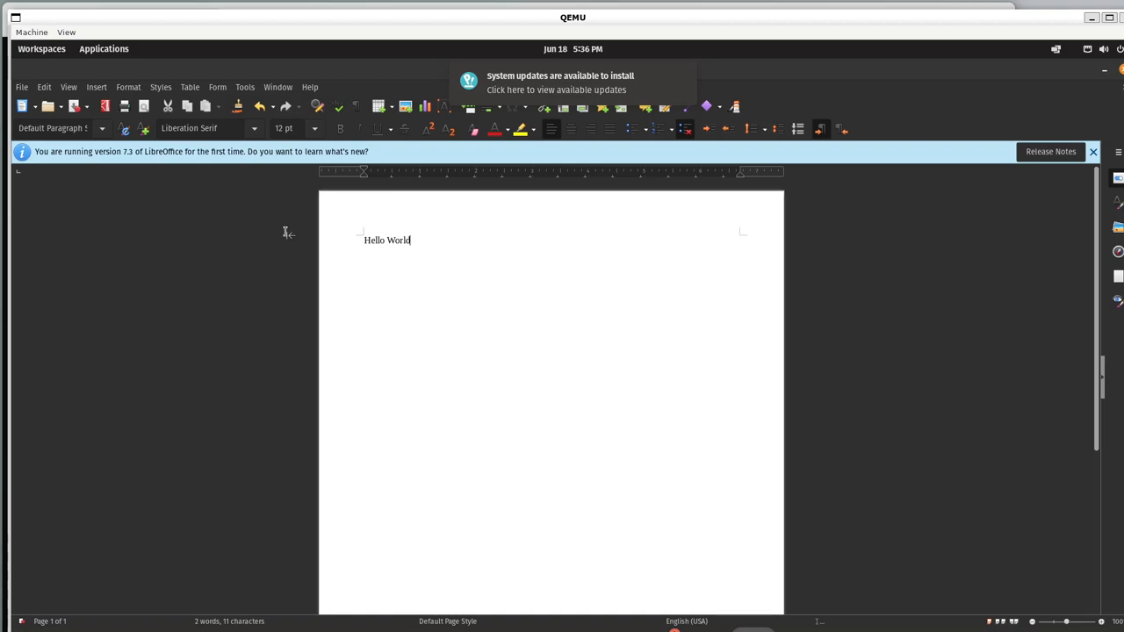
pyautogui.moveTo(331, 612)
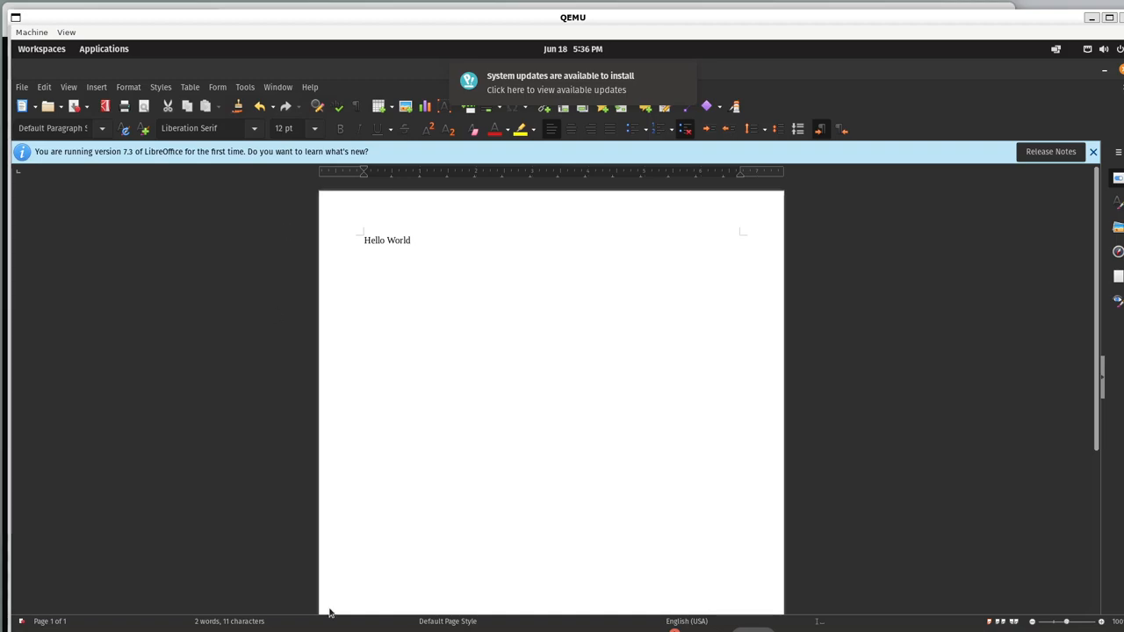